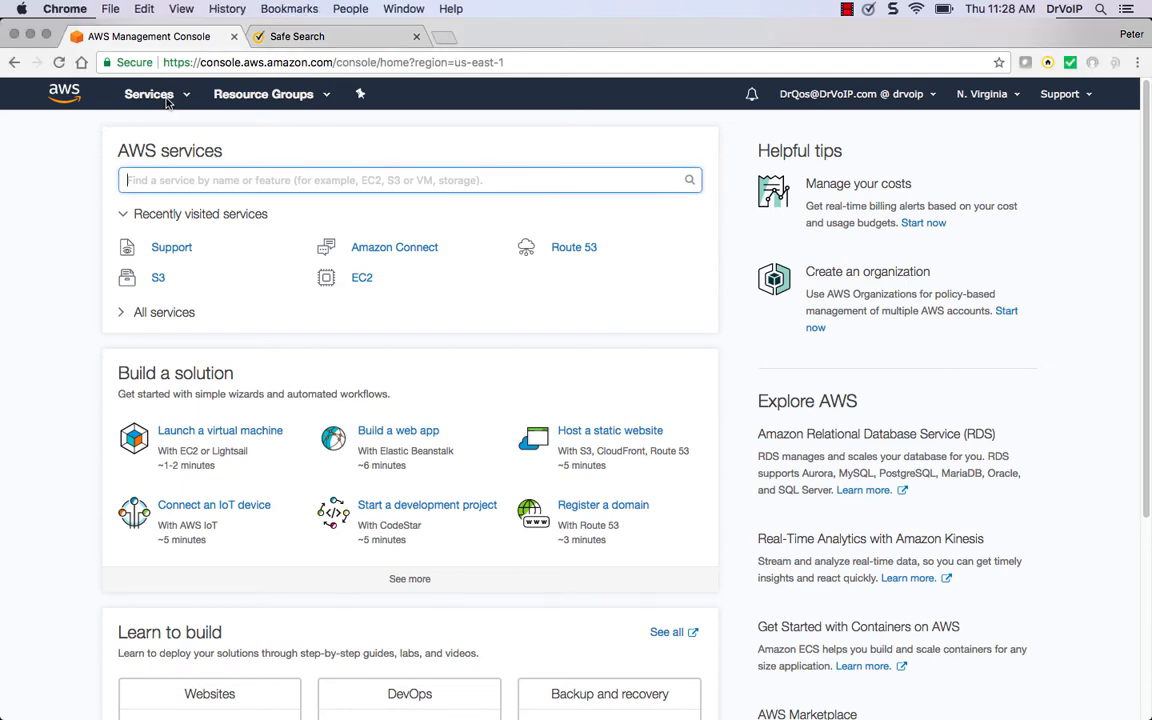
Open Amazon Connect from the AWS services list to view the three existing instances.
{"action": "left_click", "coordinate": [148, 93]}
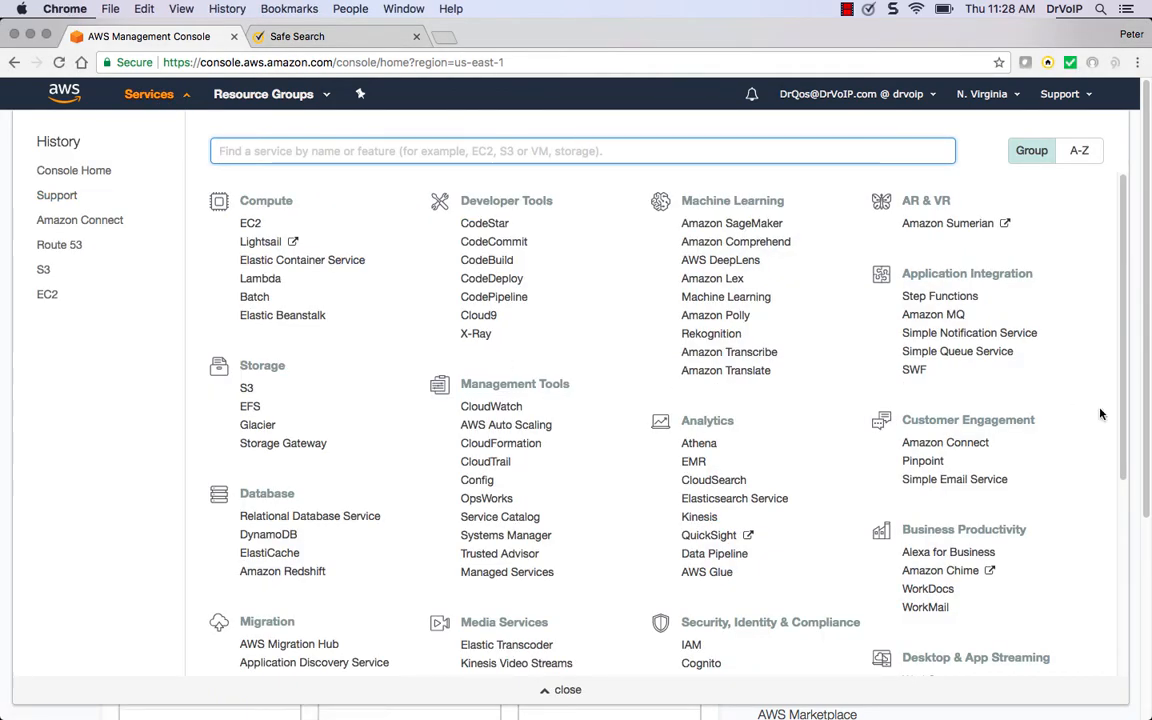
{"action": "scroll", "scroll_direction": "down", "scroll_amount": 3}
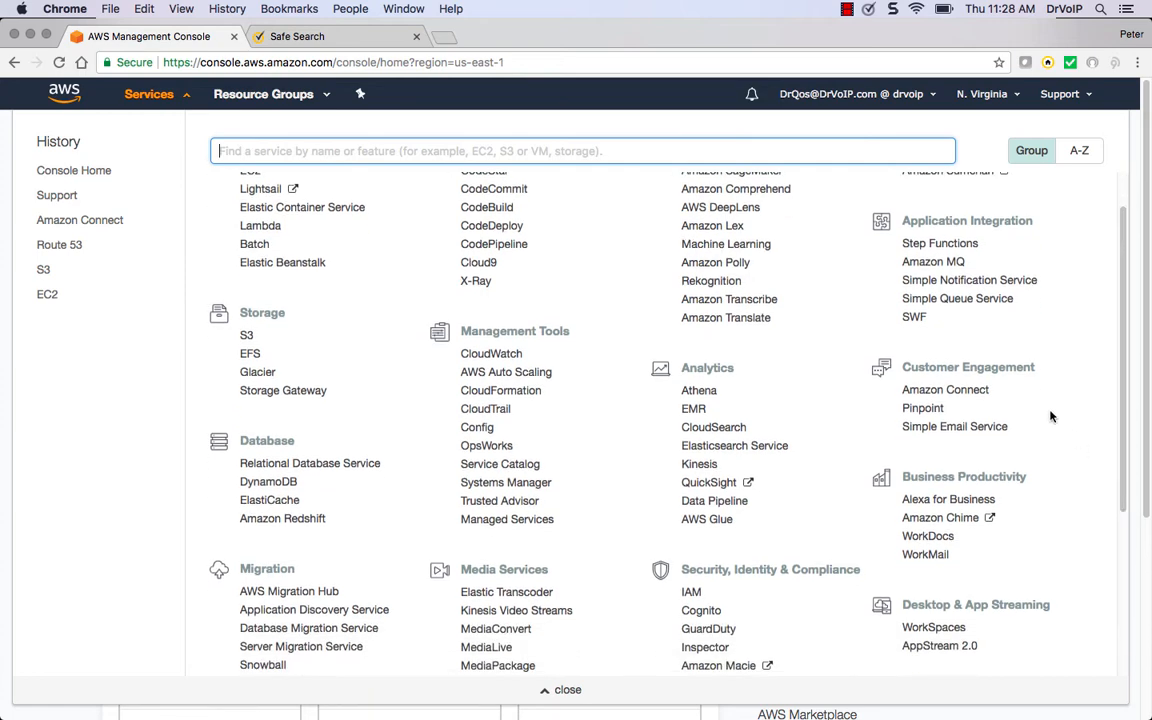
{"action": "mouse_move", "coordinate": [944, 390]}
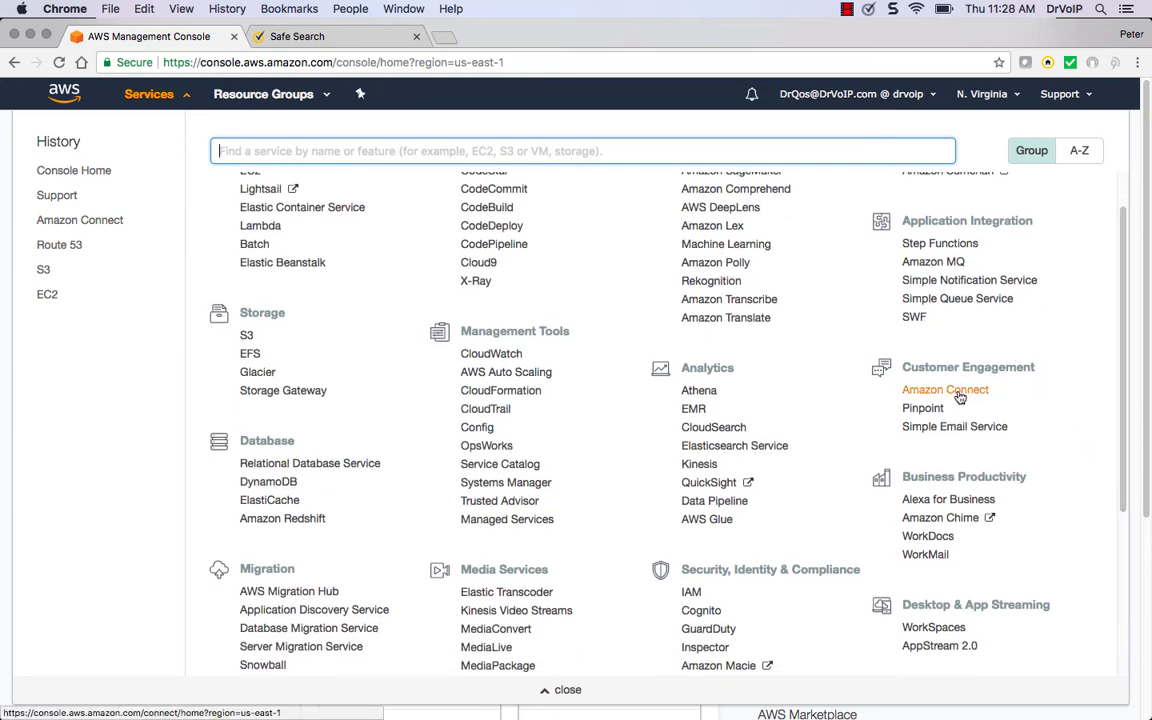
{"action": "left_click", "coordinate": [945, 389]}
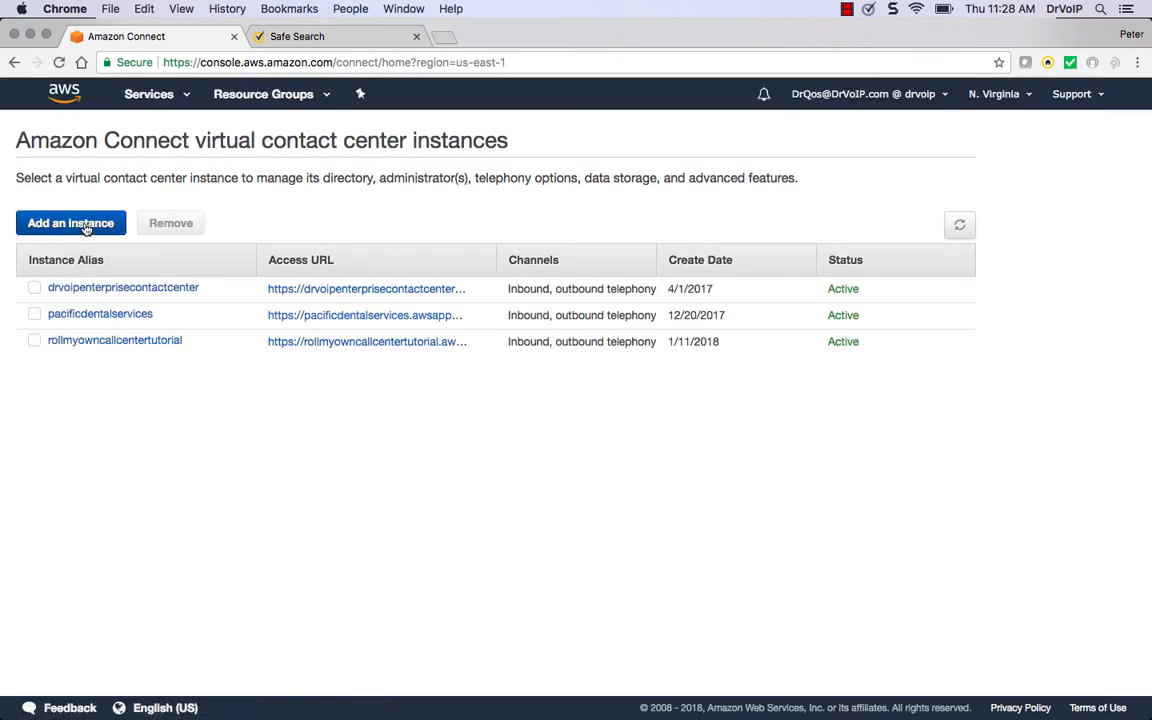
Start a new instance storing users in Amazon Connect, with access URL alias awscallcenterlesson2.
{"action": "left_click", "coordinate": [70, 223]}
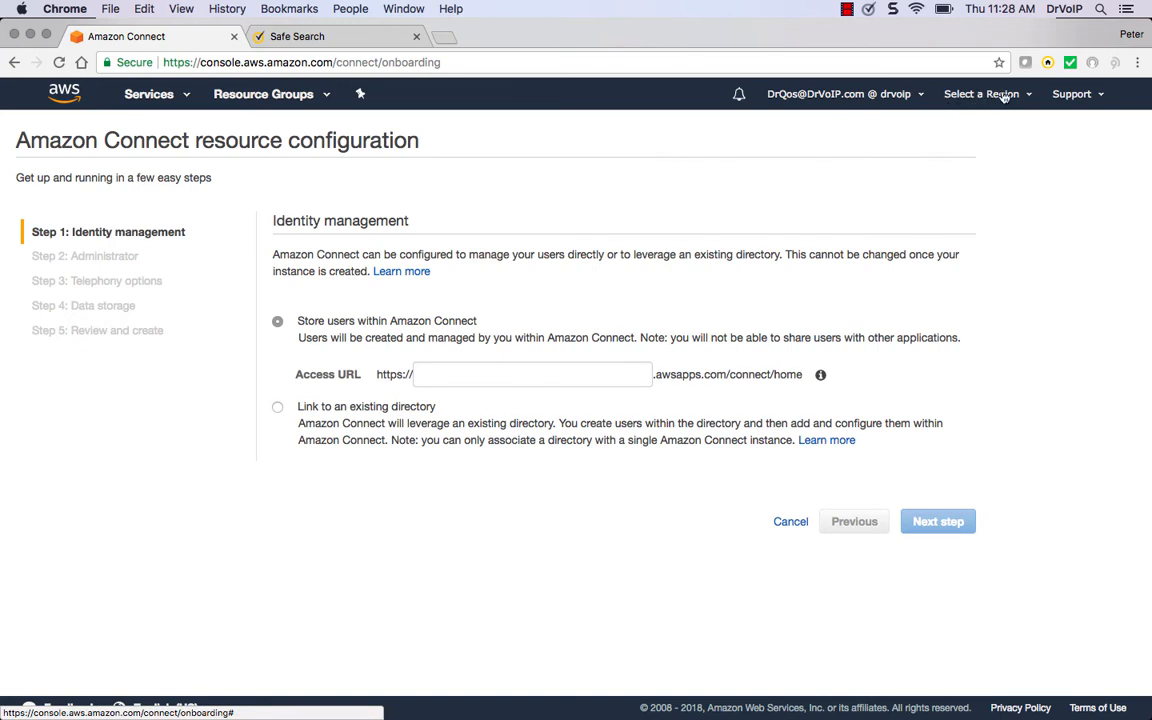
{"action": "left_click", "coordinate": [981, 93]}
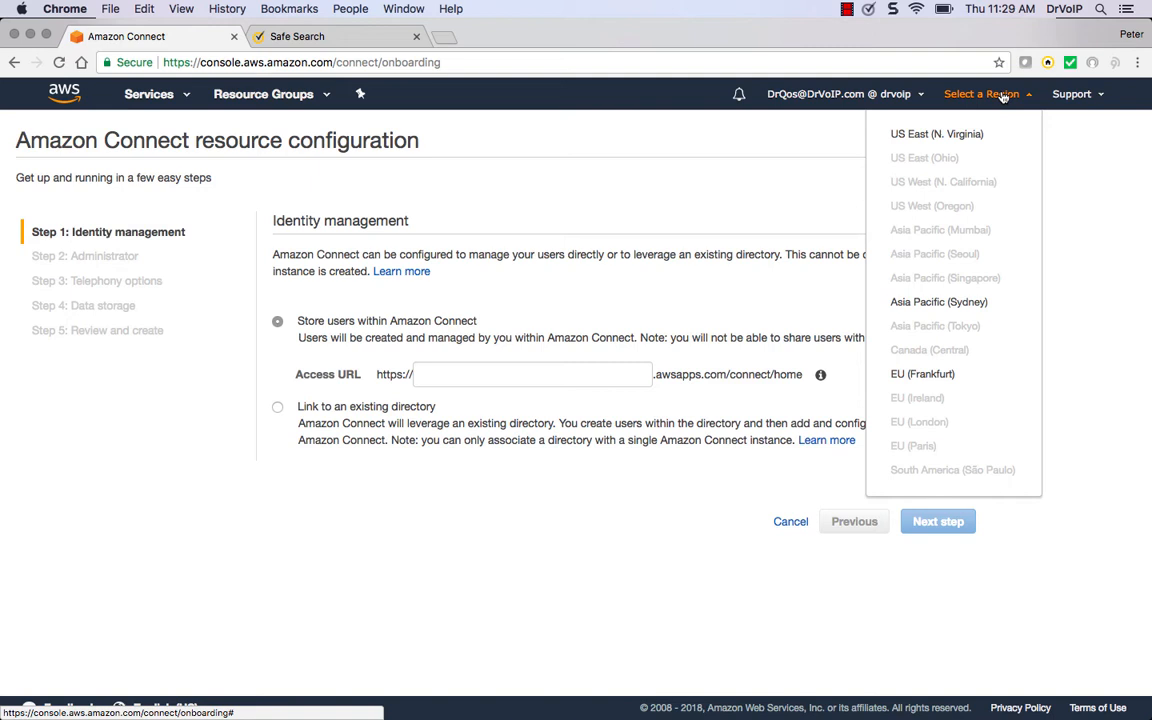
{"action": "mouse_move", "coordinate": [994, 100]}
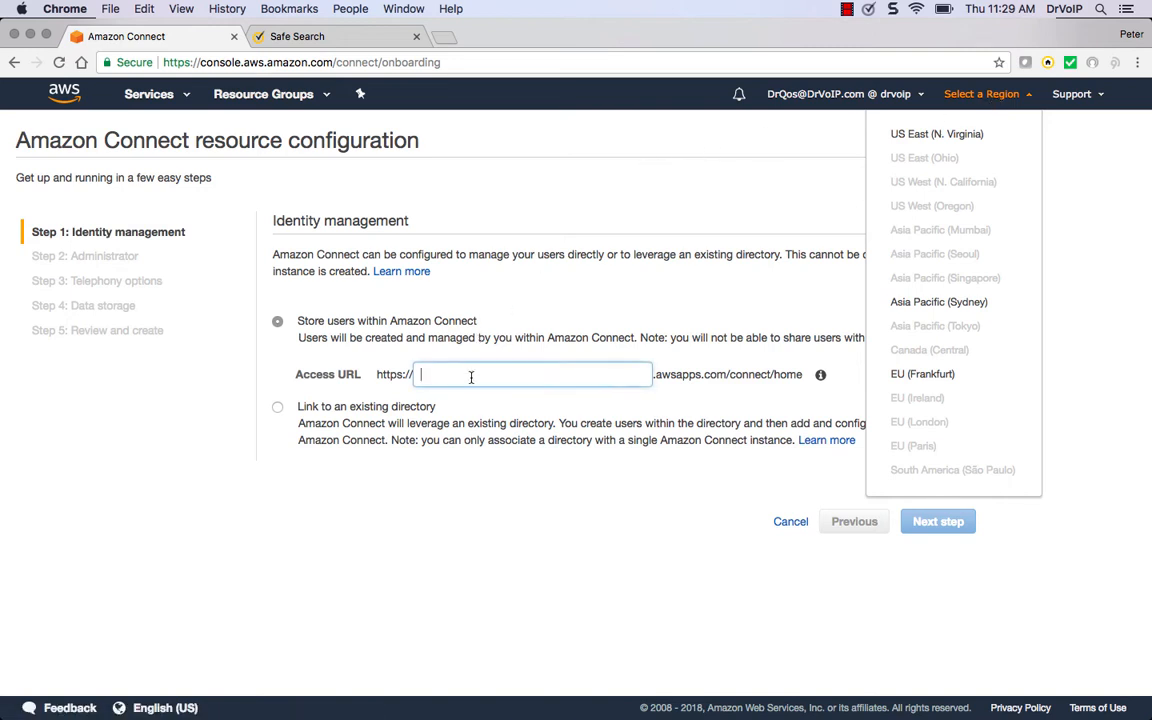
{"action": "type", "text": "aws"}
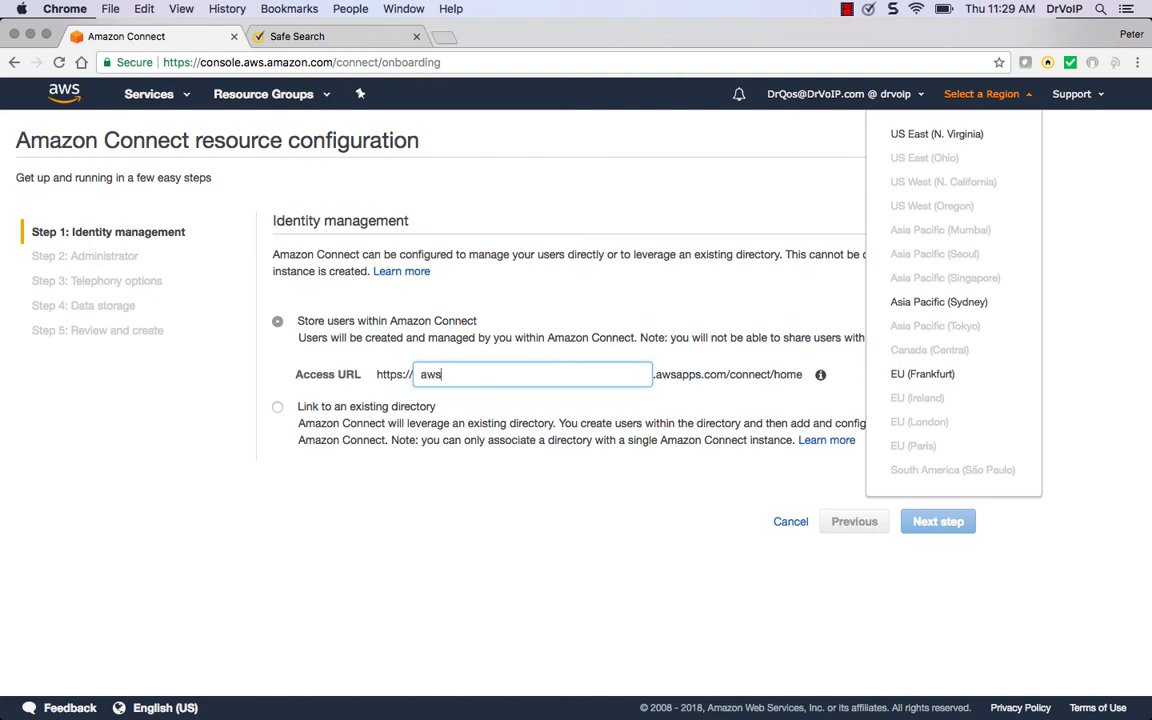
{"action": "type", "text": "callcenterlesson2"}
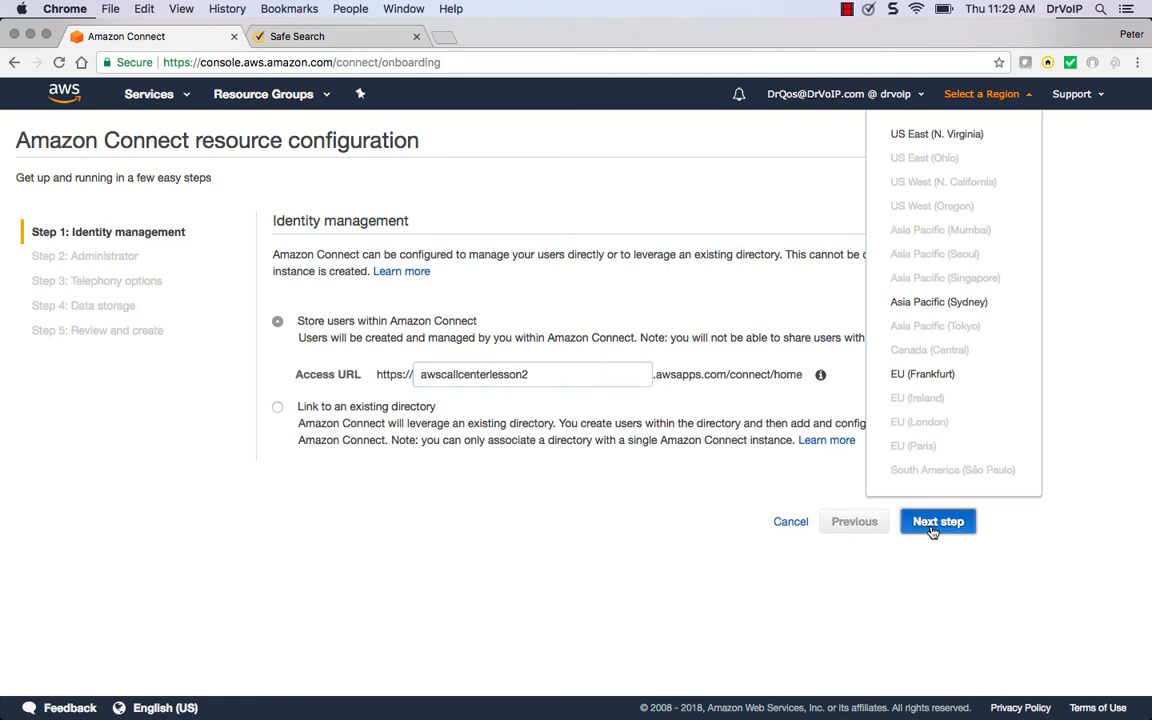
Enter administrator name Dr Peter Buswell and username DrVoIP.
{"action": "left_click", "coordinate": [937, 521]}
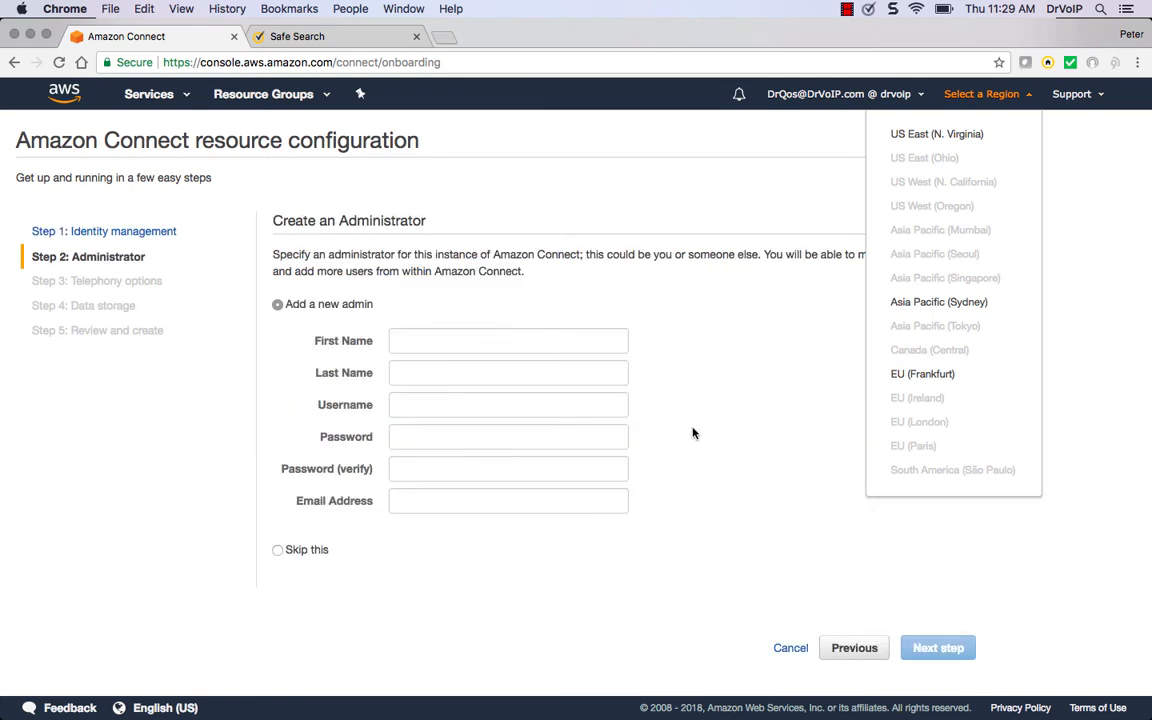
{"action": "left_click", "coordinate": [508, 340]}
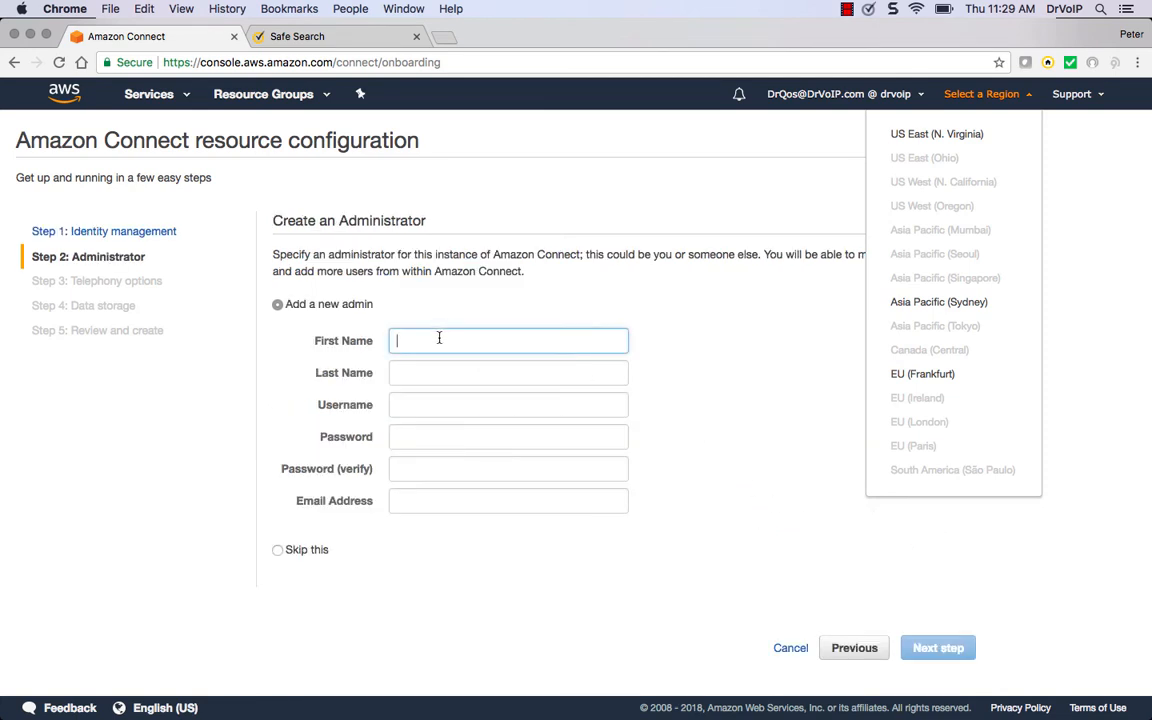
{"action": "type", "text": "DrVoI"}
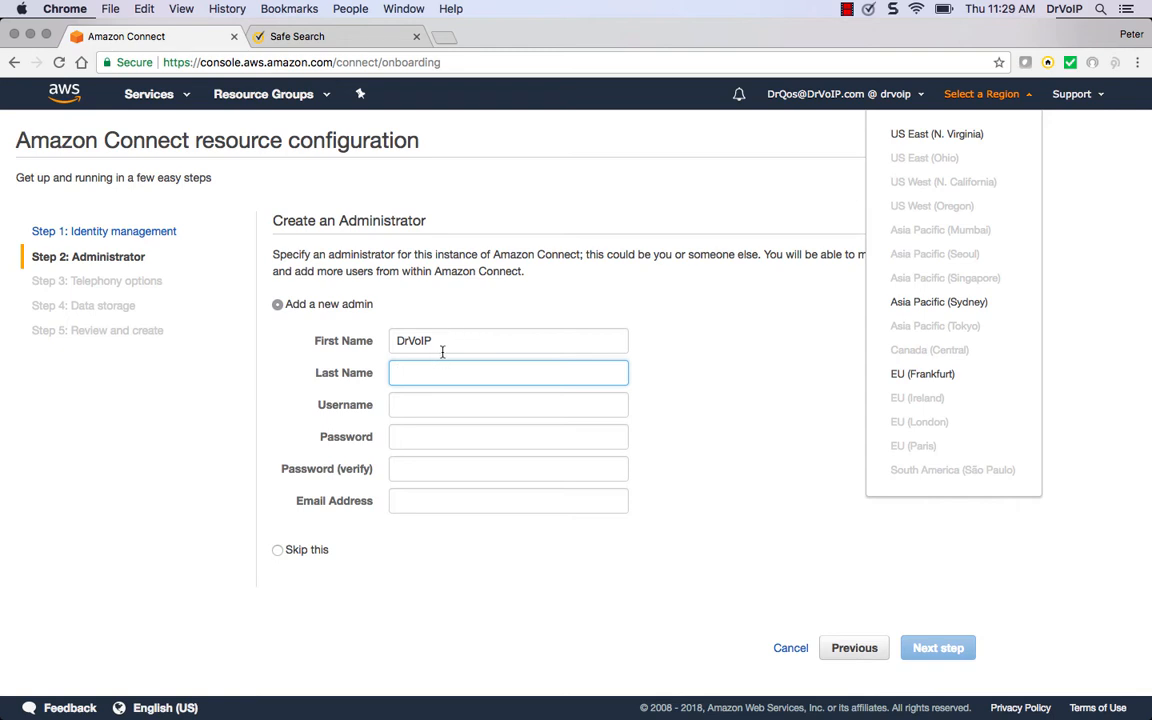
{"action": "type", "text": "Peter"}
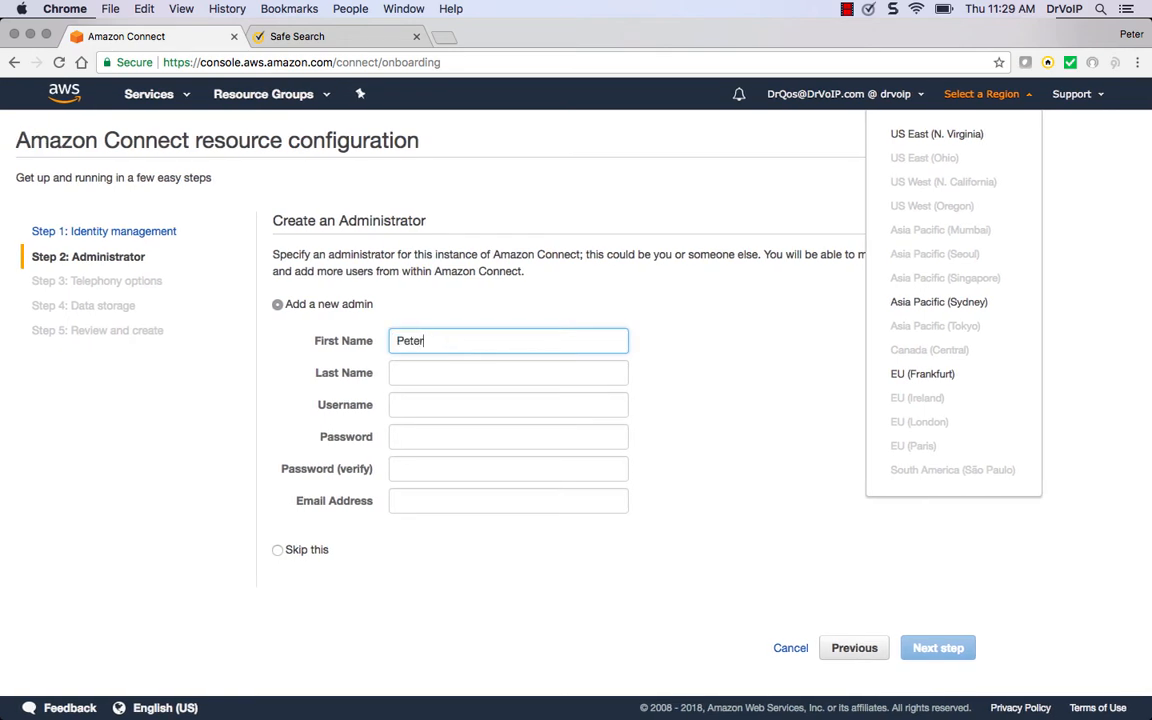
{"action": "type", "text": "Buswell"}
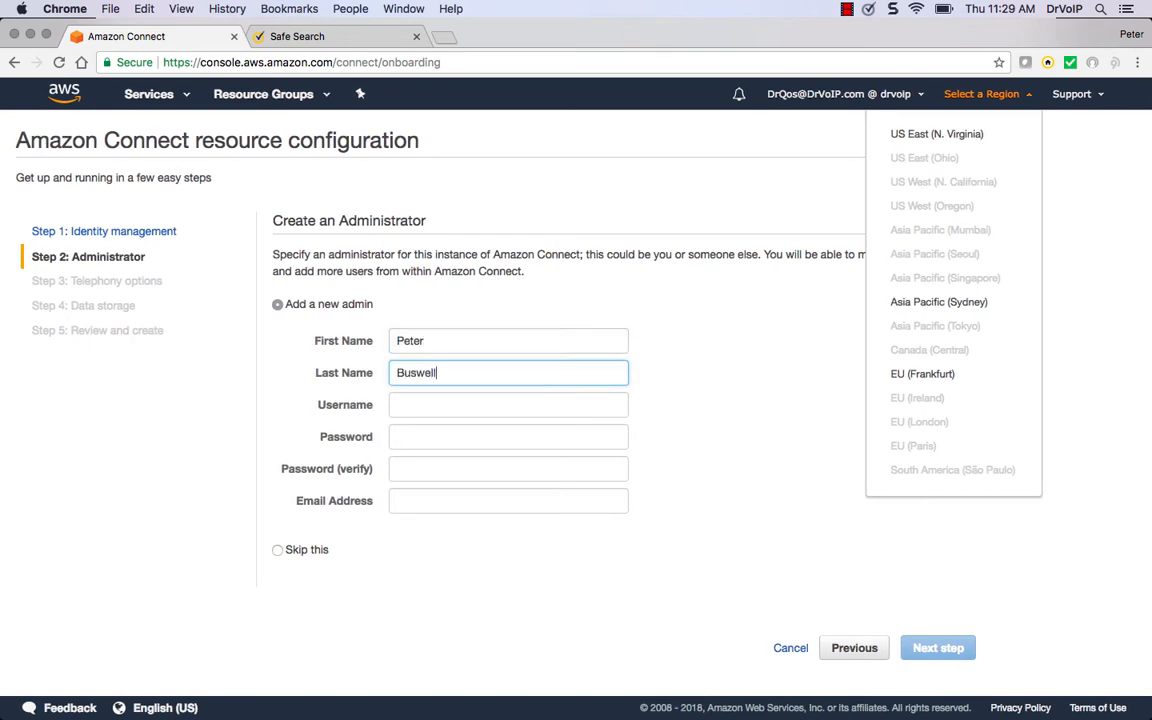
{"action": "type", "text": "DrVoIP"}
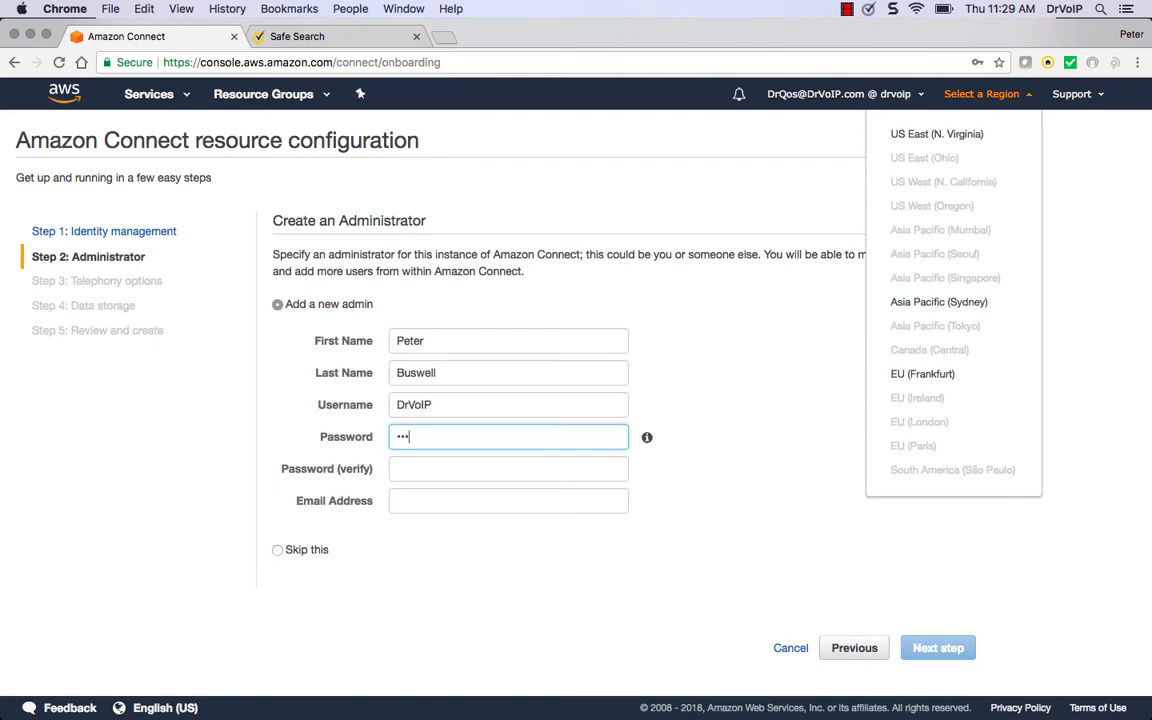
Set the administrator's password and DrVoIP email address, then advance to telephony options.
{"action": "type", "text": "password"}
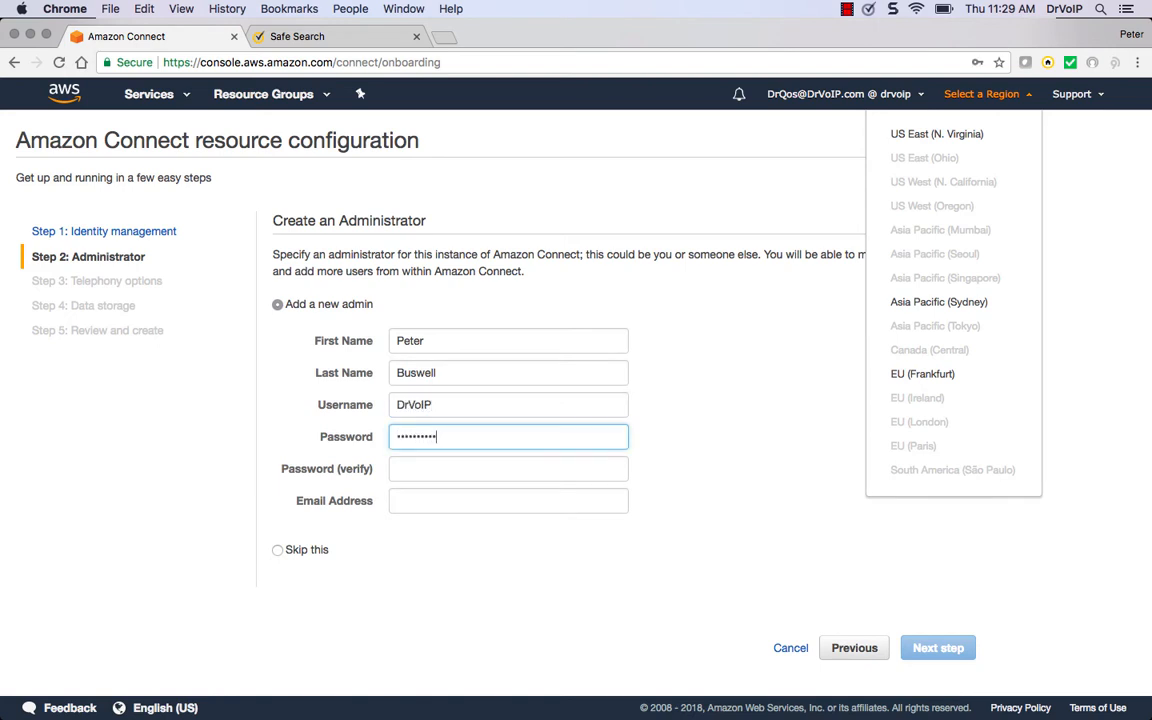
{"action": "type", "text": "•"}
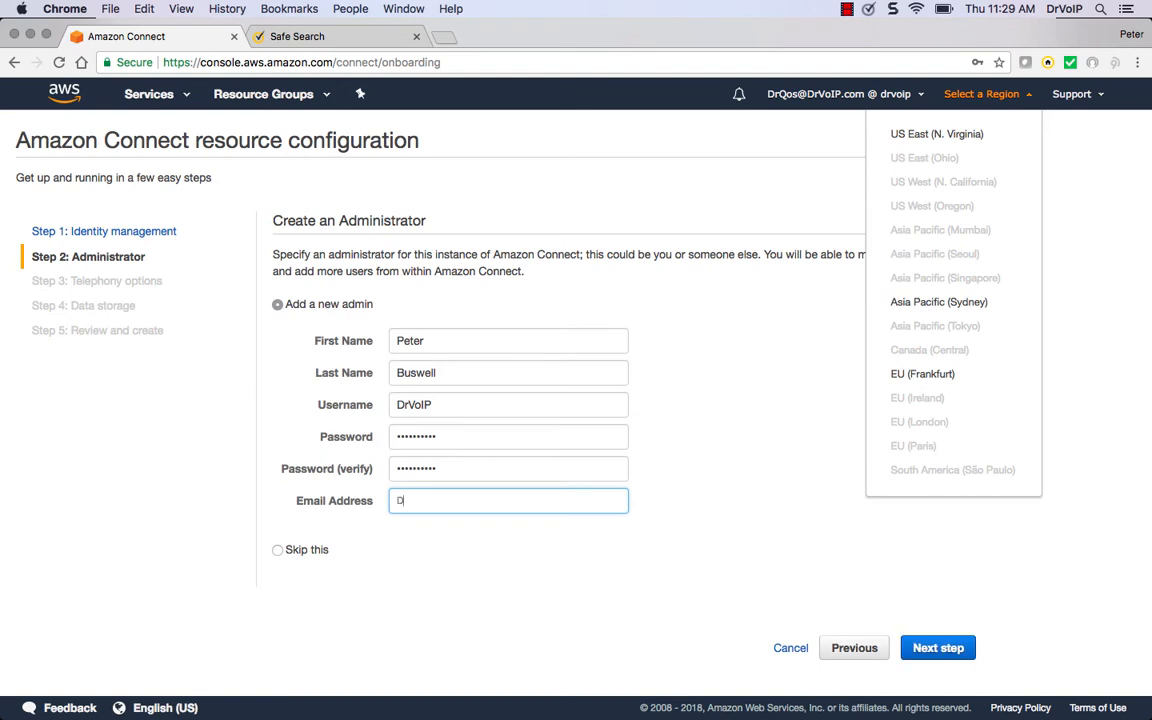
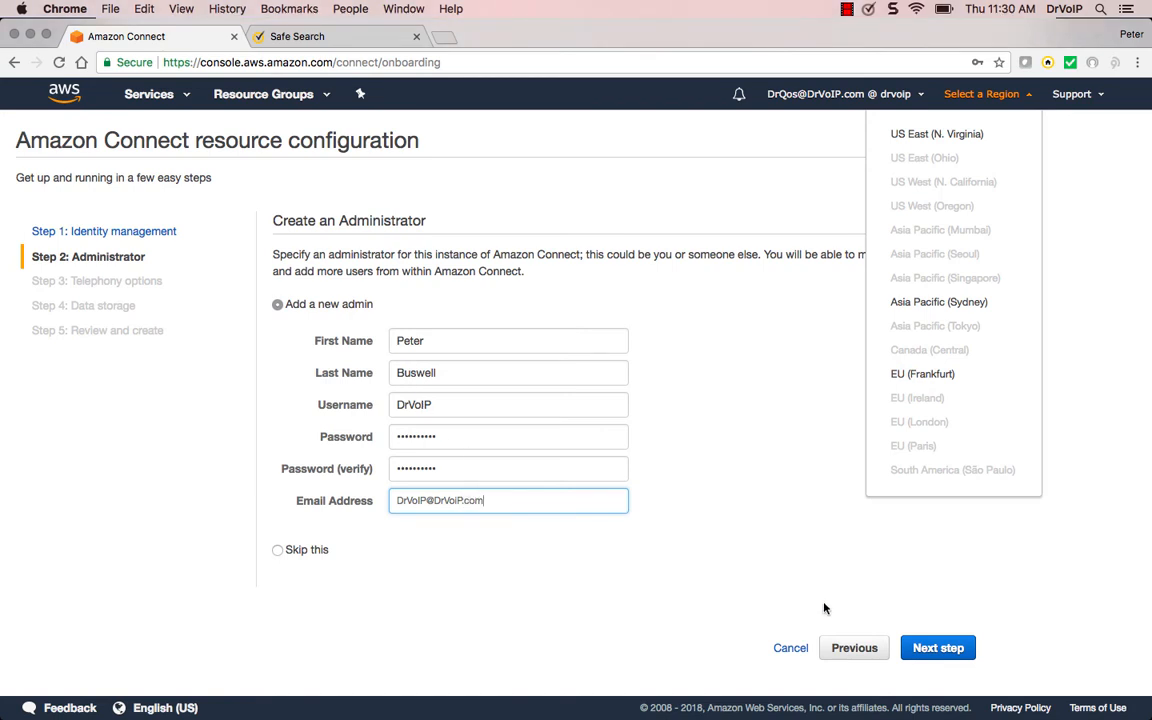
{"action": "left_click", "coordinate": [937, 647]}
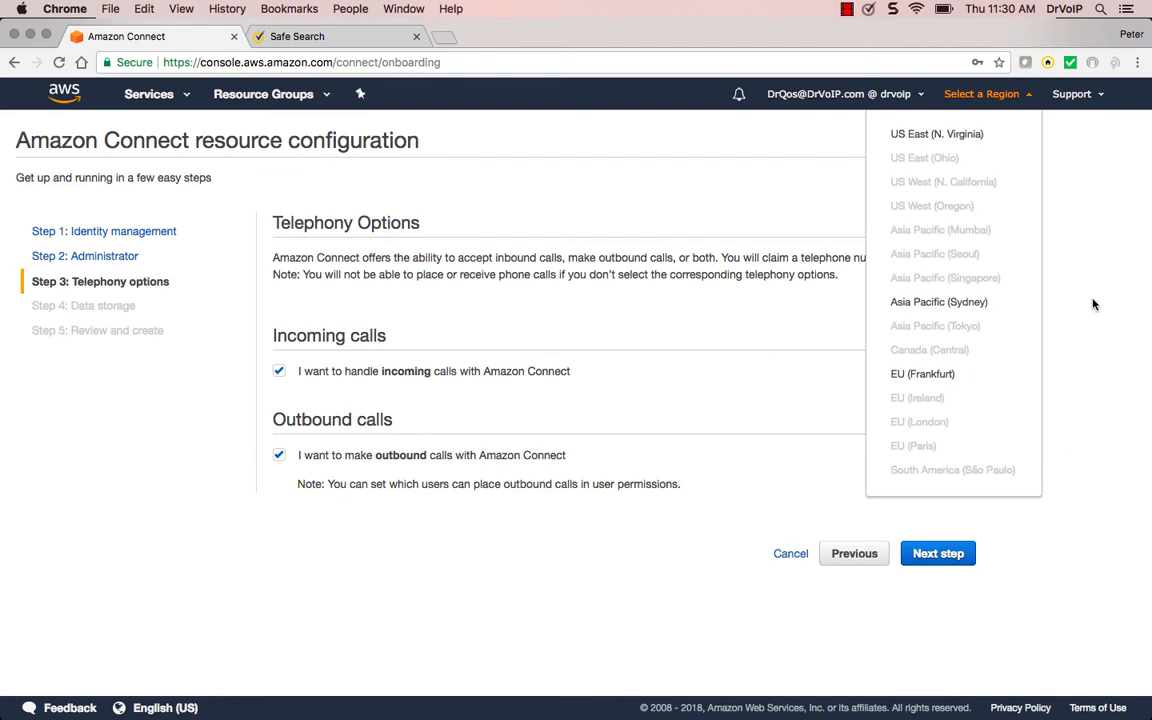
Close the region dropdown, keeping incoming and outbound calls both enabled.
{"action": "left_click", "coordinate": [576, 203]}
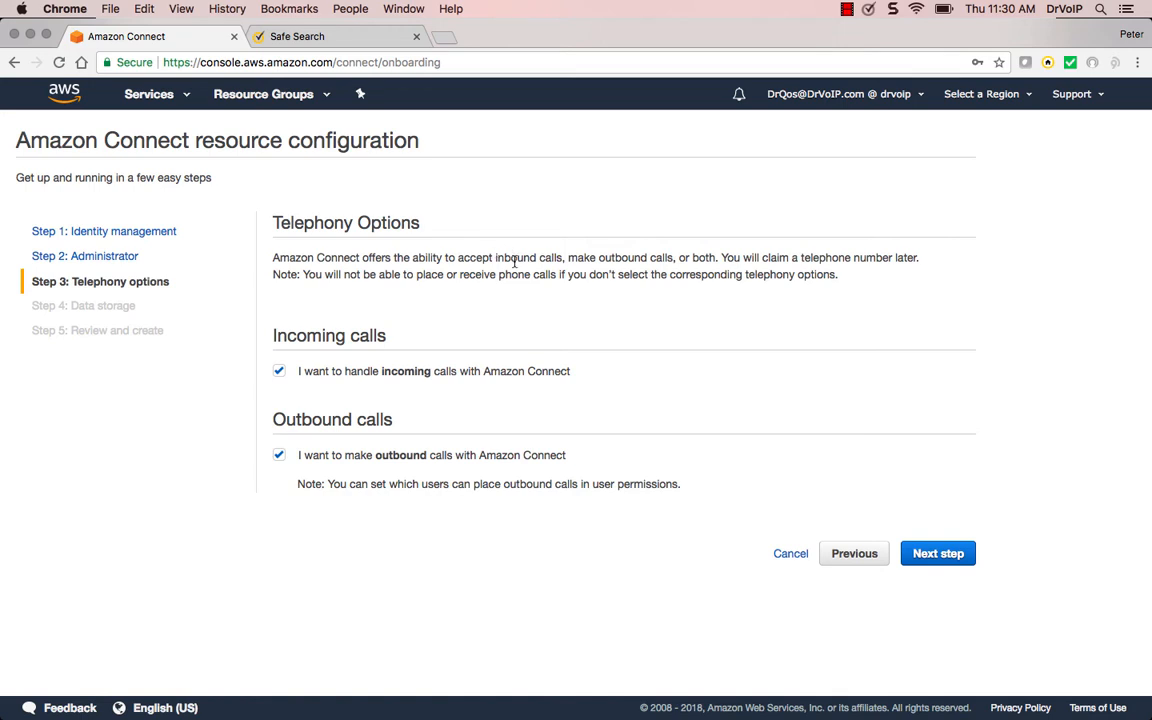
{"action": "mouse_move", "coordinate": [476, 280]}
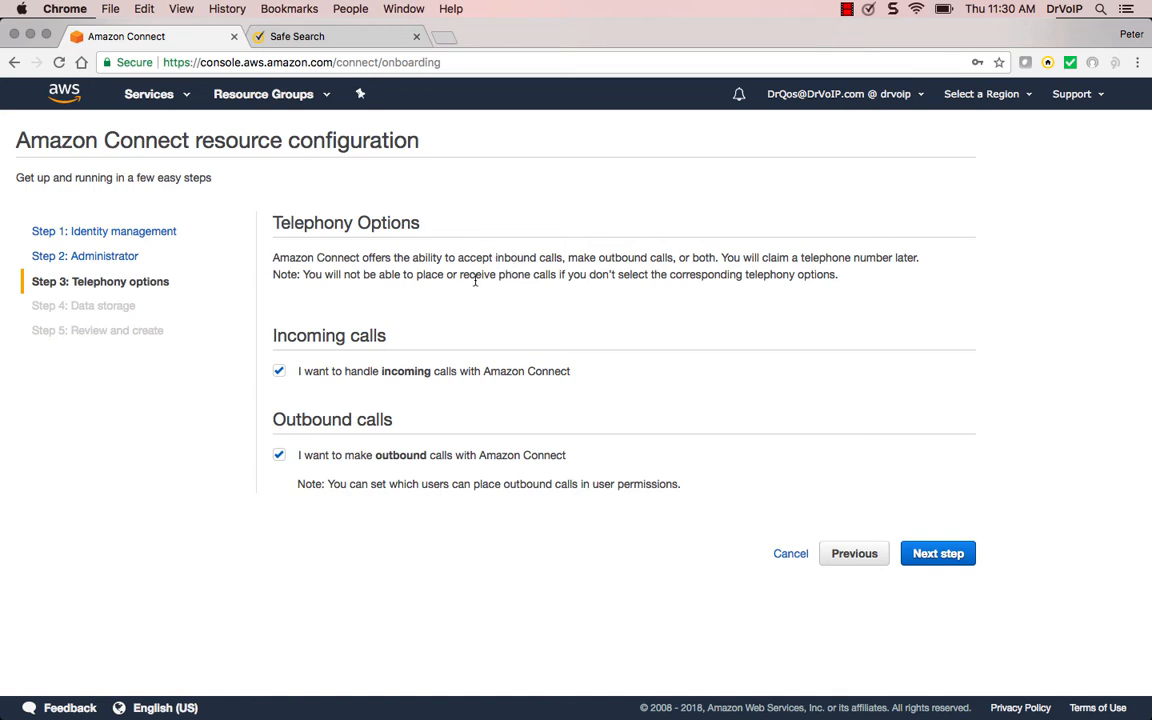
{"action": "mouse_move", "coordinate": [488, 291]}
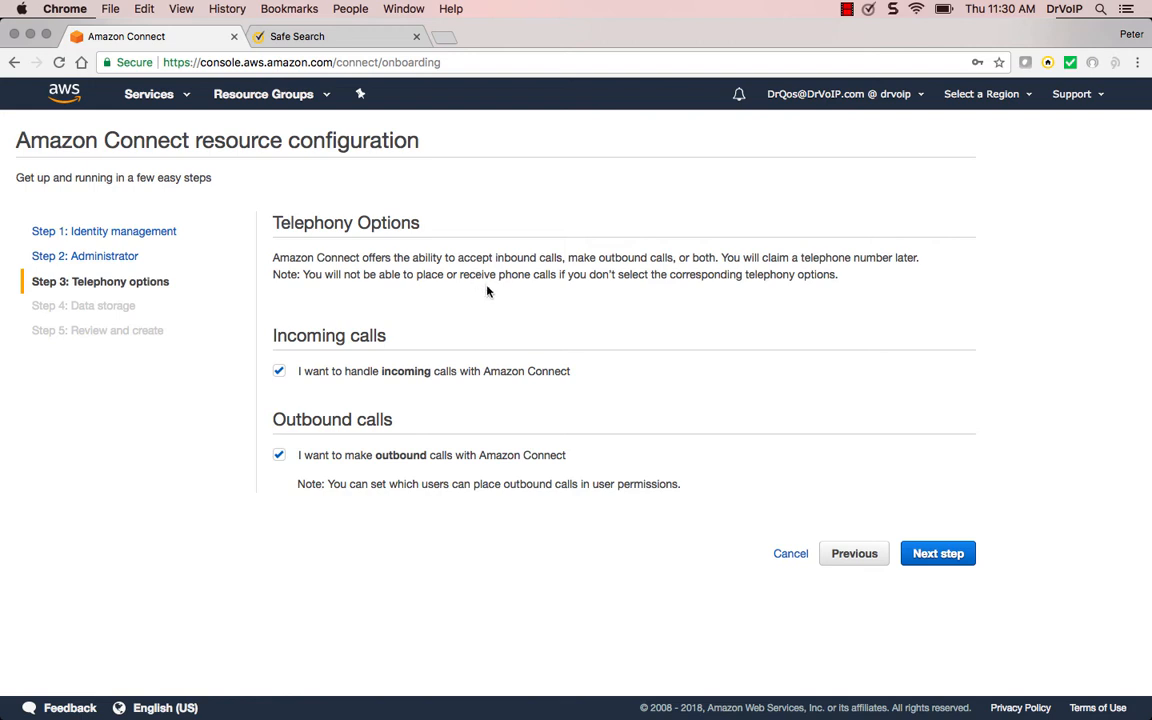
{"action": "mouse_move", "coordinate": [495, 308]}
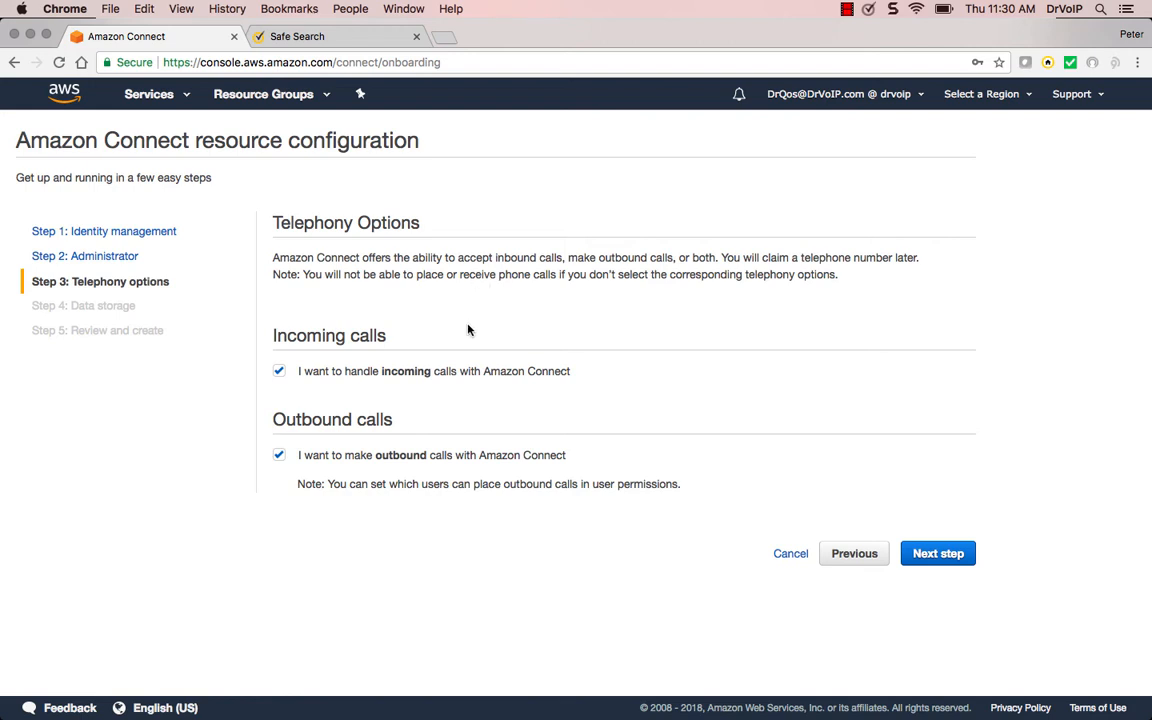
{"action": "mouse_move", "coordinate": [524, 330]}
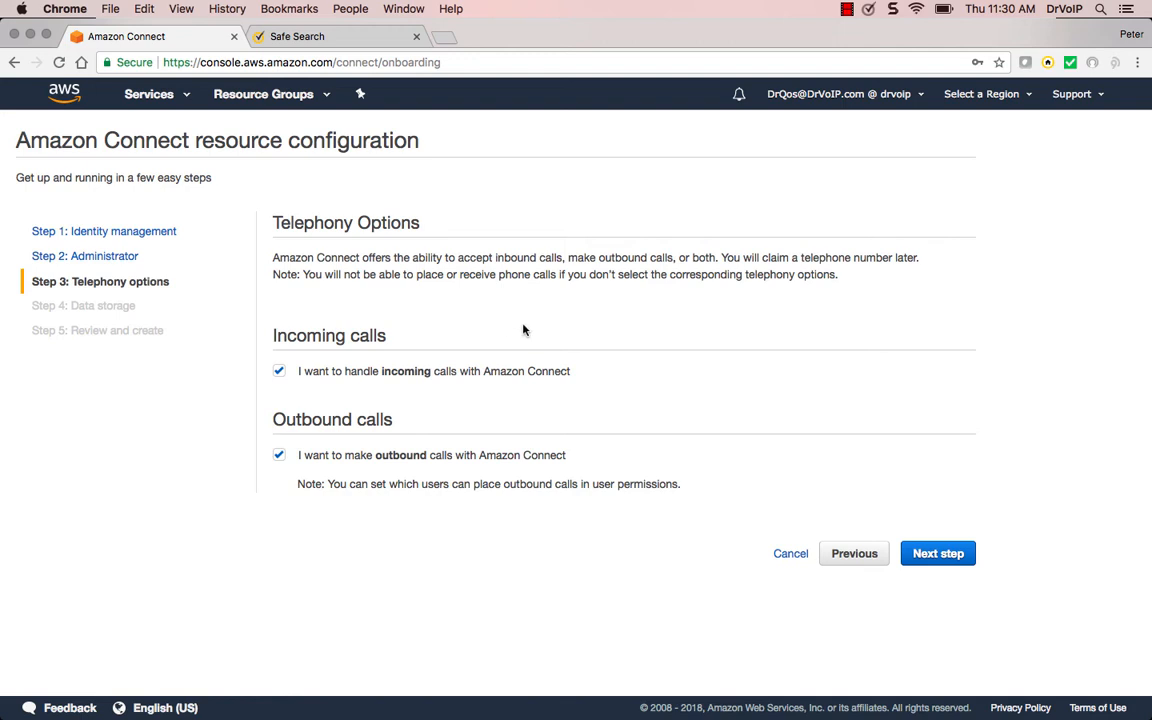
{"action": "mouse_move", "coordinate": [769, 390]}
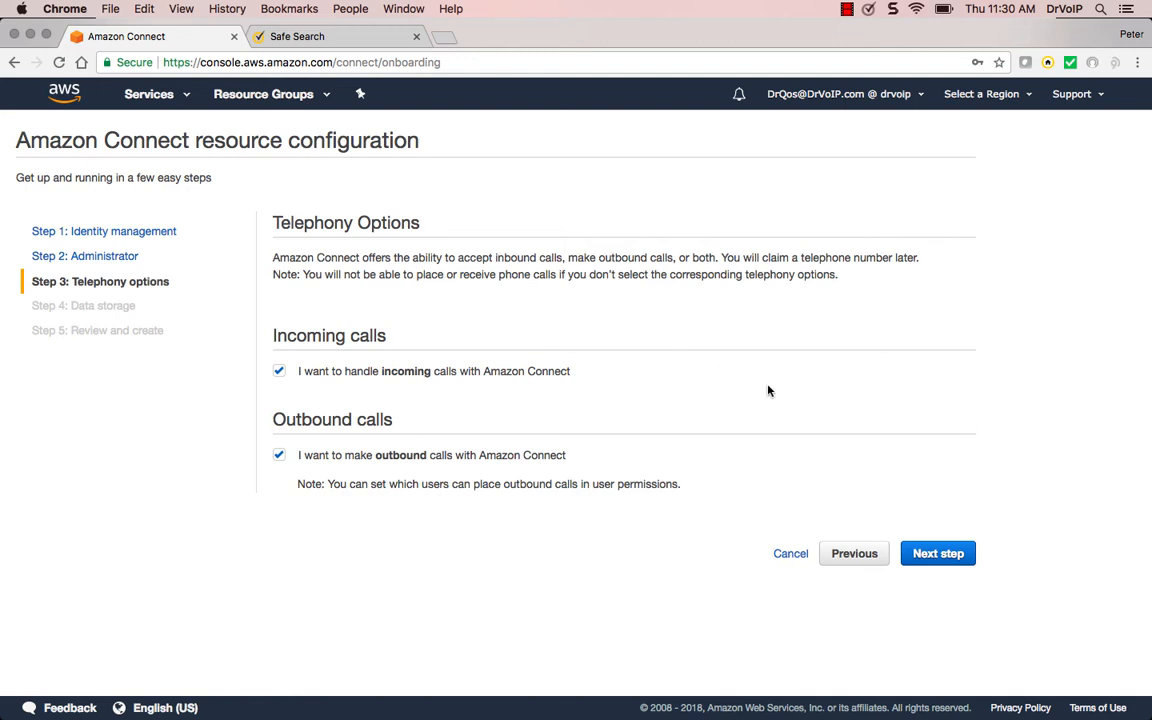
Advance to Step 4: Data storage with default S3 and CloudWatch locations.
{"action": "left_click", "coordinate": [937, 553]}
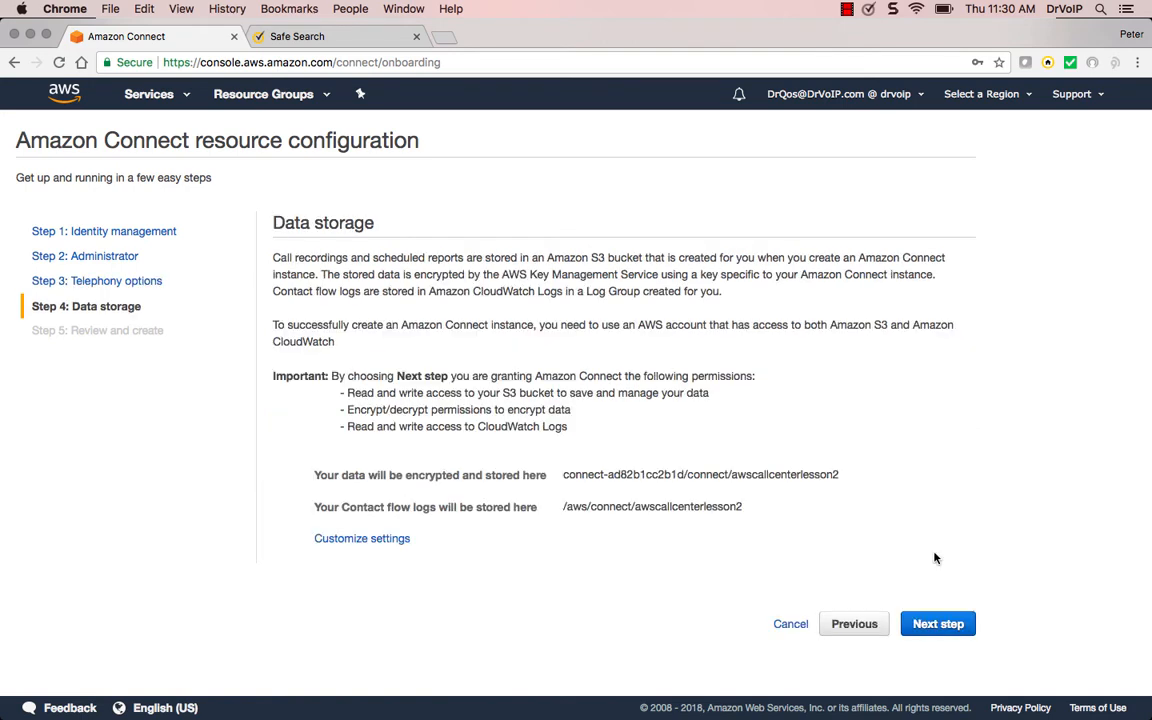
{"action": "mouse_move", "coordinate": [894, 360]}
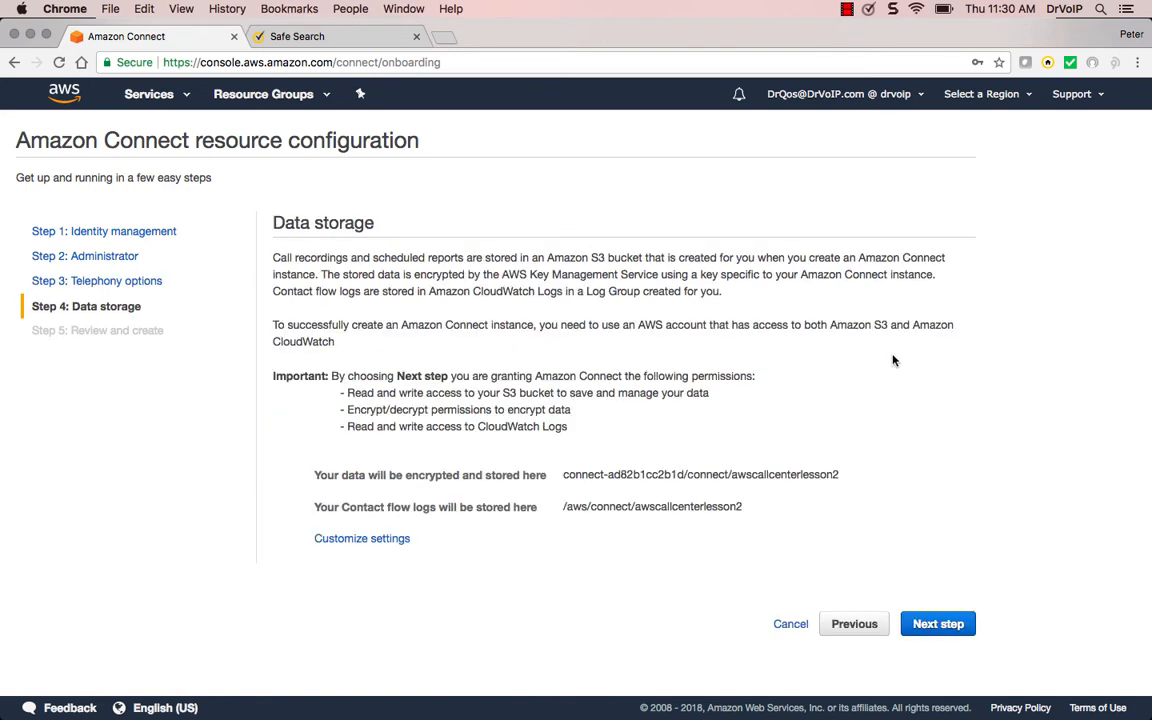
{"action": "mouse_move", "coordinate": [359, 348]}
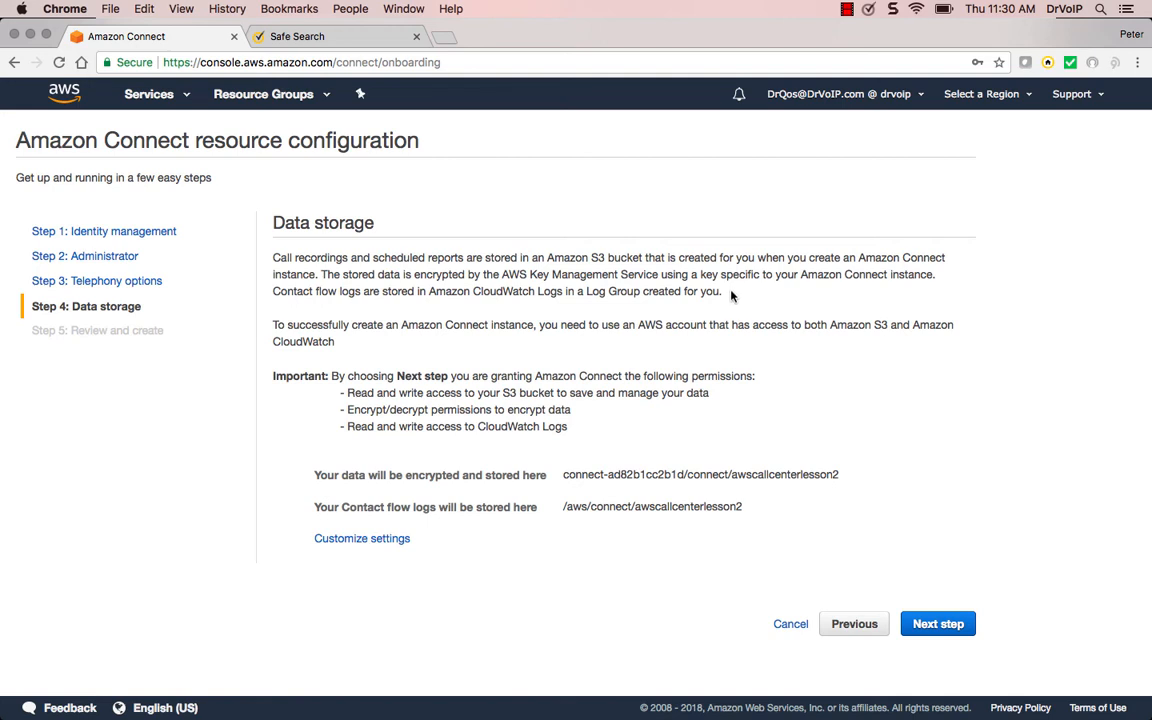
{"action": "mouse_move", "coordinate": [500, 576]}
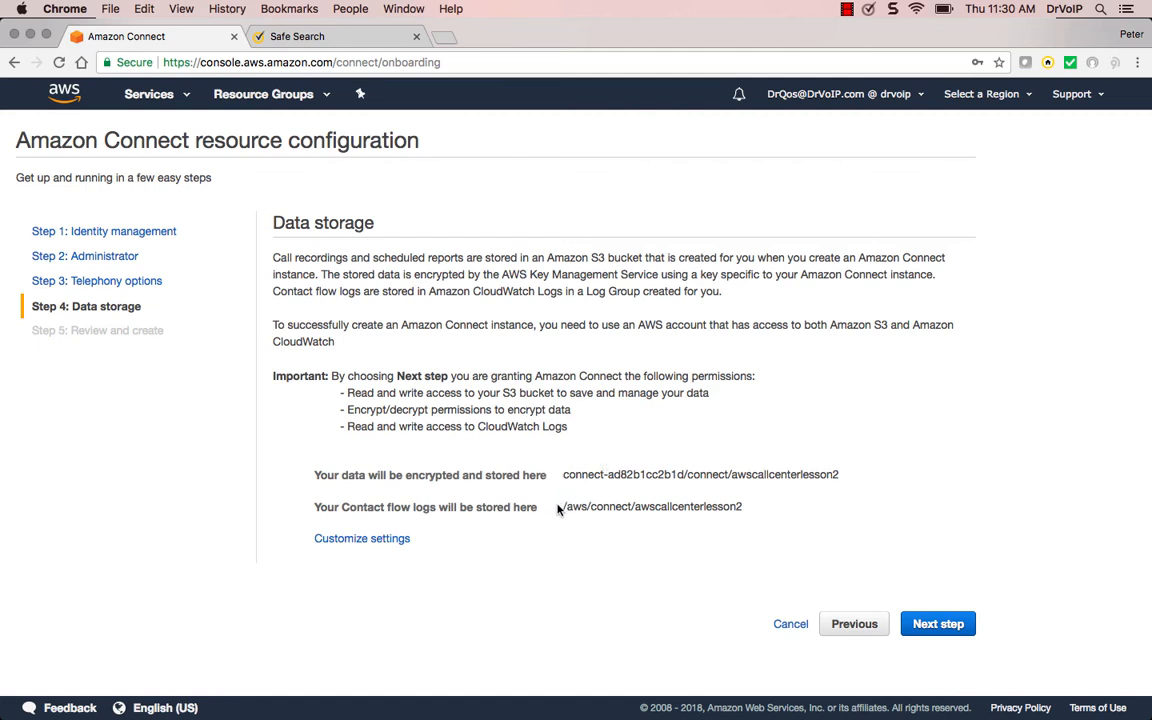
{"action": "mouse_move", "coordinate": [454, 545]}
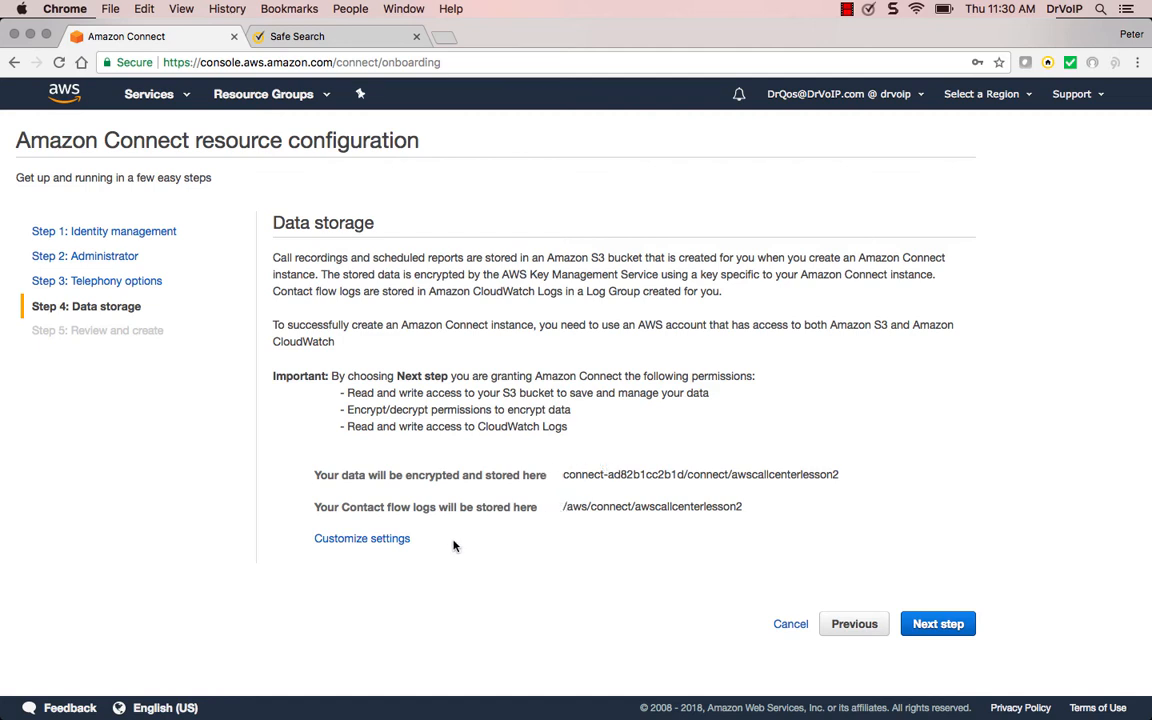
Inspect the call recording storage settings under Customize settings, cancelling to keep defaults.
{"action": "left_click", "coordinate": [362, 538]}
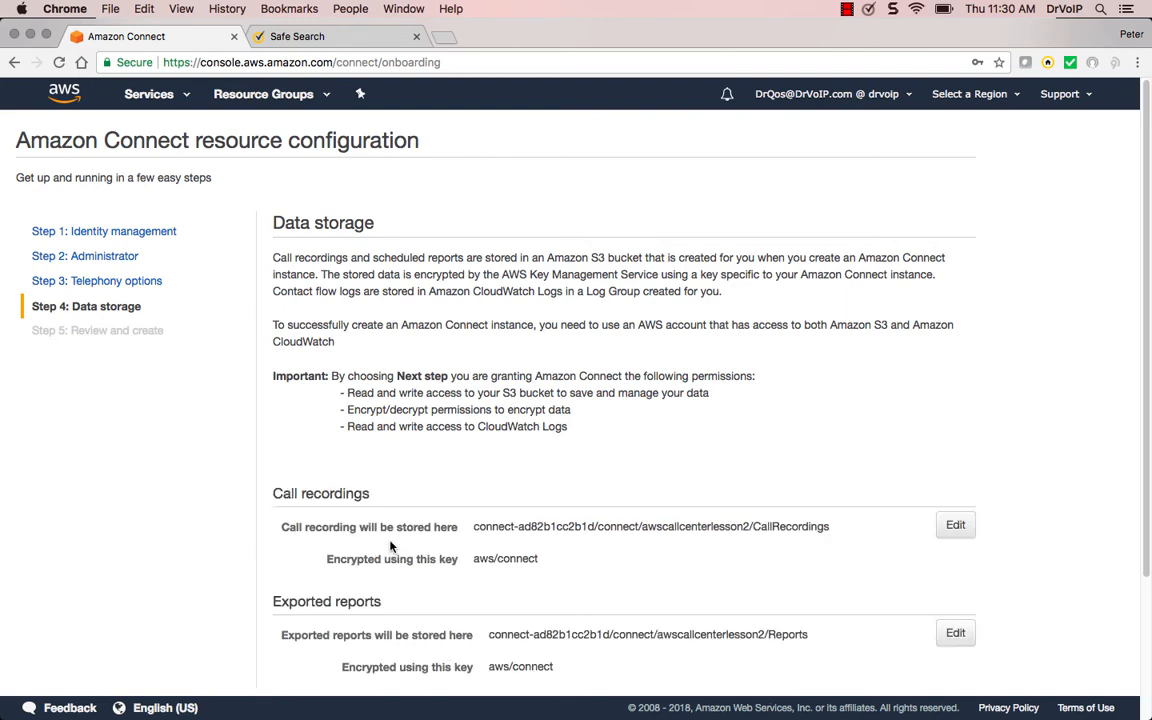
{"action": "scroll", "scroll_direction": "down", "scroll_amount": 3}
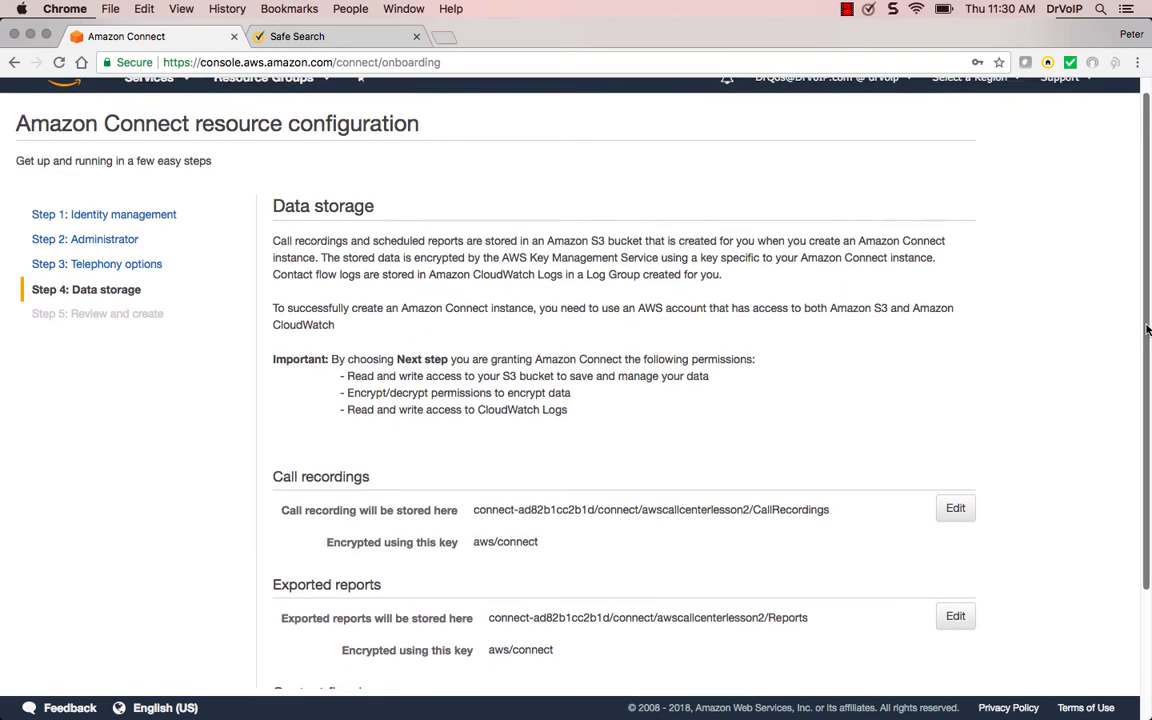
{"action": "scroll", "scroll_direction": "down", "scroll_amount": 3}
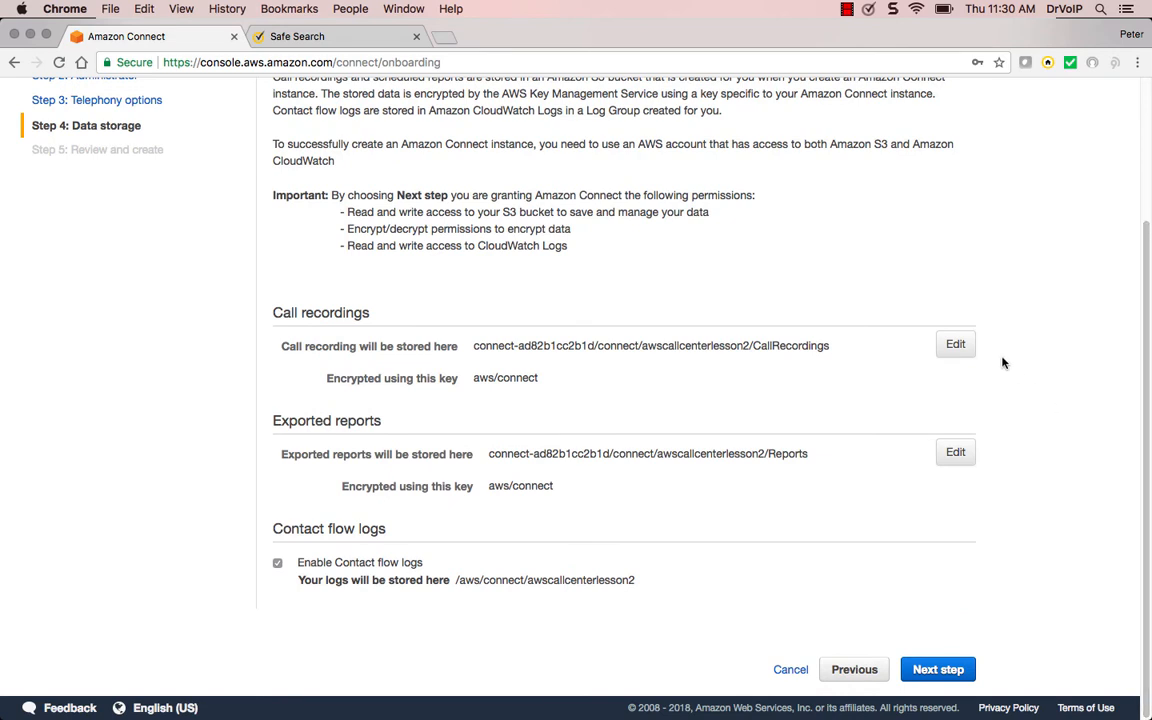
{"action": "left_click", "coordinate": [954, 344]}
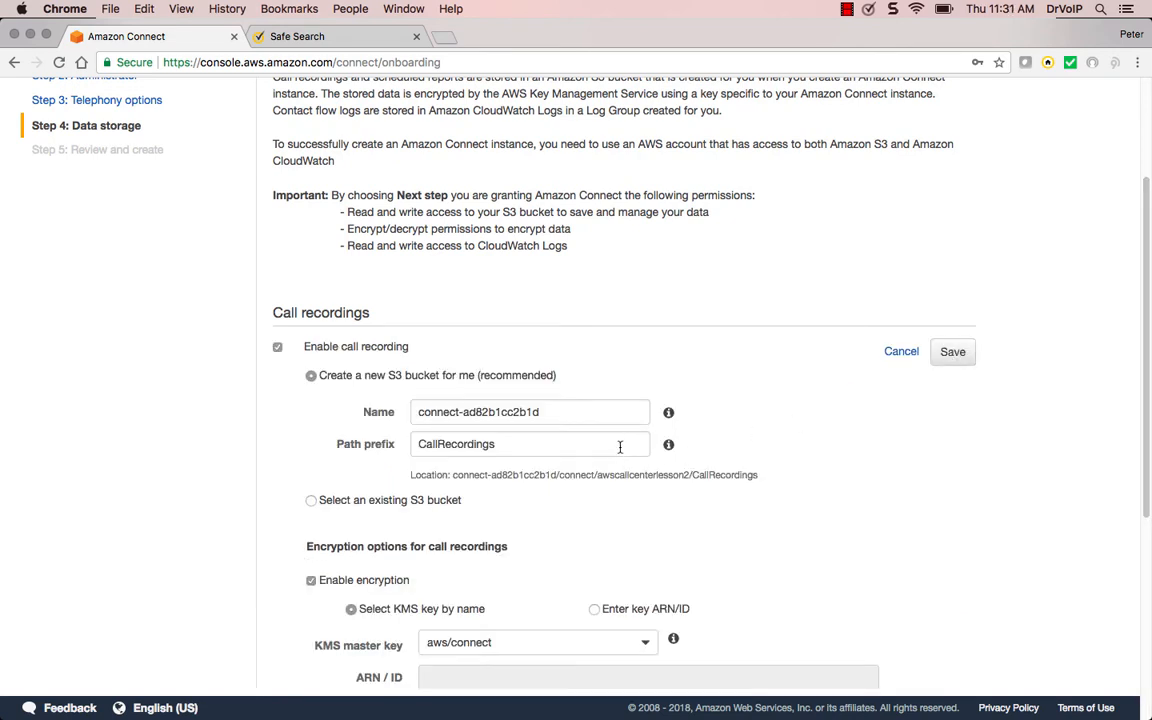
{"action": "left_click", "coordinate": [530, 411]}
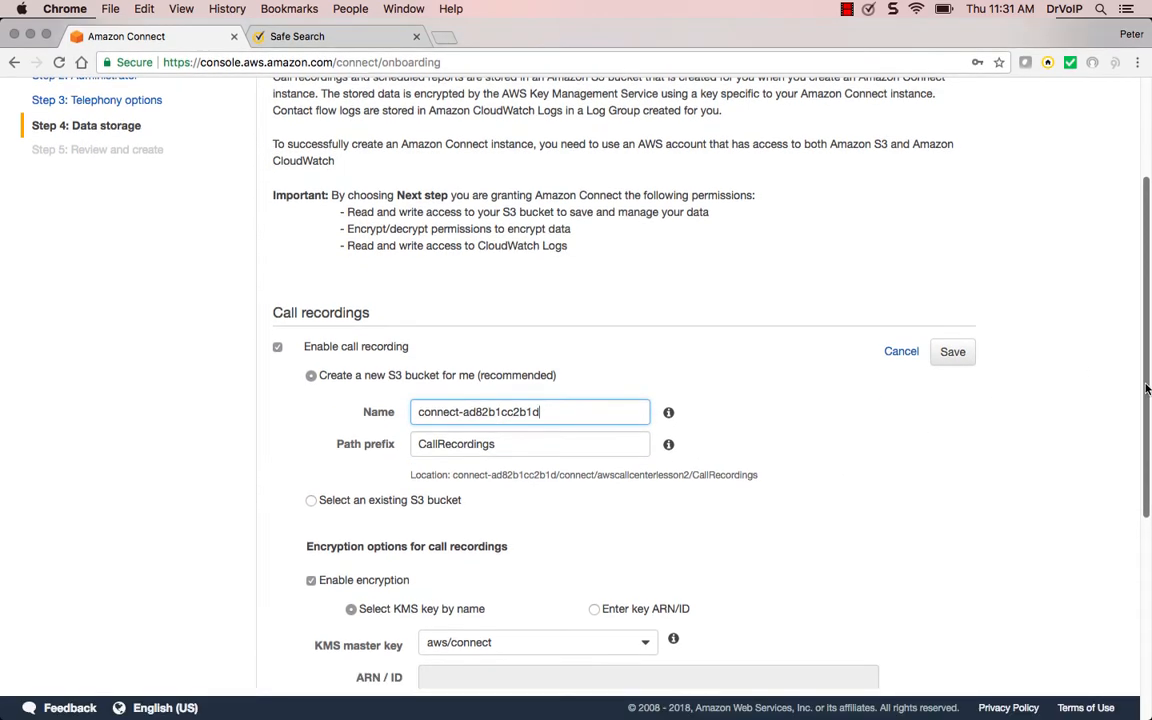
{"action": "scroll", "scroll_direction": "down", "scroll_amount": 3}
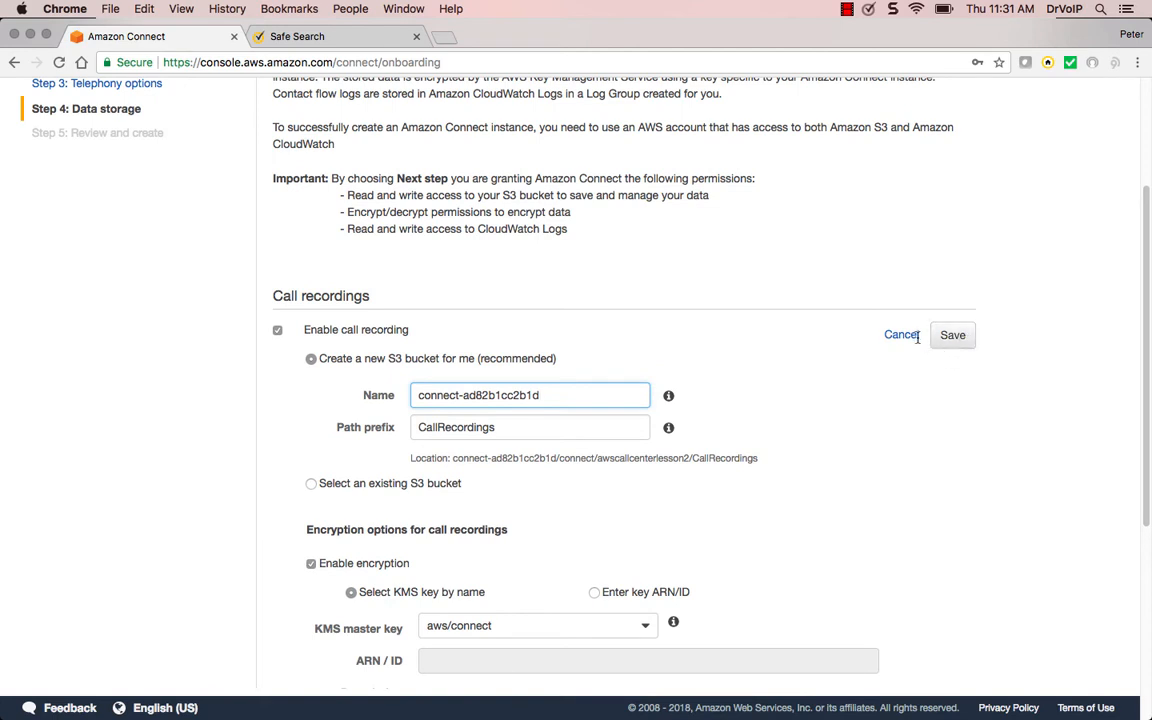
{"action": "left_click", "coordinate": [951, 335]}
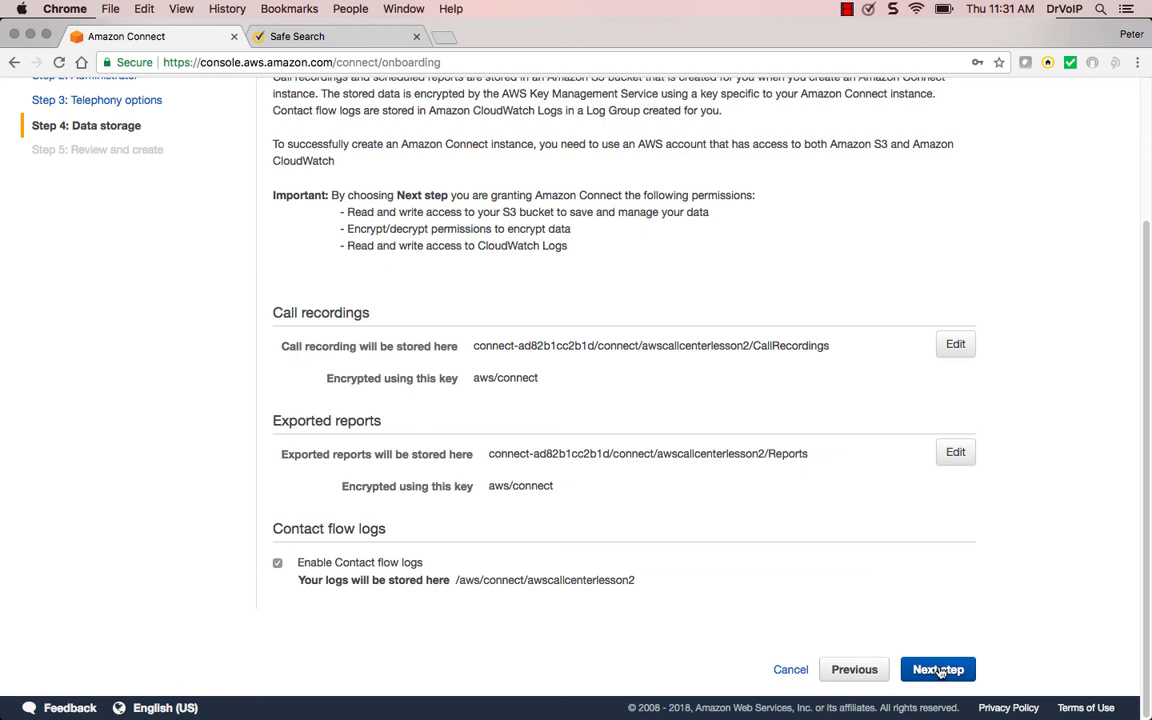
Advance to Step 5: Review and create and select the instance's access URL.
{"action": "left_click", "coordinate": [937, 669]}
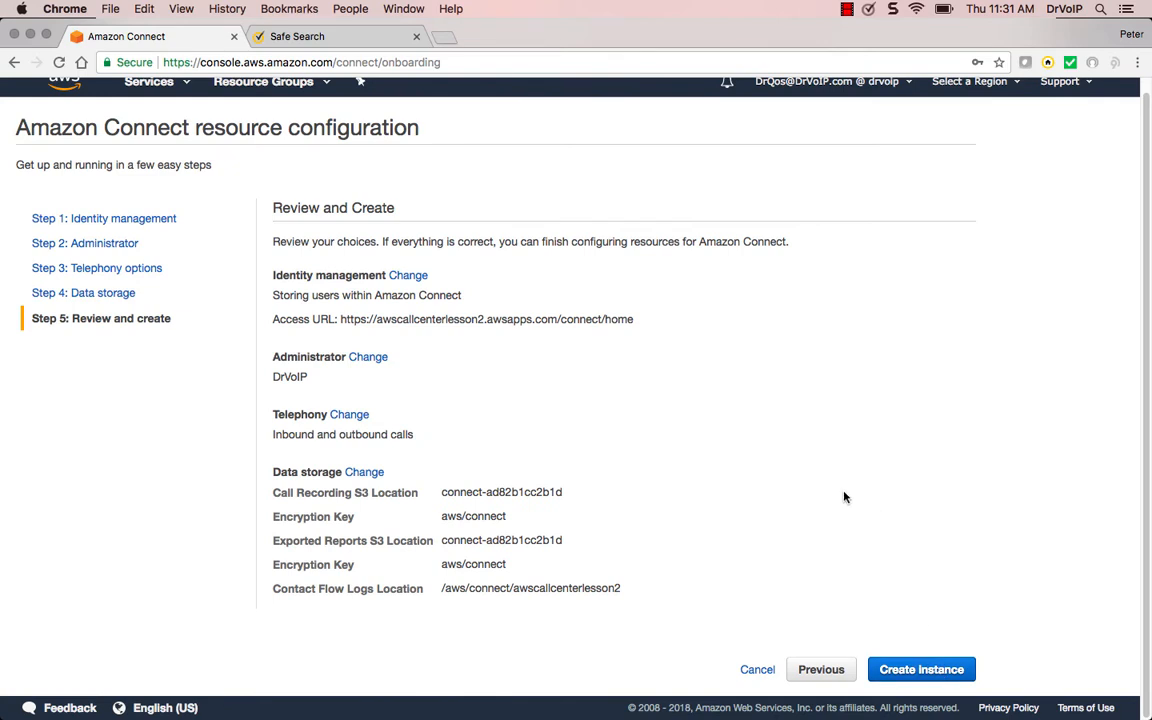
{"action": "mouse_move", "coordinate": [472, 387]}
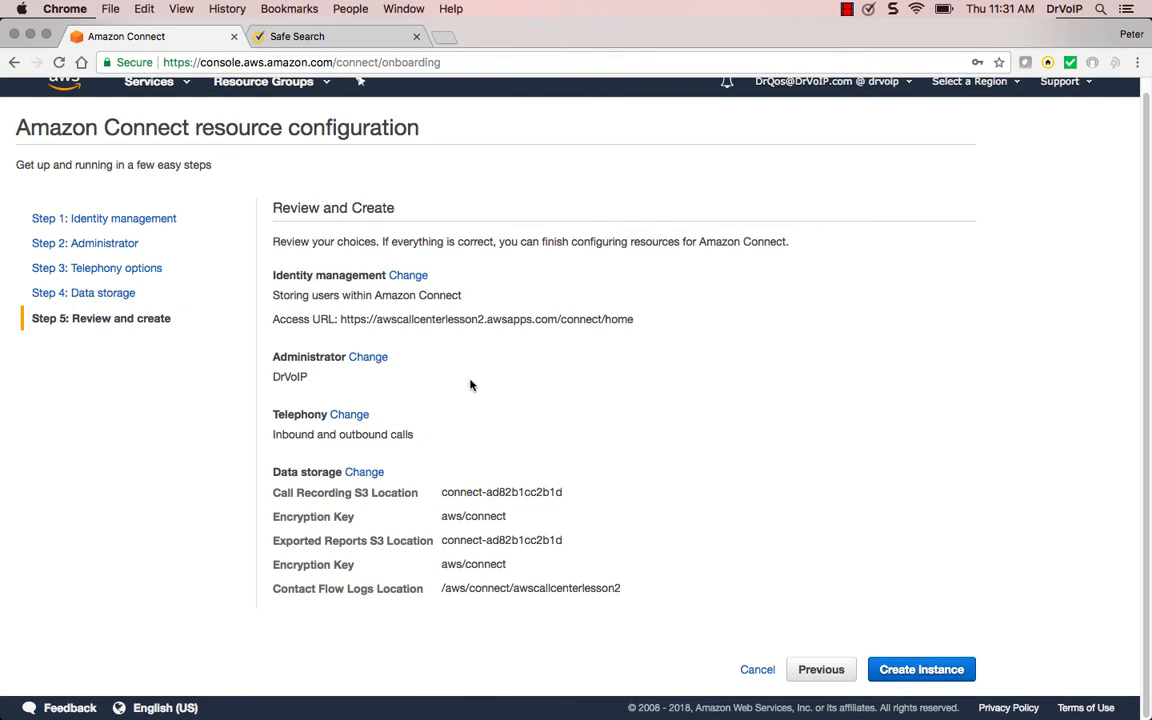
{"action": "mouse_move", "coordinate": [561, 452]}
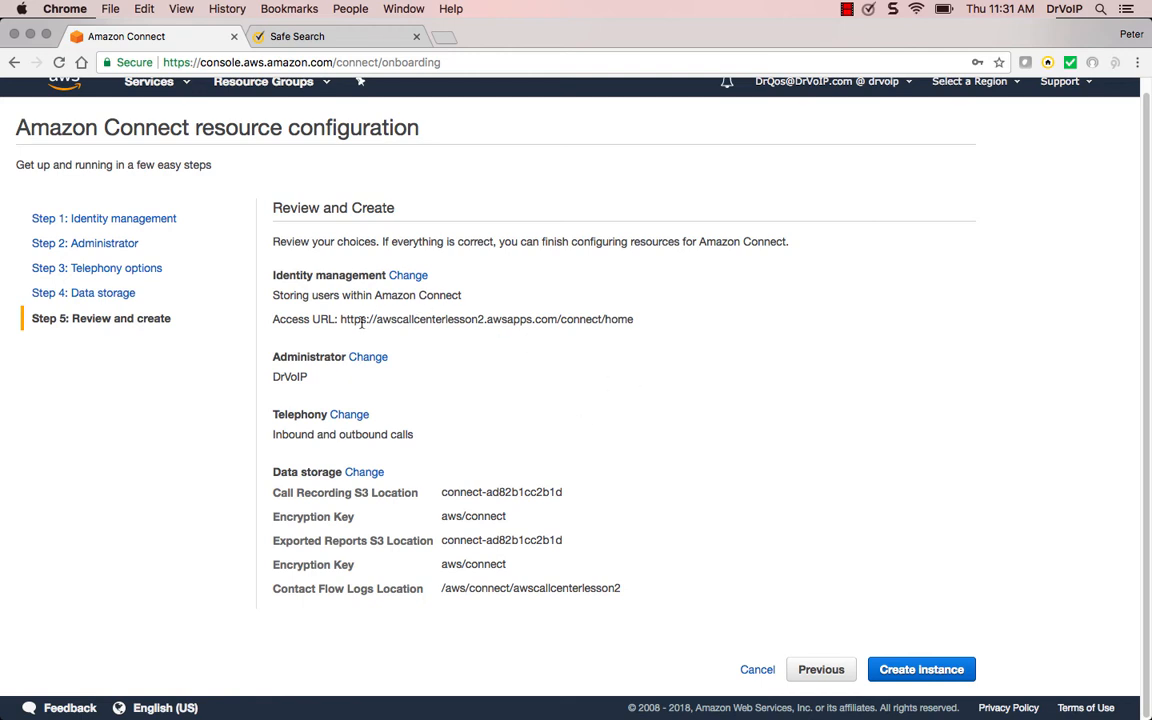
{"action": "left_click_drag", "start_coordinate": [340, 319], "coordinate": [590, 319]}
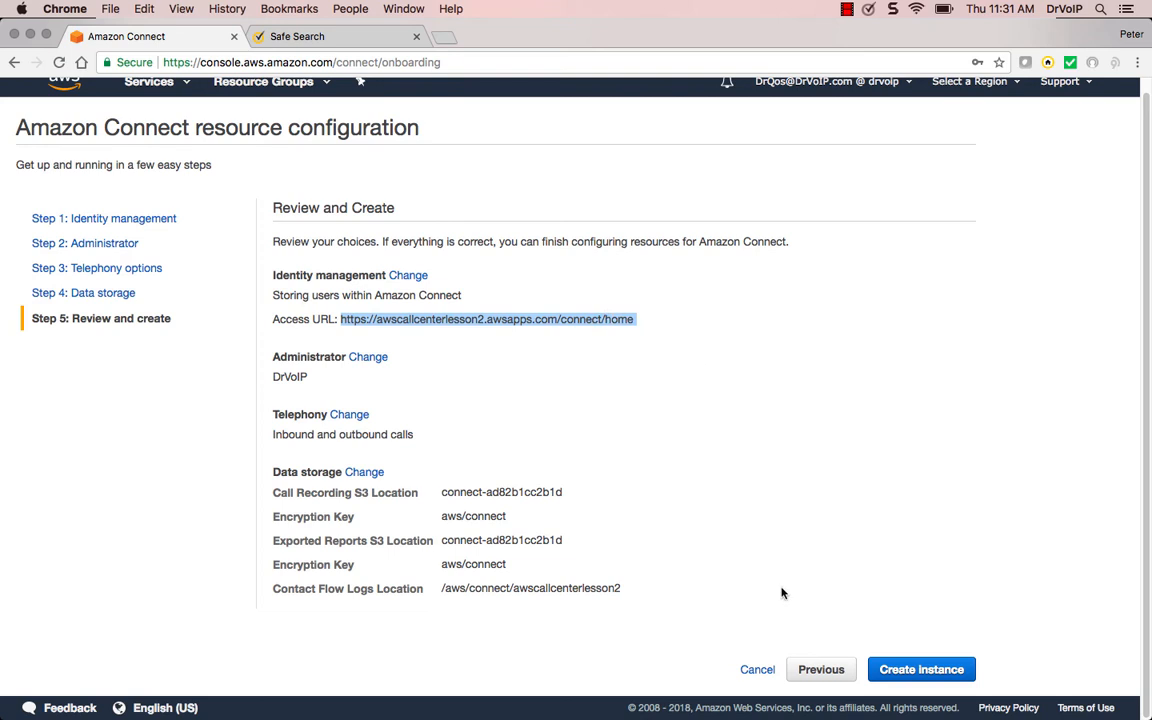
Launch creation of the new instance so the setup-in-progress message appears.
{"action": "left_click", "coordinate": [920, 669]}
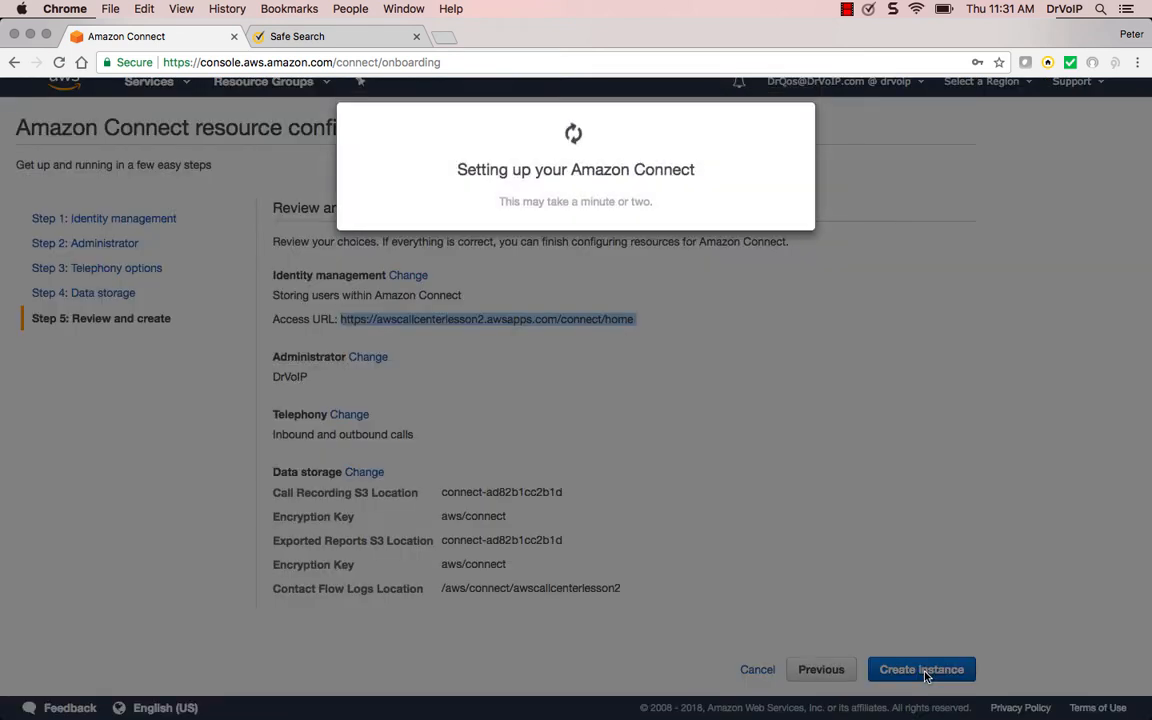
{"action": "mouse_move", "coordinate": [994, 438]}
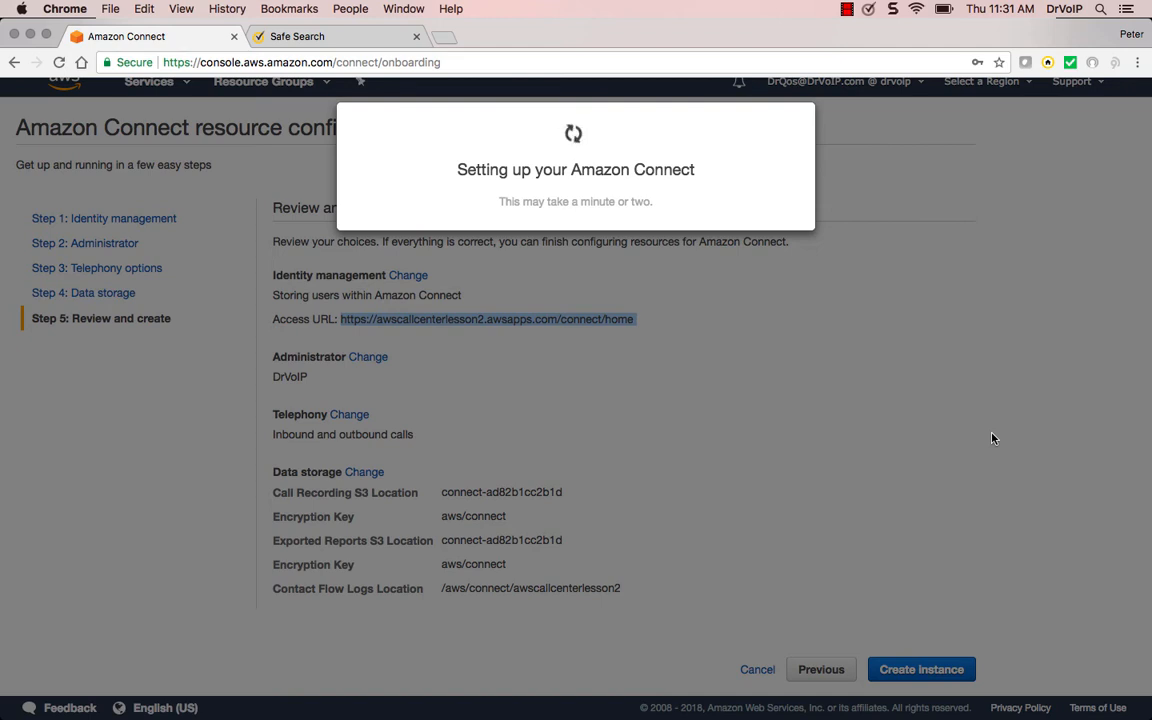
{"action": "mouse_move", "coordinate": [1005, 418]}
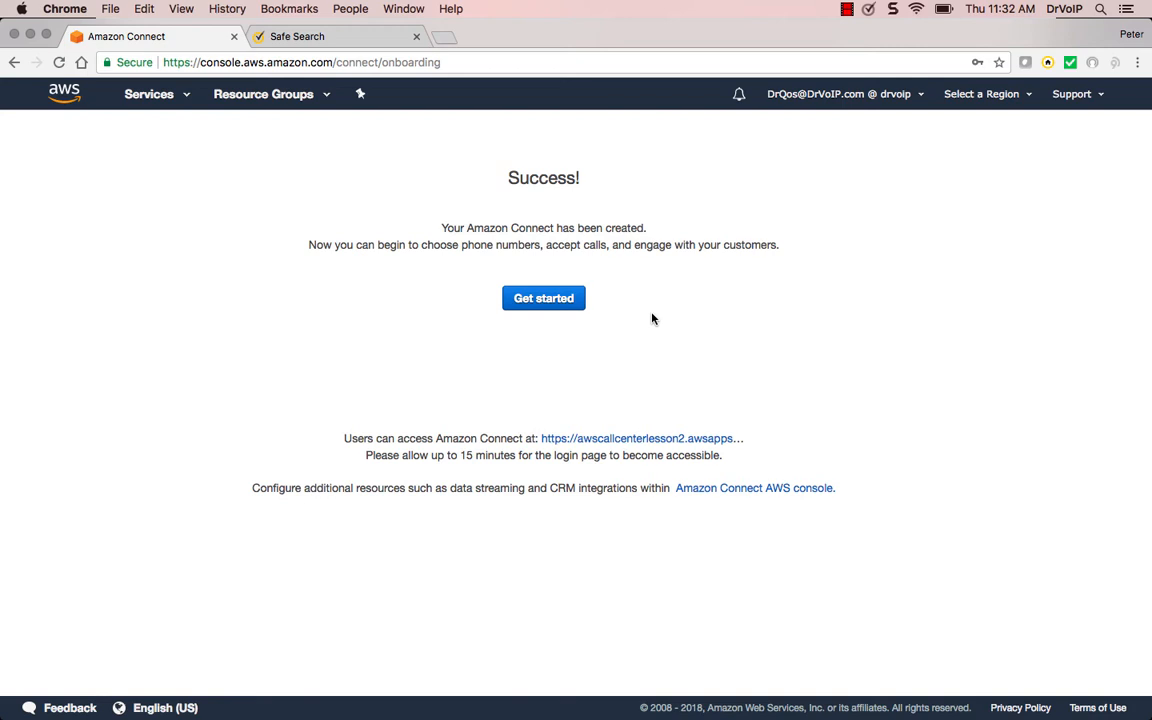
{"action": "mouse_move", "coordinate": [654, 331]}
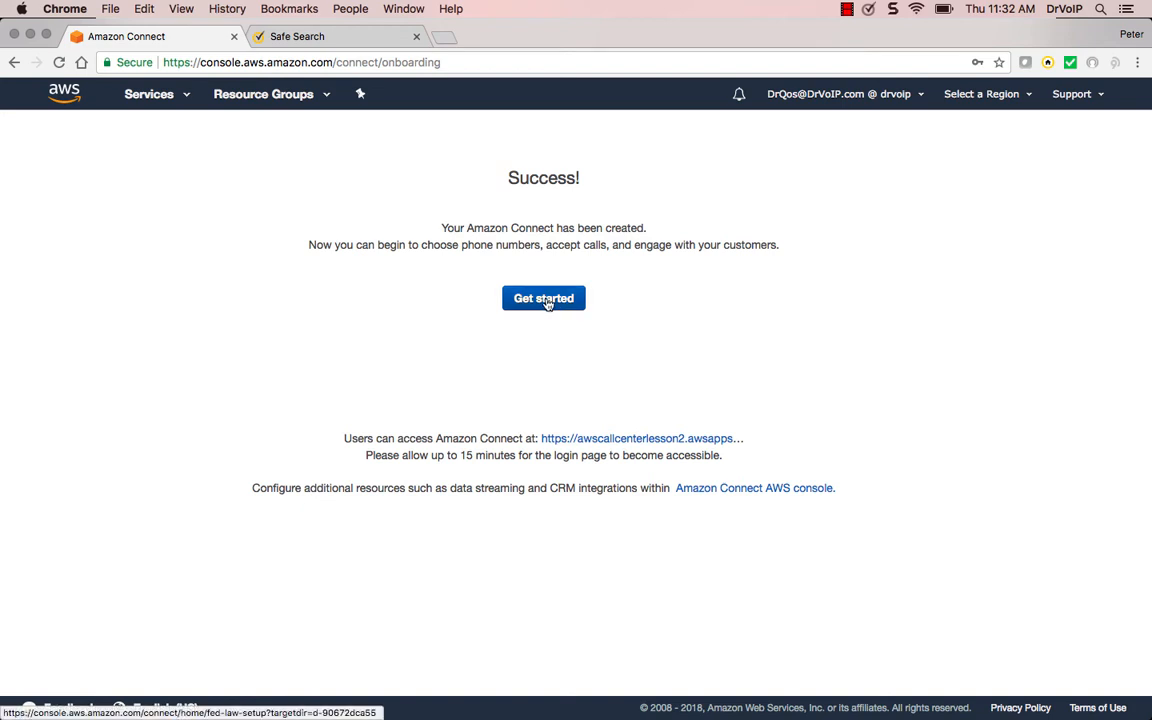
Enter the new instance's setup via Get started and Let's go, dismissing the notifications prompt.
{"action": "left_click", "coordinate": [543, 298]}
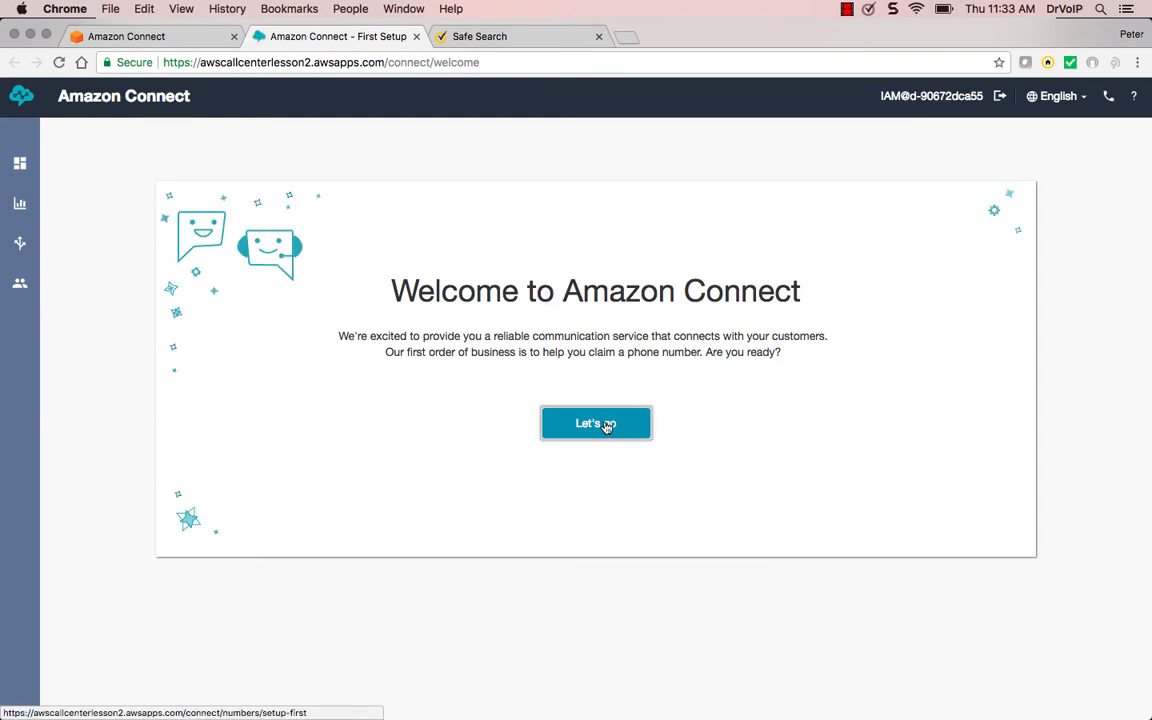
{"action": "left_click", "coordinate": [596, 423]}
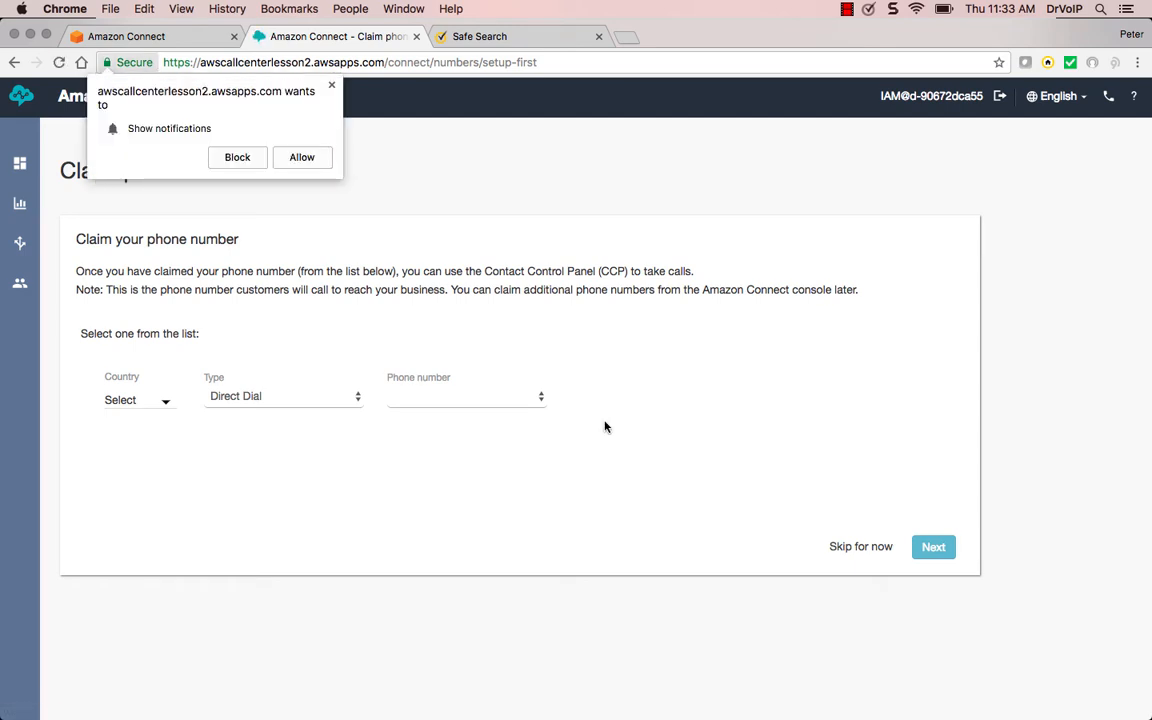
{"action": "left_click", "coordinate": [302, 157]}
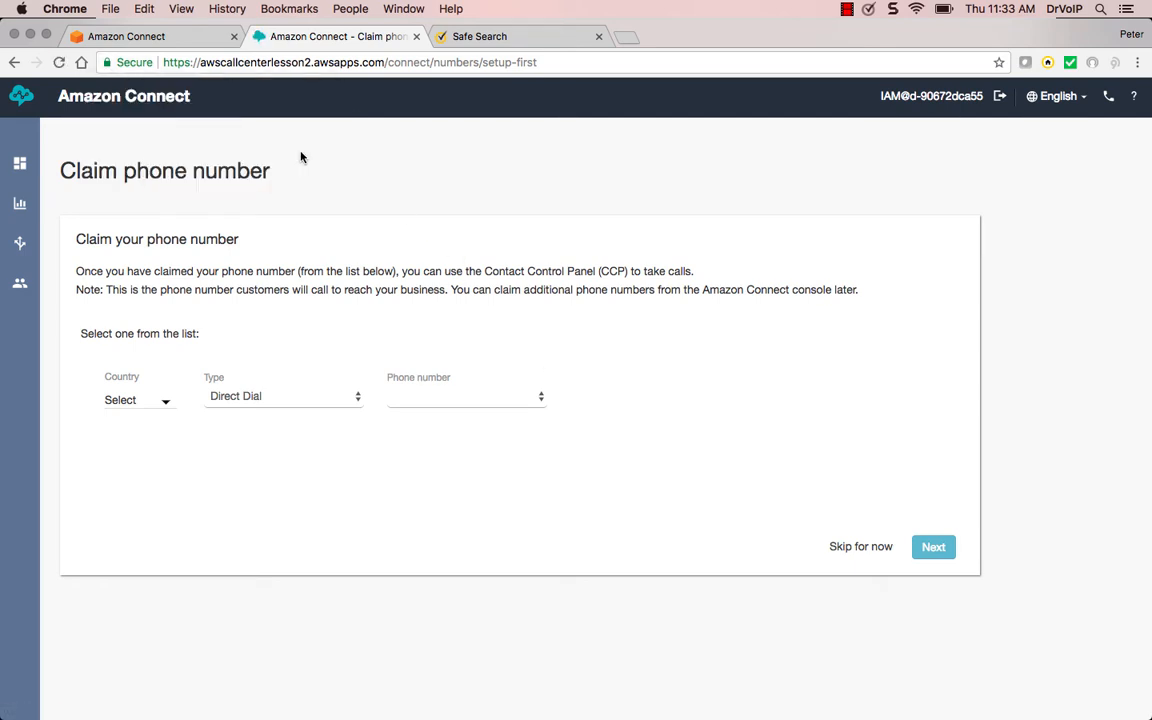
{"action": "mouse_move", "coordinate": [350, 156]}
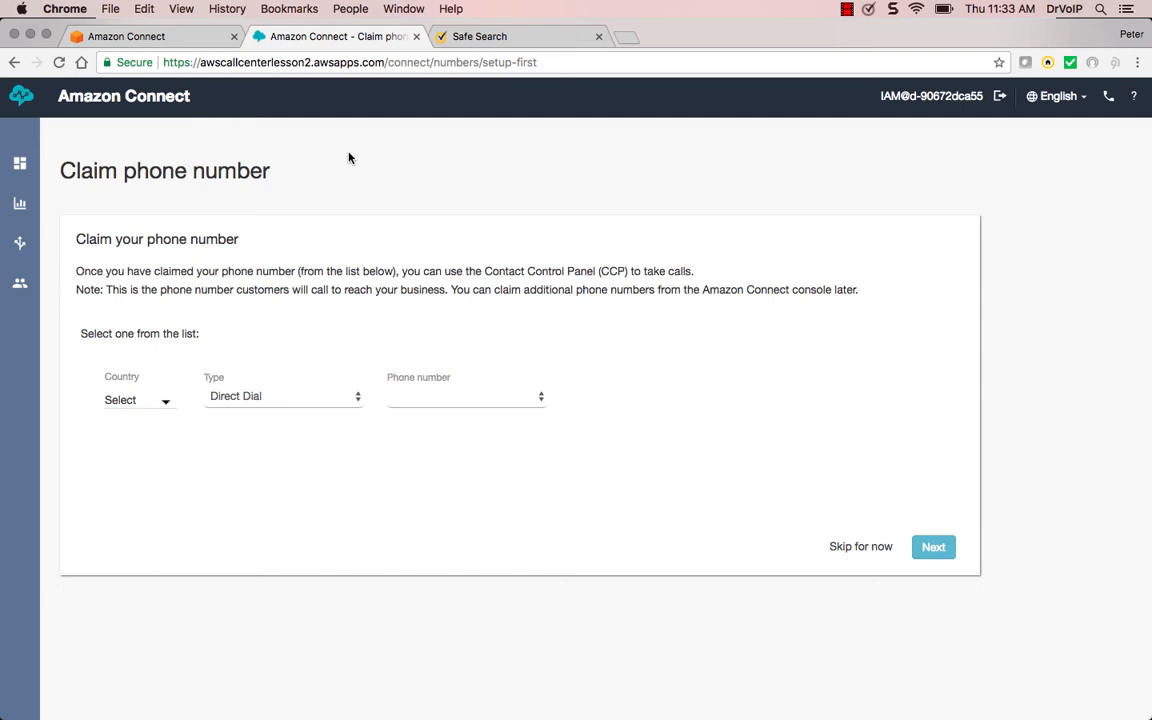
{"action": "mouse_move", "coordinate": [400, 207]}
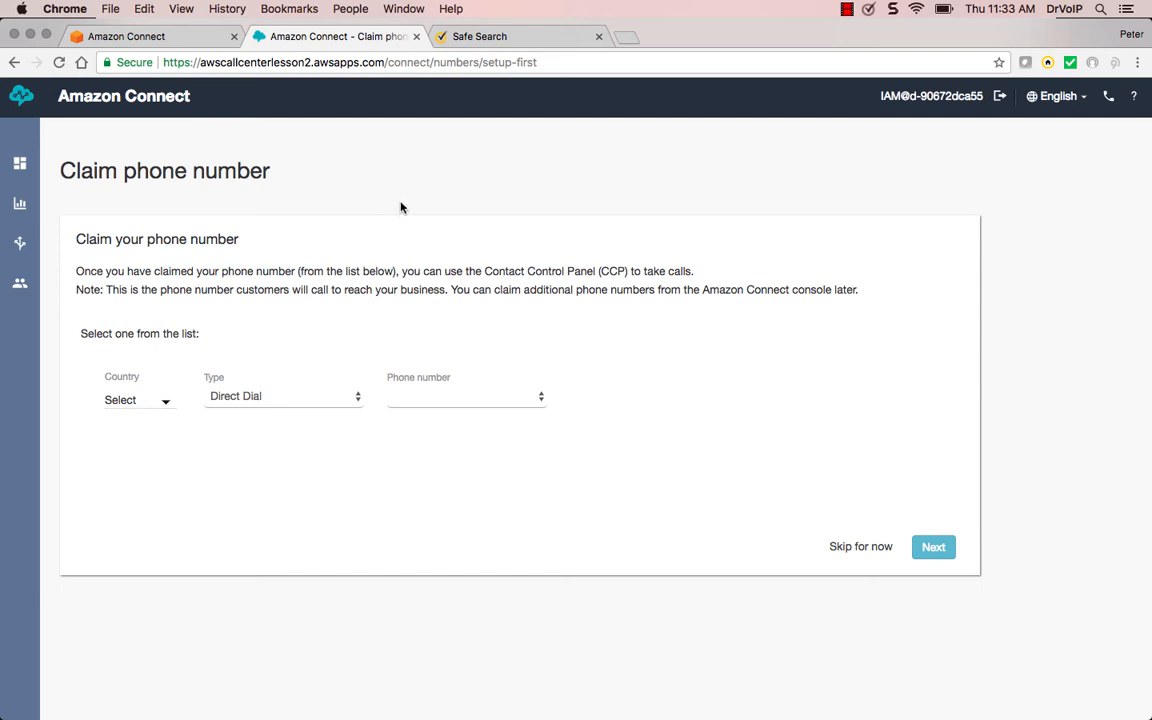
{"action": "mouse_move", "coordinate": [460, 226]}
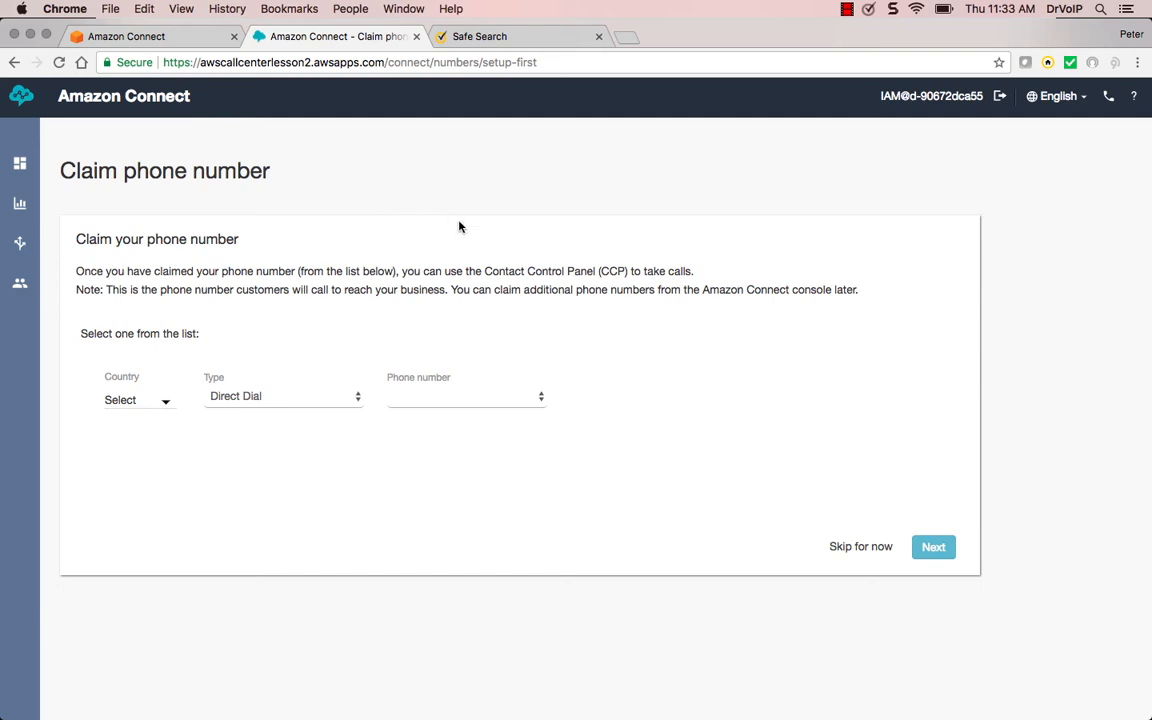
{"action": "mouse_move", "coordinate": [163, 405]}
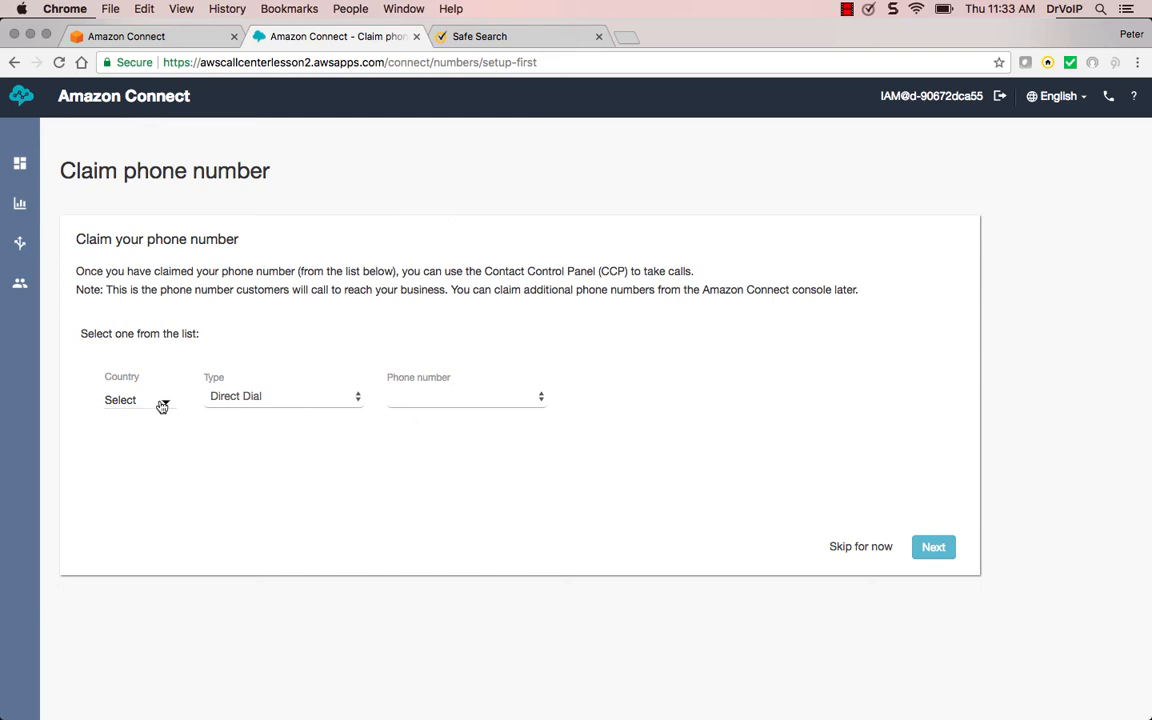
{"action": "left_click", "coordinate": [138, 399]}
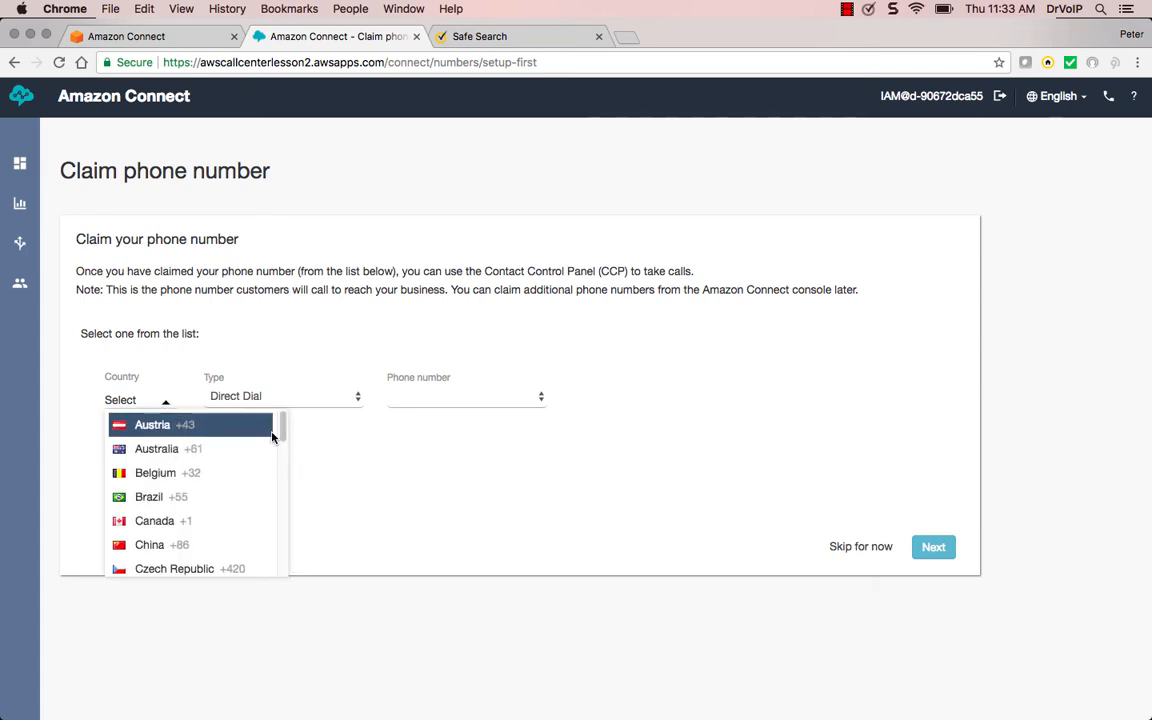
{"action": "scroll", "scroll_direction": "down", "scroll_amount": 3}
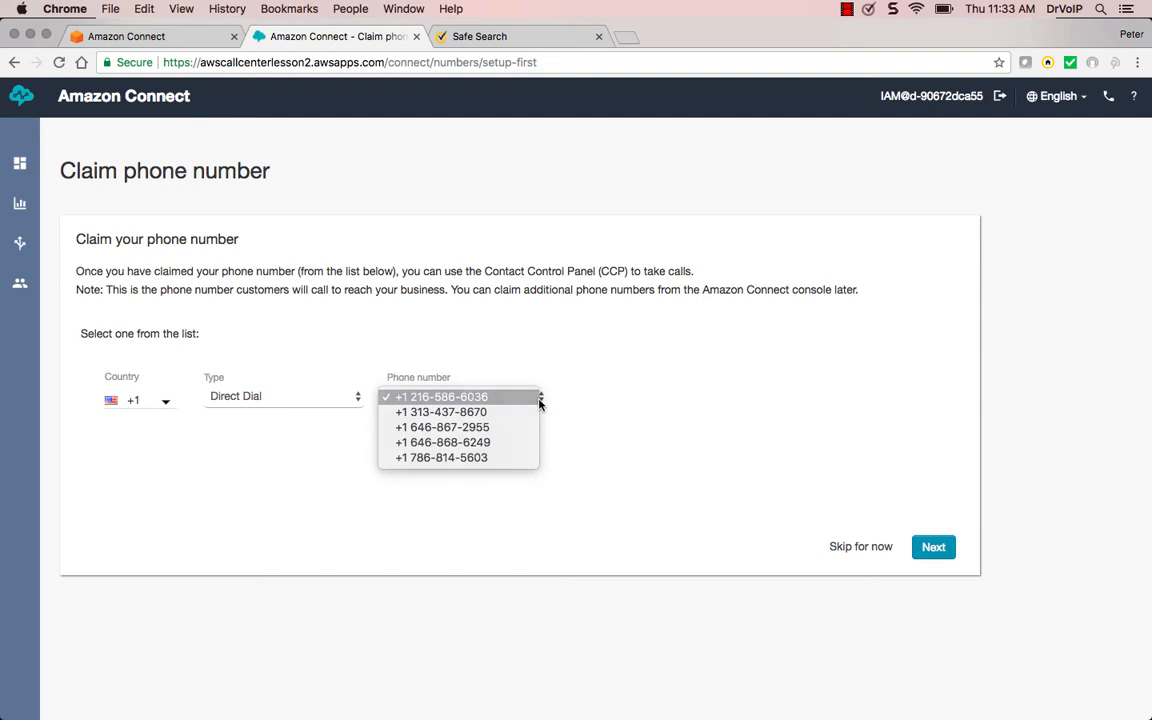
{"action": "left_click", "coordinate": [441, 397]}
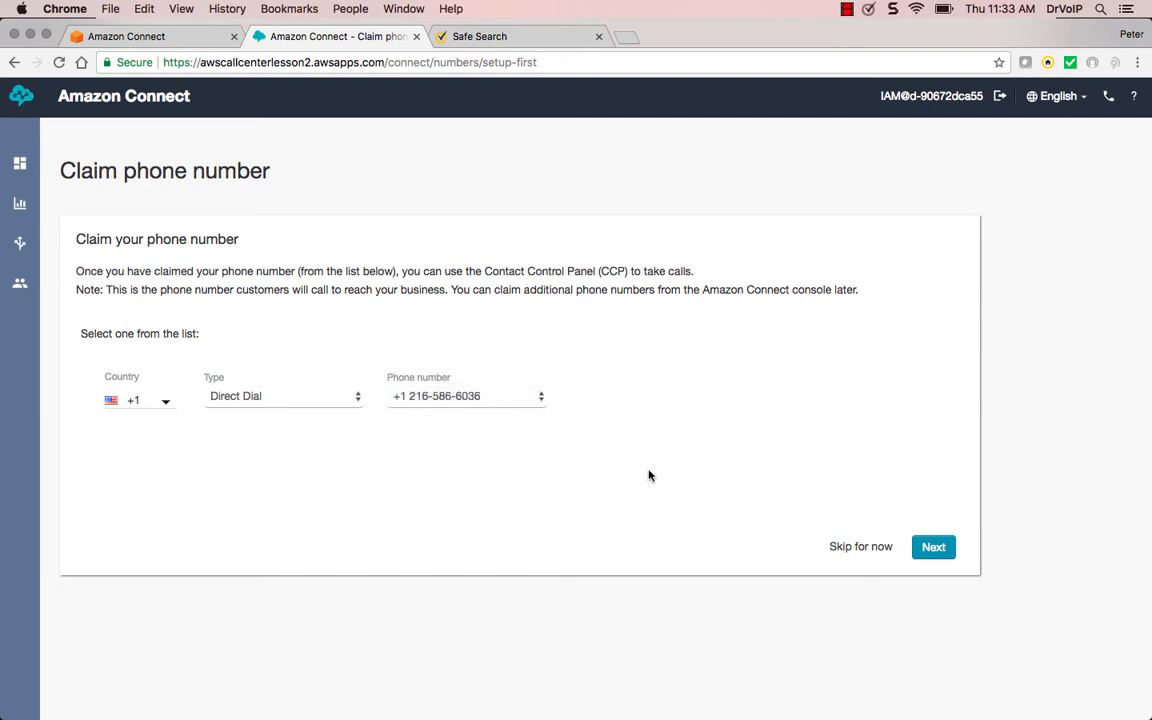
{"action": "left_click", "coordinate": [933, 547]}
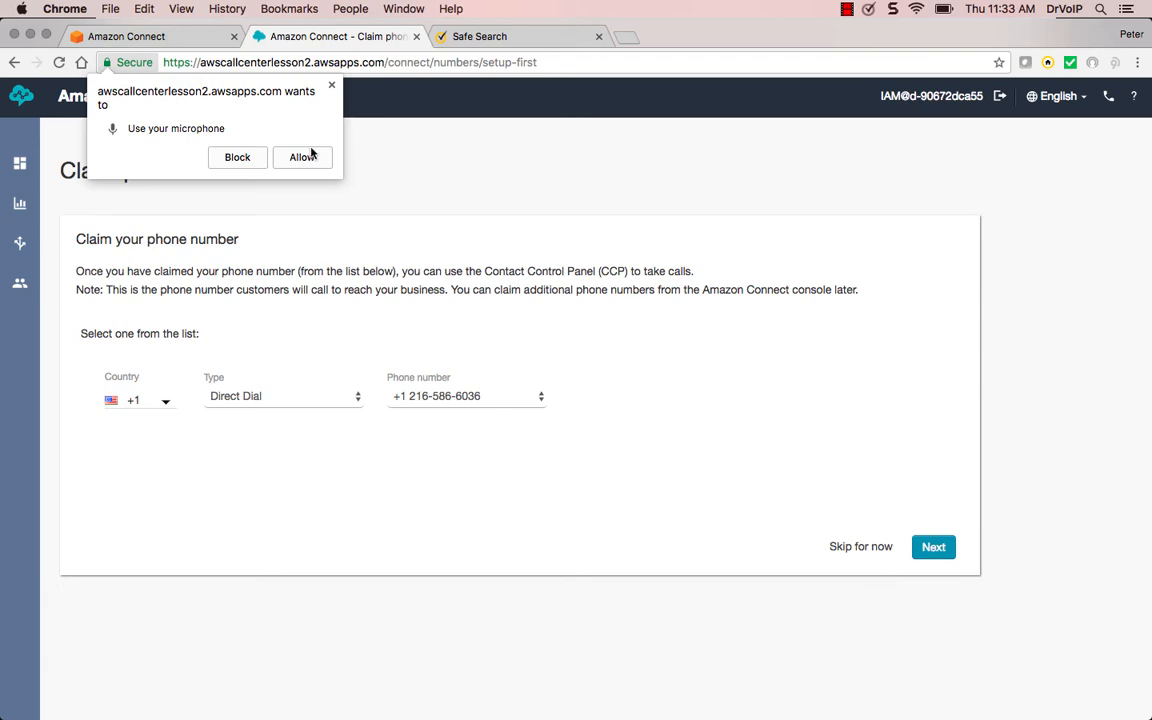
{"action": "left_click", "coordinate": [302, 157]}
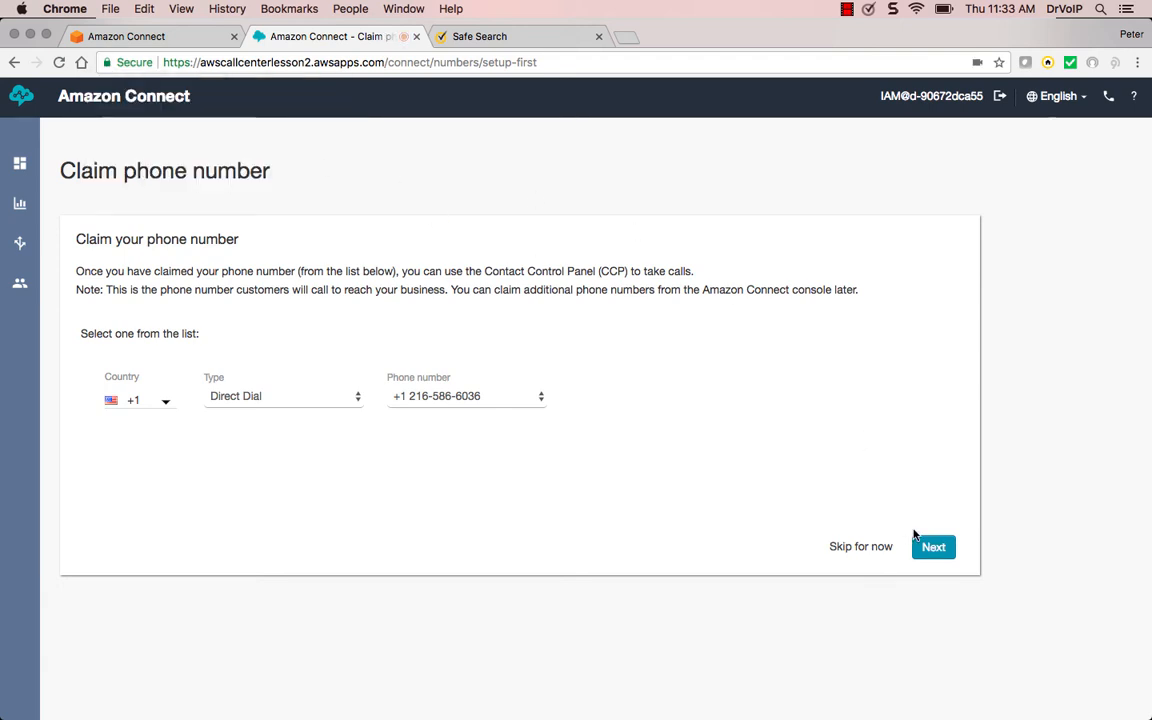
{"action": "left_click", "coordinate": [933, 547]}
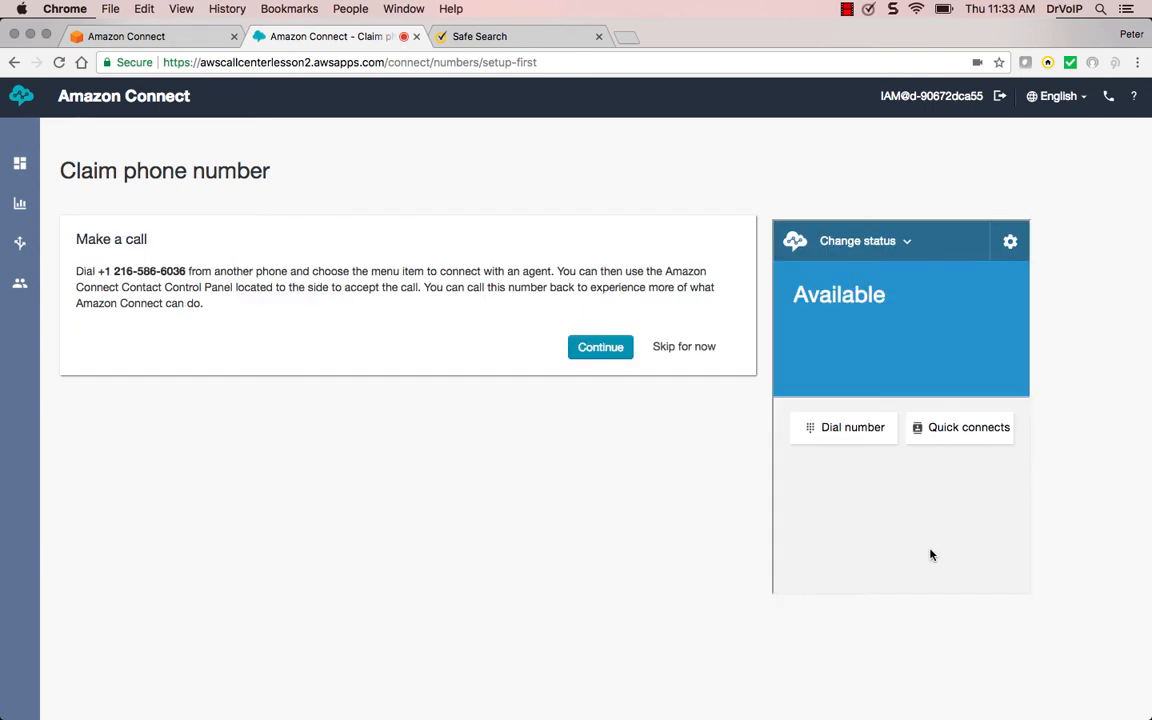
{"action": "mouse_move", "coordinate": [500, 490]}
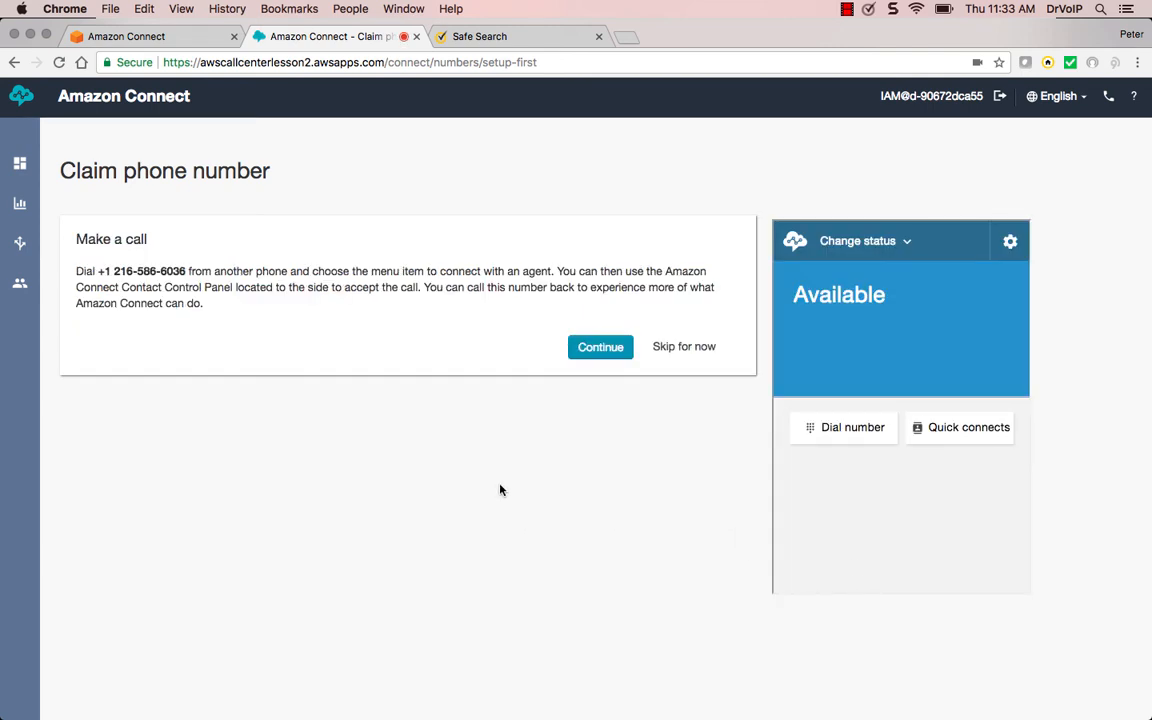
{"action": "mouse_move", "coordinate": [619, 375]}
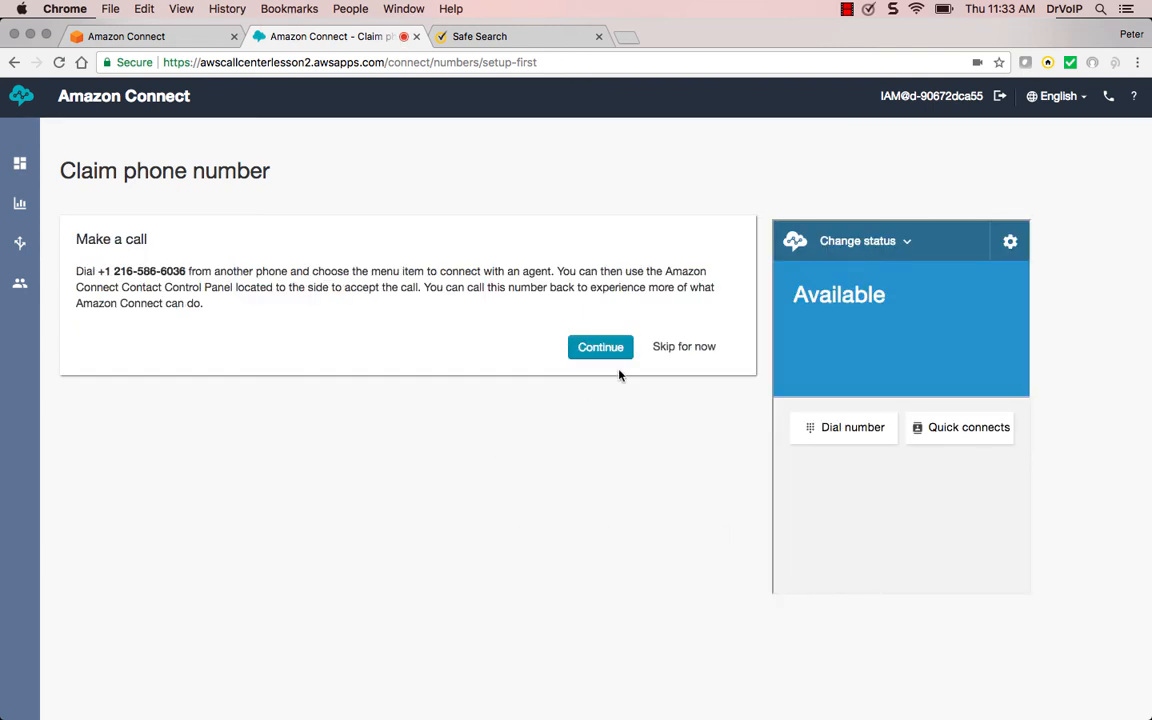
{"action": "left_click", "coordinate": [600, 346]}
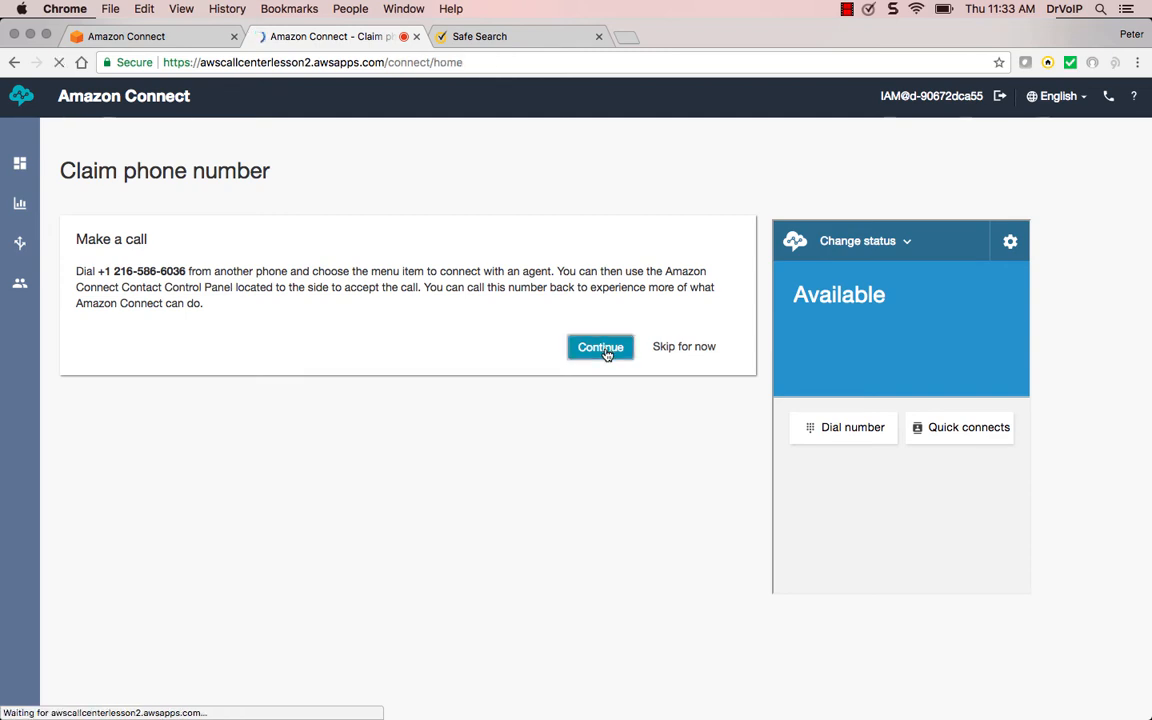
Load the dashboard and scroll through the configuration guide's six remaining setup steps.
{"action": "left_click", "coordinate": [600, 346]}
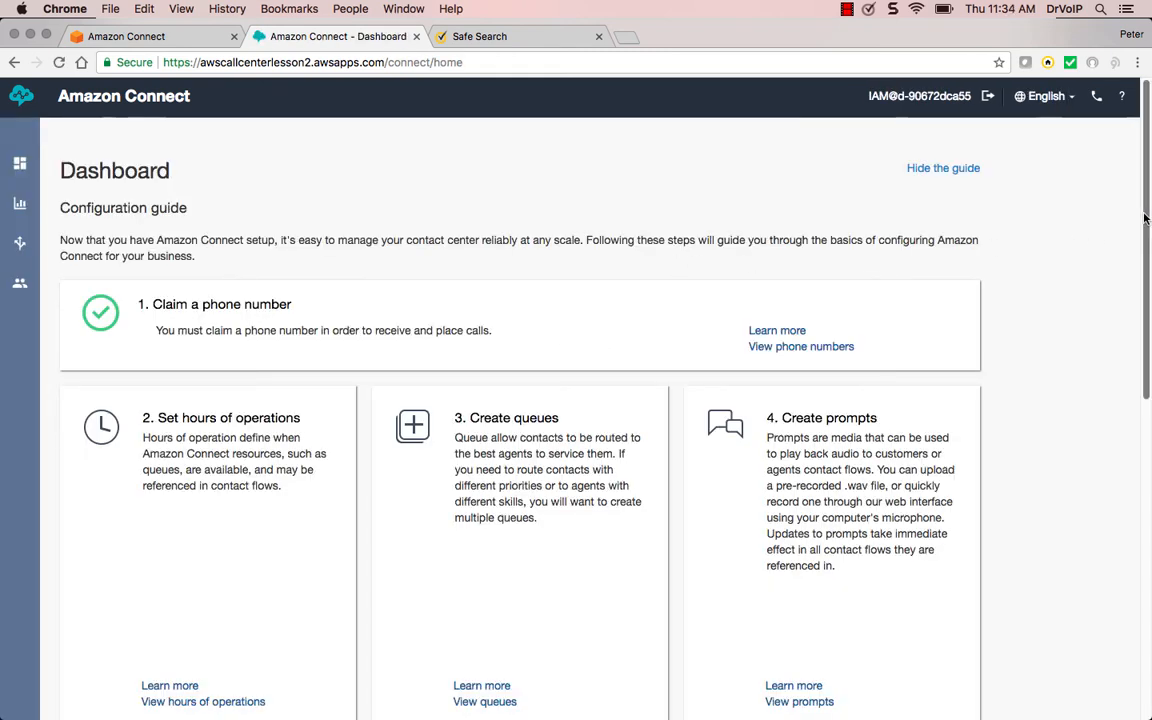
{"action": "scroll", "scroll_direction": "down", "scroll_amount": 3}
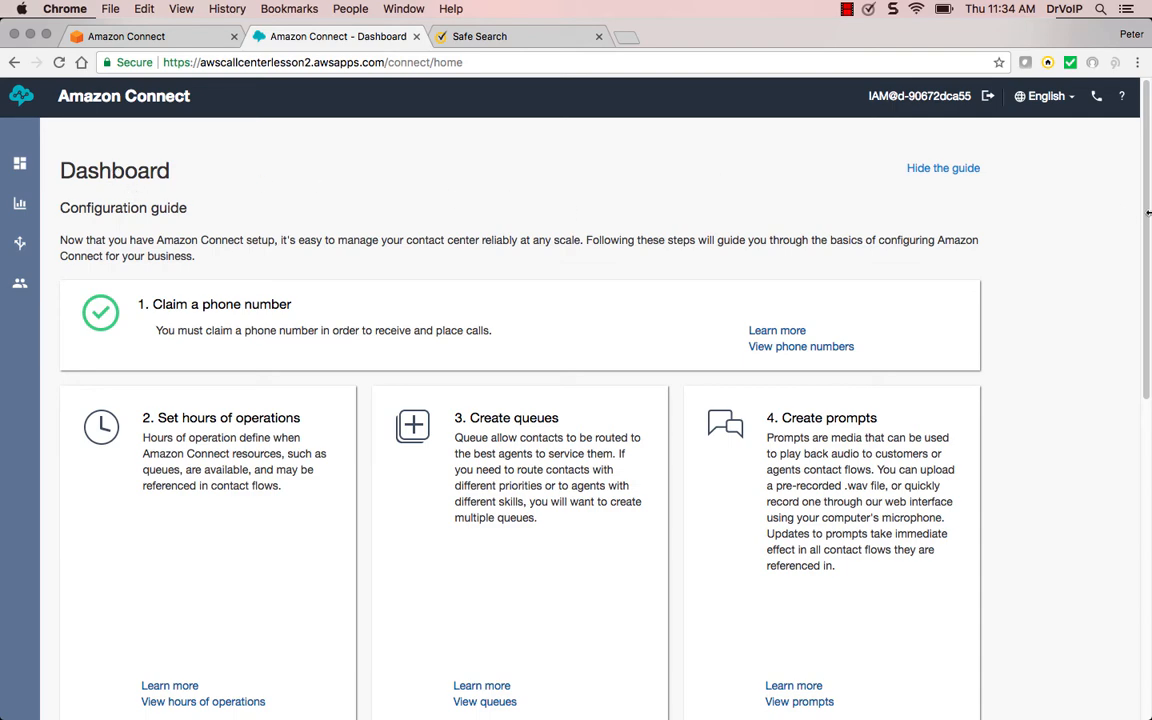
{"action": "scroll", "scroll_direction": "down", "scroll_amount": 3}
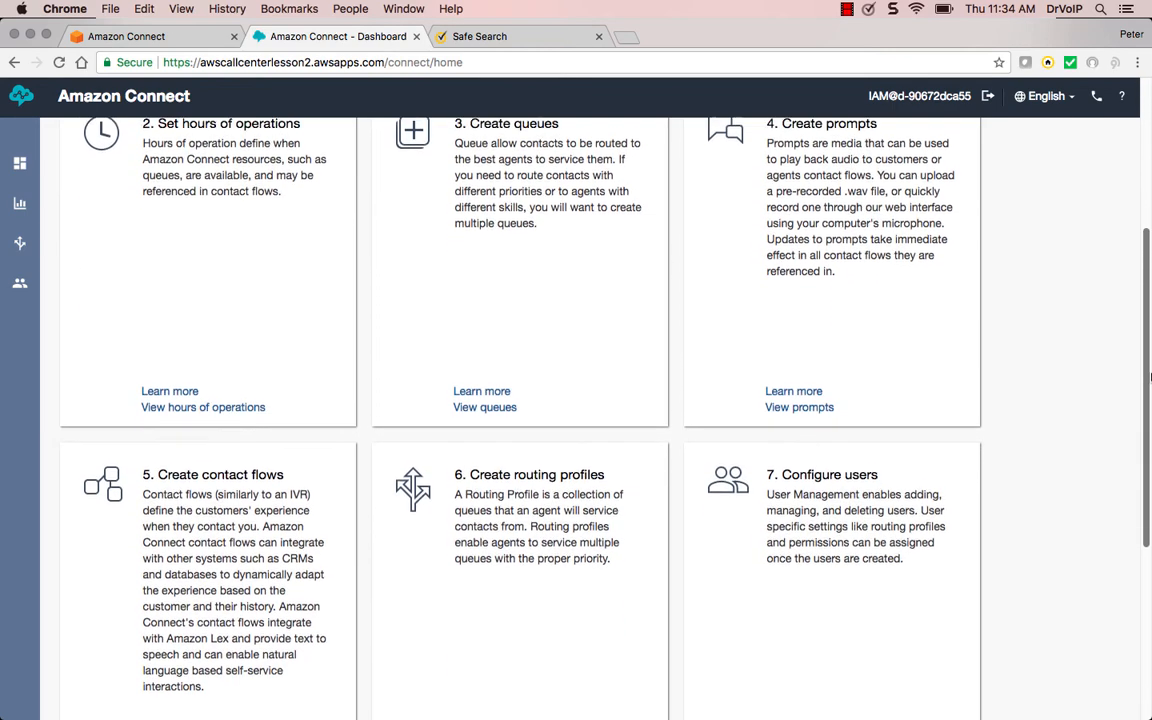
{"action": "scroll", "scroll_direction": "up", "scroll_amount": 3}
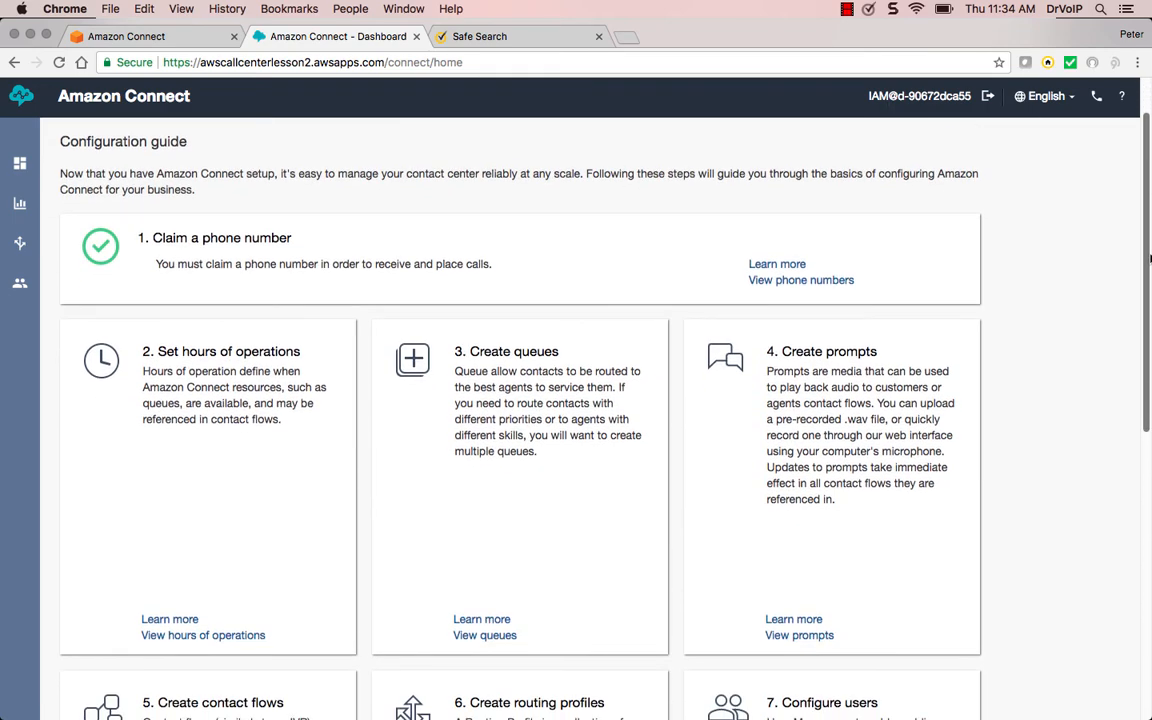
{"action": "mouse_move", "coordinate": [516, 266]}
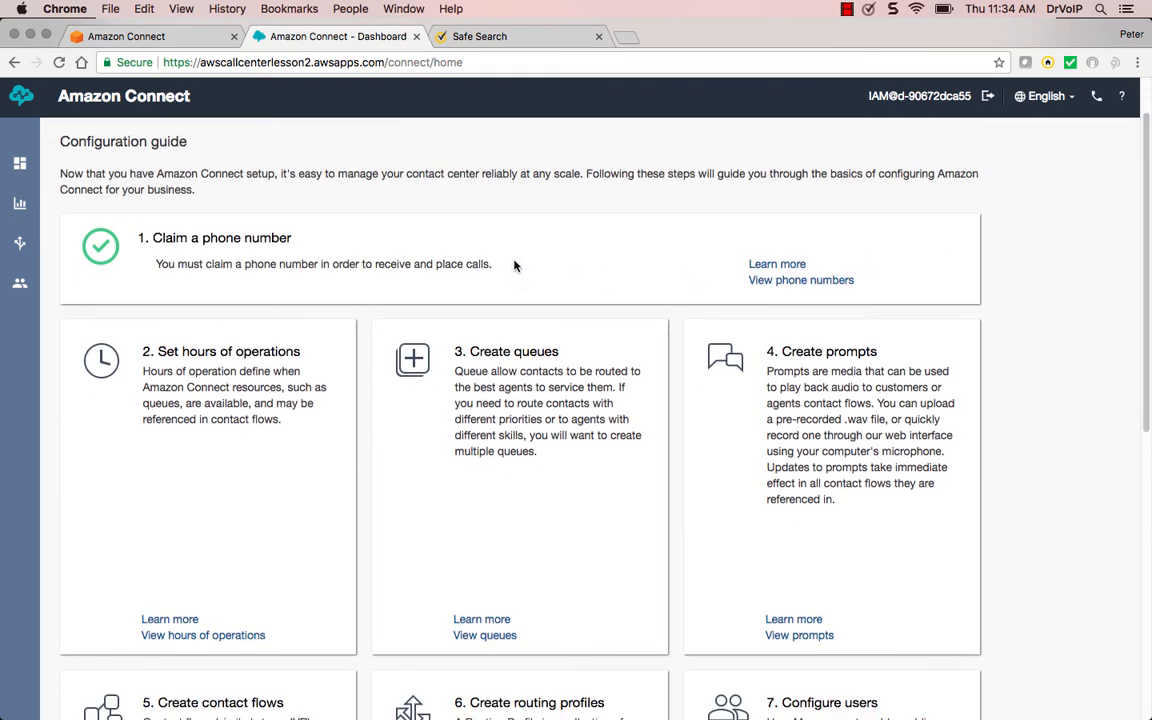
{"action": "mouse_move", "coordinate": [305, 475]}
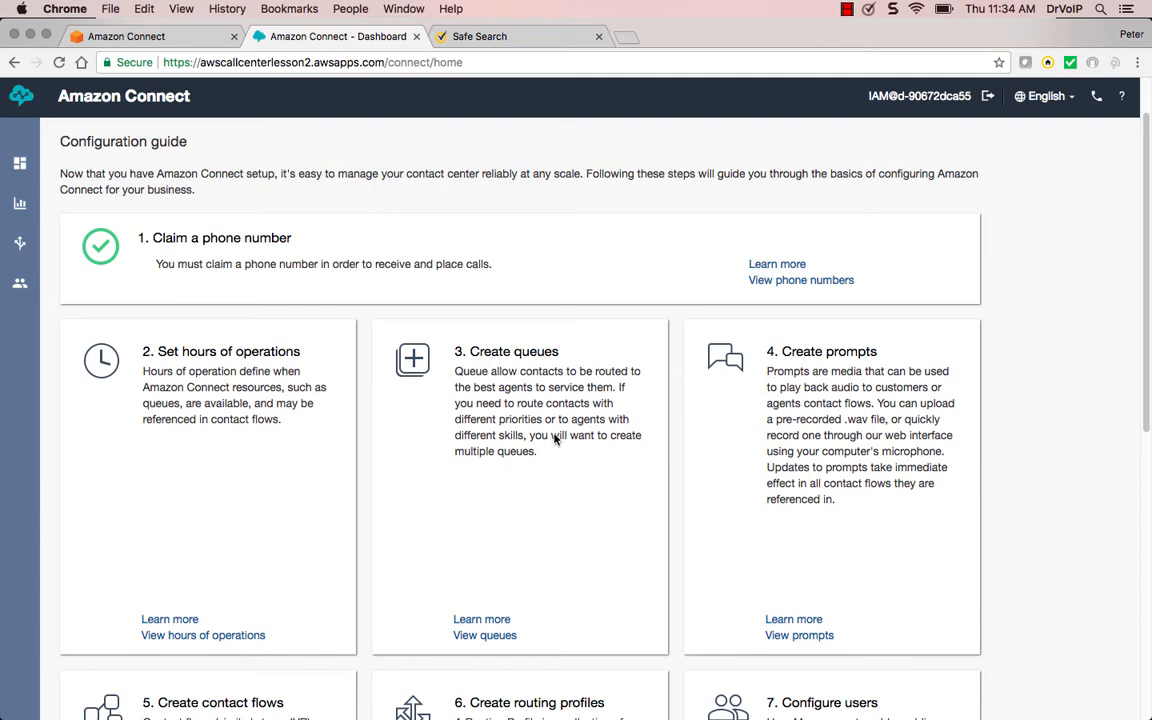
{"action": "mouse_move", "coordinate": [826, 421]}
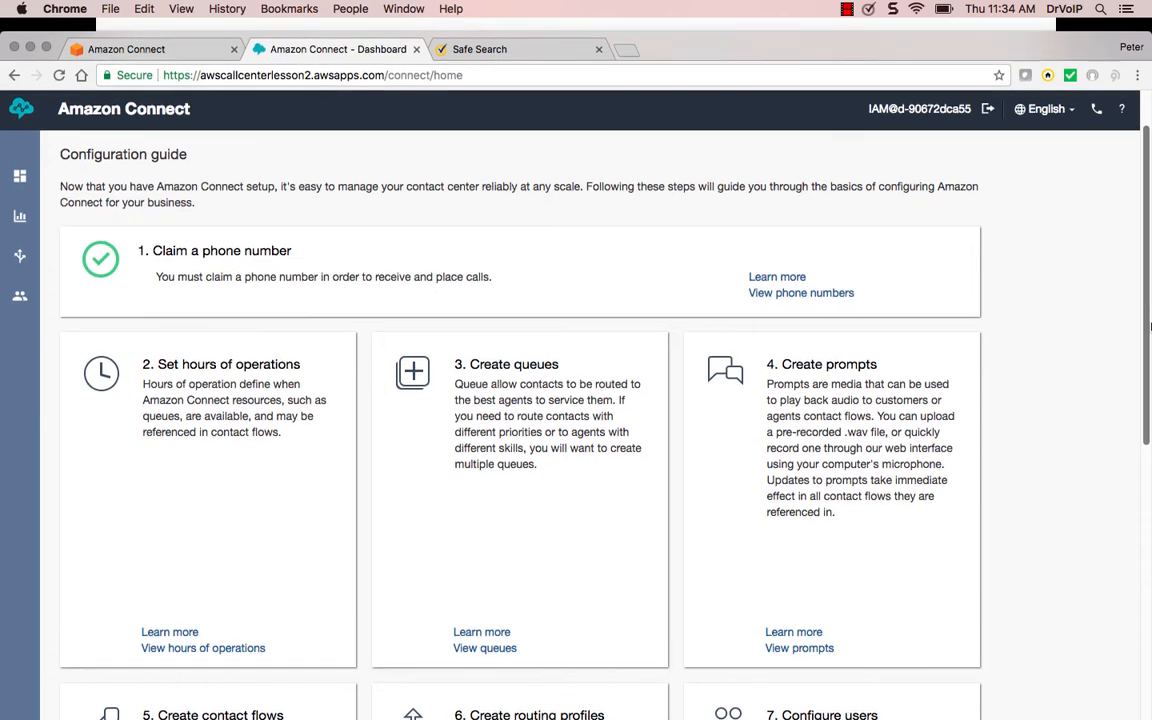
{"action": "scroll", "scroll_direction": "down", "scroll_amount": 3}
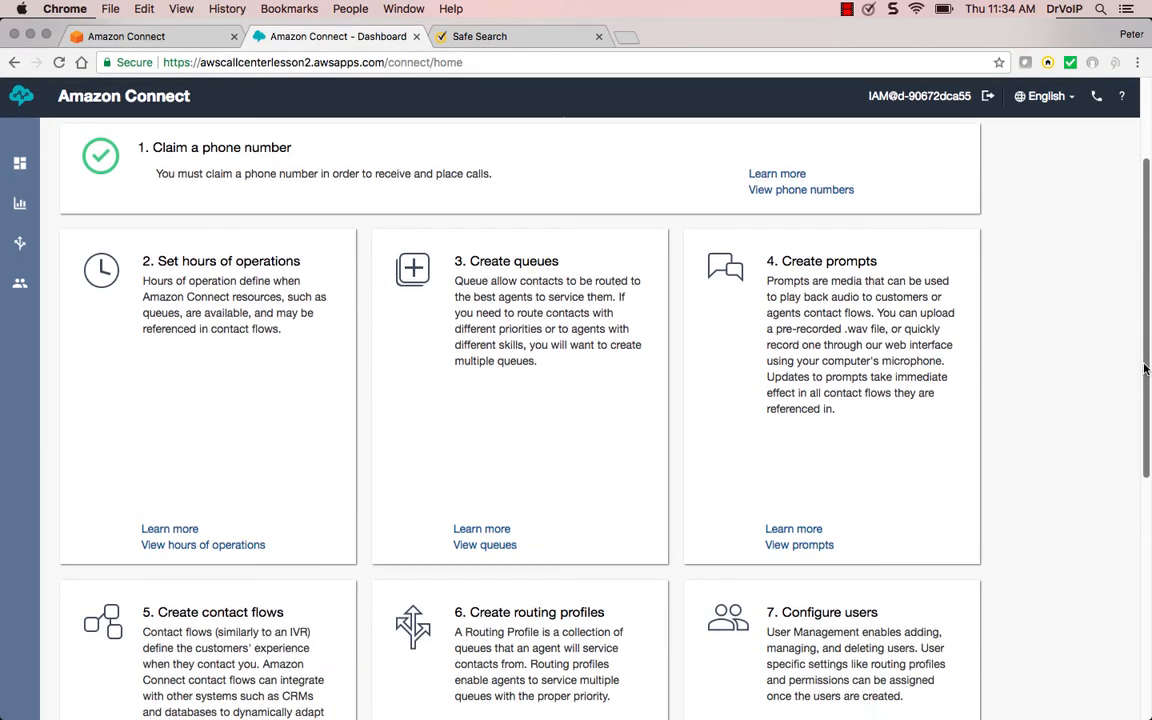
{"action": "scroll", "scroll_direction": "down", "scroll_amount": 3}
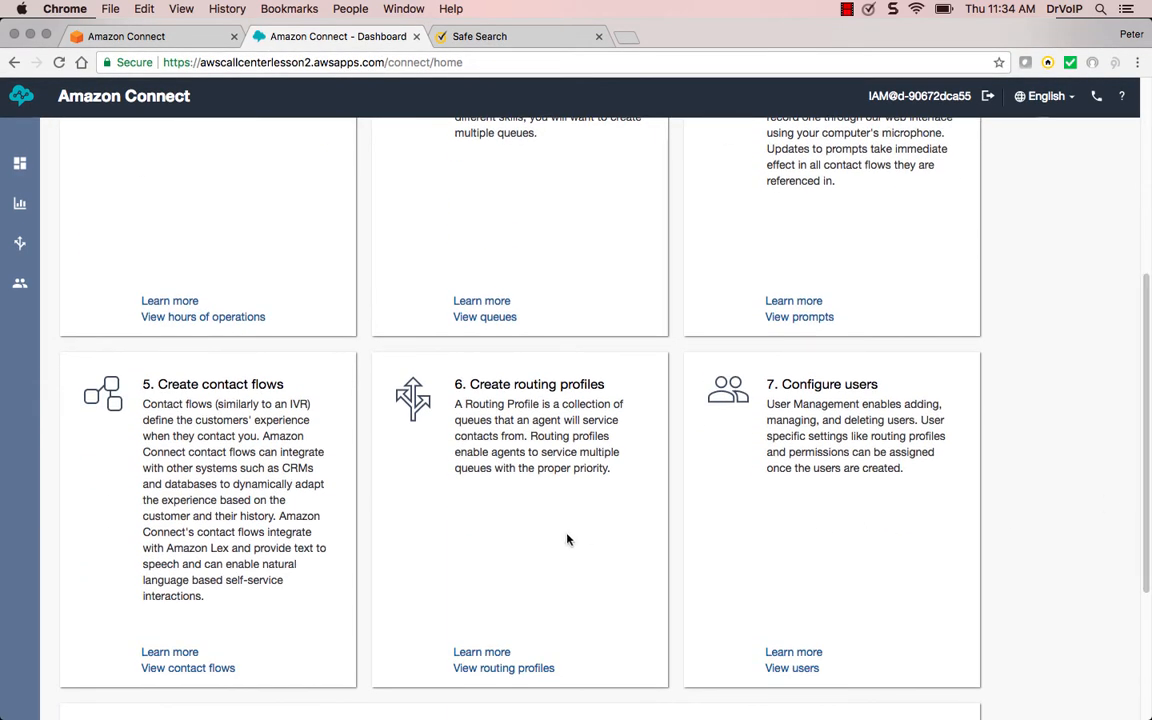
{"action": "mouse_move", "coordinate": [782, 525]}
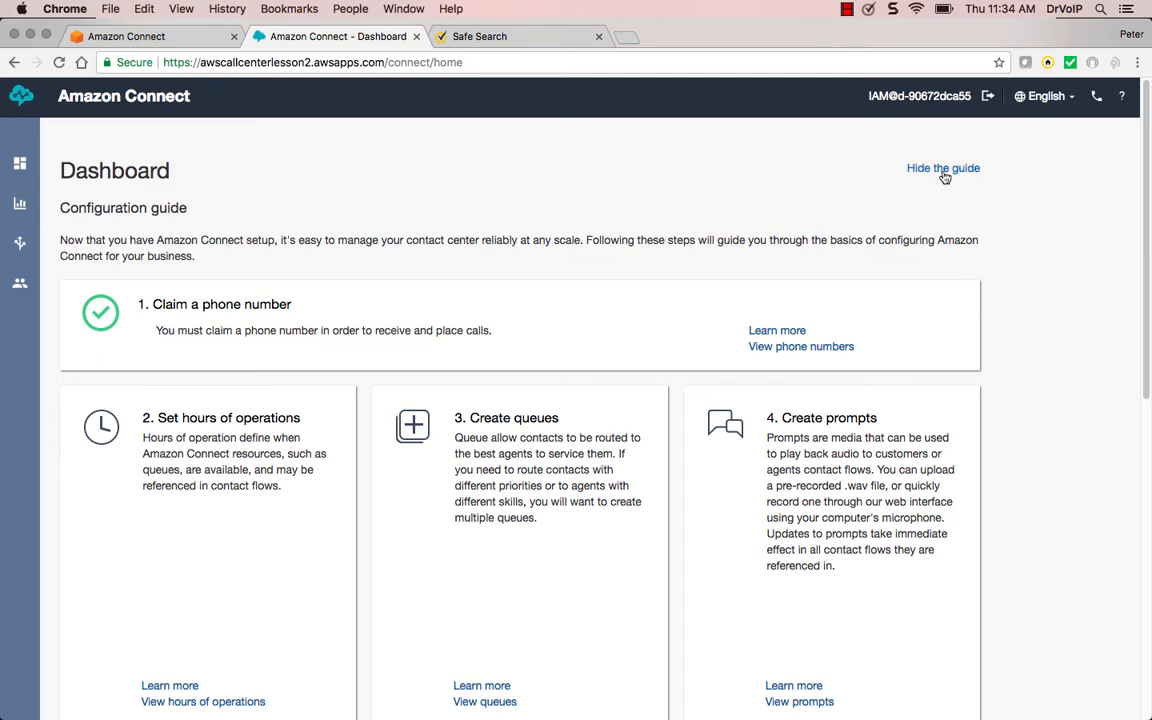
Hide the dashboard's configuration guide with 'Hide the guide'.
{"action": "left_click", "coordinate": [943, 168]}
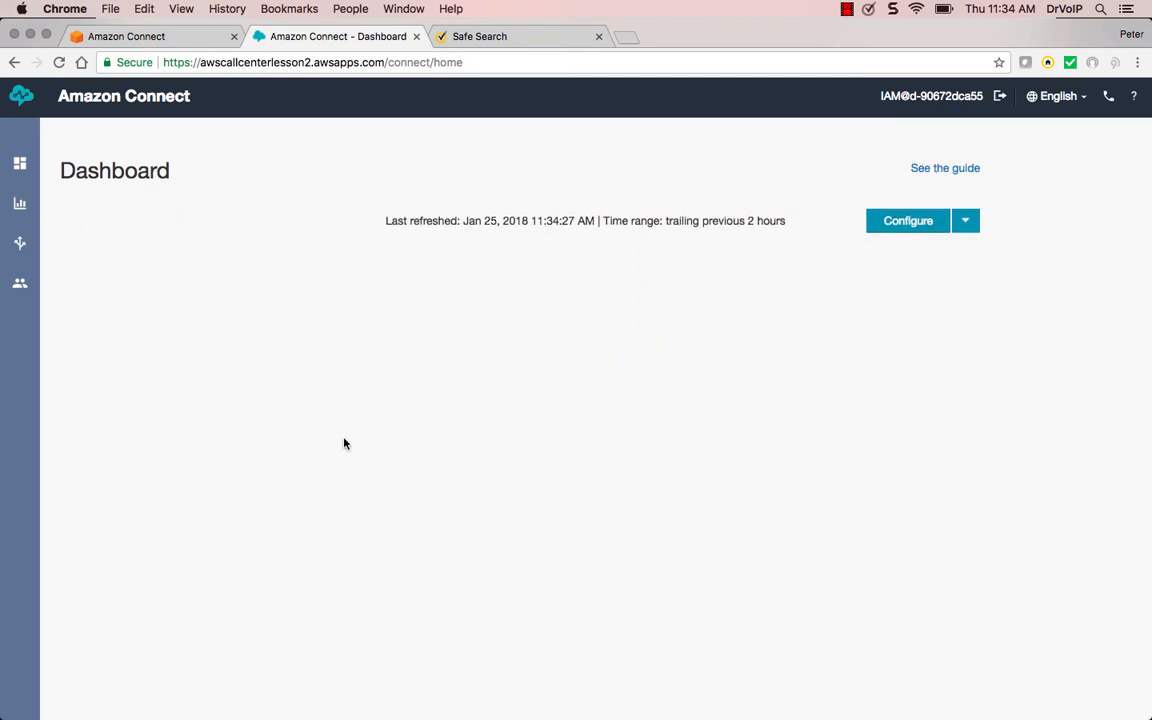
{"action": "mouse_move", "coordinate": [838, 414]}
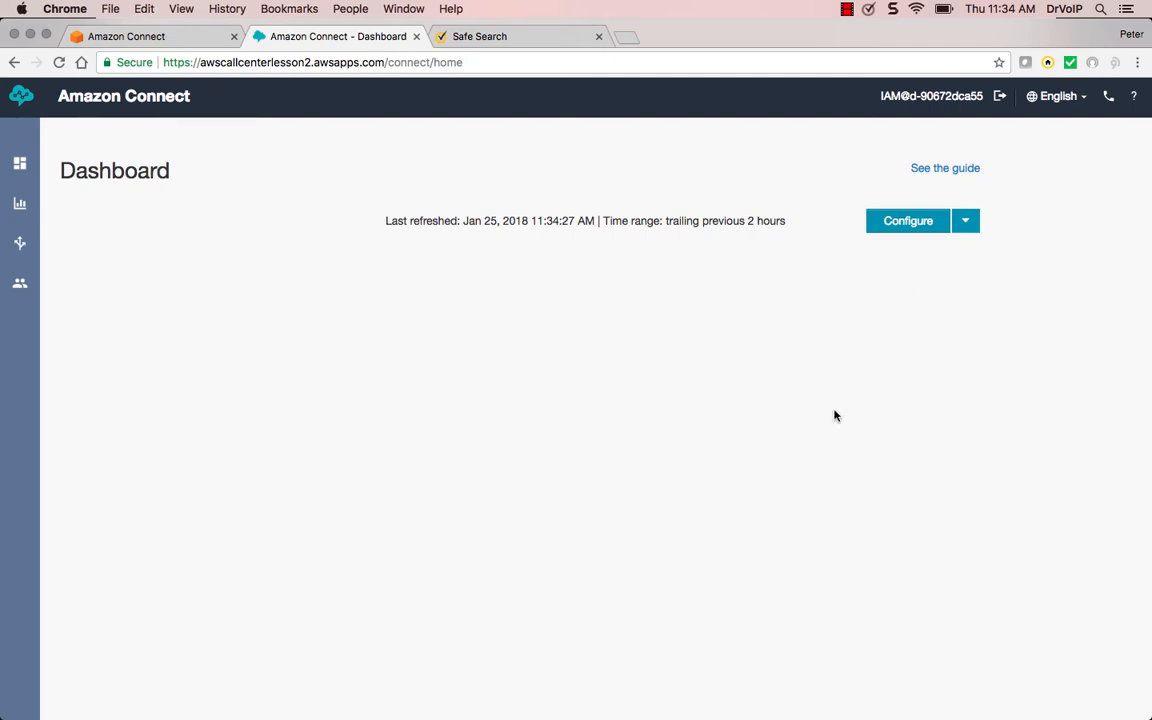
{"action": "mouse_move", "coordinate": [793, 442]}
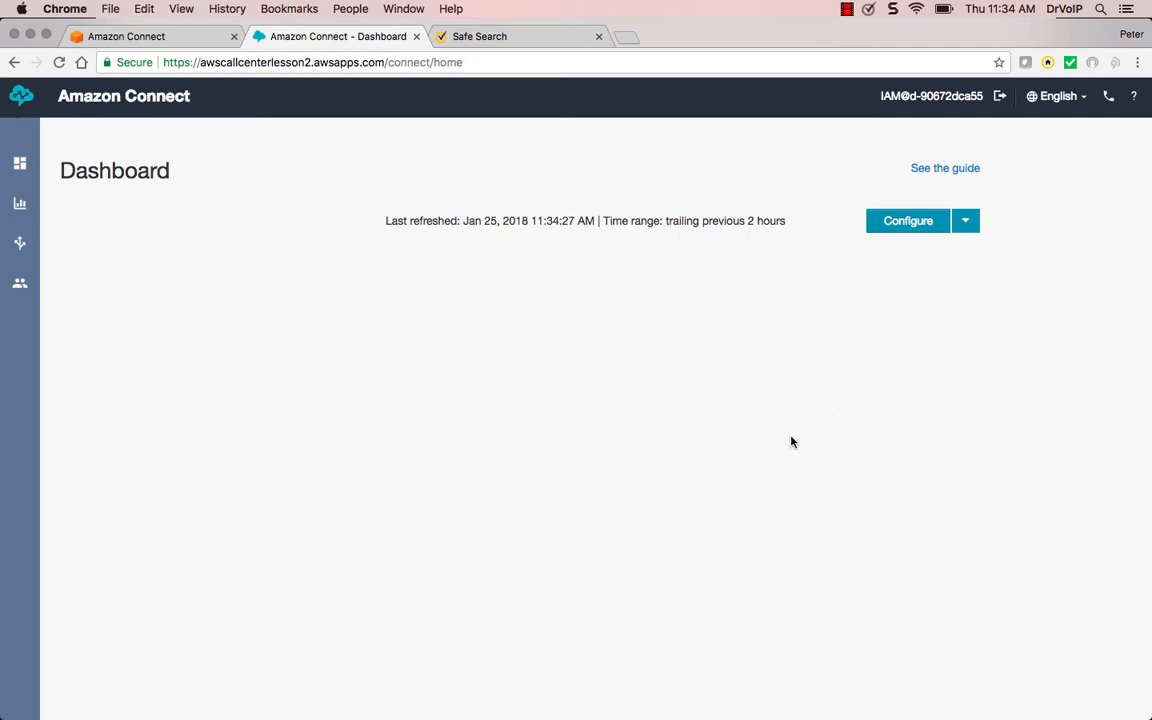
{"action": "mouse_move", "coordinate": [930, 168]}
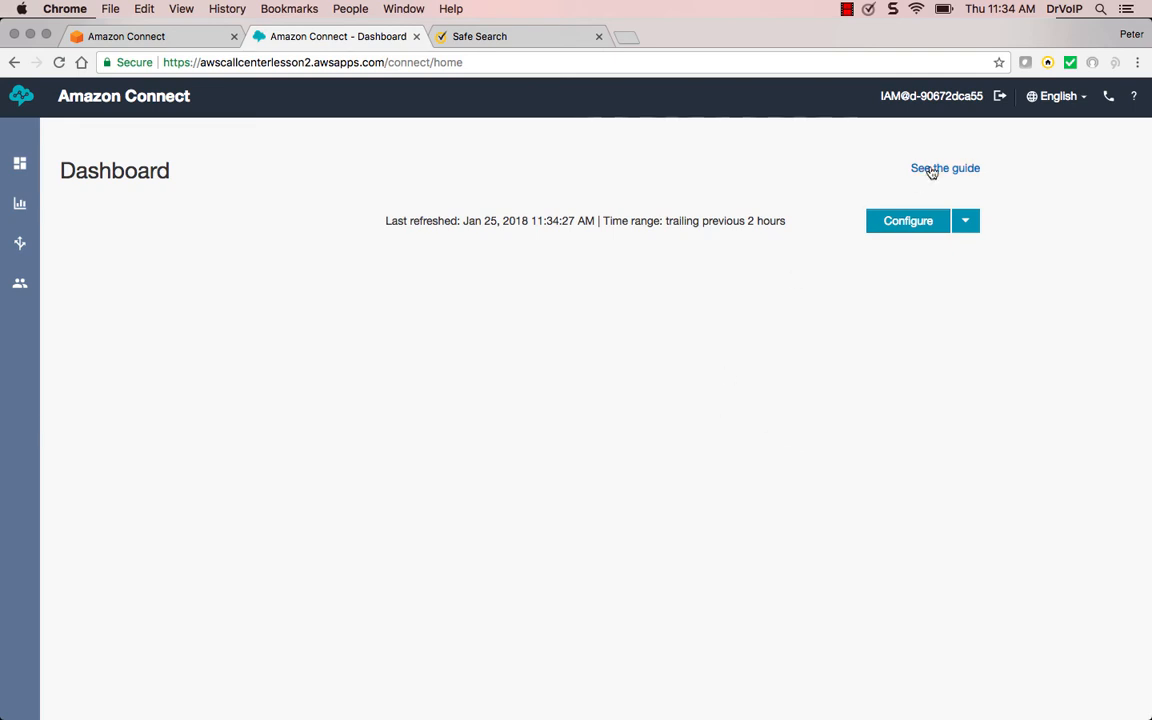
Restore the configuration guide on the dashboard with 'See the guide'.
{"action": "left_click", "coordinate": [945, 167]}
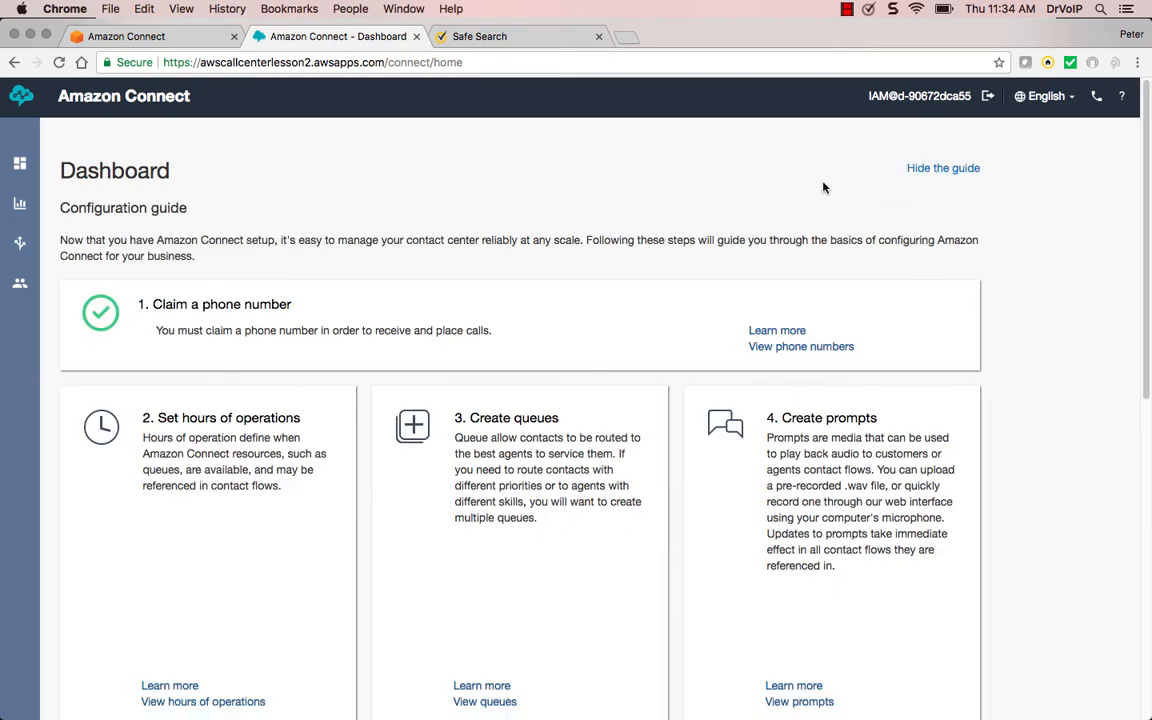
{"action": "mouse_move", "coordinate": [762, 209]}
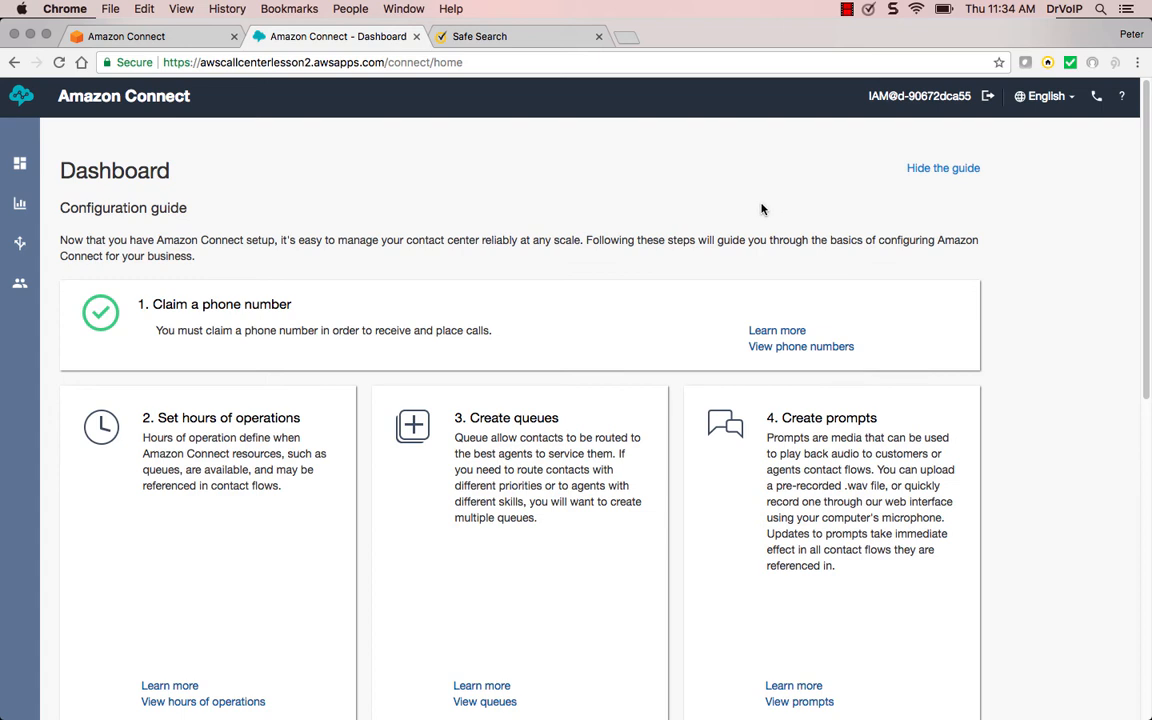
{"action": "mouse_move", "coordinate": [735, 219]}
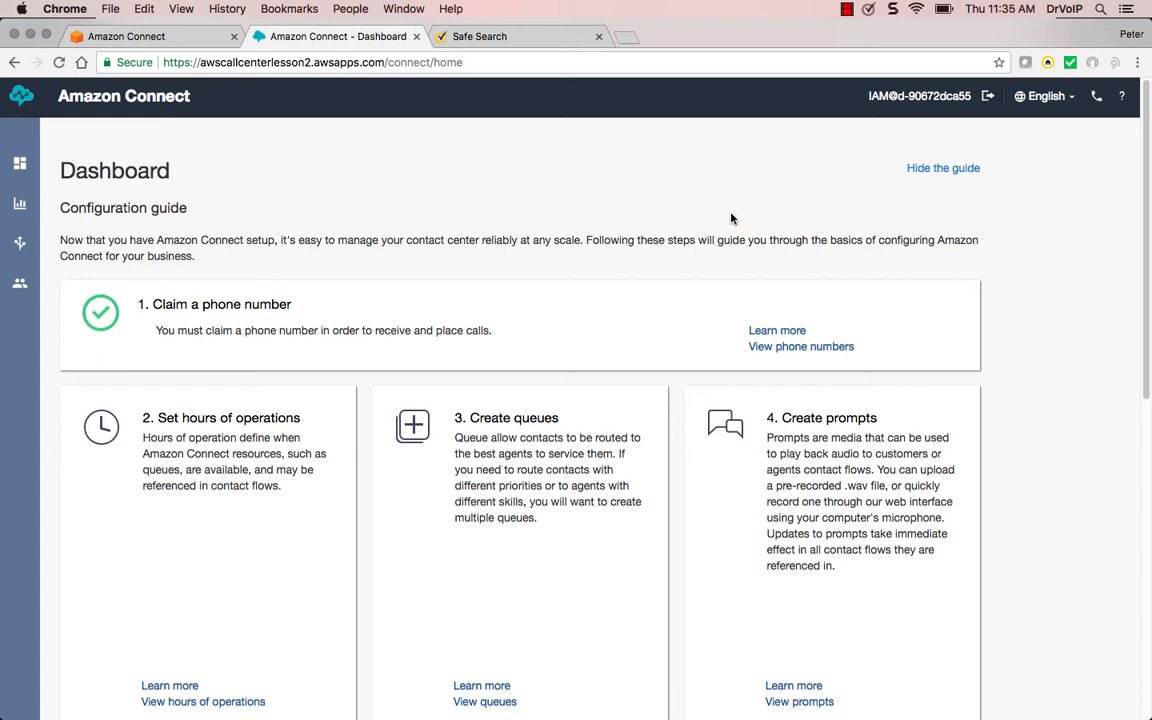
{"action": "mouse_move", "coordinate": [1146, 235]}
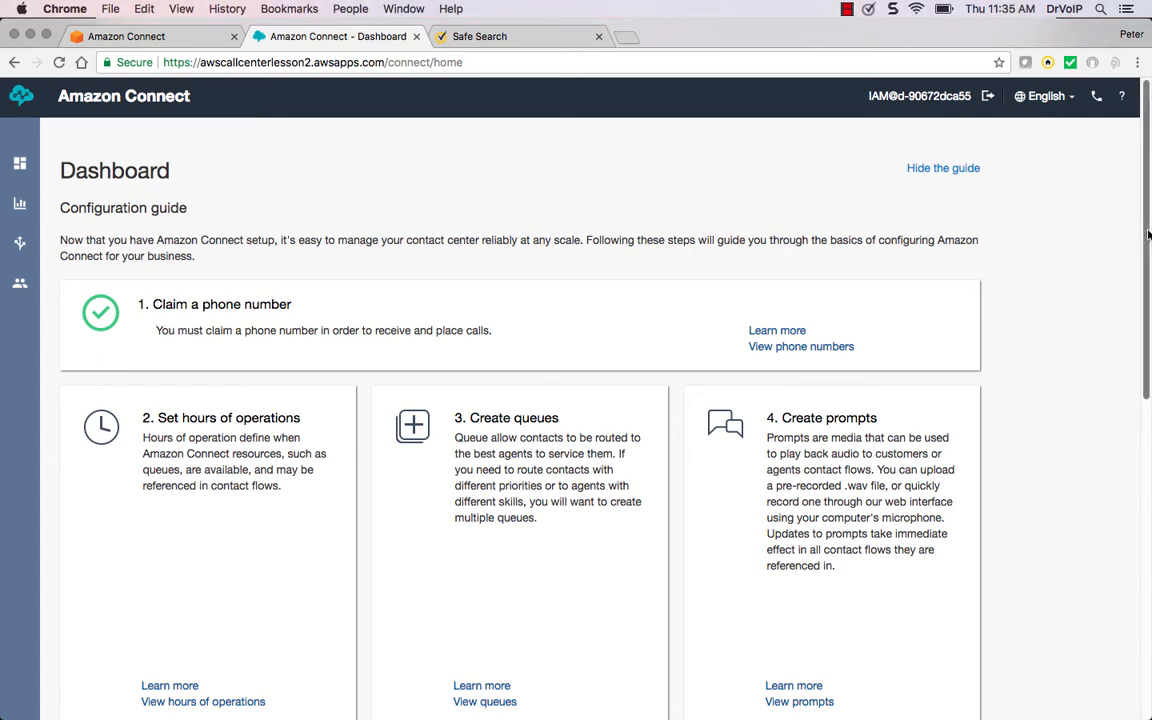
{"action": "mouse_move", "coordinate": [453, 256]}
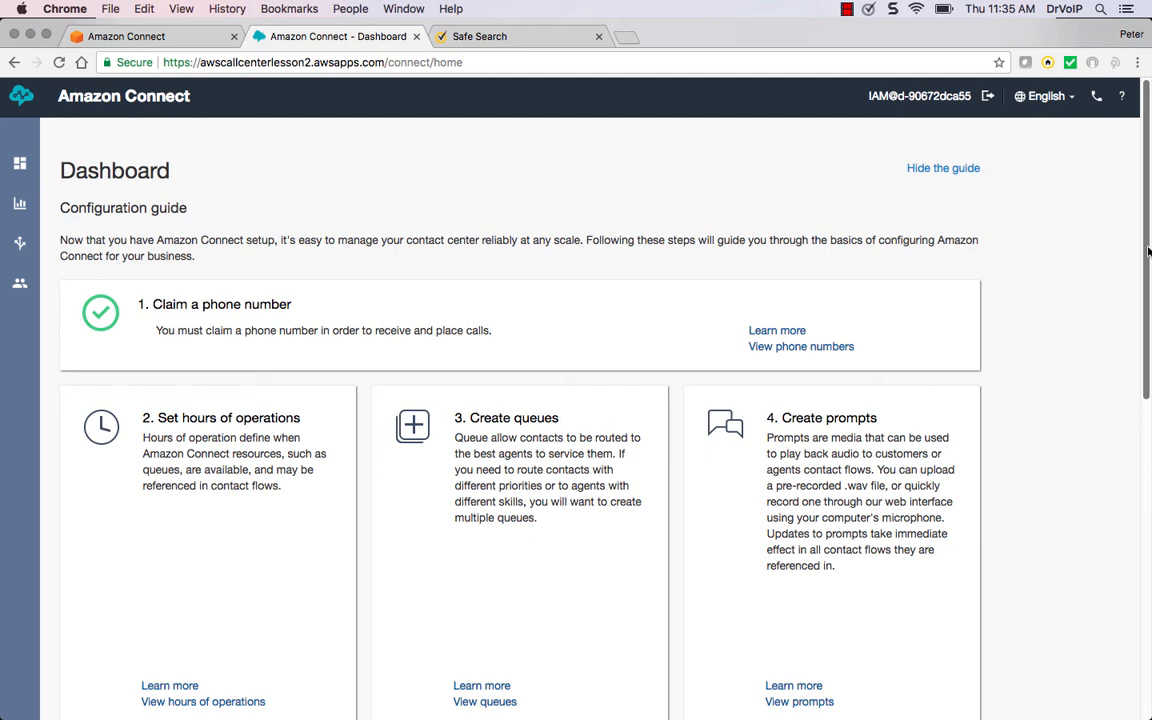
{"action": "mouse_move", "coordinate": [235, 447]}
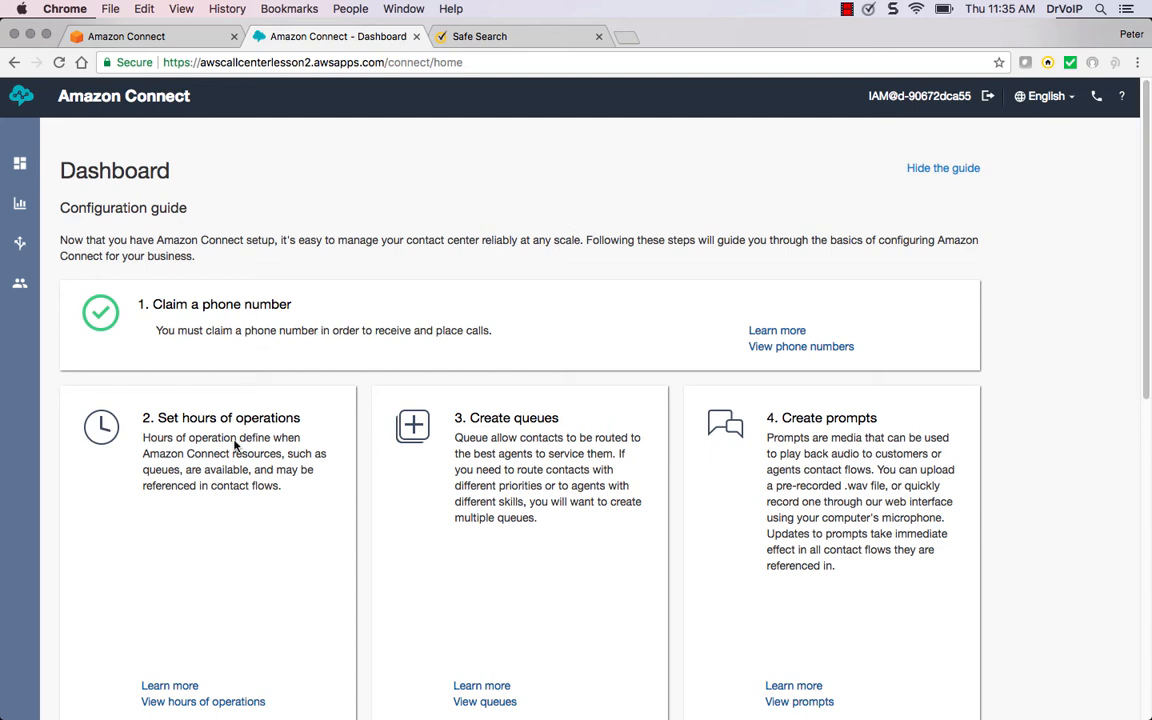
{"action": "mouse_move", "coordinate": [203, 701]}
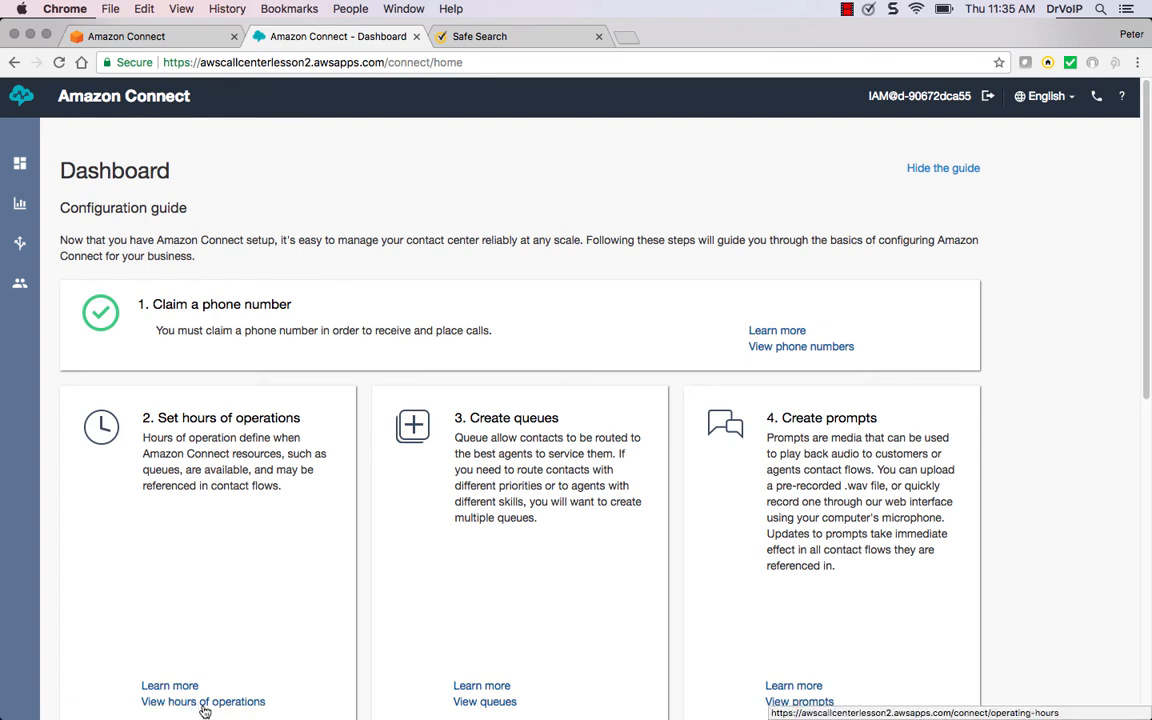
Review the Basic Hours schedule (New York time zone every day) and cancel without changes.
{"action": "left_click", "coordinate": [203, 701]}
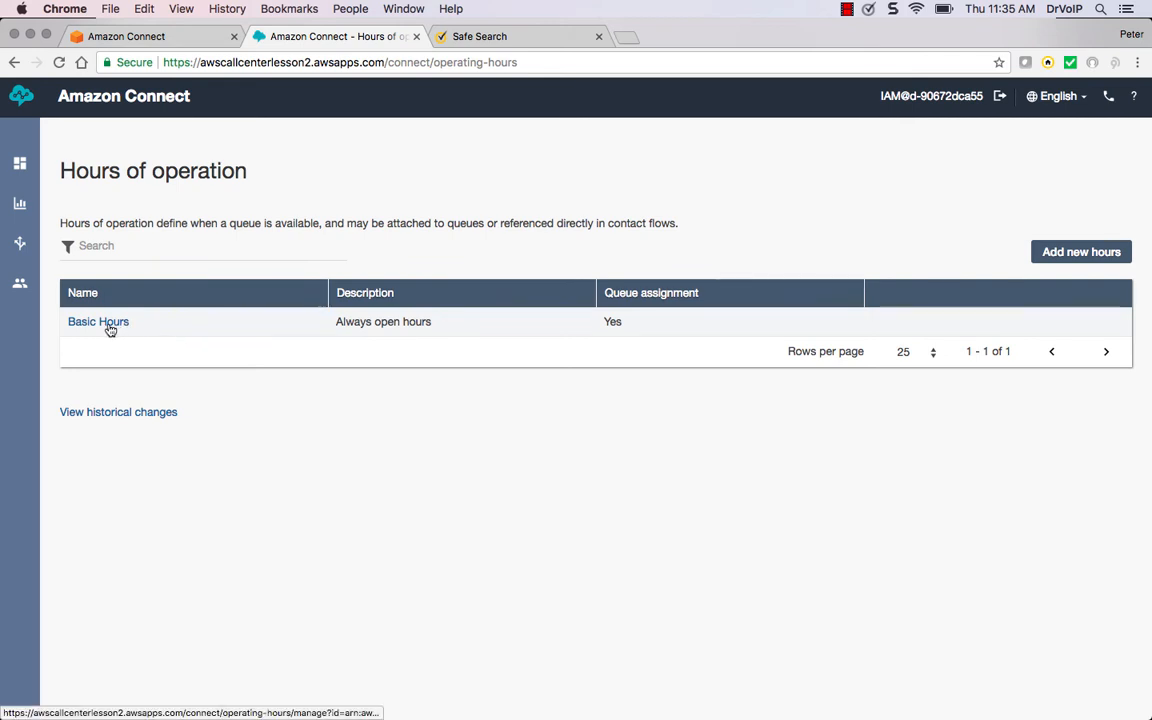
{"action": "left_click", "coordinate": [98, 321]}
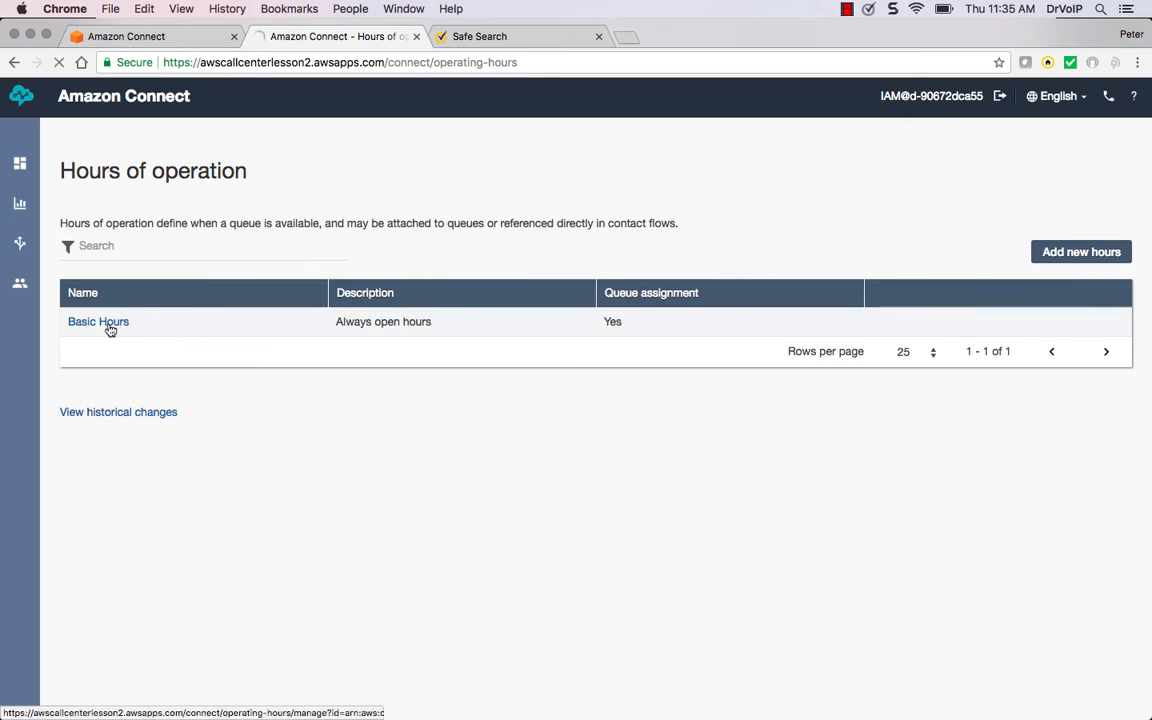
{"action": "left_click", "coordinate": [98, 321]}
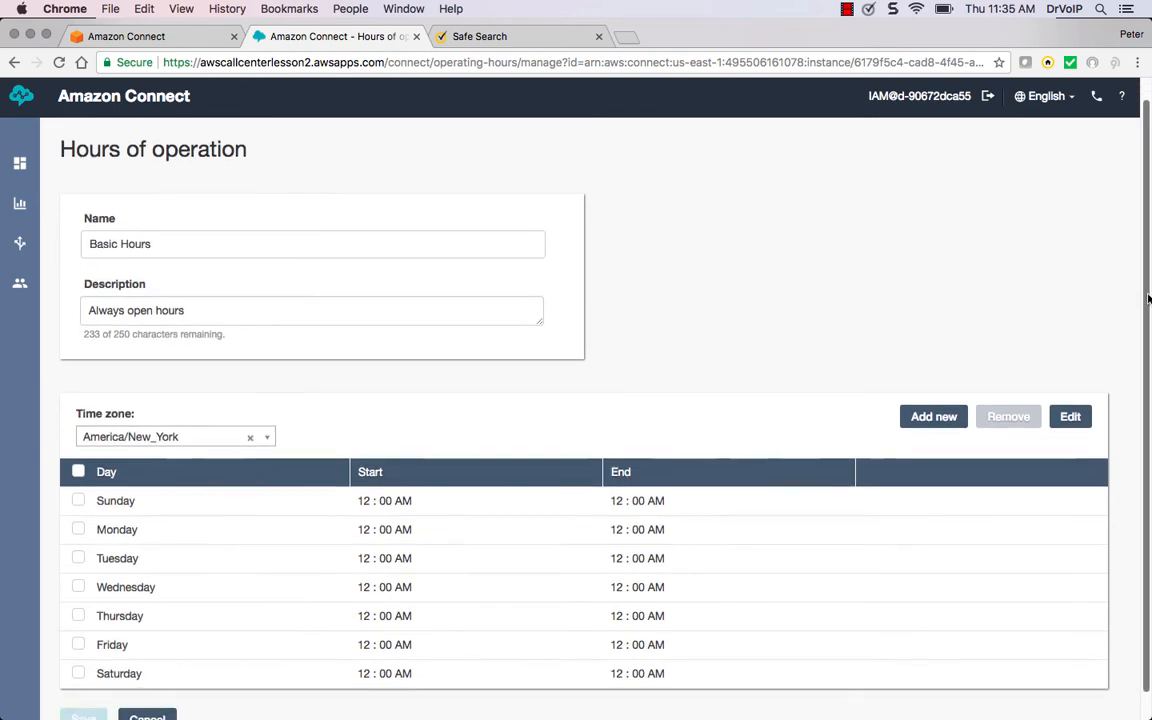
{"action": "scroll", "scroll_direction": "down", "scroll_amount": 3}
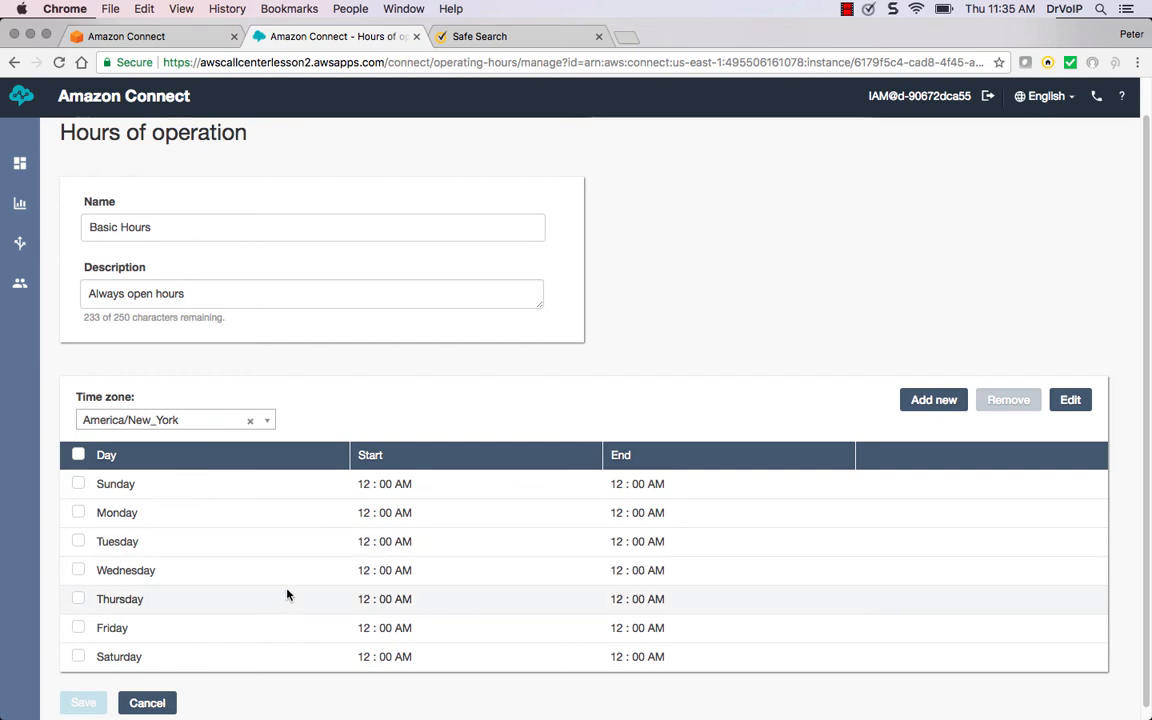
{"action": "mouse_move", "coordinate": [527, 348]}
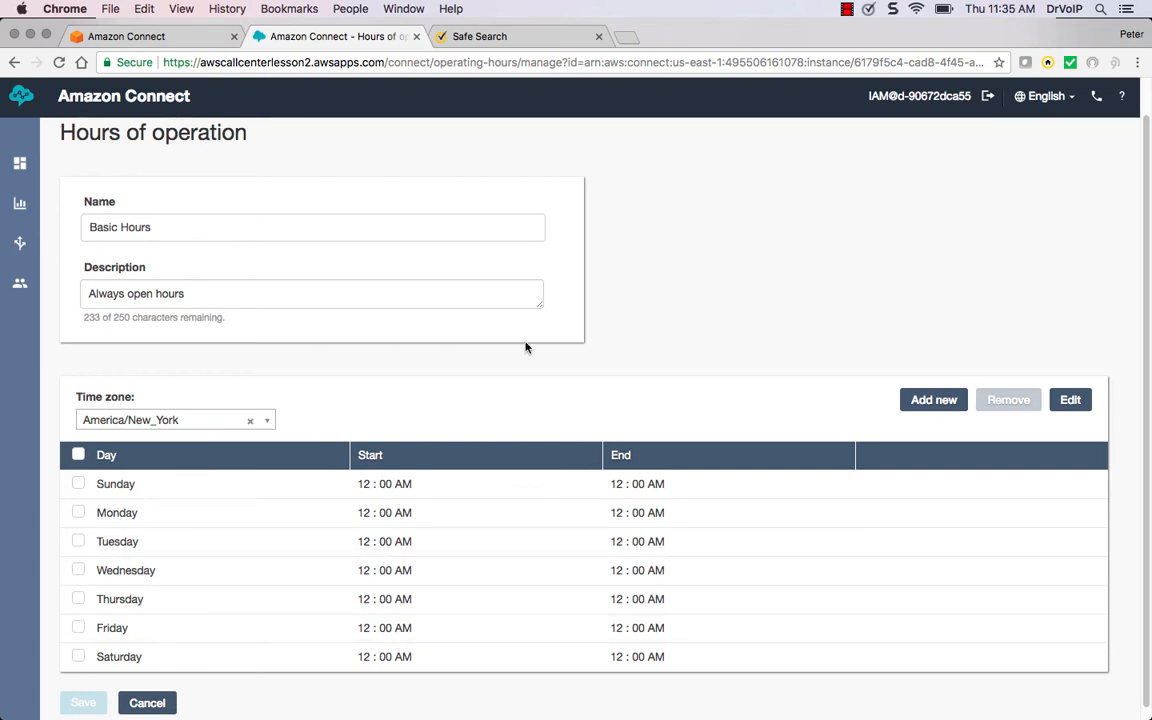
{"action": "mouse_move", "coordinate": [655, 395]}
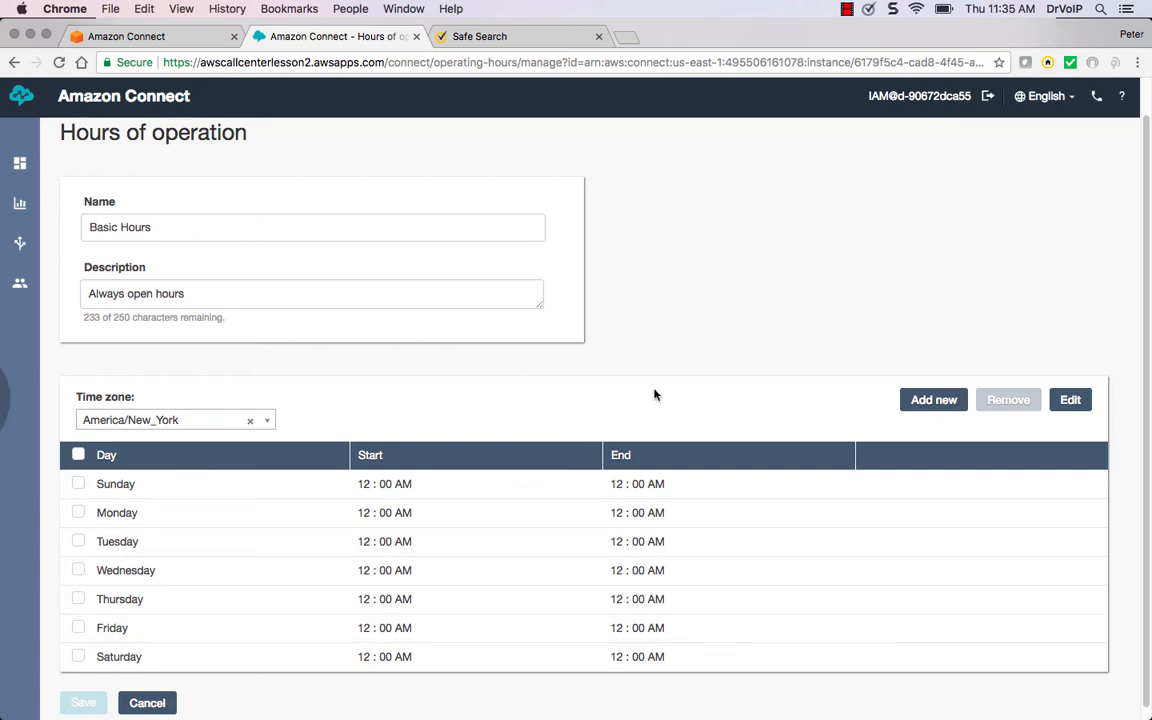
{"action": "mouse_move", "coordinate": [913, 330]}
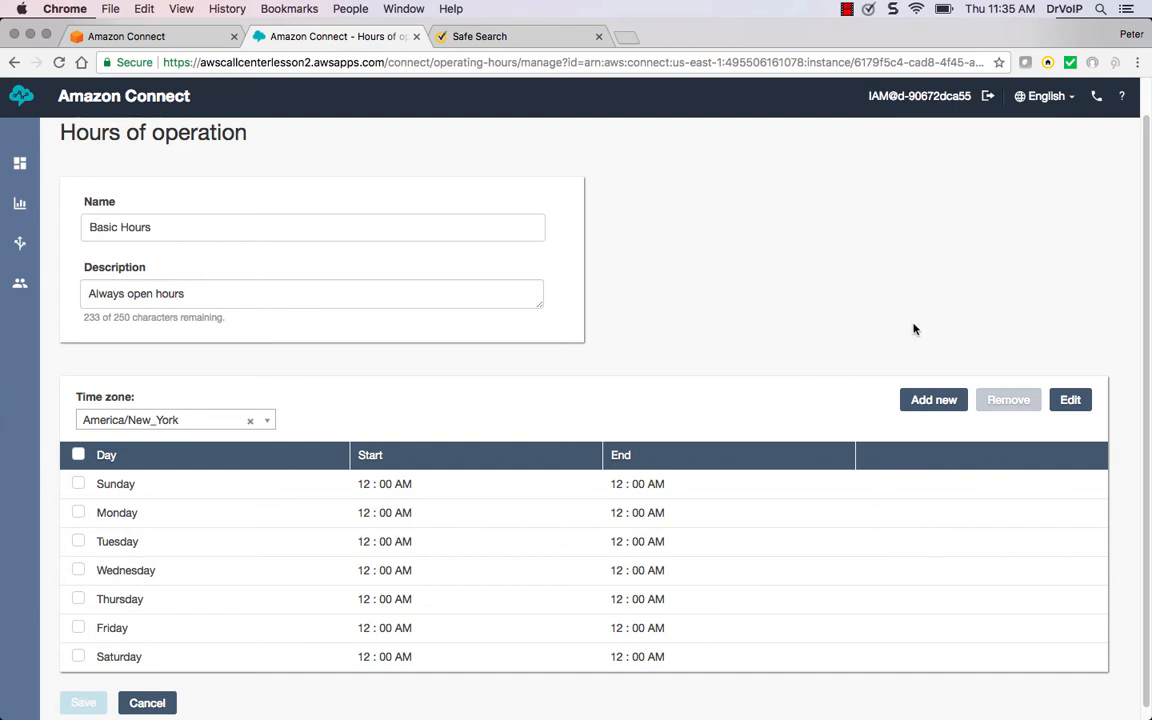
{"action": "scroll", "scroll_direction": "down", "scroll_amount": 3}
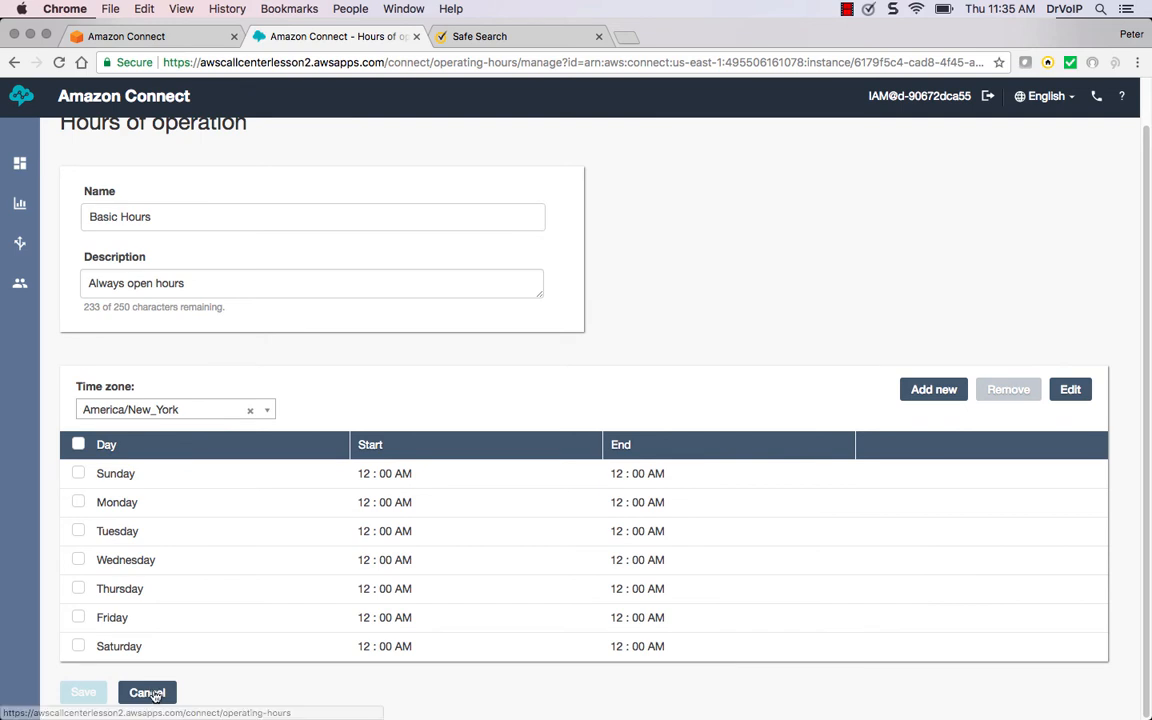
{"action": "left_click", "coordinate": [147, 692]}
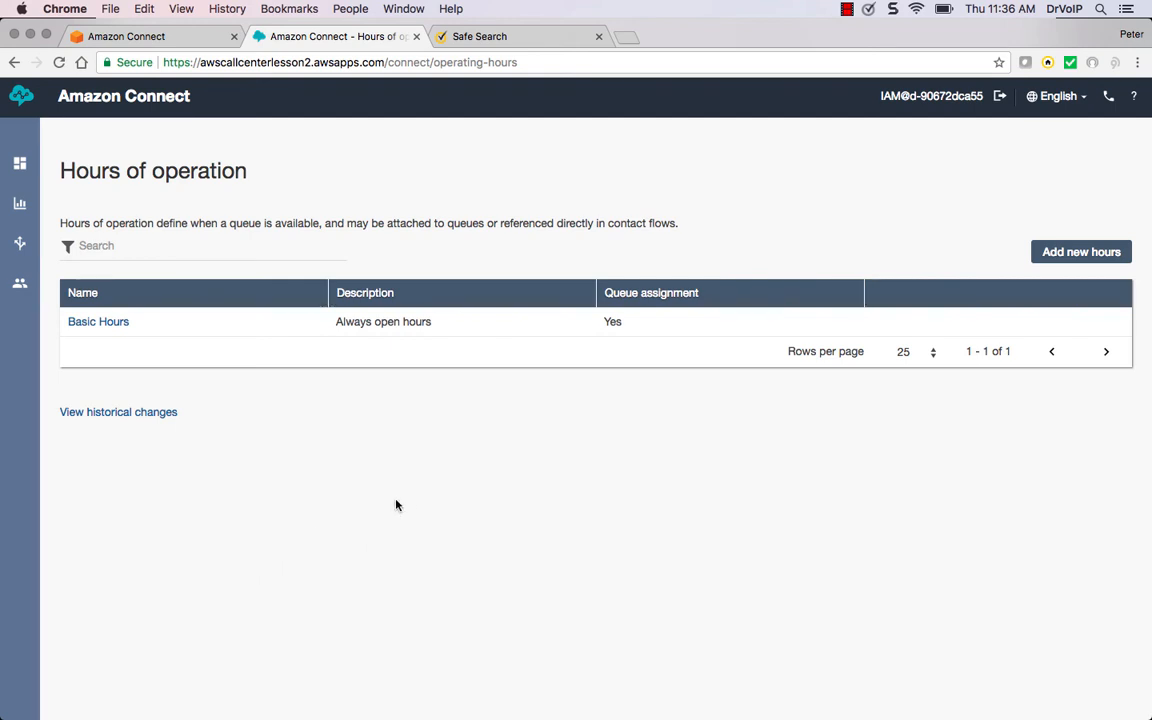
Return to the dashboard and open the queues list showing the enabled BasicQueue.
{"action": "left_click", "coordinate": [19, 163]}
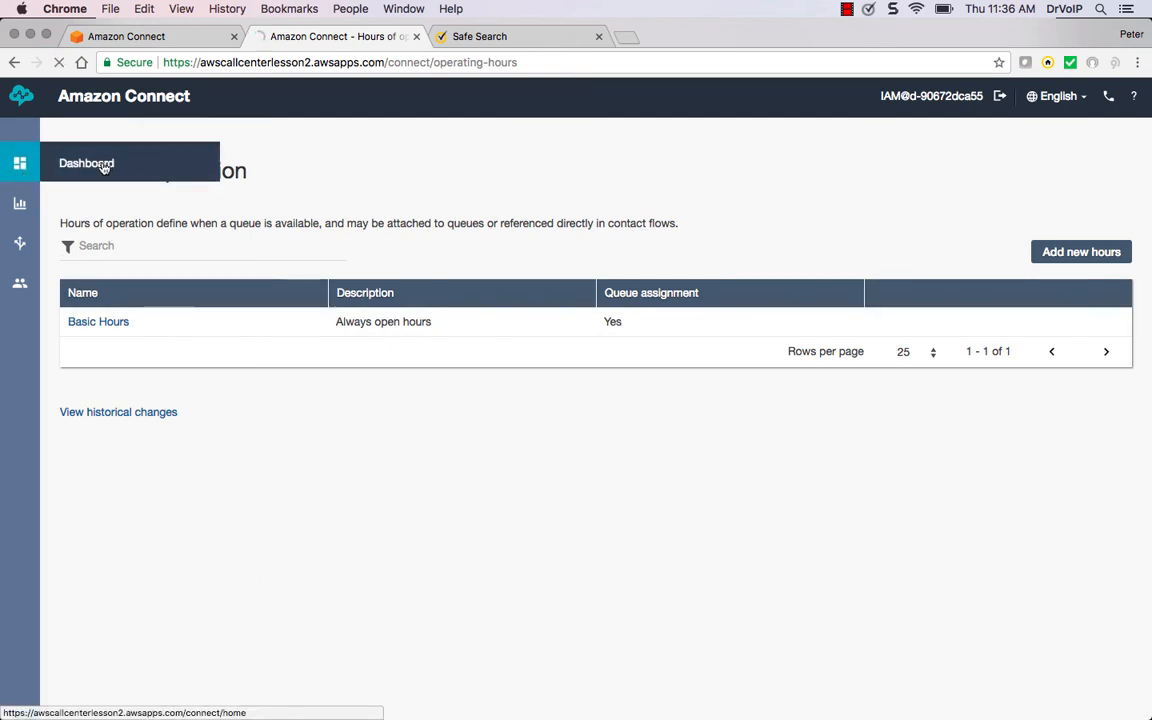
{"action": "left_click", "coordinate": [86, 163]}
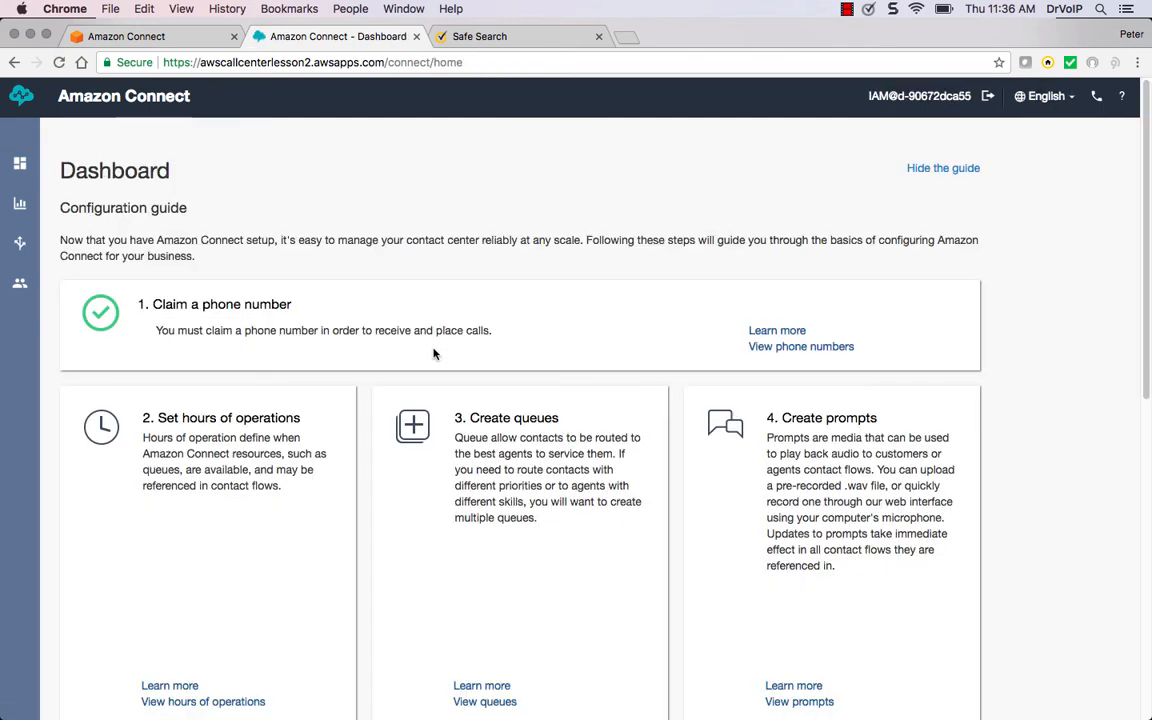
{"action": "mouse_move", "coordinate": [468, 461]}
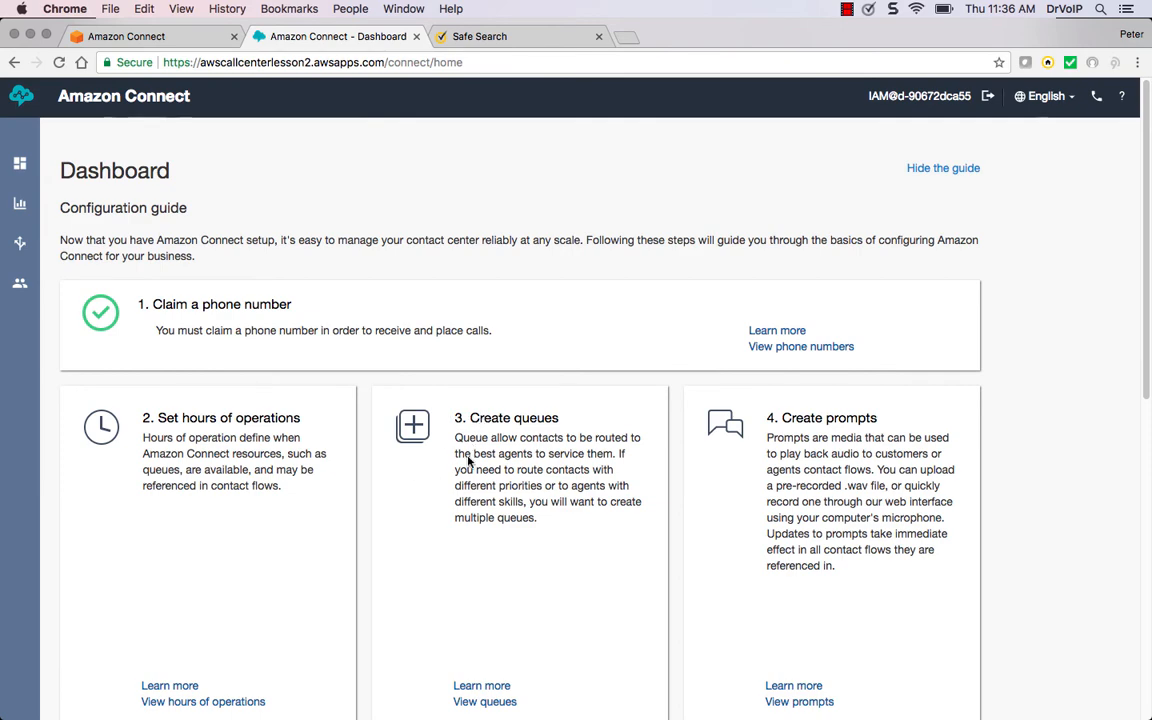
{"action": "left_click", "coordinate": [481, 685]}
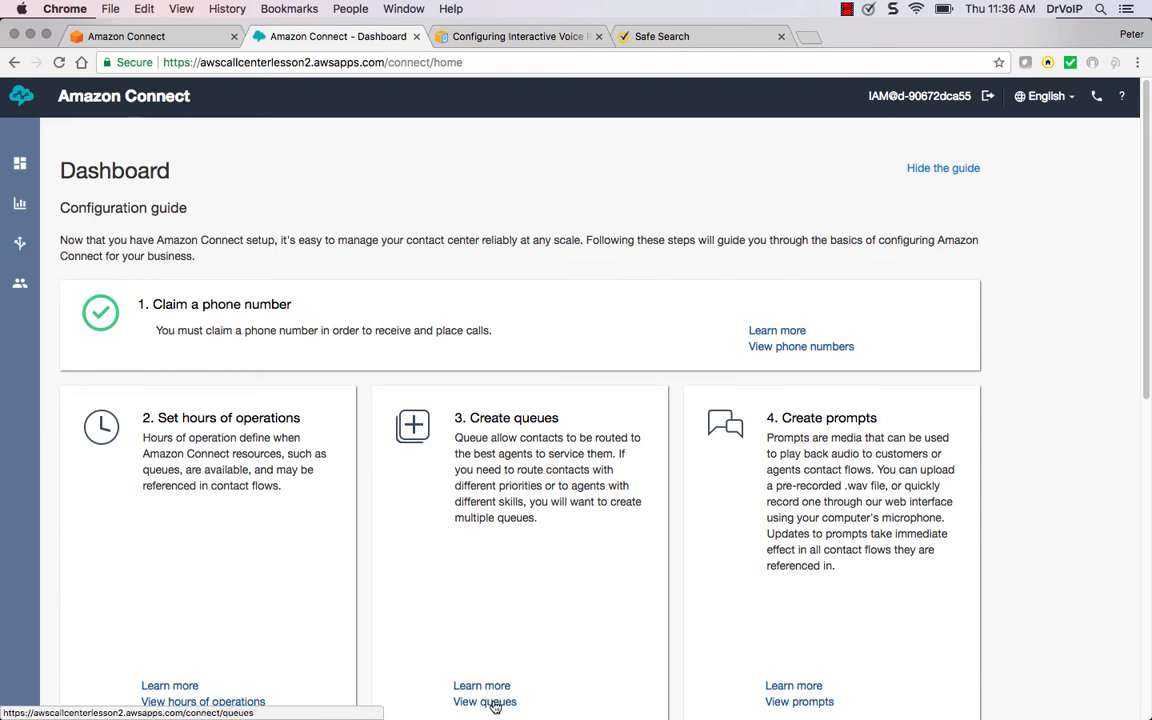
{"action": "left_click", "coordinate": [485, 701]}
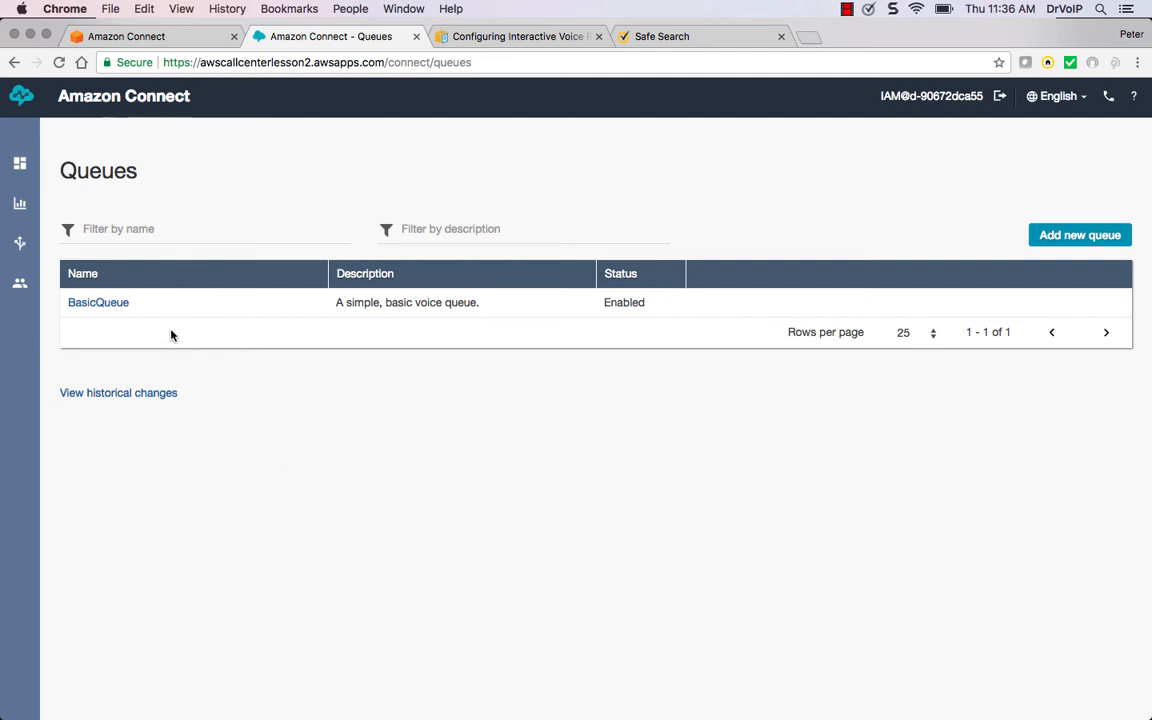
{"action": "mouse_move", "coordinate": [1083, 224]}
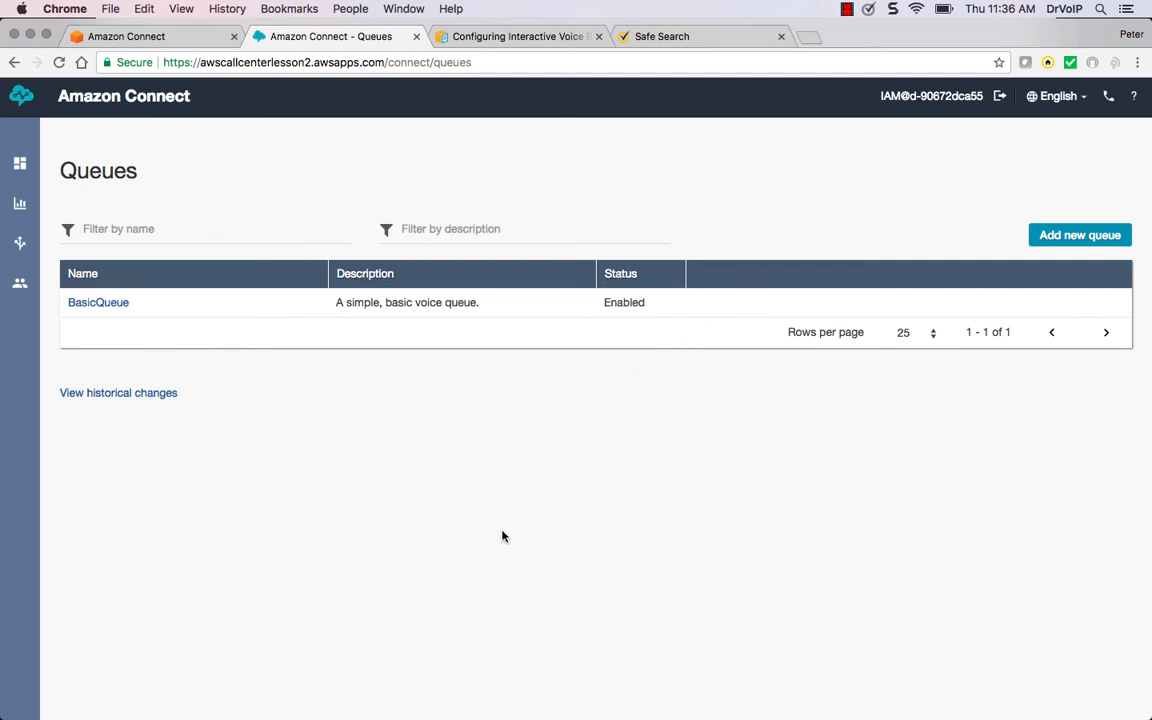
{"action": "mouse_move", "coordinate": [587, 529]}
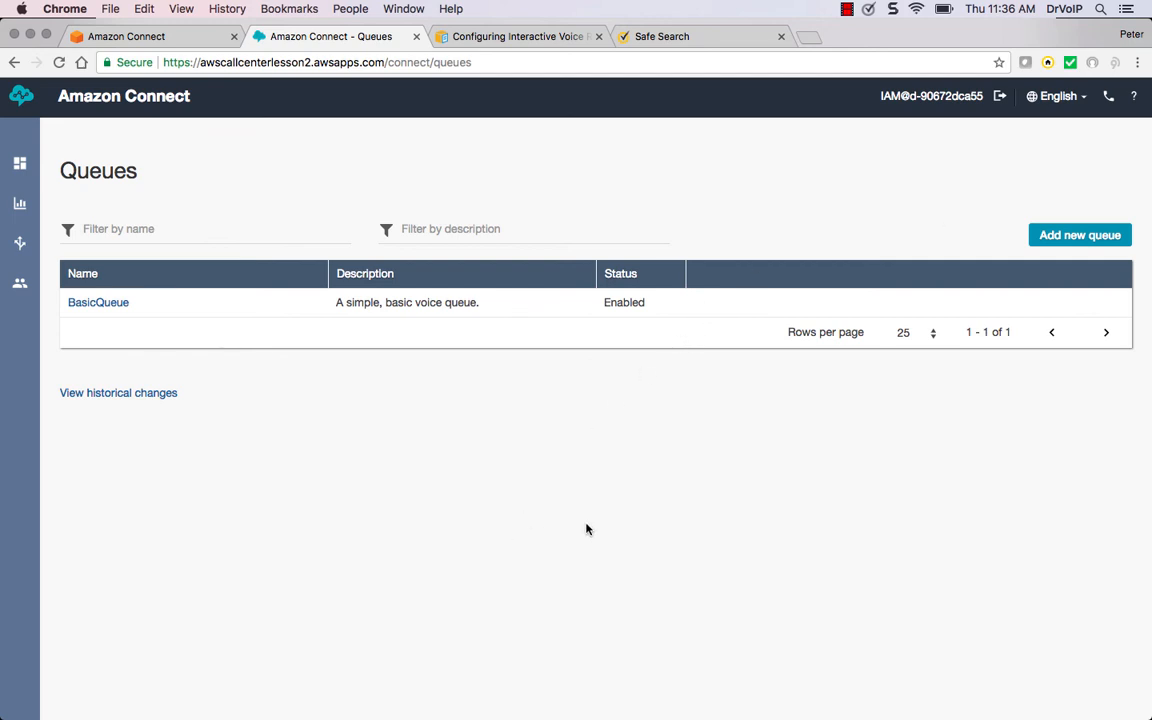
{"action": "mouse_move", "coordinate": [512, 510]}
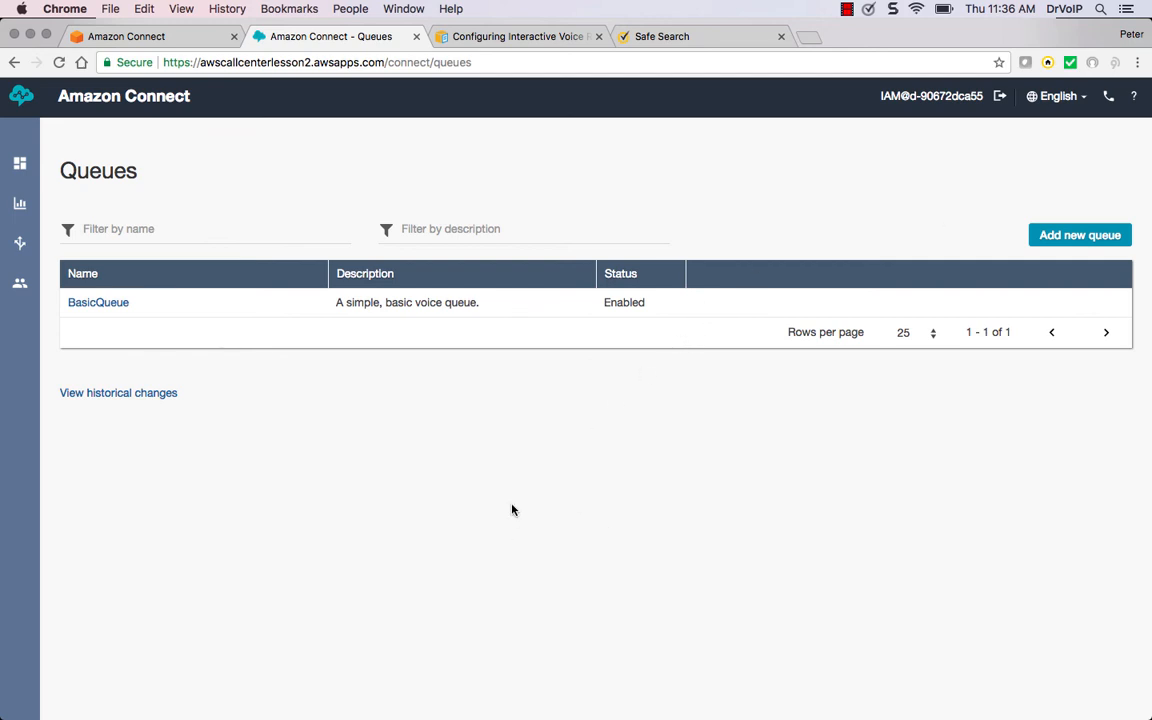
{"action": "left_click", "coordinate": [19, 203]}
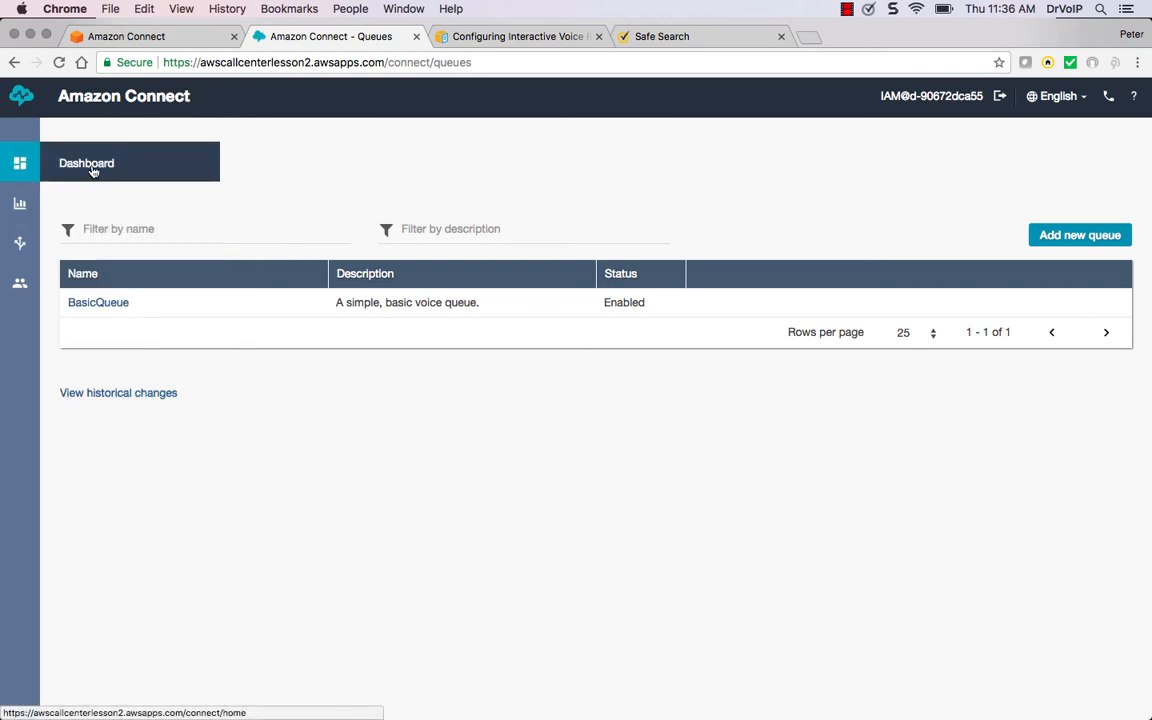
From the dashboard, open the voice prompts list of seven default .wav files like Beep and CustomerHold.
{"action": "left_click", "coordinate": [86, 163]}
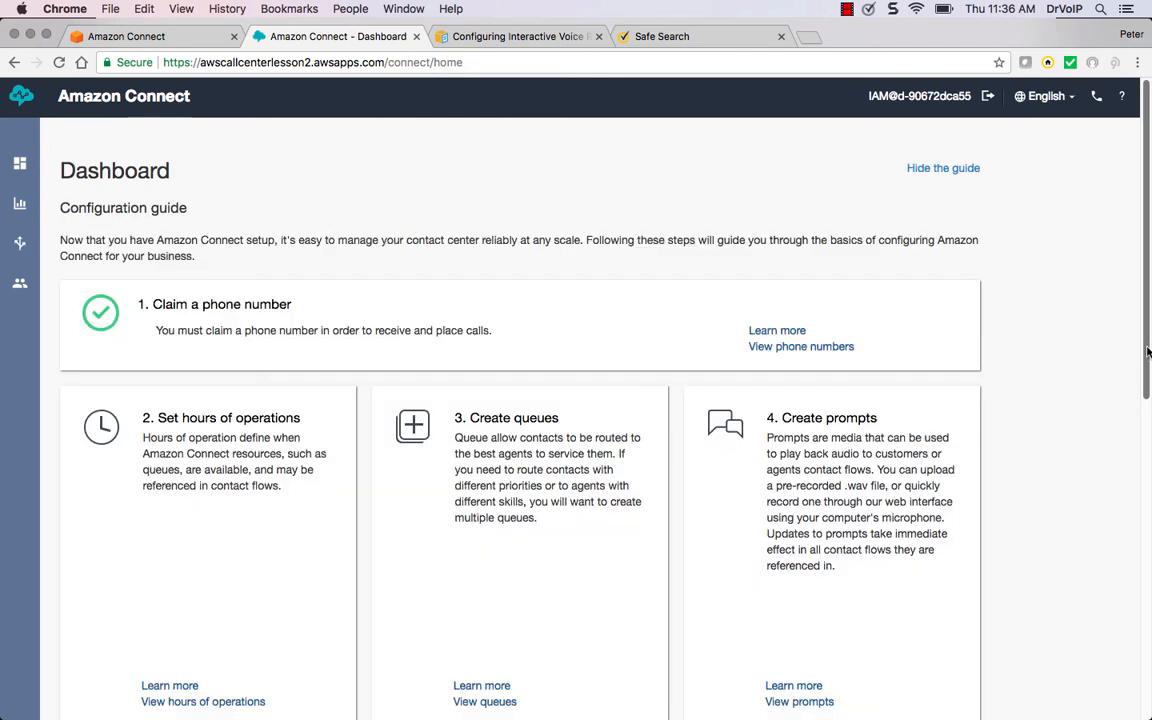
{"action": "scroll", "scroll_direction": "down", "scroll_amount": 3}
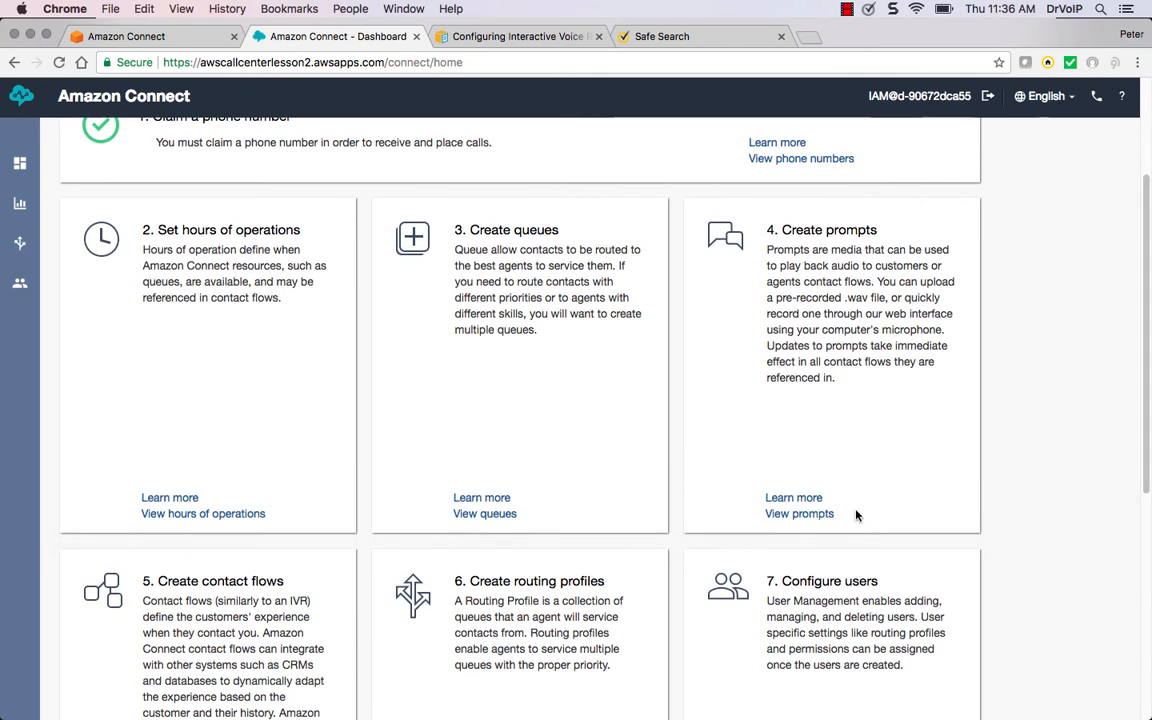
{"action": "left_click", "coordinate": [799, 513]}
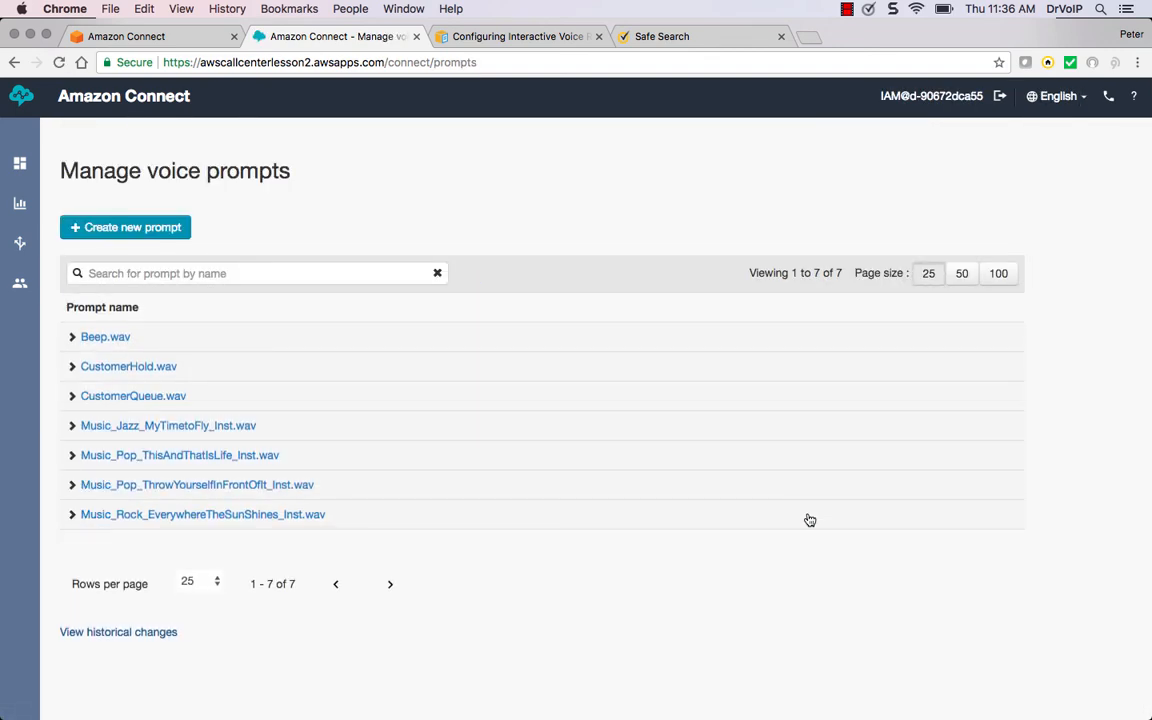
{"action": "mouse_move", "coordinate": [782, 546]}
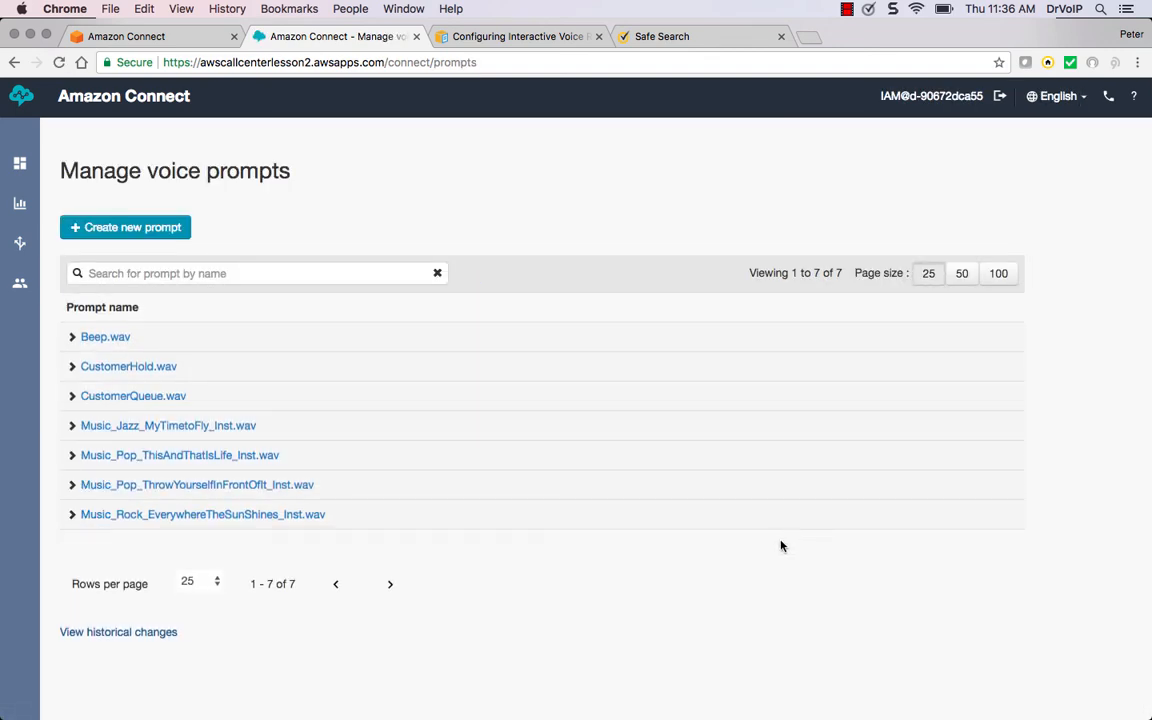
{"action": "mouse_move", "coordinate": [760, 568]}
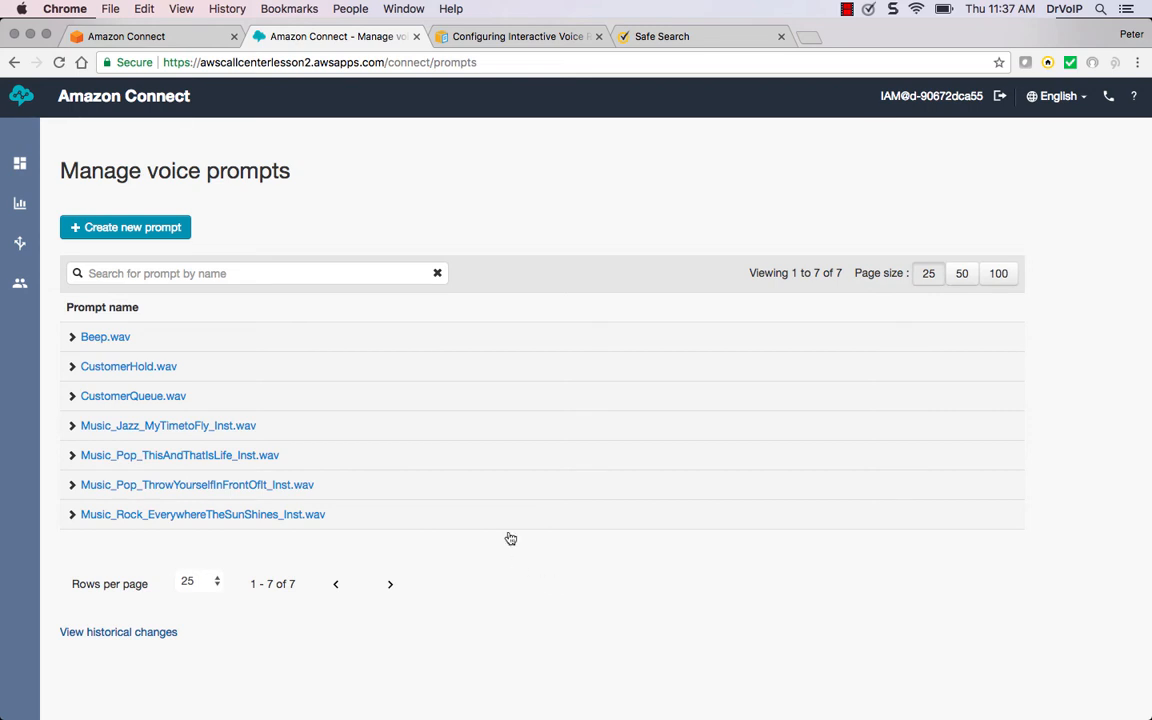
{"action": "mouse_move", "coordinate": [432, 588]}
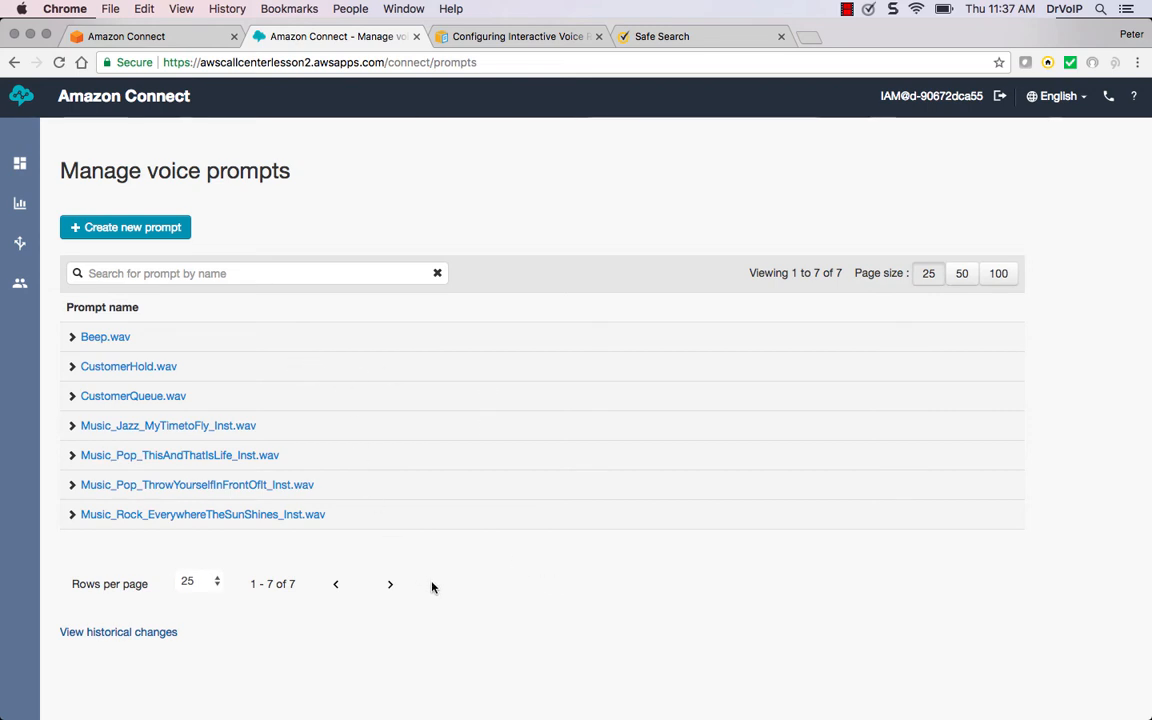
{"action": "mouse_move", "coordinate": [477, 587]}
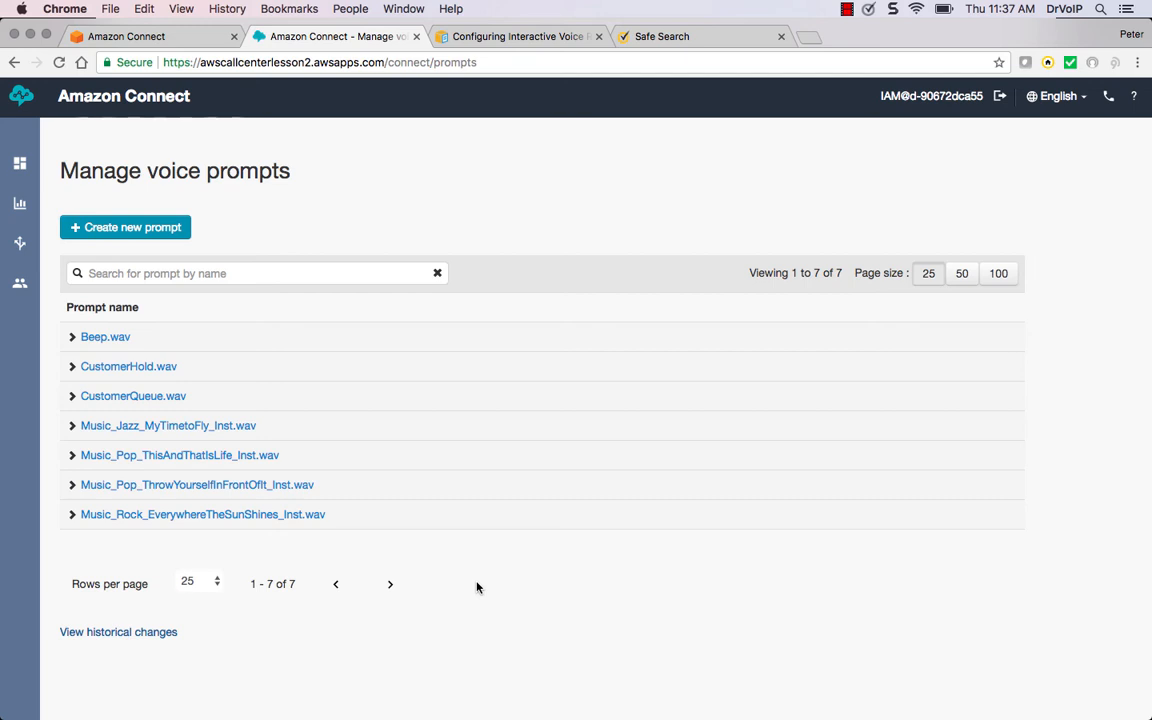
{"action": "mouse_move", "coordinate": [500, 597]}
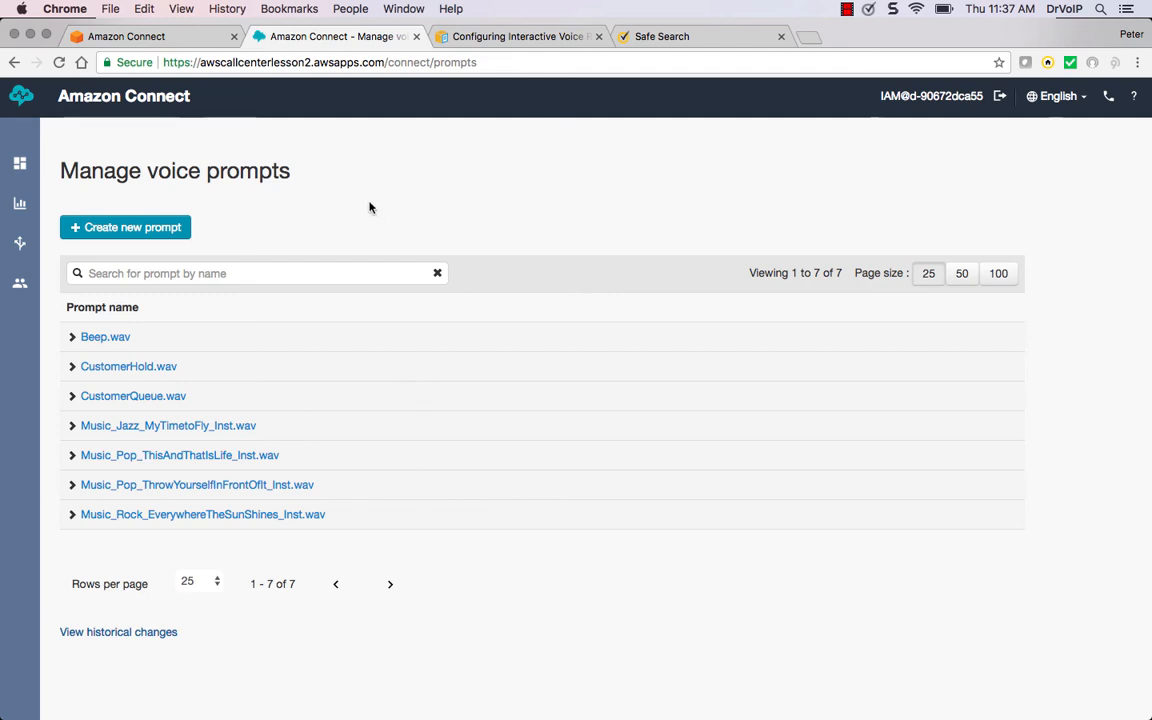
{"action": "mouse_move", "coordinate": [173, 227]}
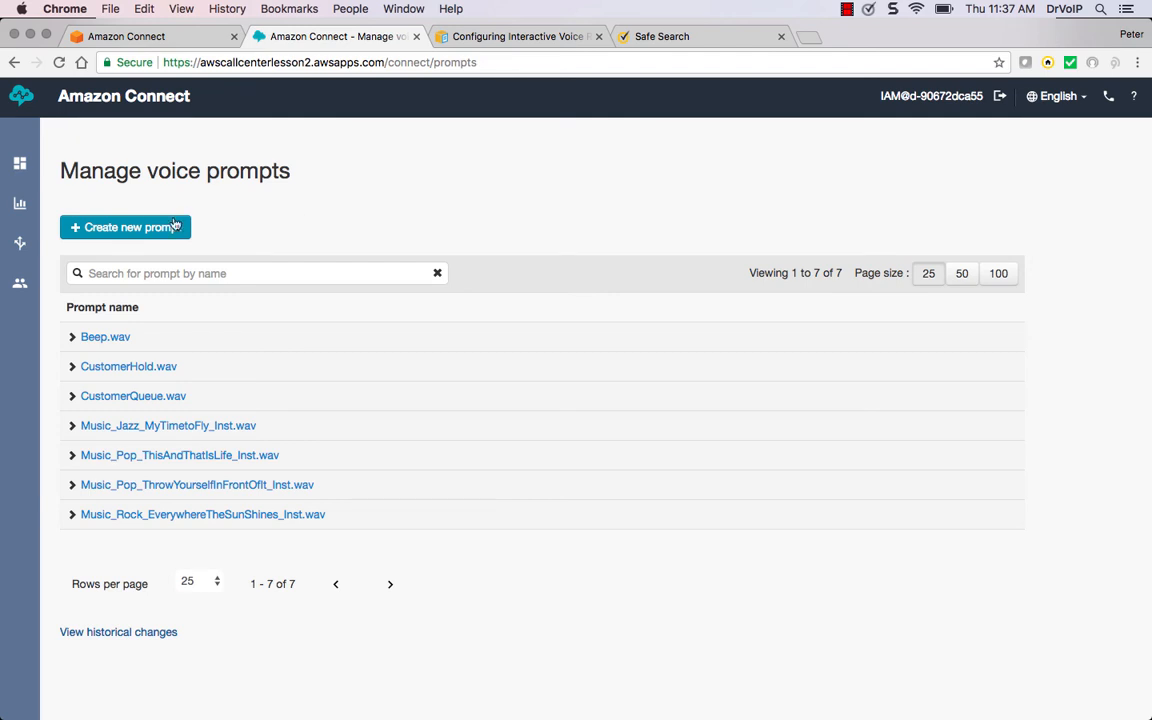
{"action": "left_click", "coordinate": [19, 203]}
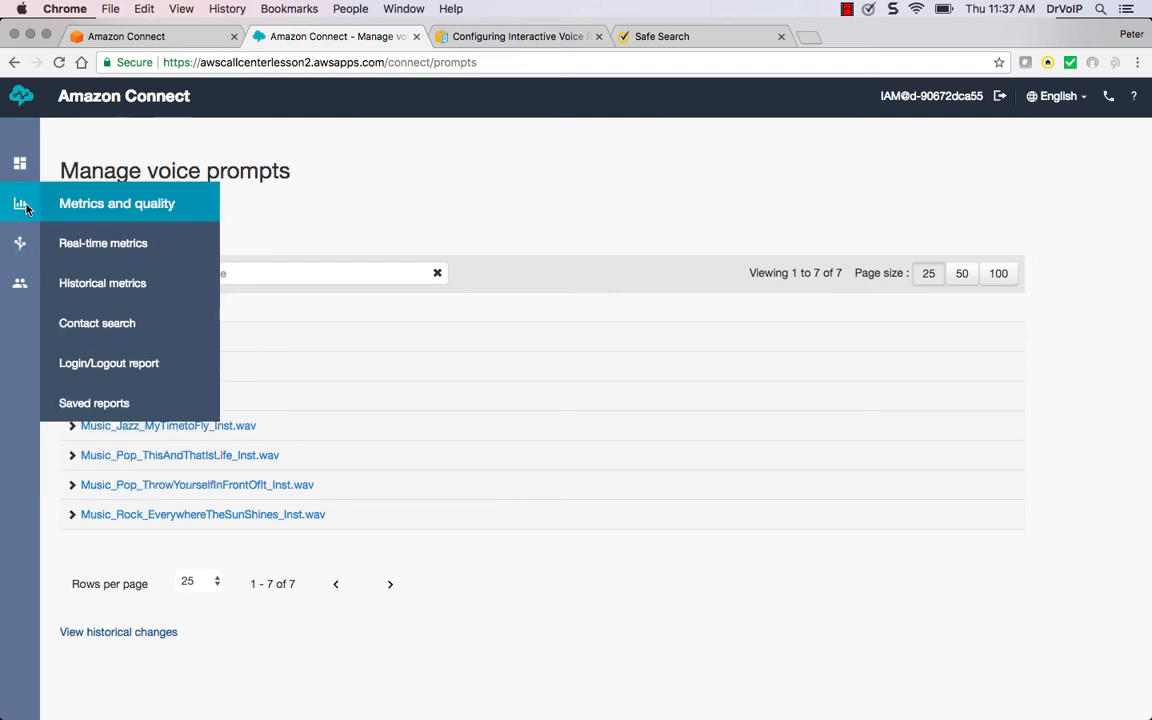
{"action": "mouse_move", "coordinate": [57, 170]}
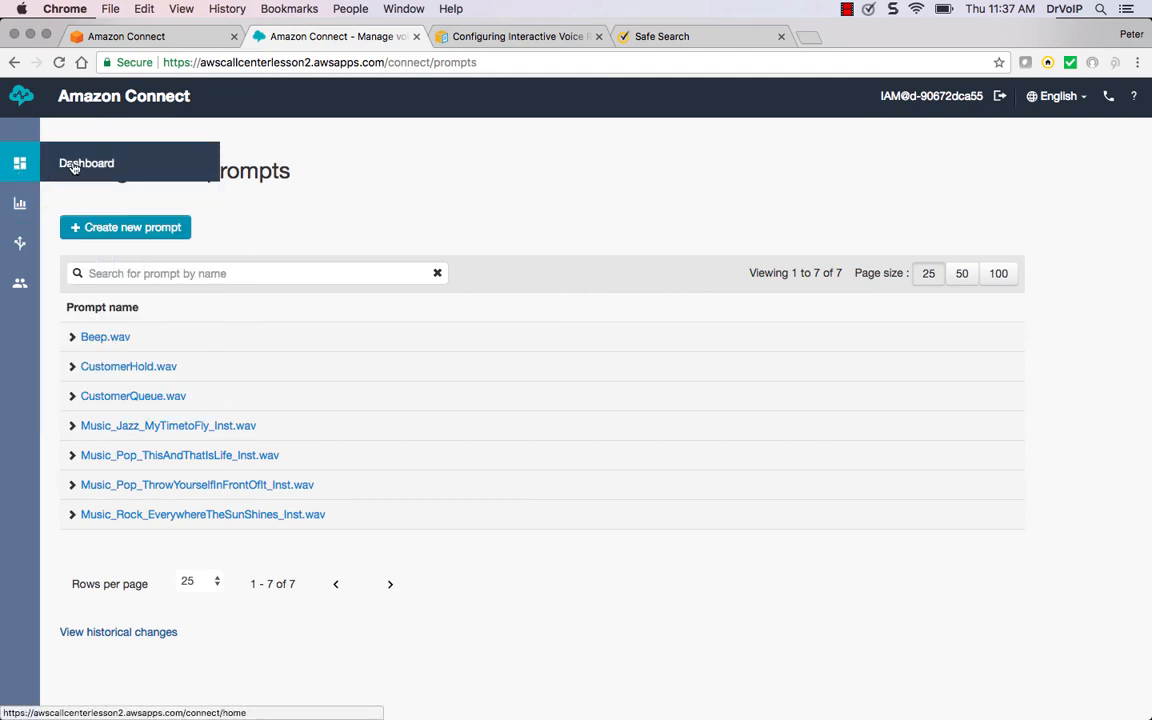
From dashboard step 5, open contact flows and scroll through the 19 published flows.
{"action": "left_click", "coordinate": [86, 163]}
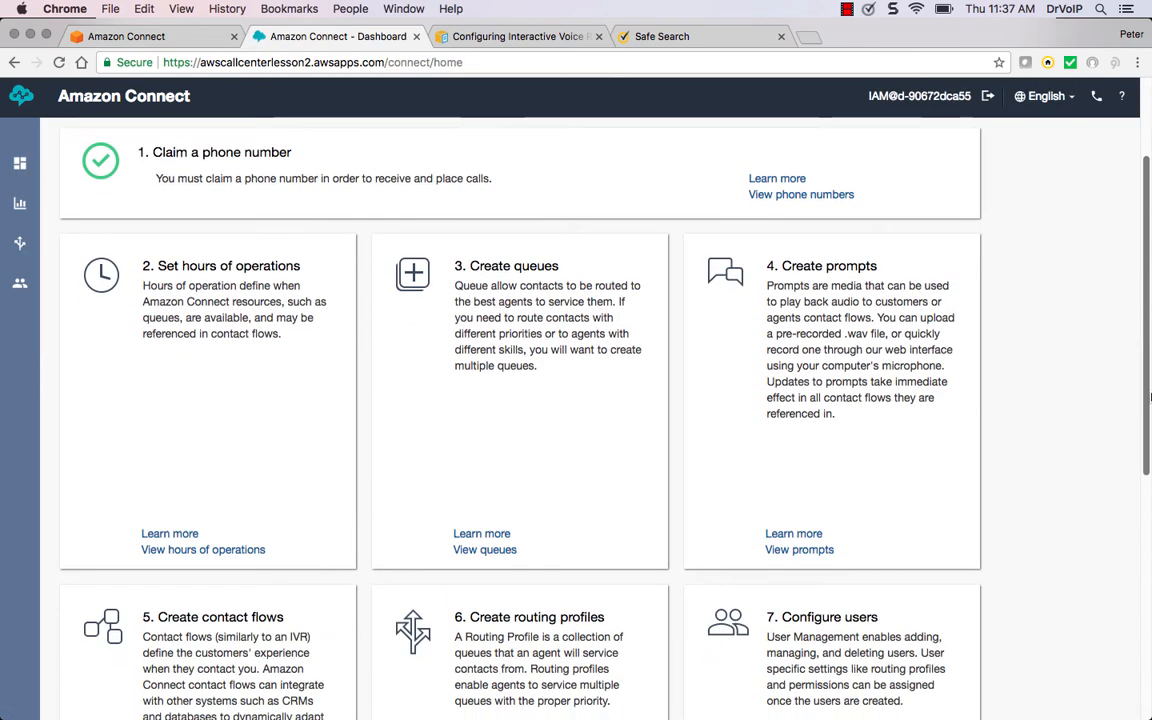
{"action": "scroll", "scroll_direction": "down", "scroll_amount": 3}
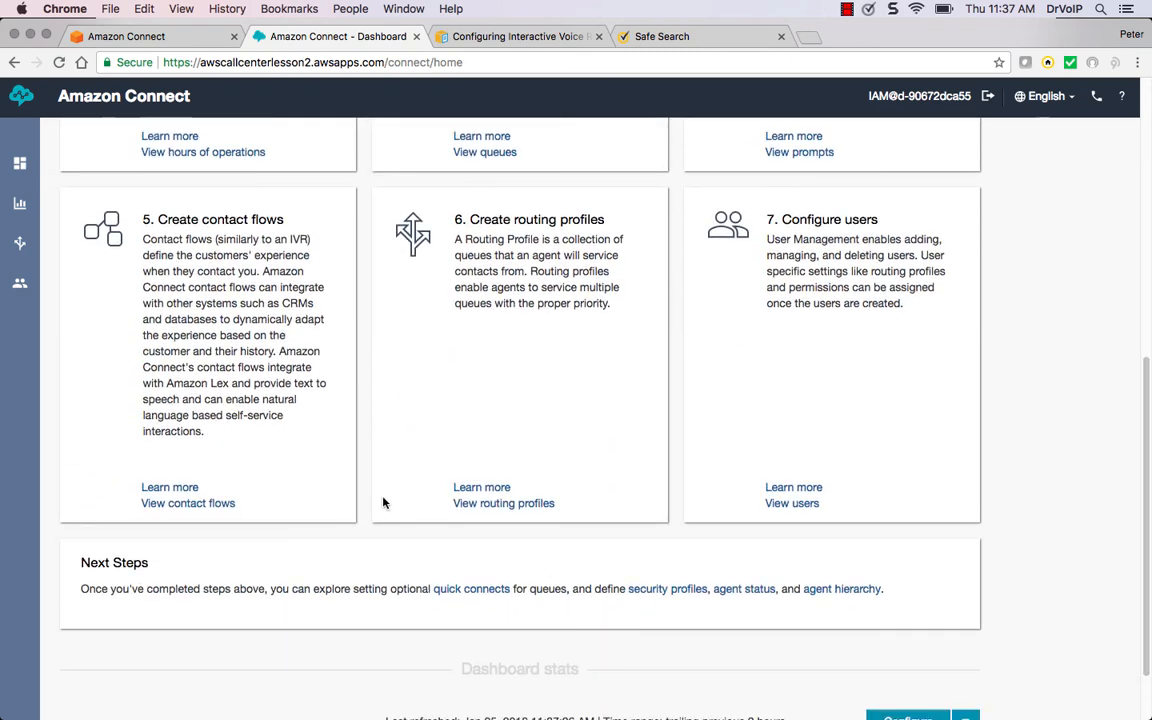
{"action": "left_click", "coordinate": [188, 503]}
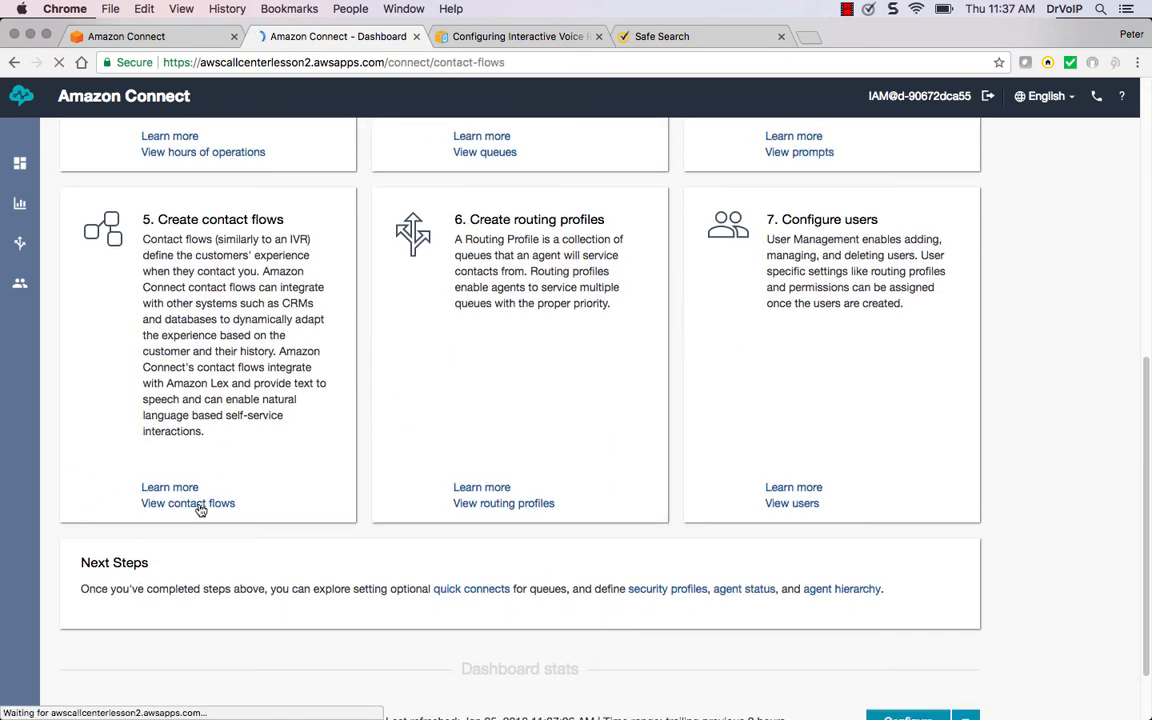
{"action": "left_click", "coordinate": [187, 503]}
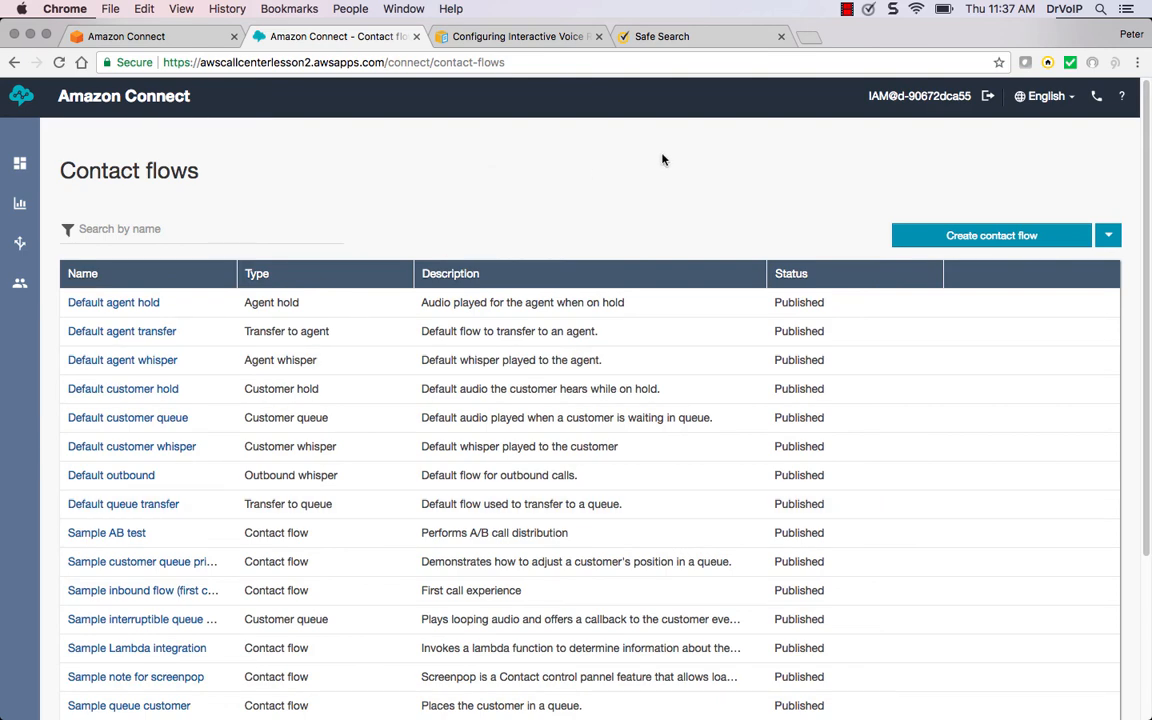
{"action": "scroll", "scroll_direction": "down", "scroll_amount": 3}
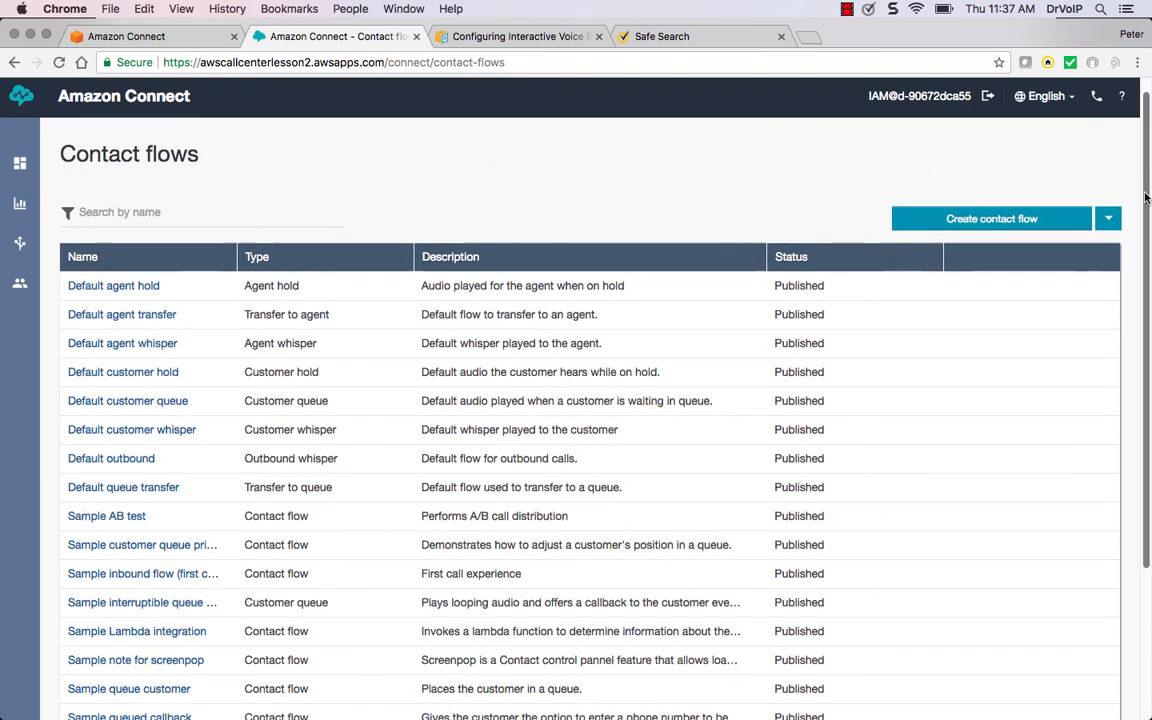
{"action": "scroll", "scroll_direction": "down", "scroll_amount": 3}
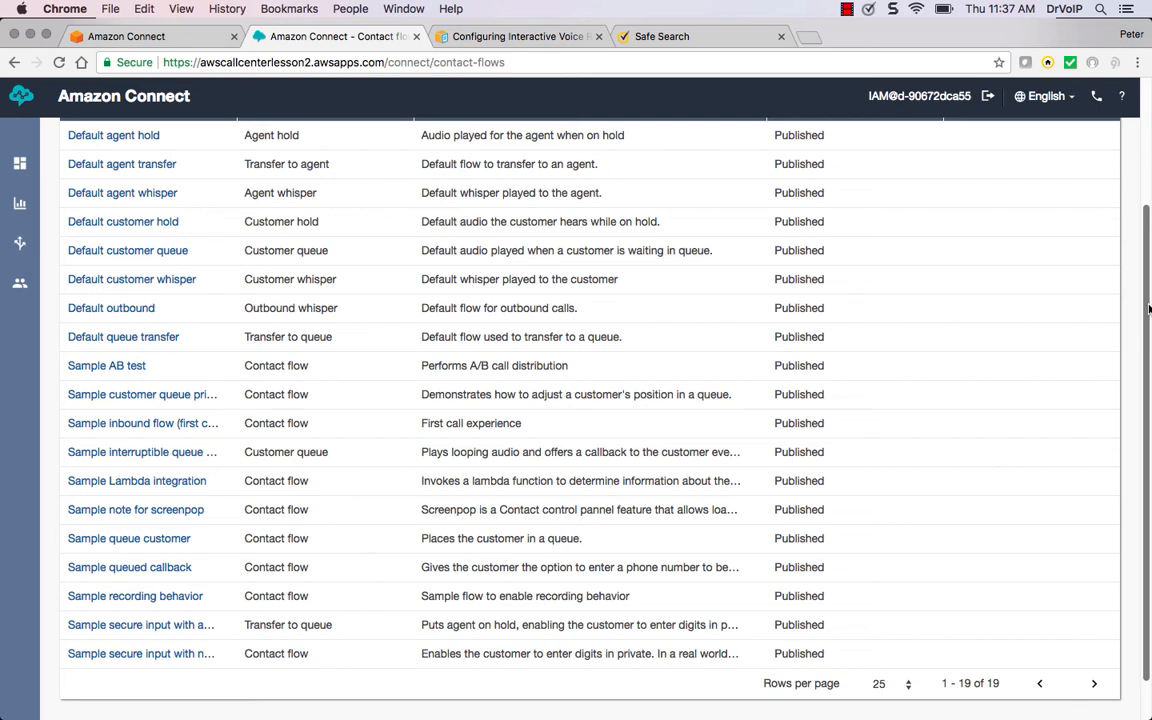
{"action": "mouse_move", "coordinate": [1147, 318]}
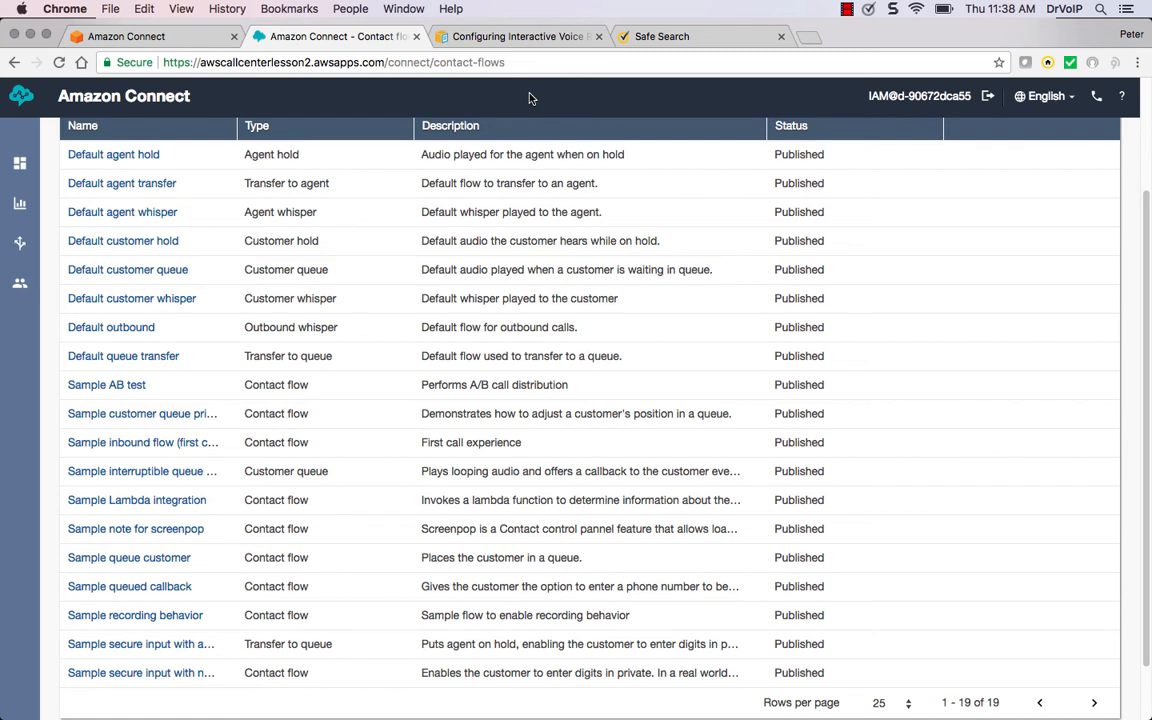
{"action": "mouse_move", "coordinate": [545, 88]}
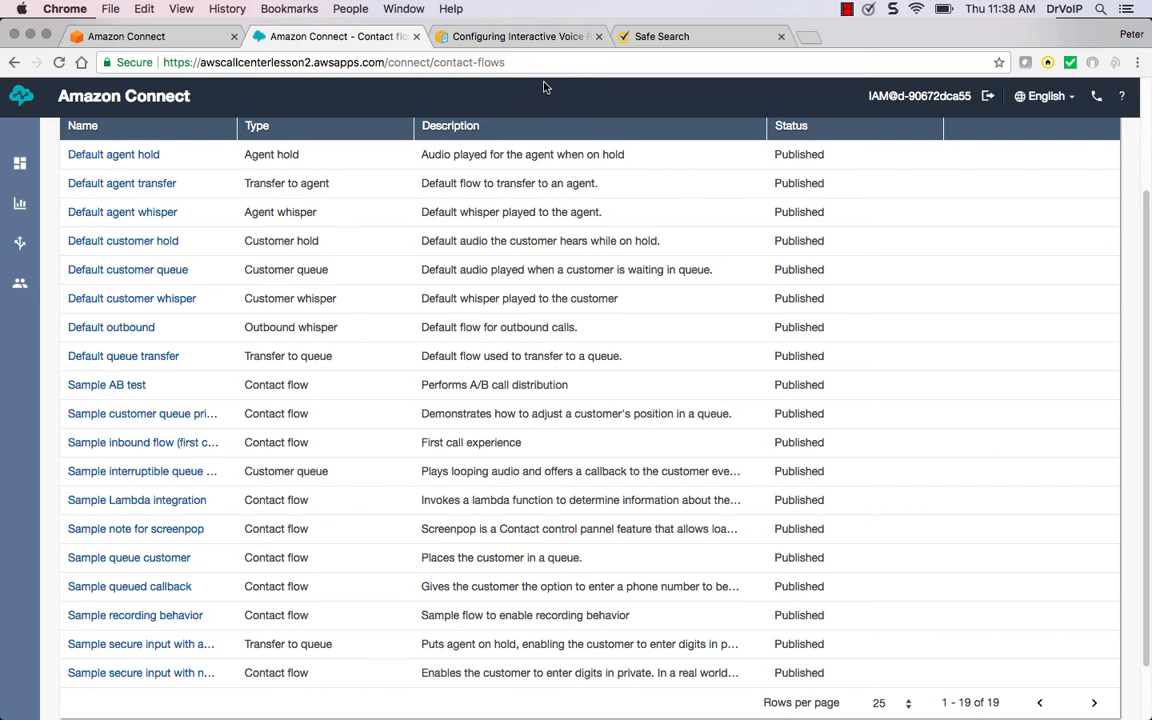
{"action": "mouse_move", "coordinate": [559, 87]}
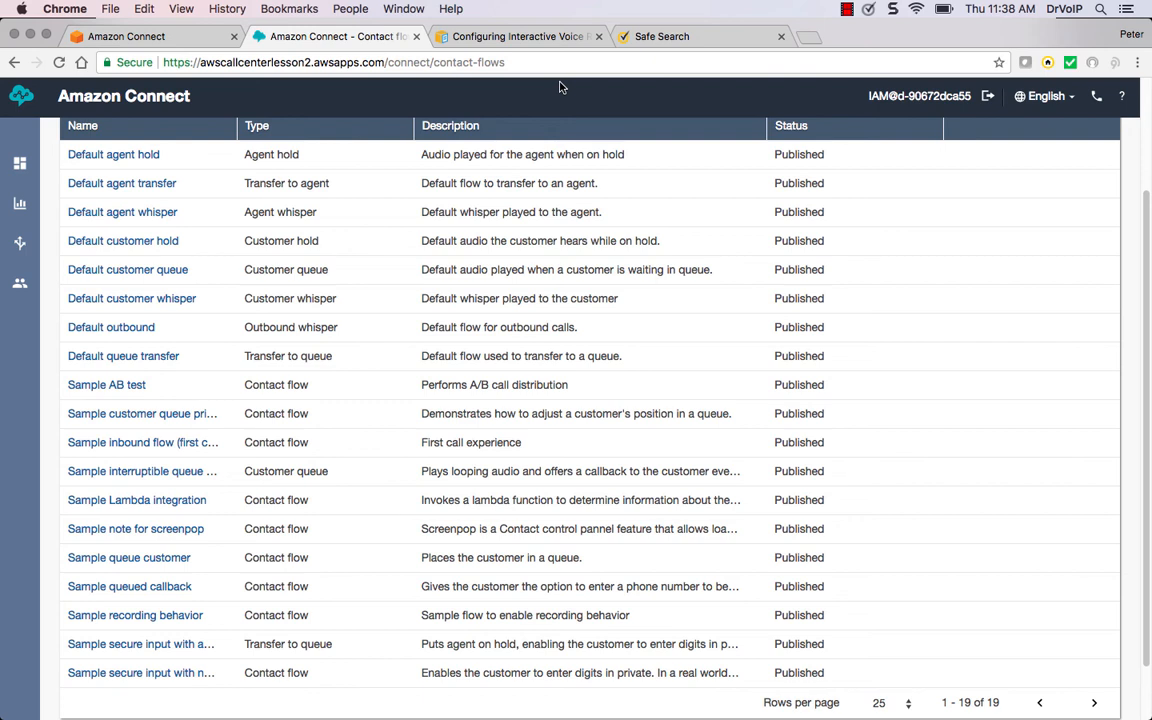
{"action": "mouse_move", "coordinate": [628, 80]}
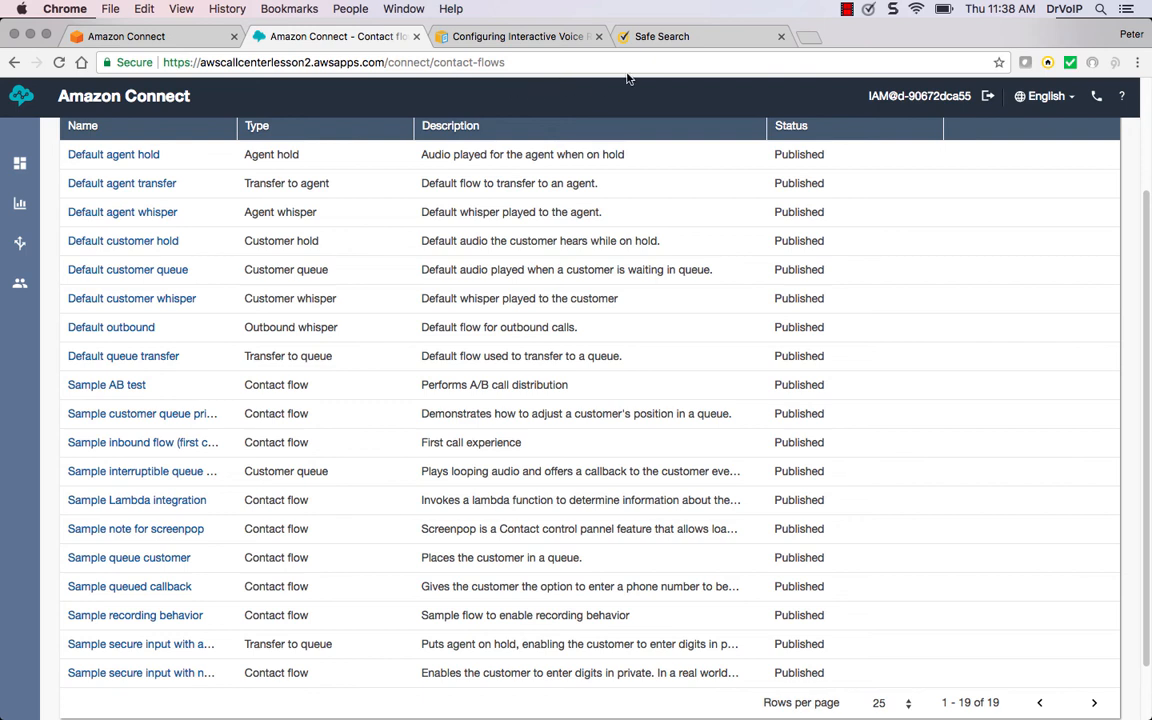
{"action": "mouse_move", "coordinate": [19, 162]}
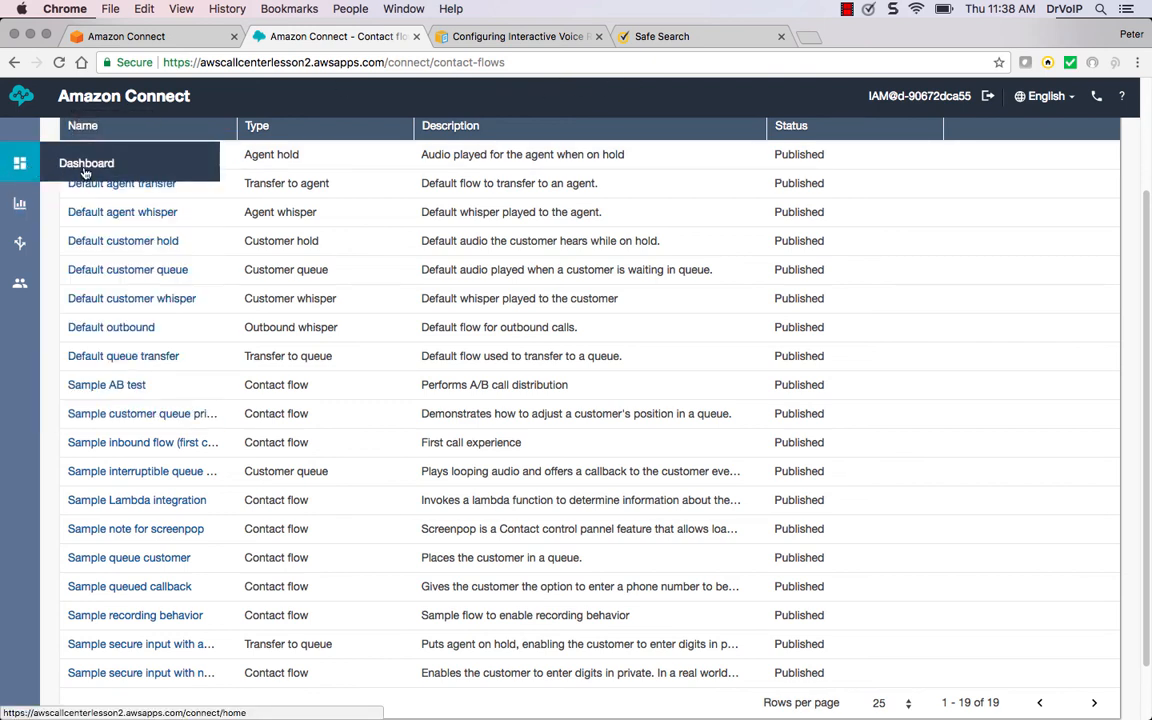
Return to the dashboard and scroll to the routing profiles and configure users steps.
{"action": "left_click", "coordinate": [86, 163]}
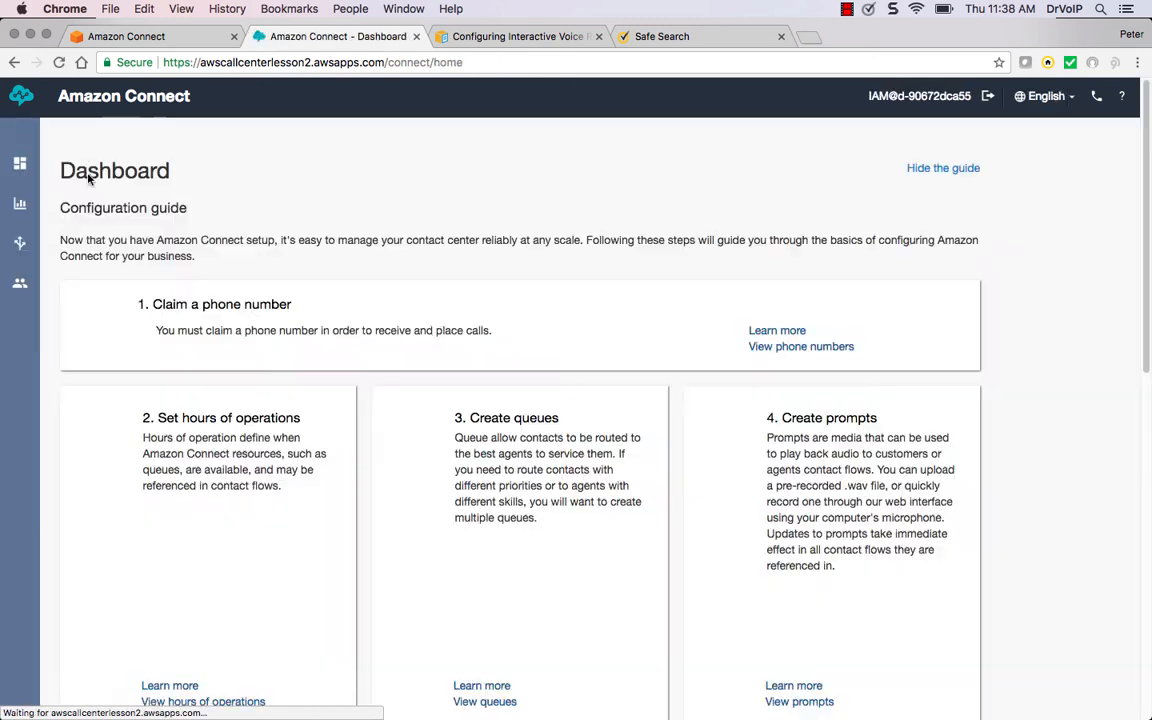
{"action": "scroll", "scroll_direction": "down", "scroll_amount": 3}
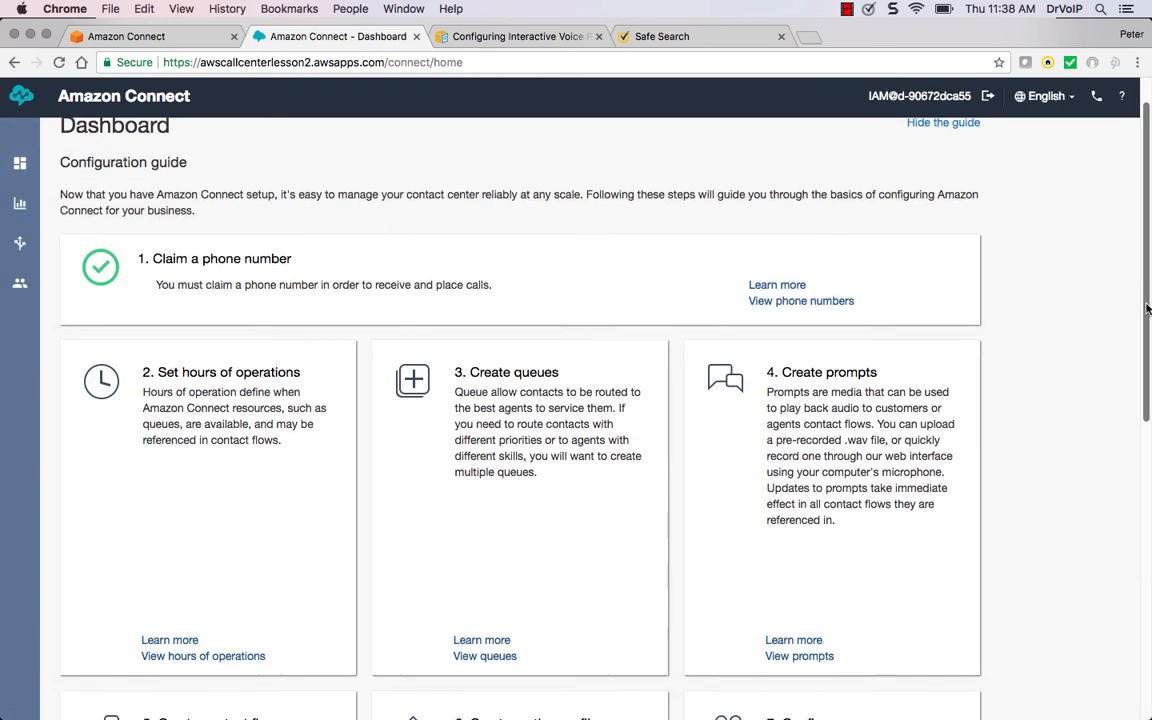
{"action": "scroll", "scroll_direction": "down", "scroll_amount": 3}
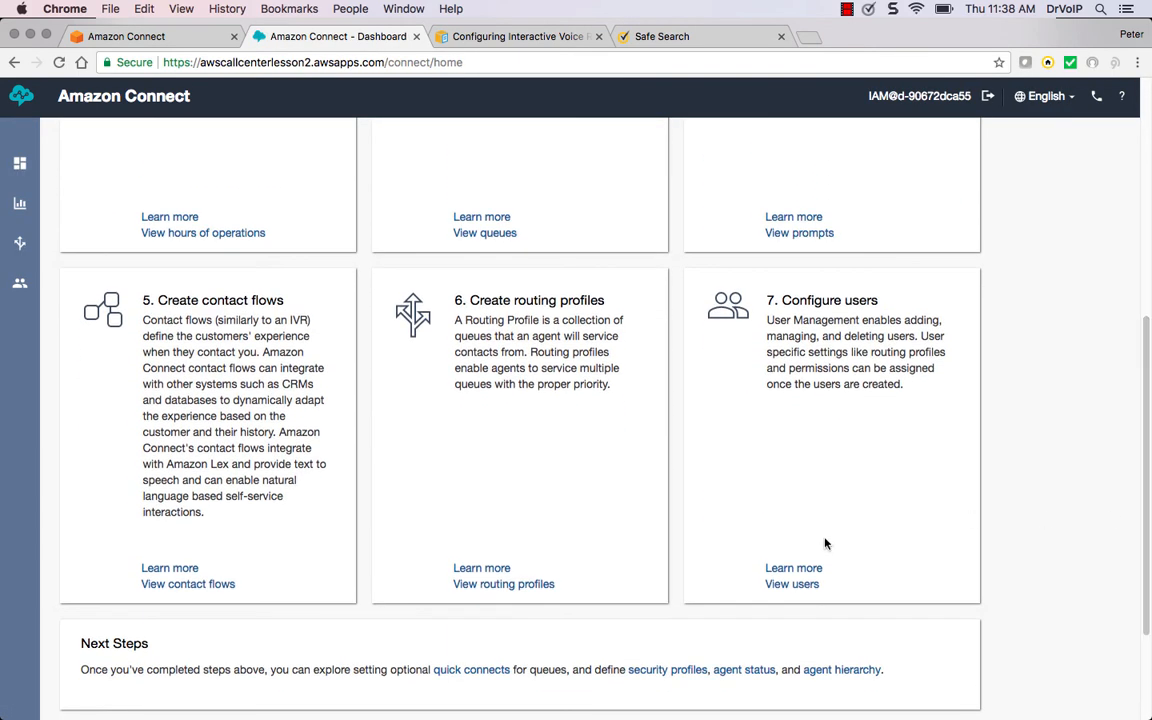
{"action": "left_click", "coordinate": [503, 584]}
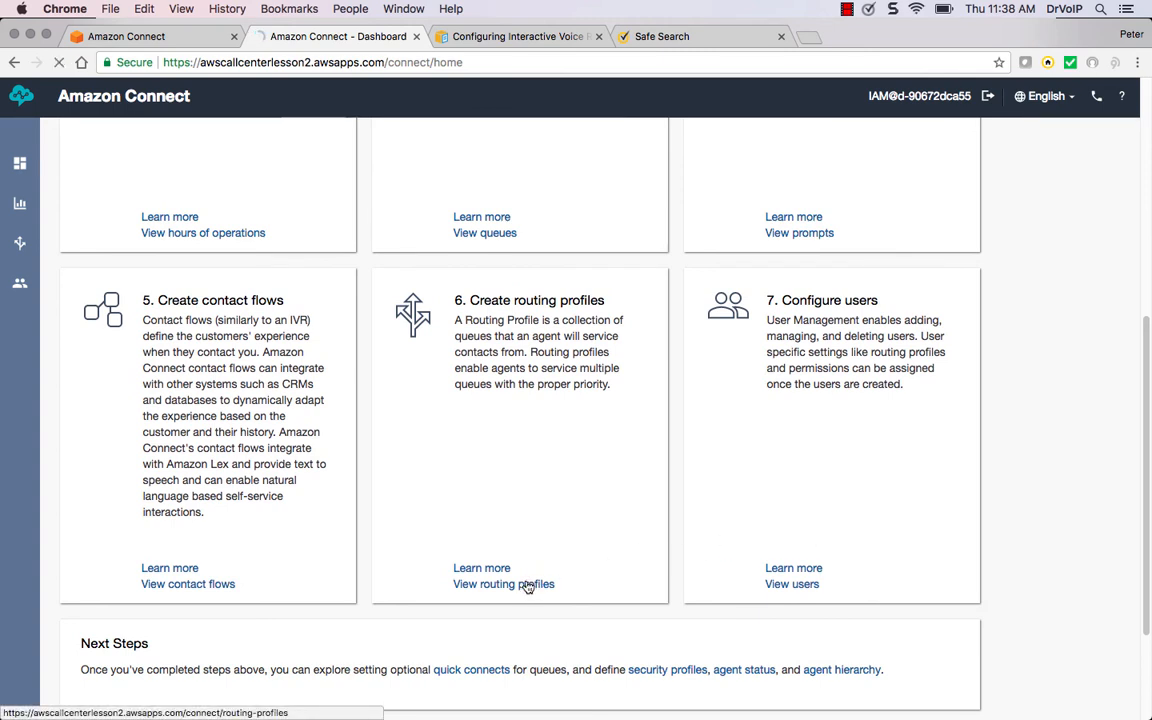
{"action": "left_click", "coordinate": [503, 583]}
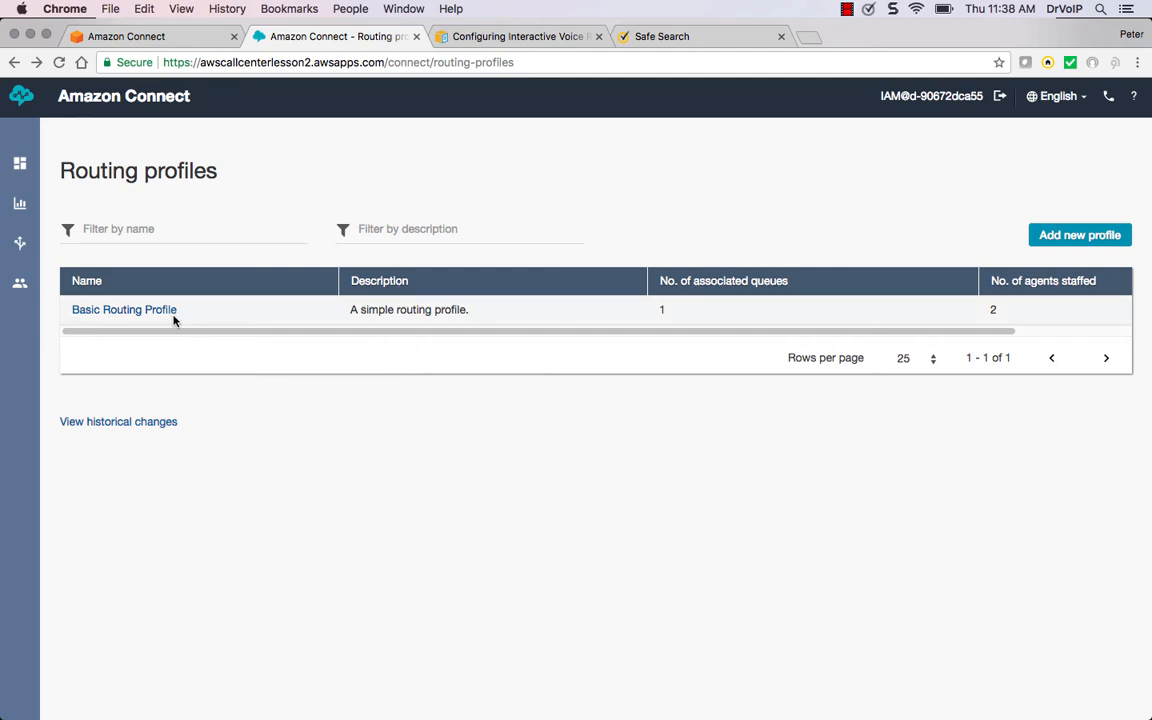
{"action": "mouse_move", "coordinate": [170, 318]}
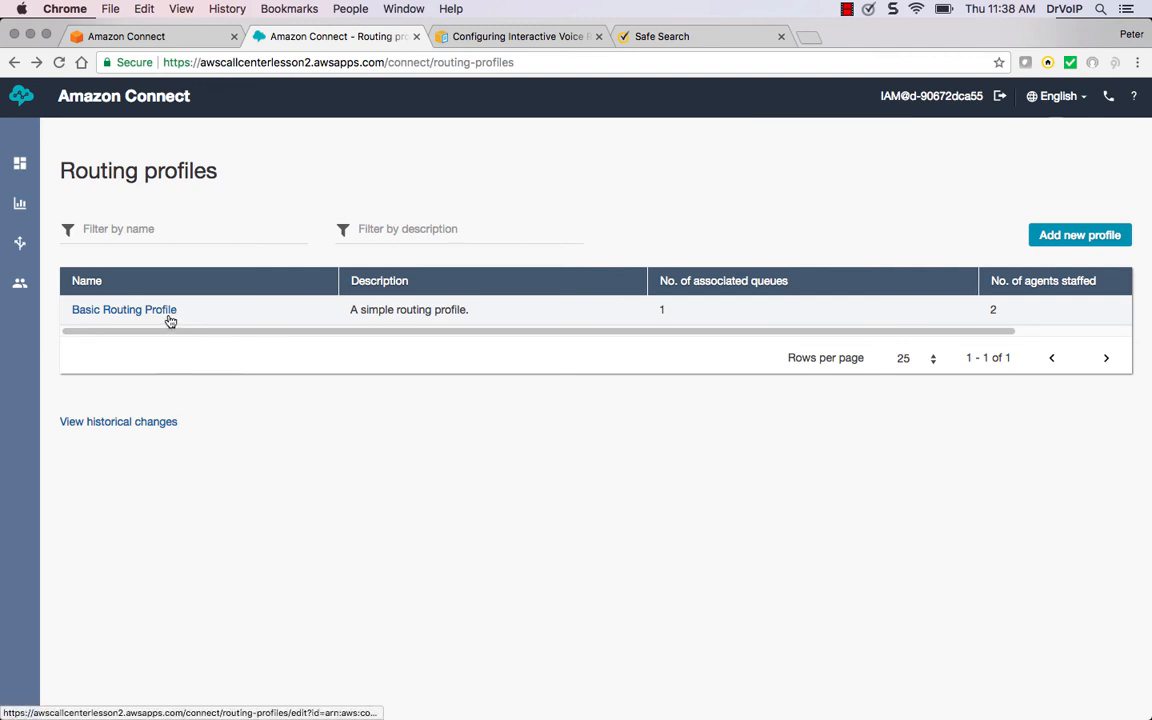
{"action": "mouse_move", "coordinate": [282, 176]}
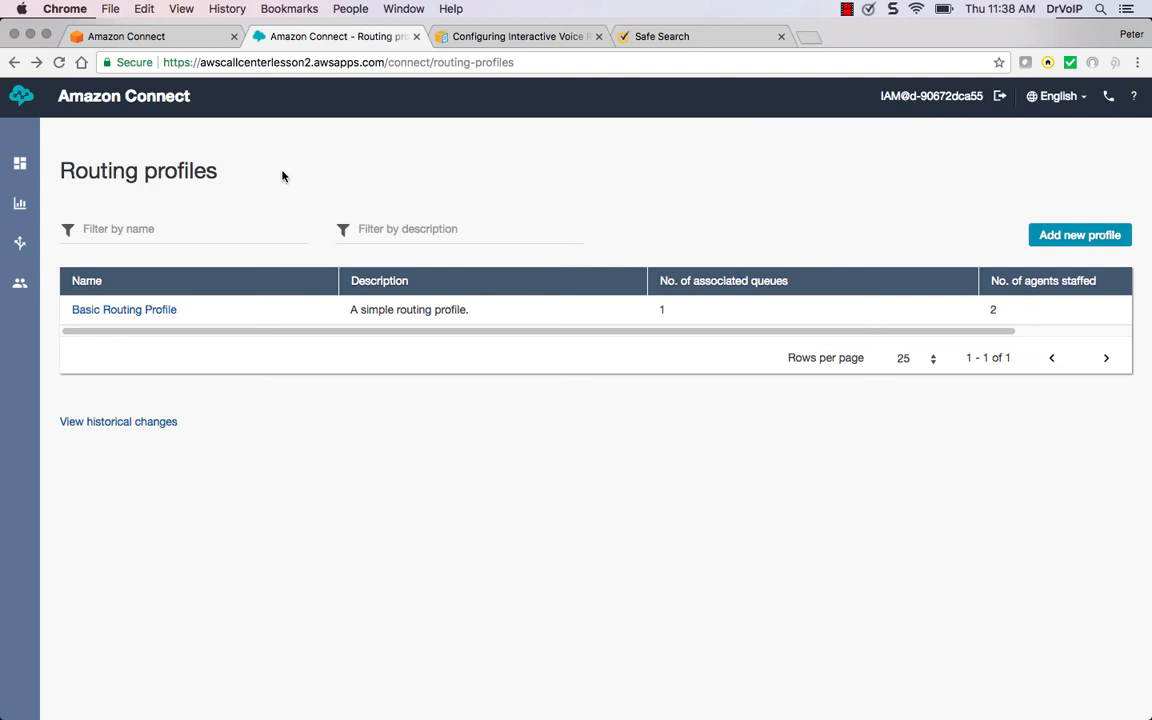
{"action": "mouse_move", "coordinate": [91, 191]}
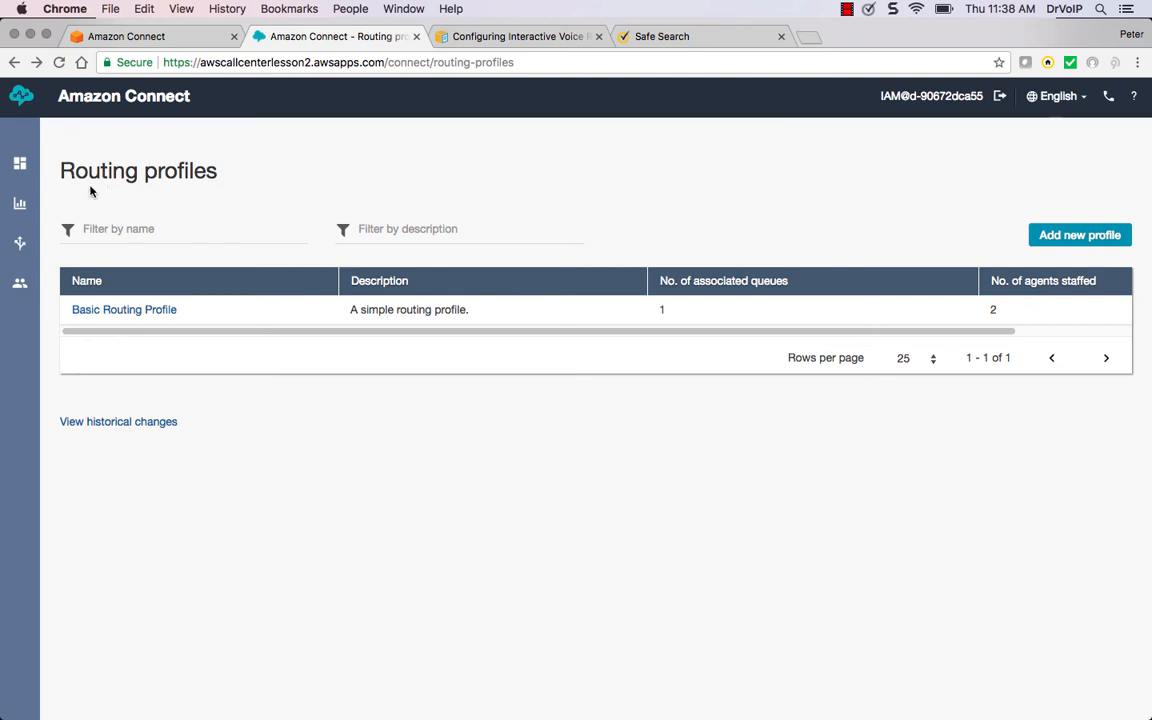
{"action": "mouse_move", "coordinate": [19, 163]}
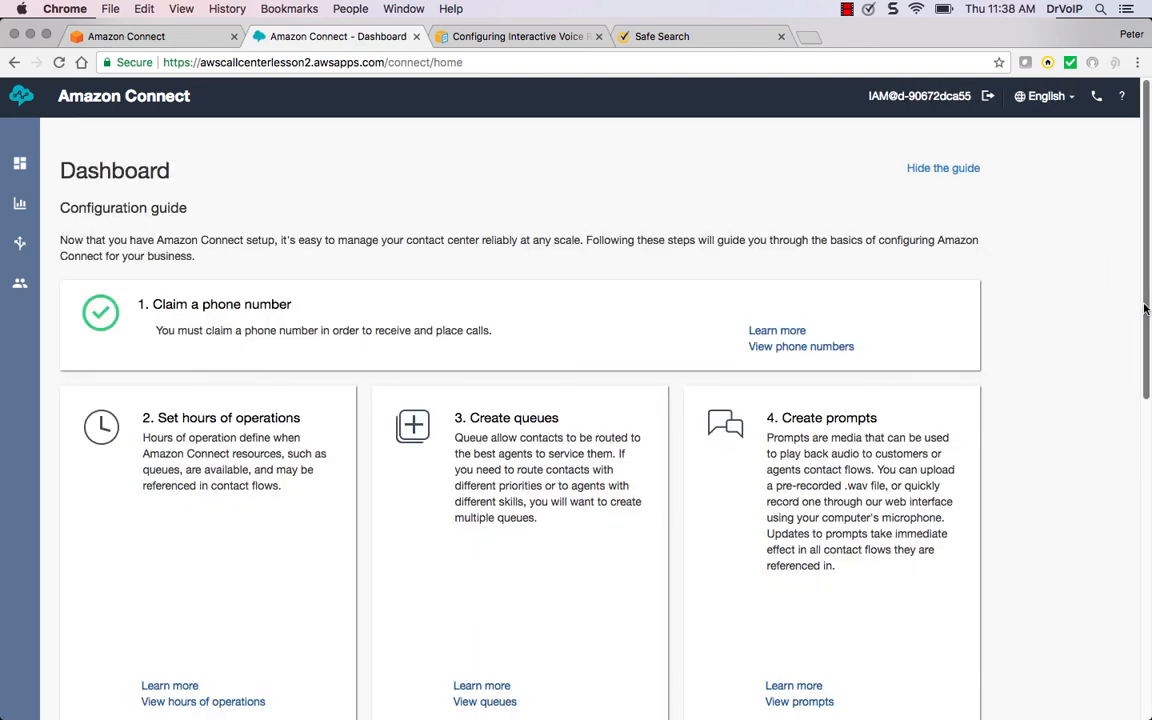
{"action": "scroll", "scroll_direction": "down", "scroll_amount": 3}
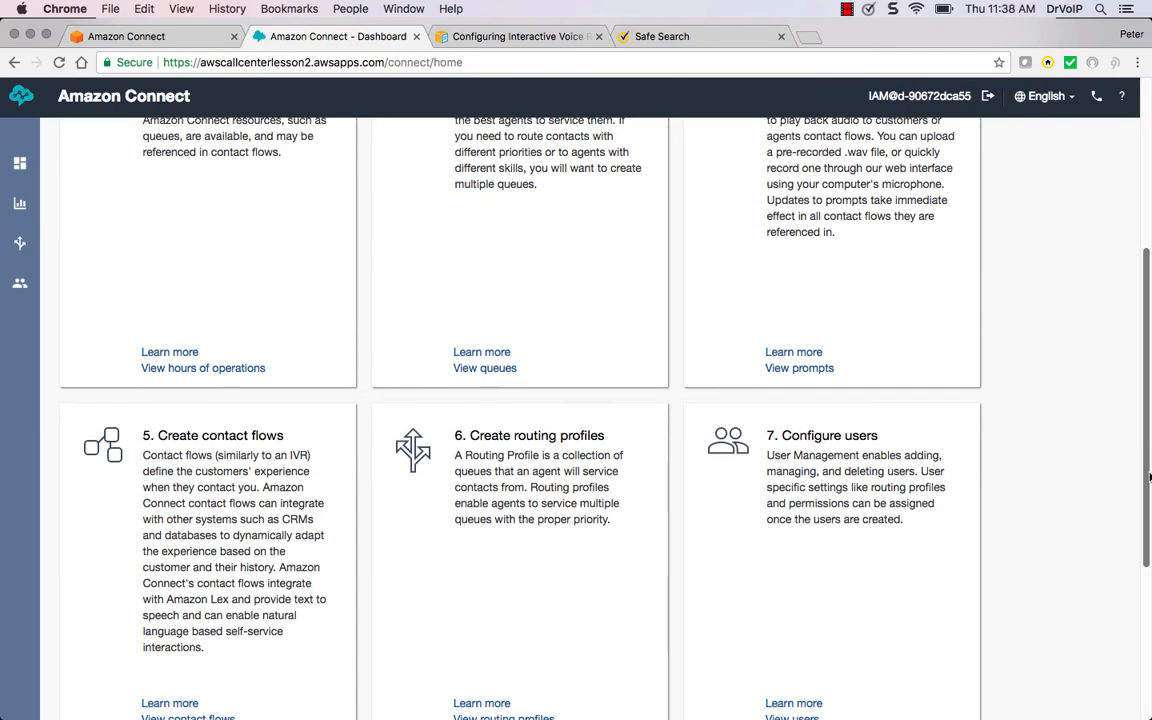
{"action": "scroll", "scroll_direction": "down", "scroll_amount": 3}
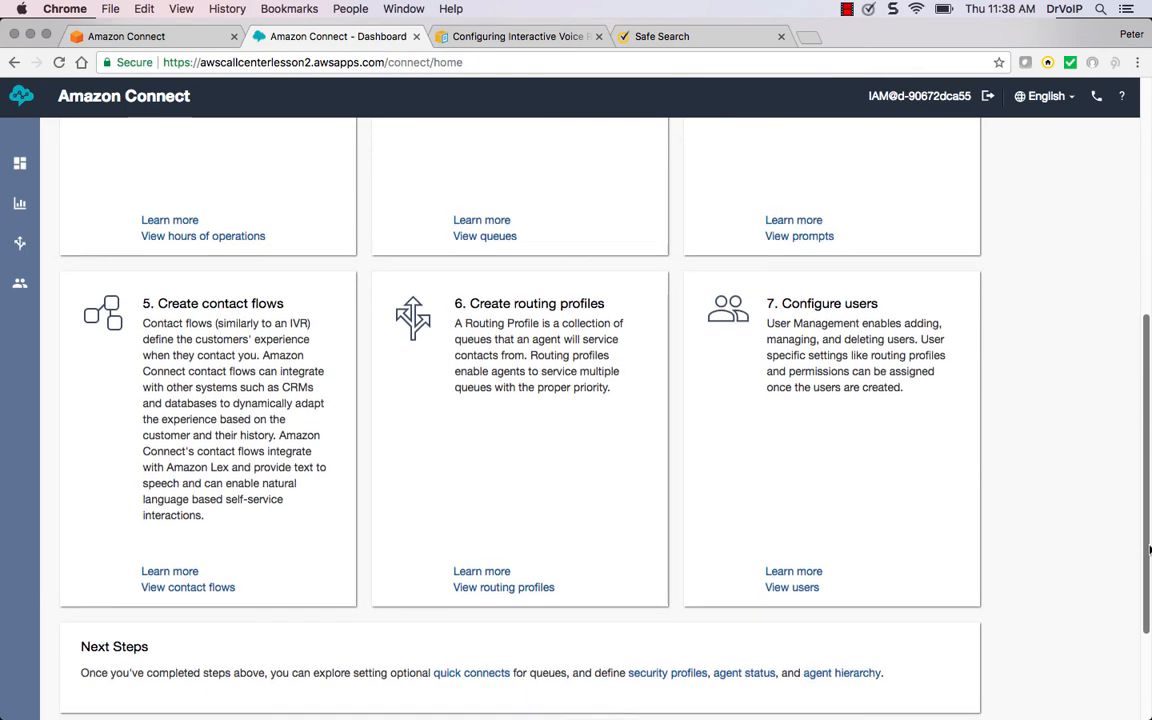
{"action": "scroll", "scroll_direction": "down", "scroll_amount": 3}
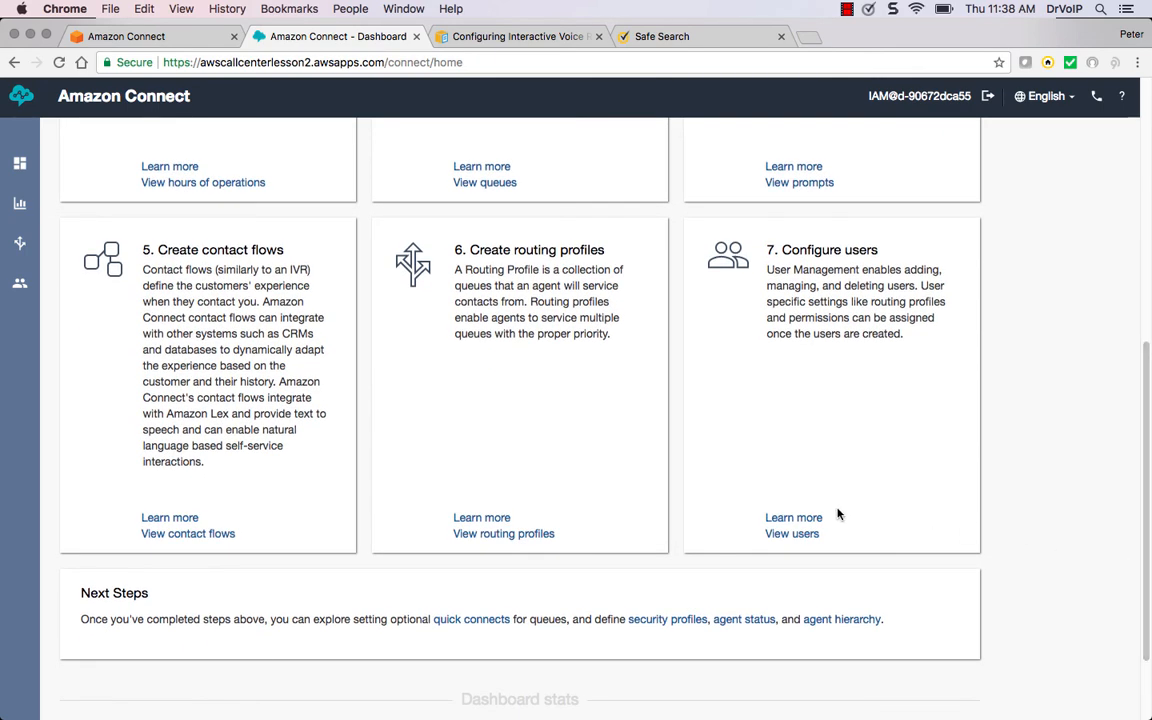
{"action": "left_click", "coordinate": [792, 533]}
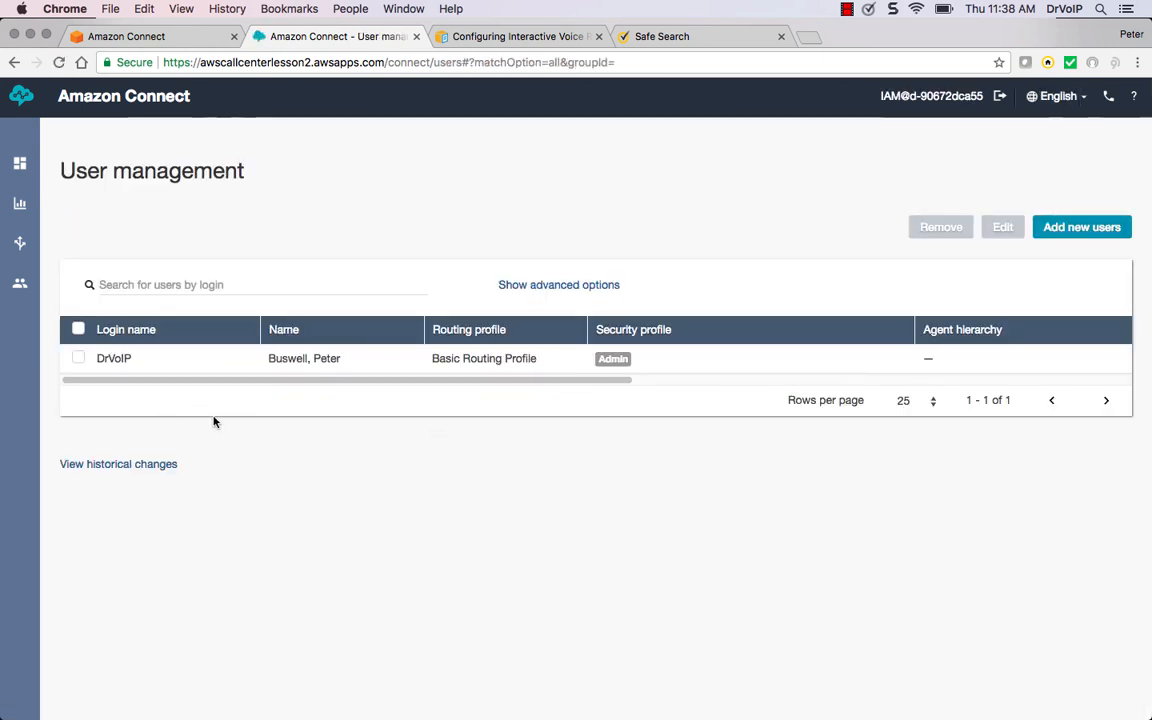
{"action": "mouse_move", "coordinate": [298, 240]}
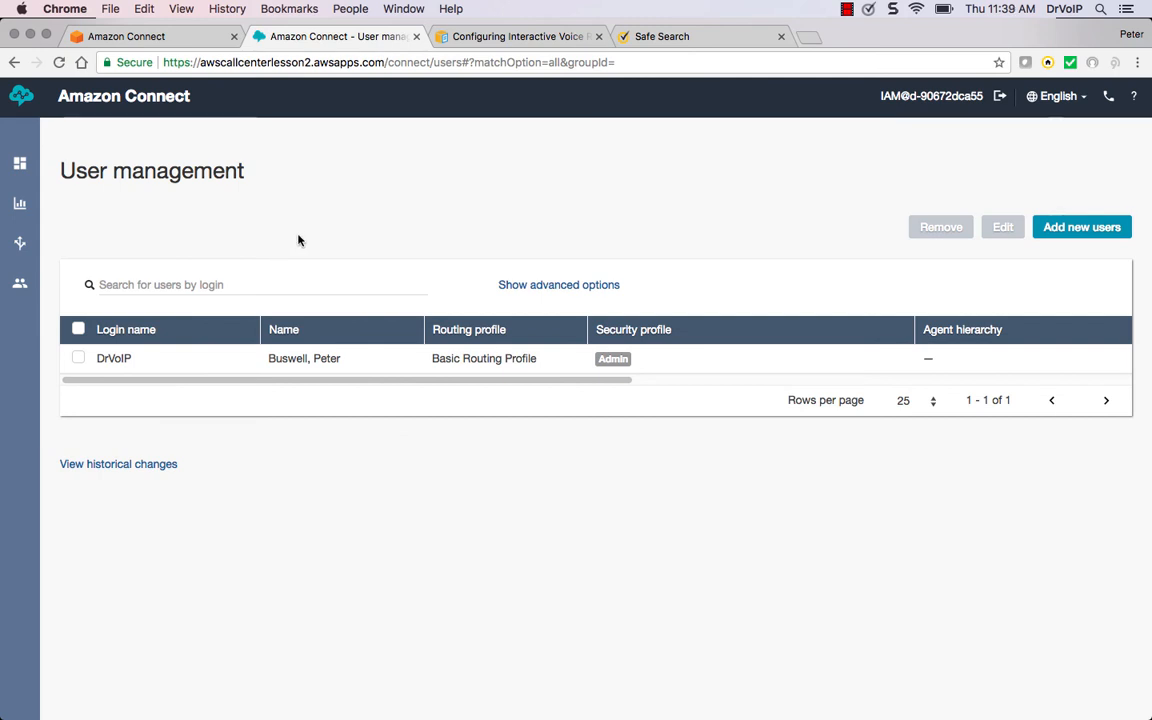
{"action": "mouse_move", "coordinate": [462, 191]}
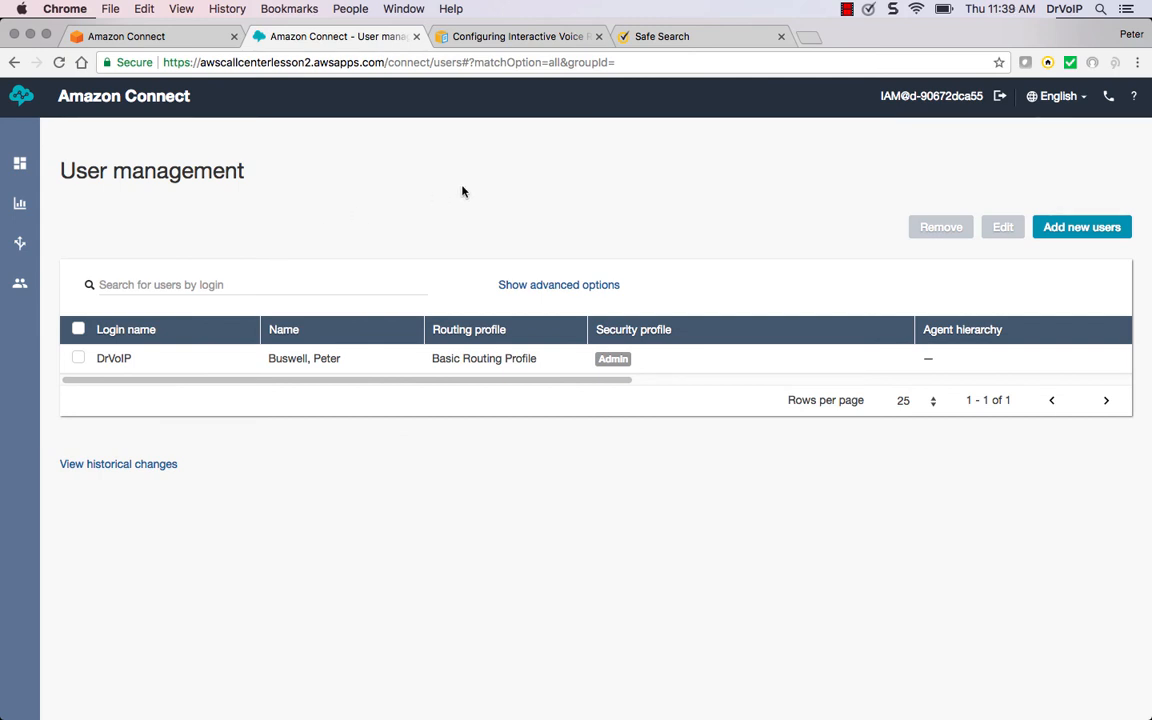
{"action": "mouse_move", "coordinate": [504, 200]}
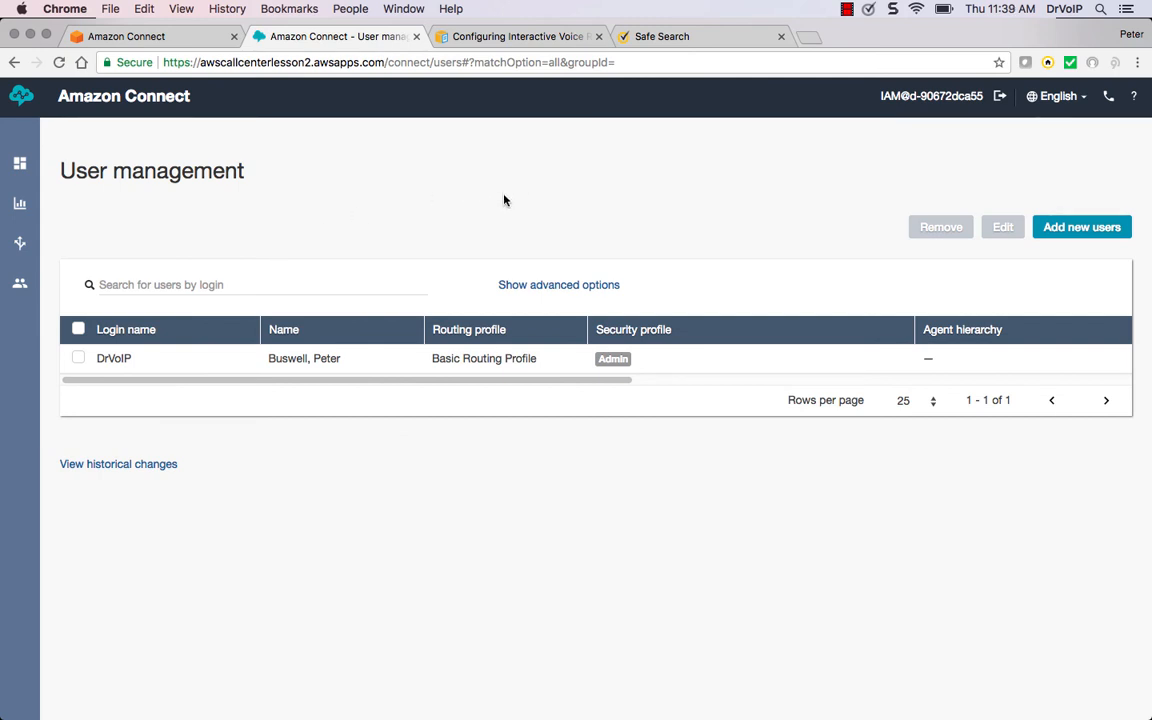
{"action": "mouse_move", "coordinate": [545, 190]}
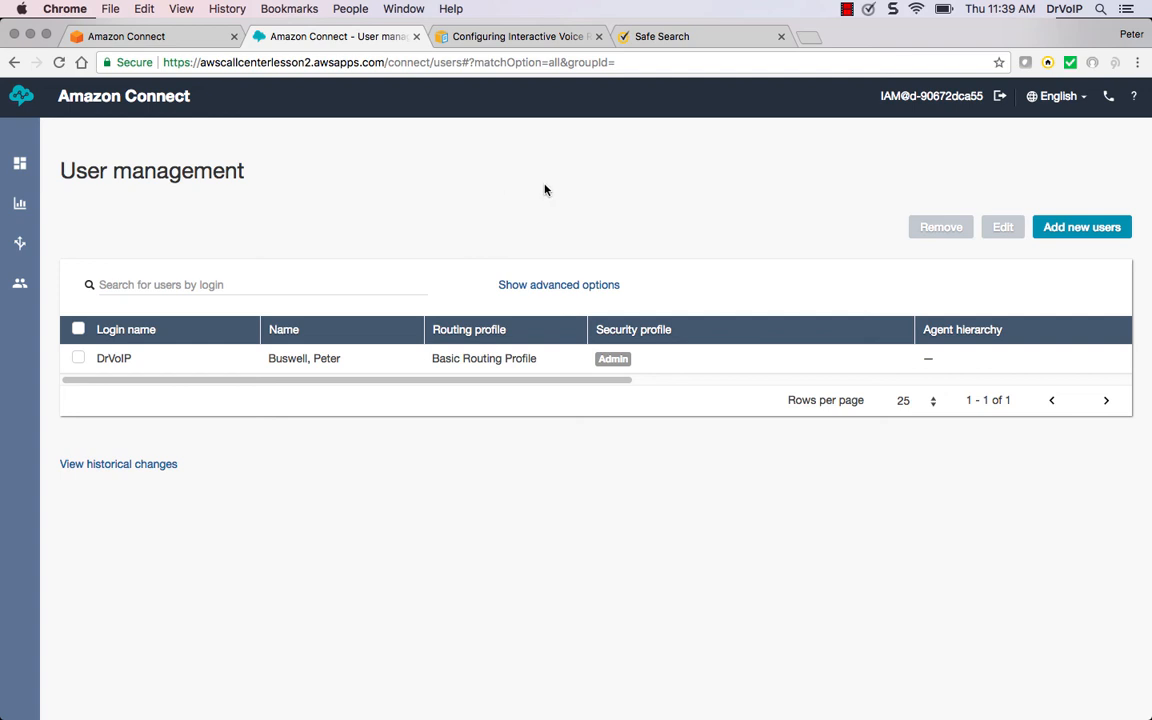
{"action": "mouse_move", "coordinate": [592, 165]}
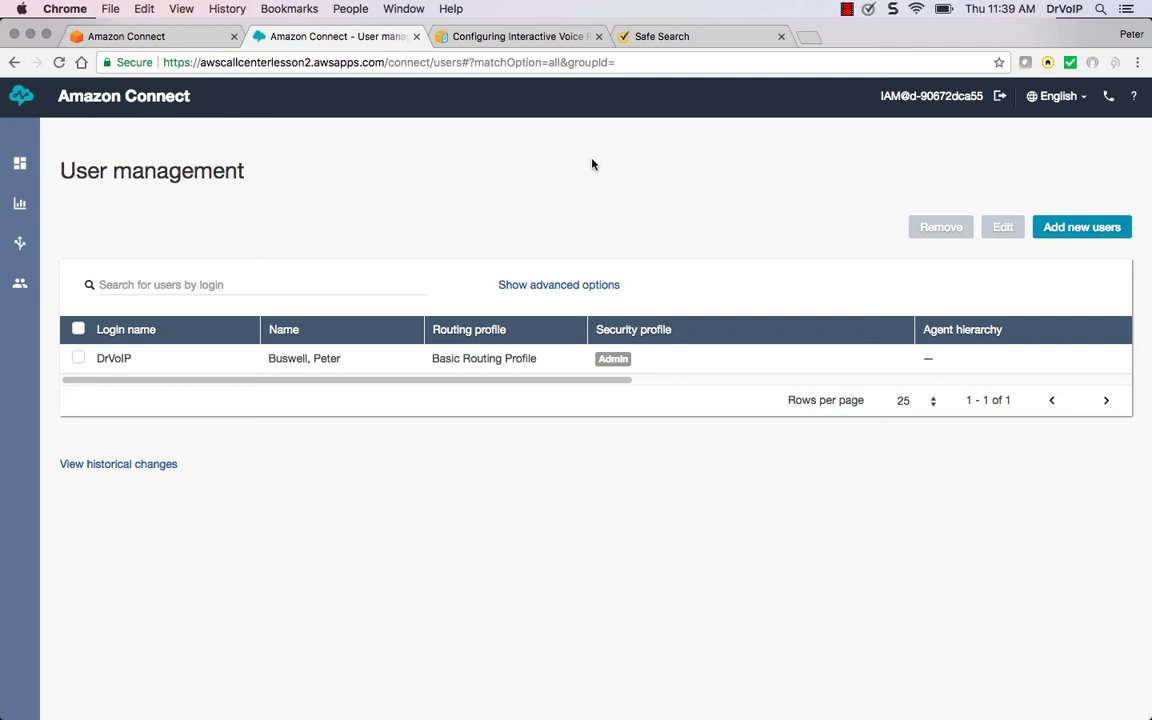
{"action": "mouse_move", "coordinate": [473, 190]}
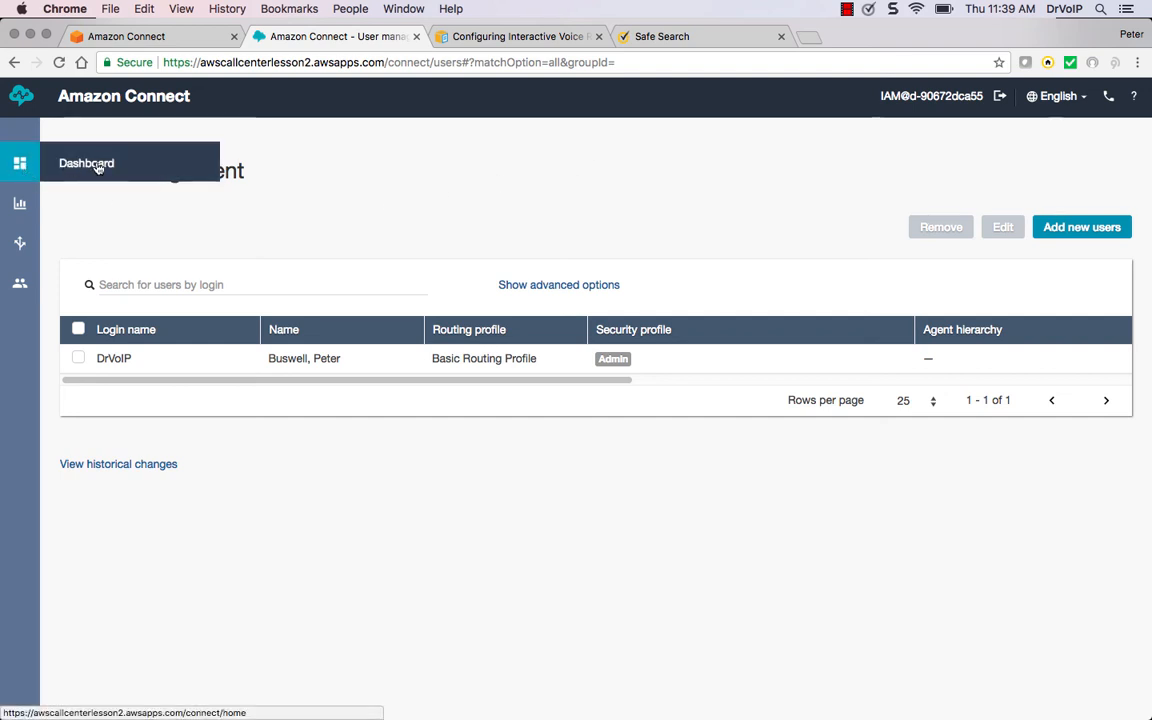
Return to the Dashboard and scroll through the guide cards, phone number claiming checked.
{"action": "left_click", "coordinate": [86, 163]}
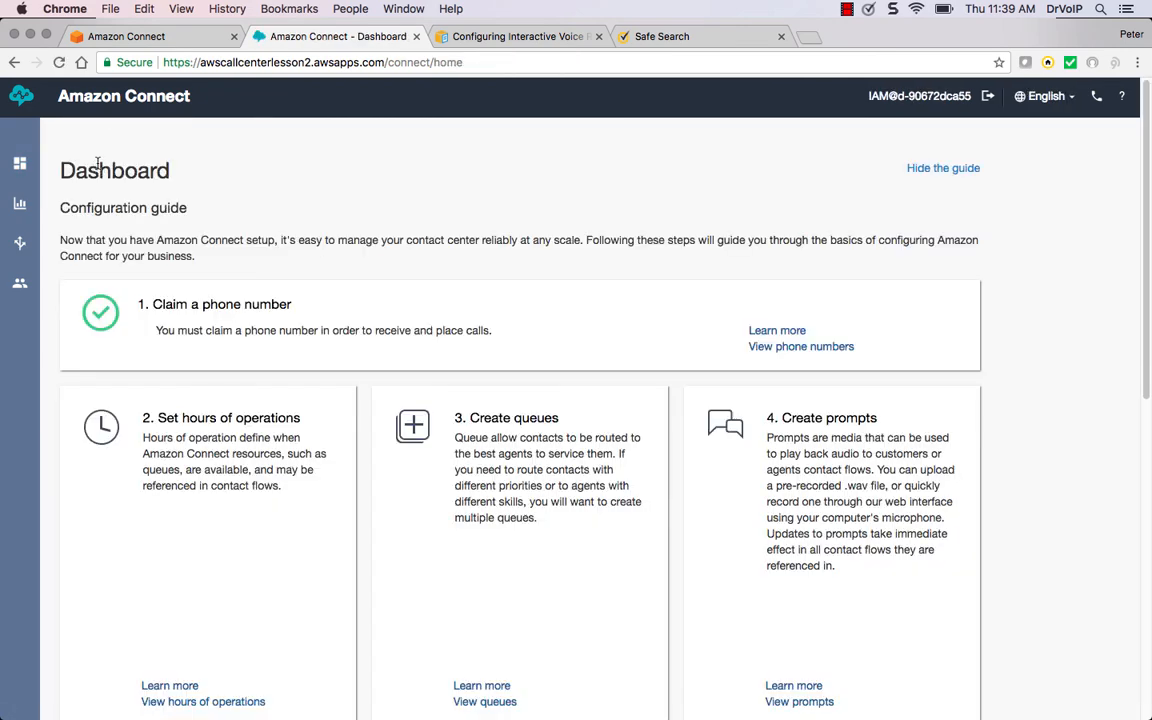
{"action": "scroll", "scroll_direction": "down", "scroll_amount": 3}
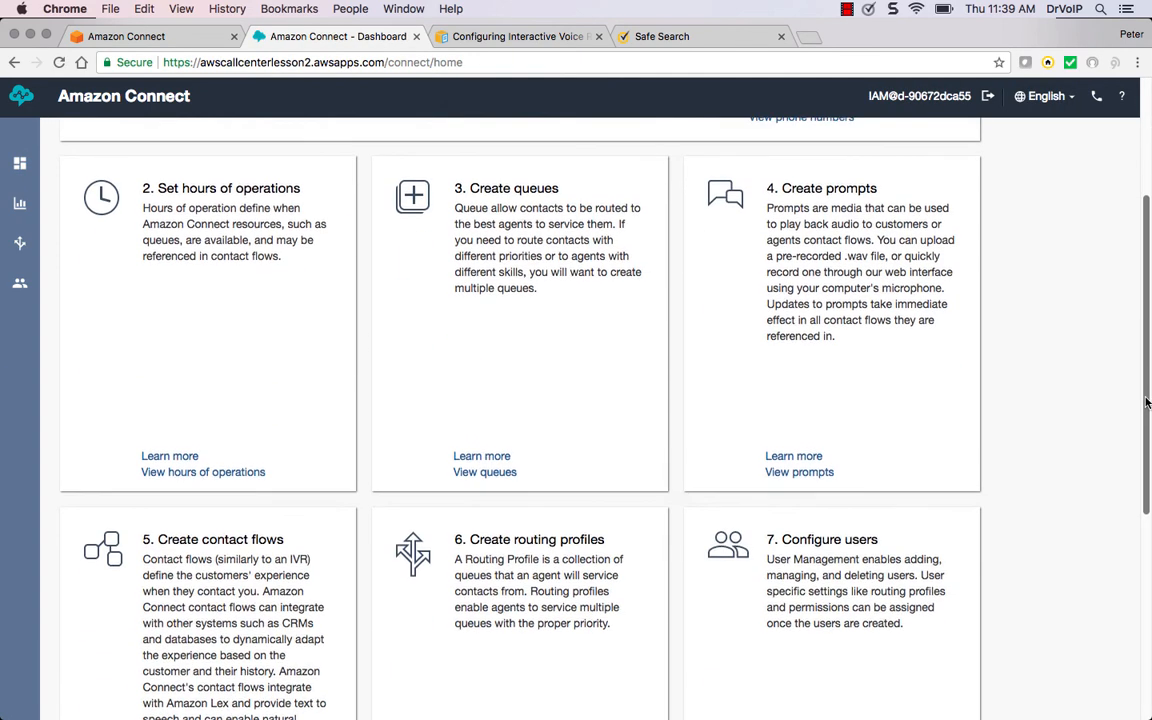
{"action": "scroll", "scroll_direction": "down", "scroll_amount": 3}
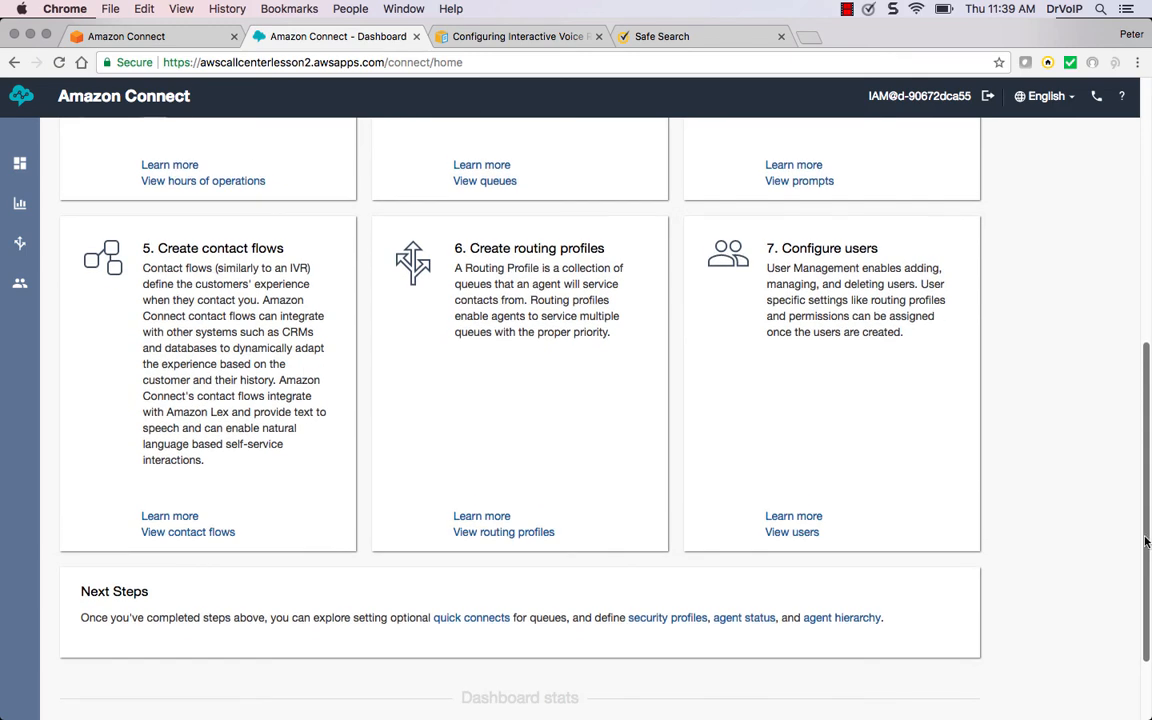
{"action": "scroll", "scroll_direction": "up", "scroll_amount": 3}
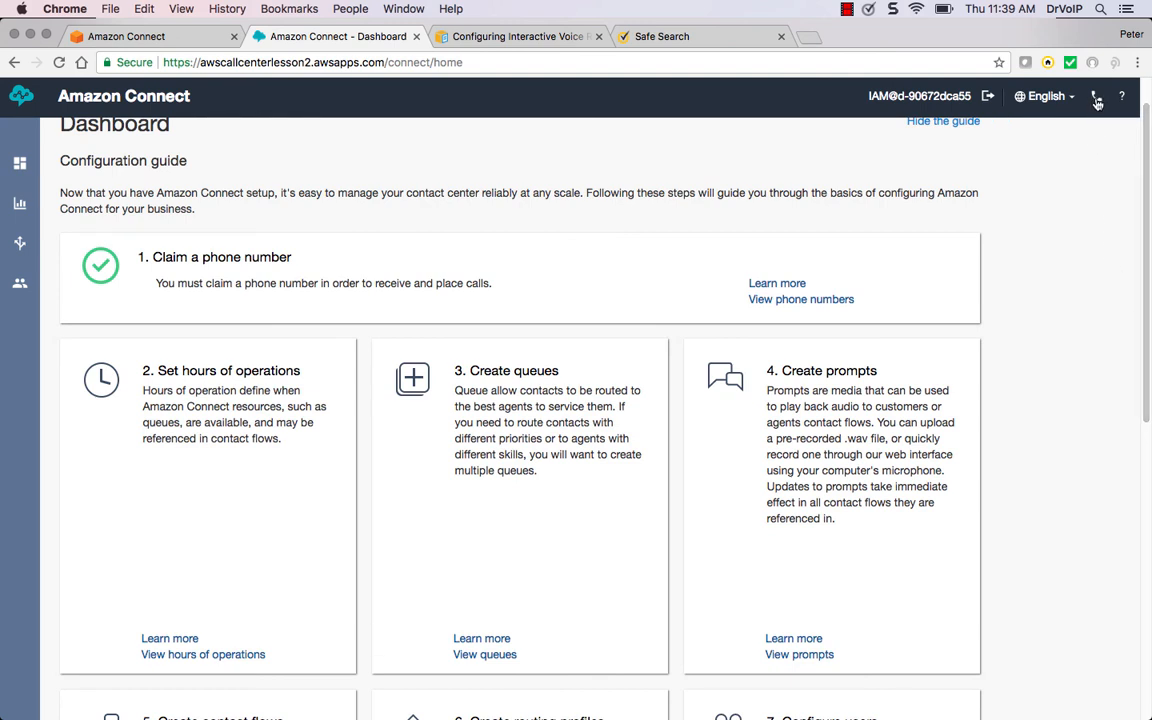
{"action": "mouse_move", "coordinate": [801, 299]}
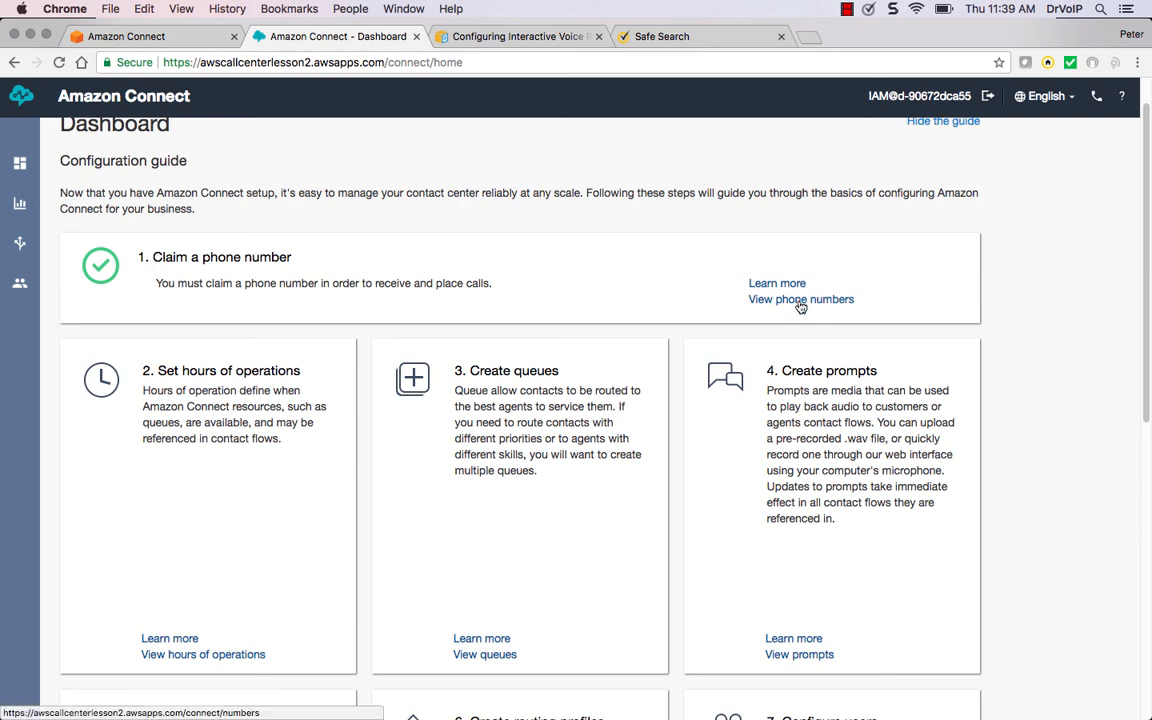
{"action": "left_click", "coordinate": [801, 299]}
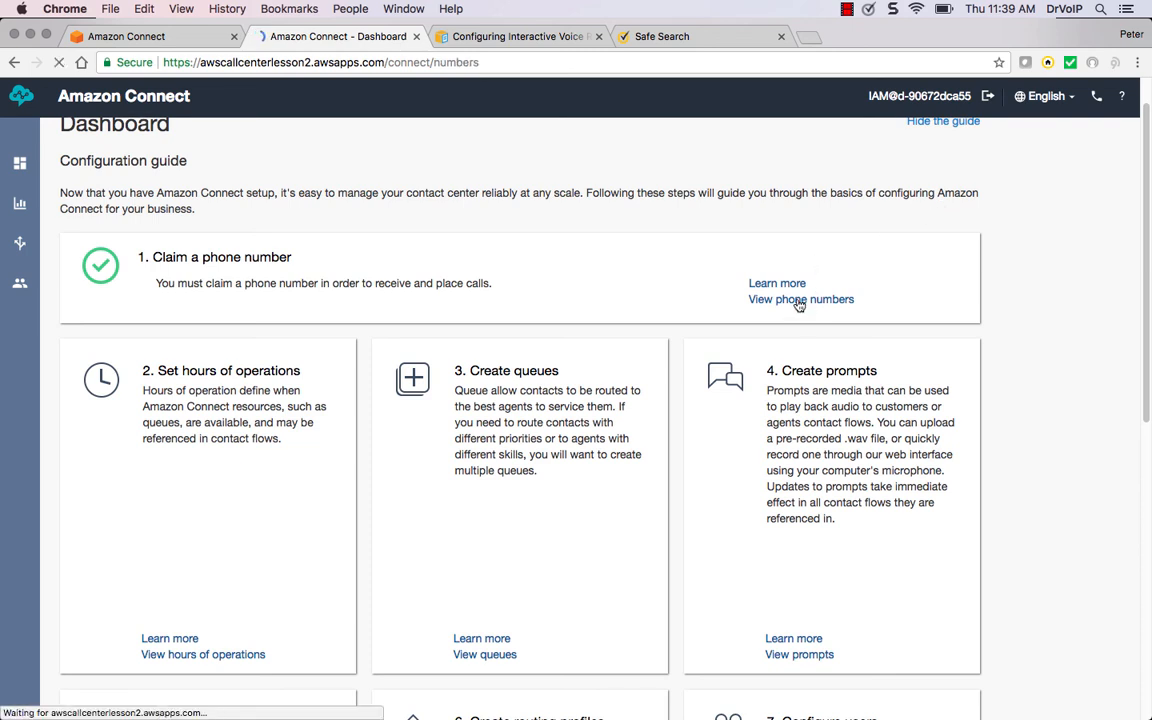
{"action": "left_click", "coordinate": [801, 299]}
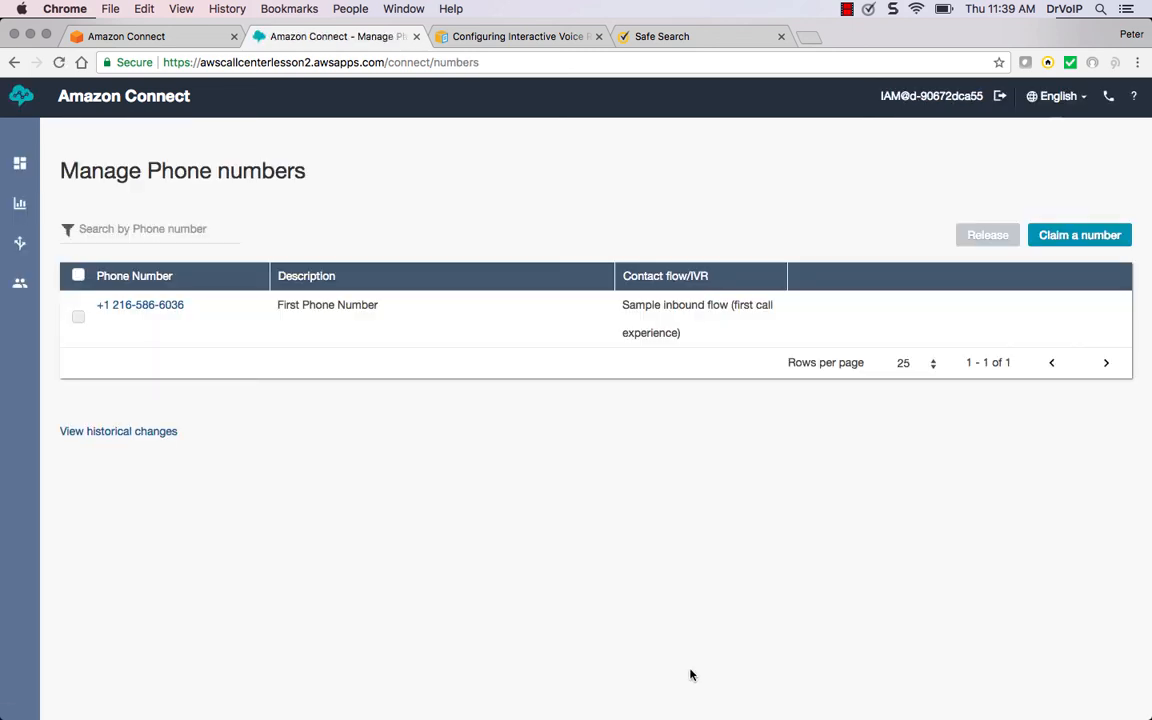
{"action": "mouse_move", "coordinate": [140, 305]}
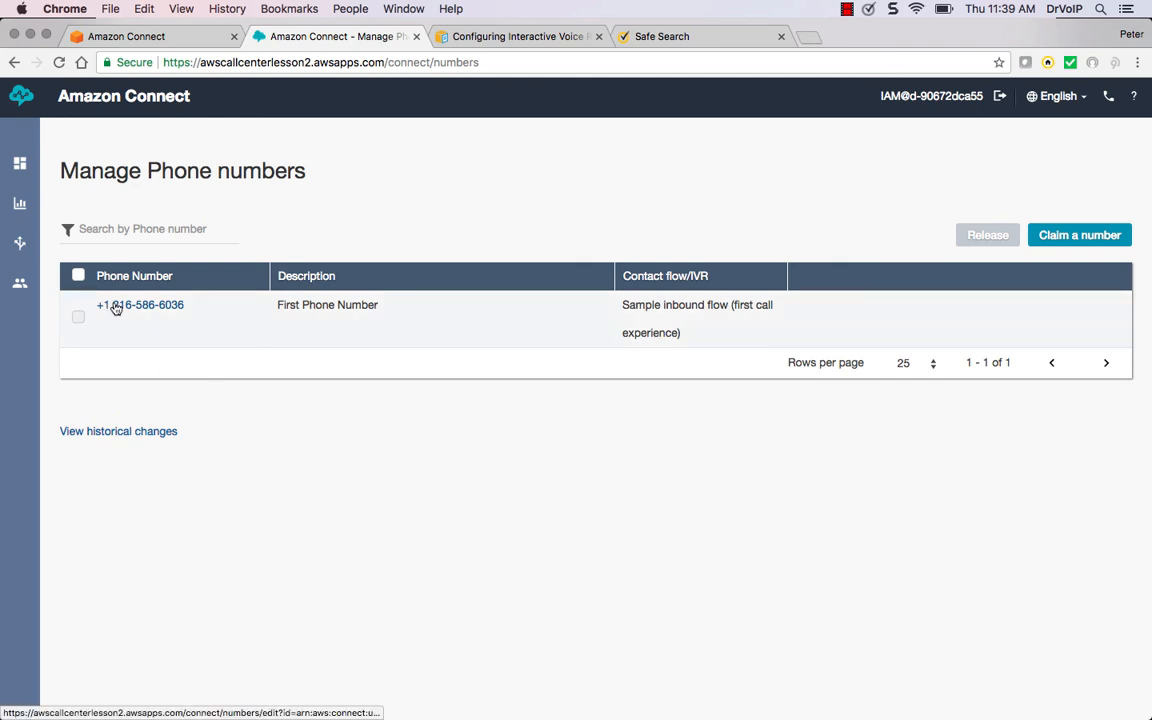
{"action": "left_click", "coordinate": [140, 305]}
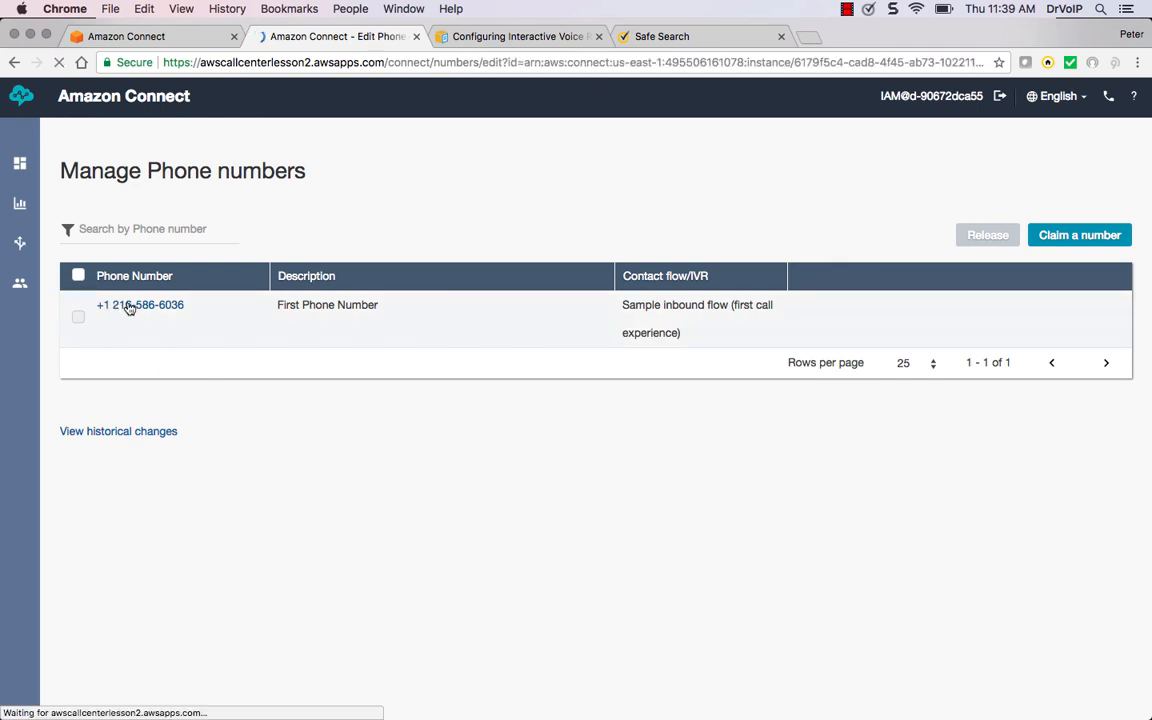
{"action": "left_click", "coordinate": [140, 305]}
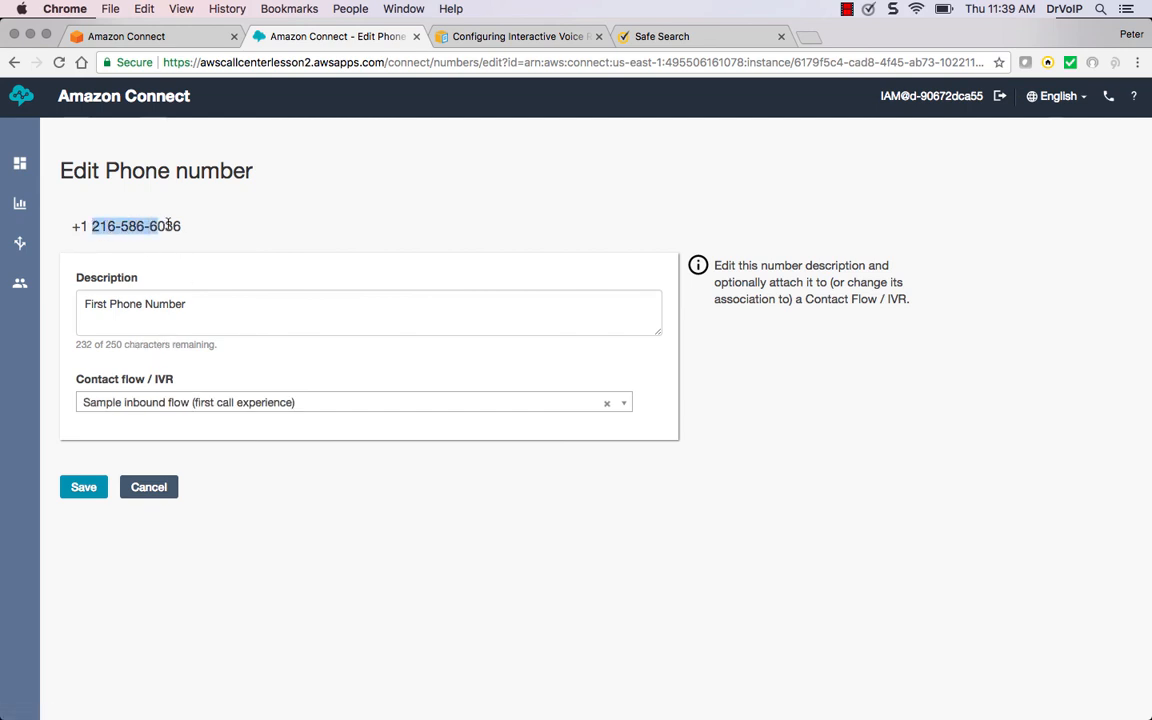
{"action": "right_click", "coordinate": [130, 226]}
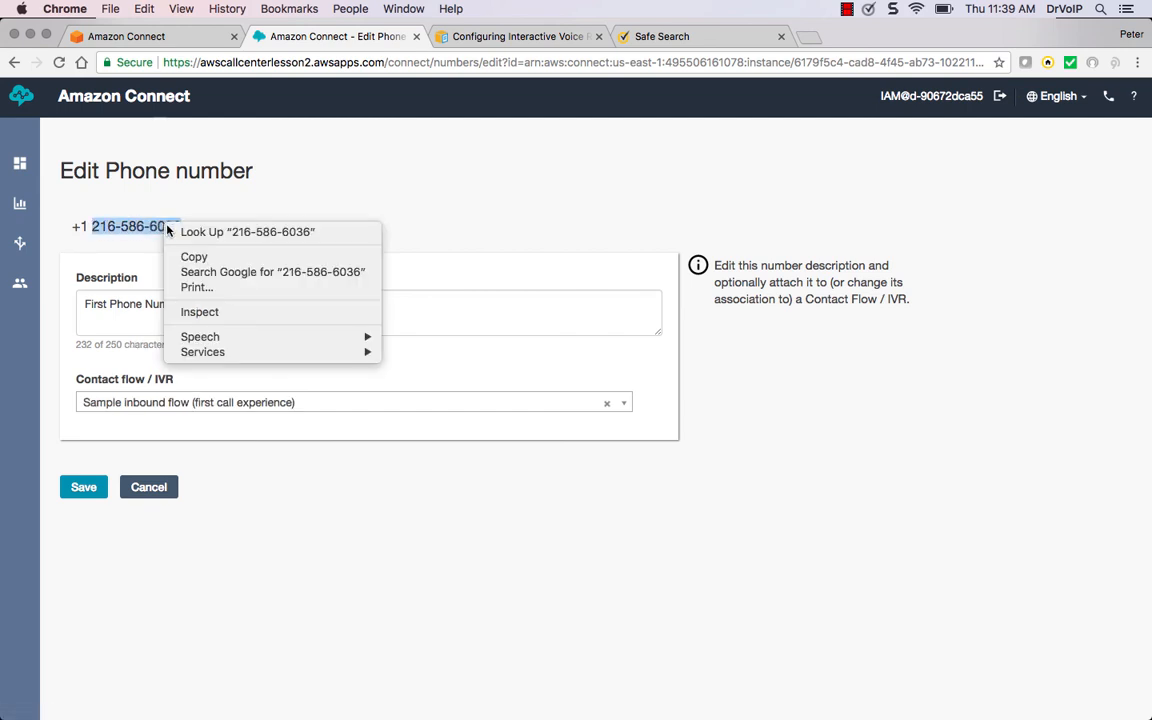
{"action": "left_click", "coordinate": [518, 214]}
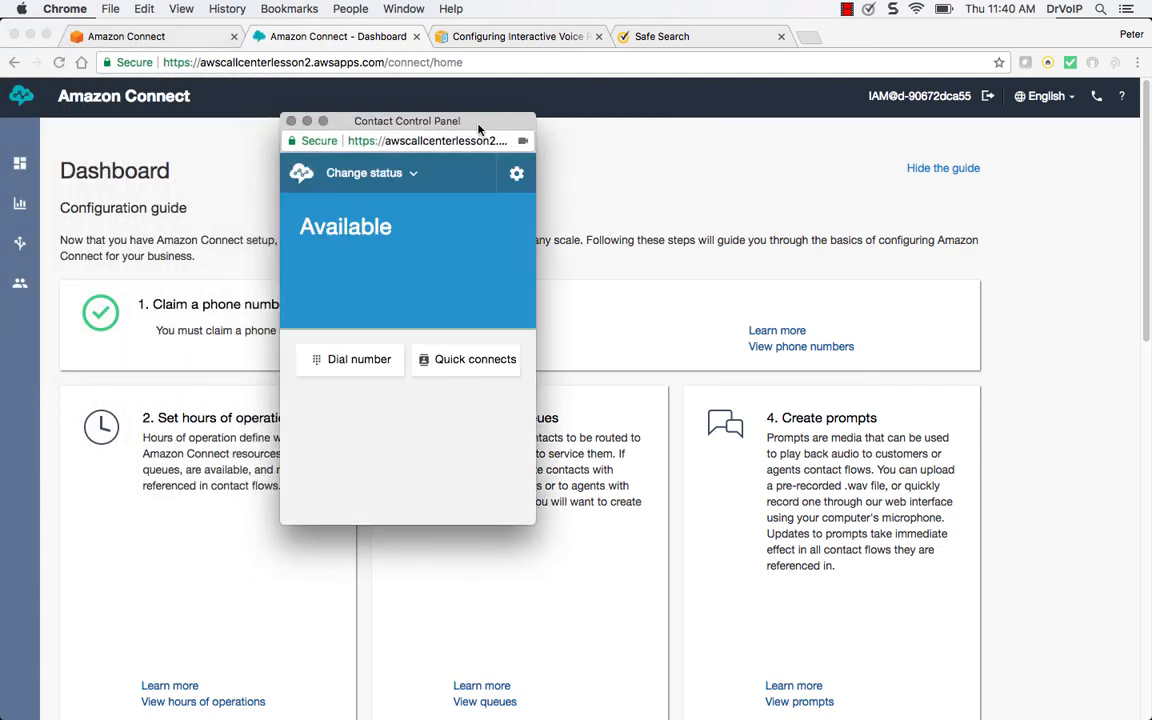
Drag the Contact Control Panel window into position over the dashboard.
{"action": "left_click_drag", "start_coordinate": [407, 120], "coordinate": [423, 141]}
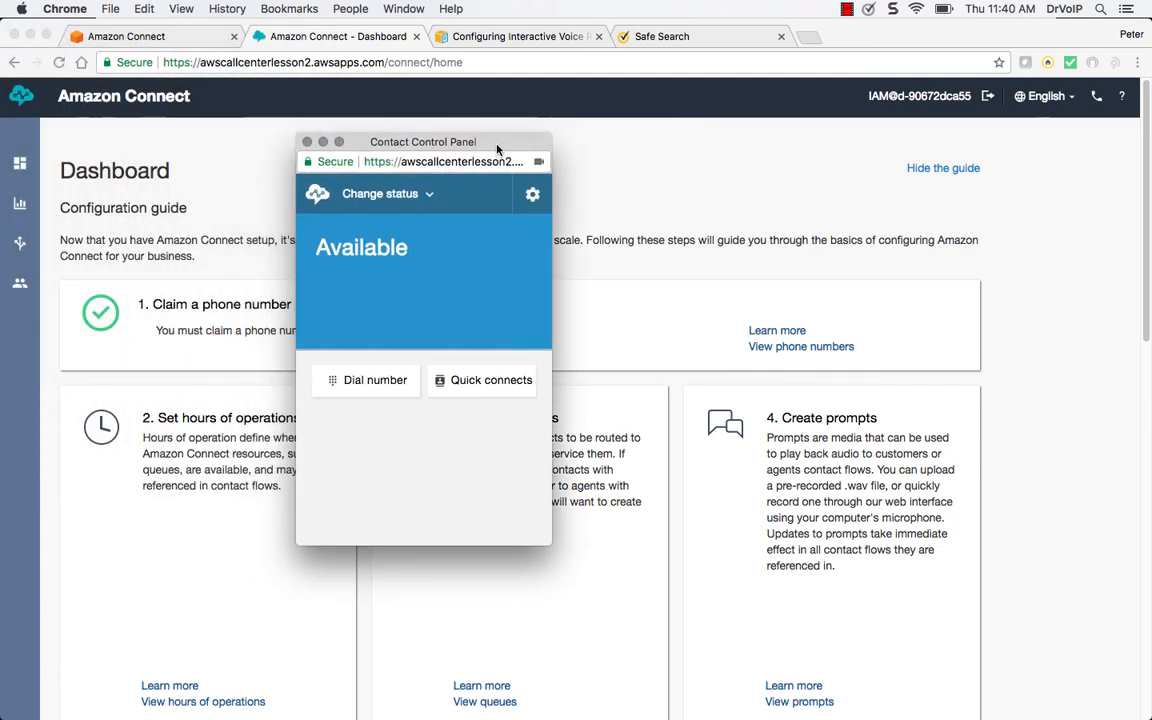
{"action": "mouse_move", "coordinate": [420, 510]}
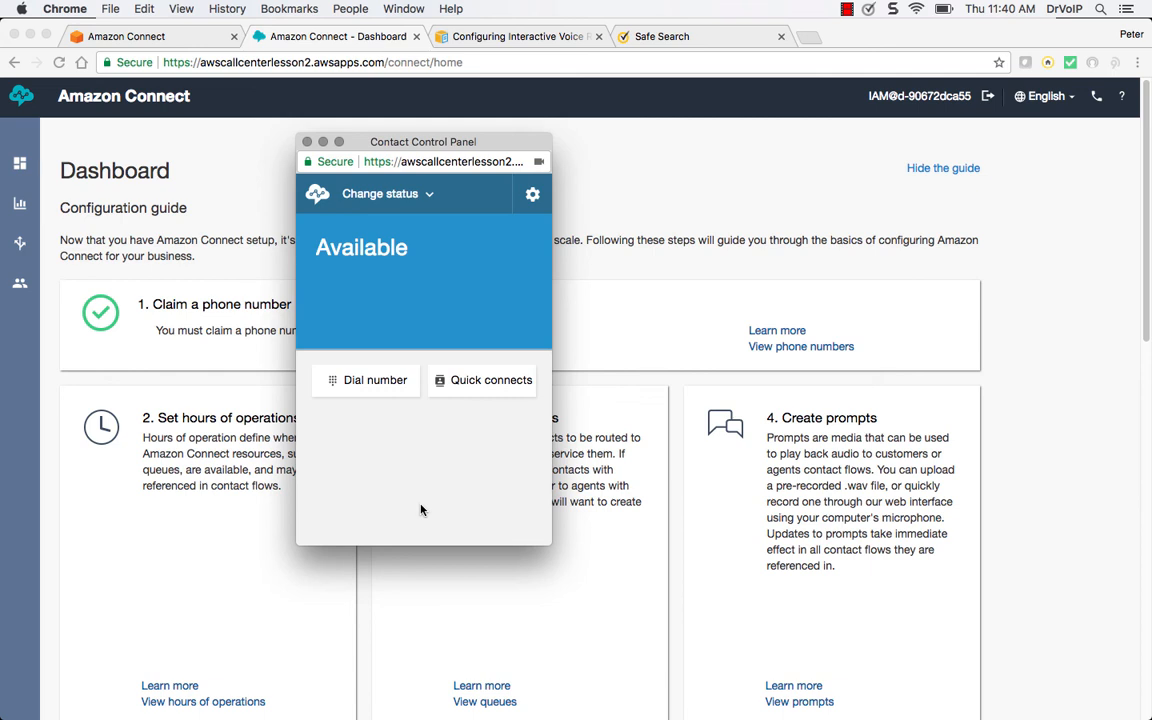
{"action": "mouse_move", "coordinate": [435, 436]}
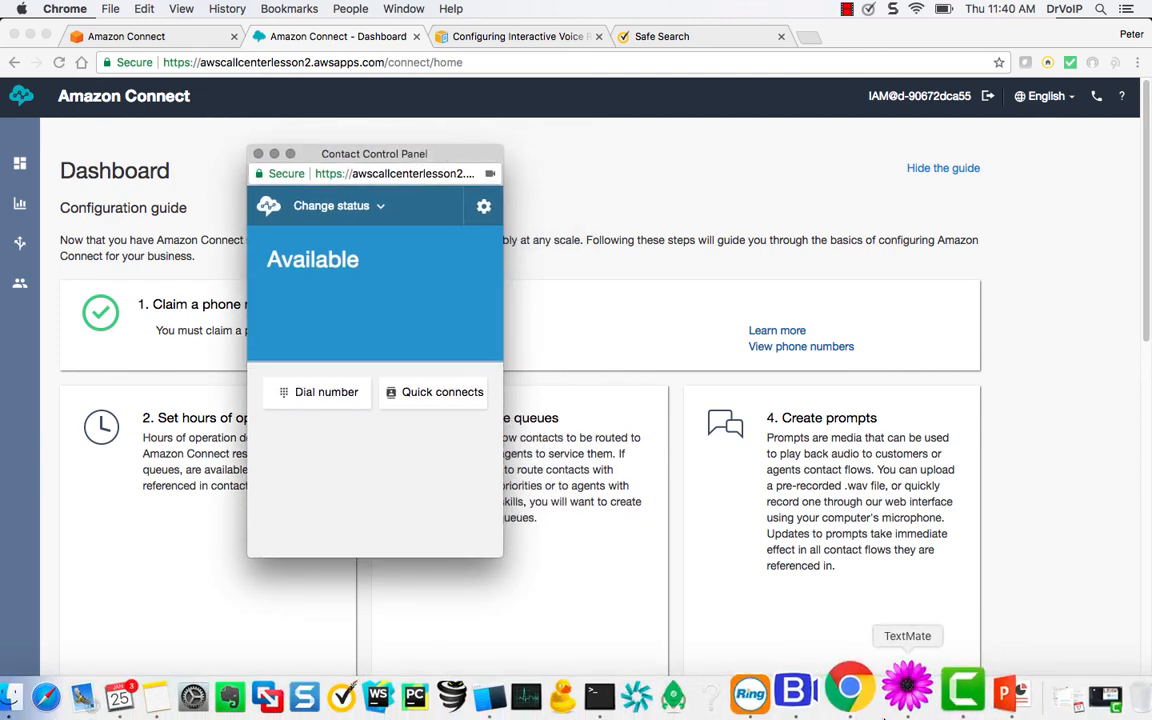
{"action": "mouse_move", "coordinate": [788, 690]}
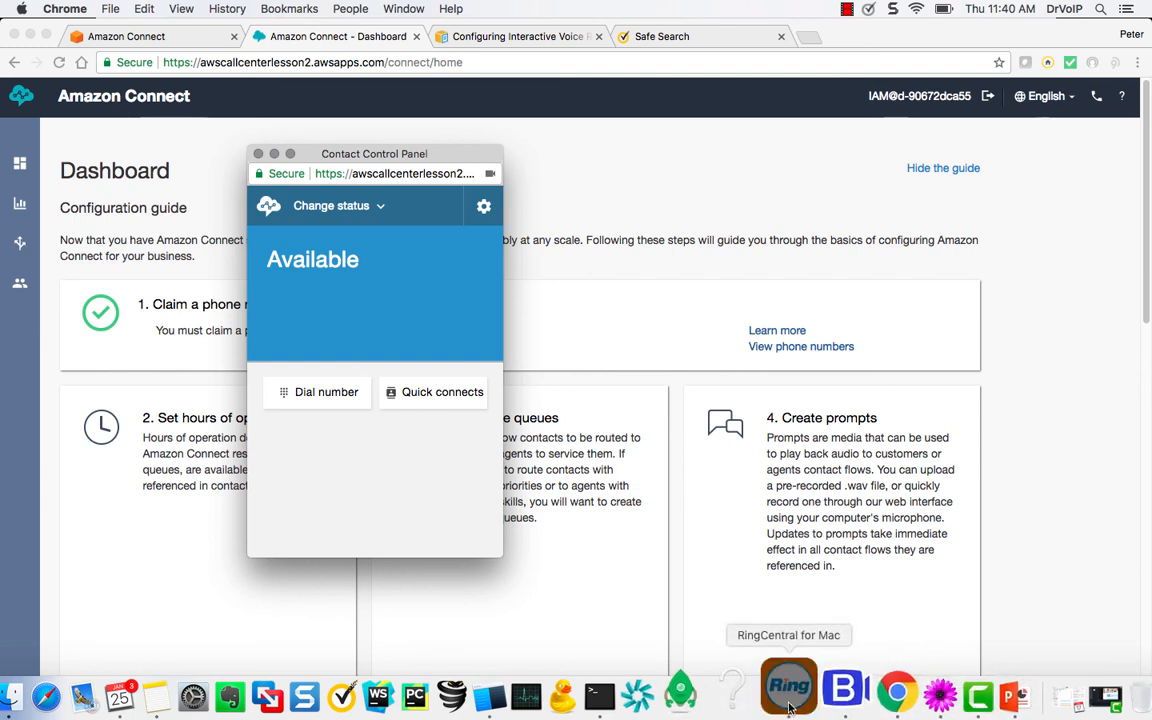
{"action": "left_click", "coordinate": [788, 687]}
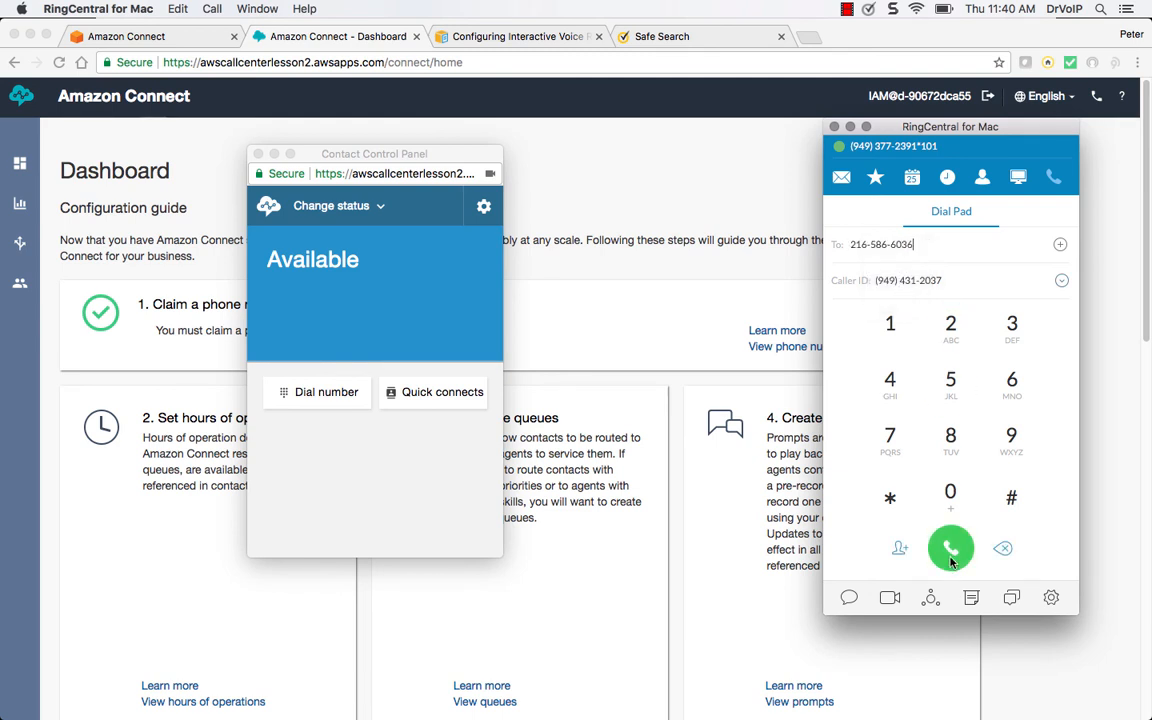
{"action": "left_click", "coordinate": [950, 548]}
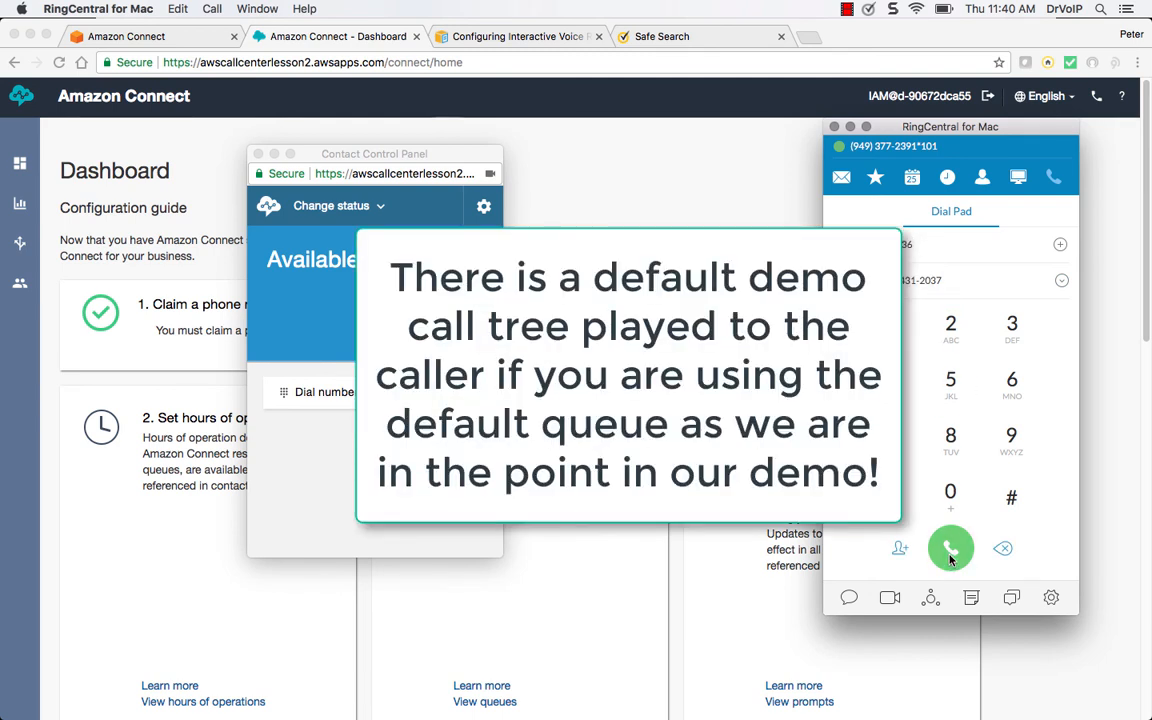
{"action": "left_click", "coordinate": [950, 548]}
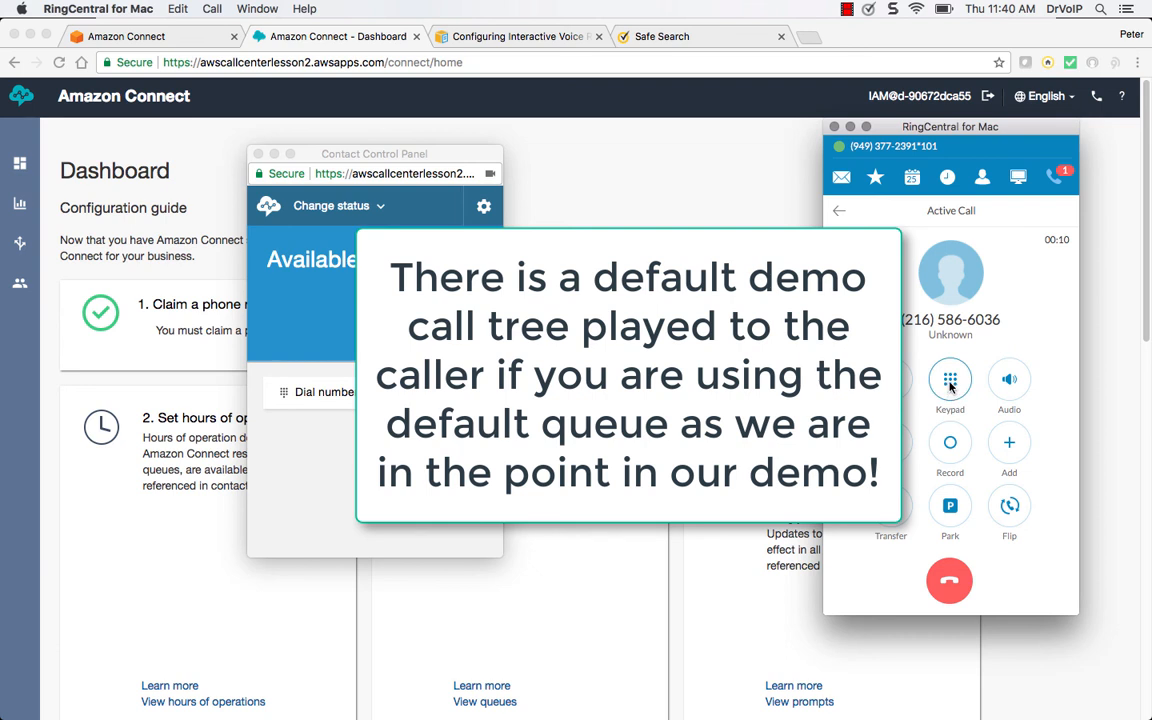
{"action": "left_click", "coordinate": [949, 385]}
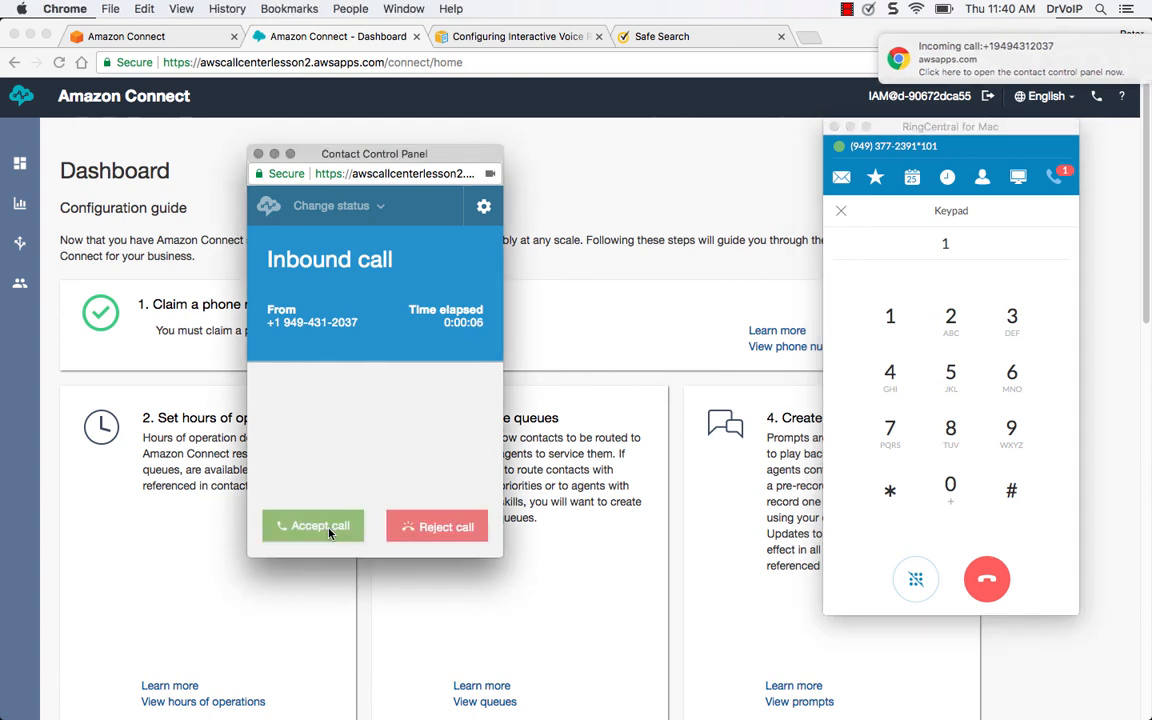
Accept the inbound call in the Contact Control Panel and place RingCentral beside it.
{"action": "left_click", "coordinate": [312, 525]}
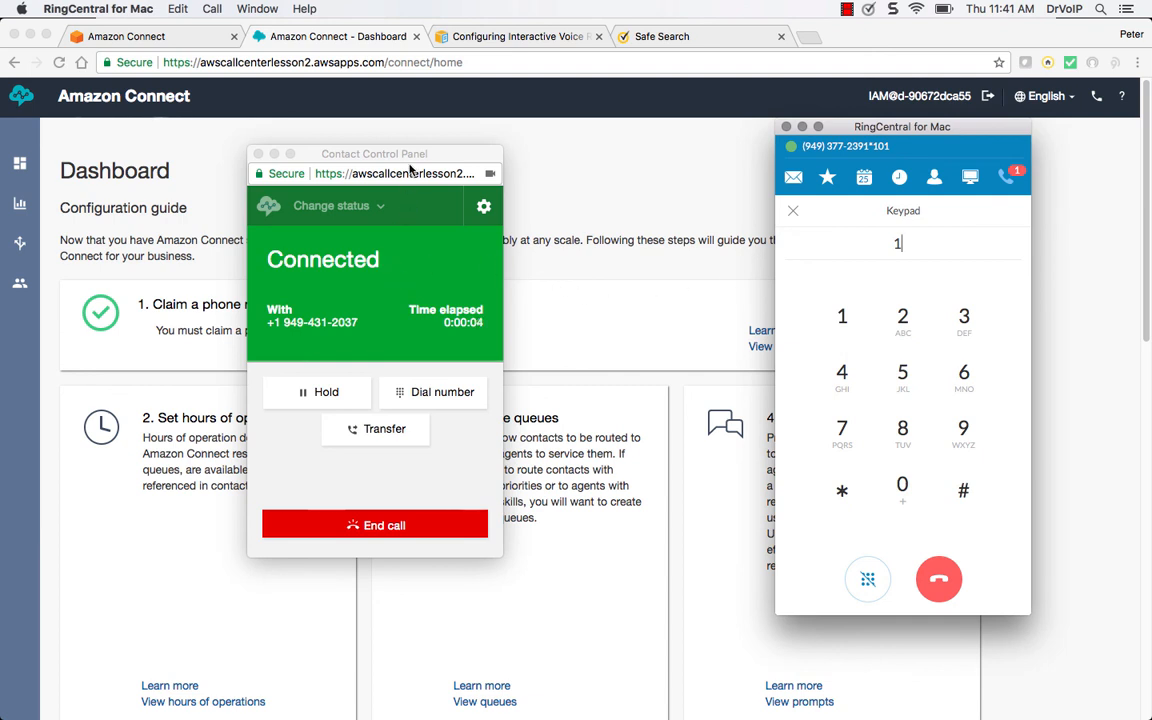
{"action": "left_click_drag", "start_coordinate": [374, 153], "coordinate": [435, 172]}
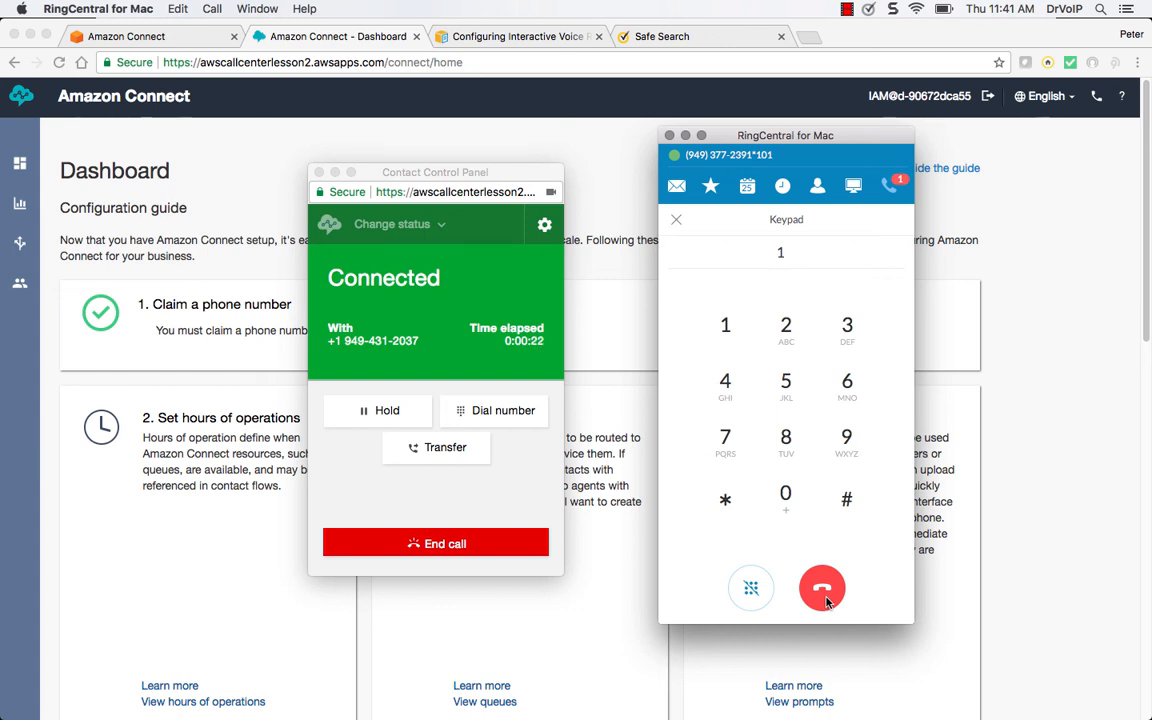
Hang up the test call from RingCentral's red end-call button.
{"action": "left_click", "coordinate": [822, 587]}
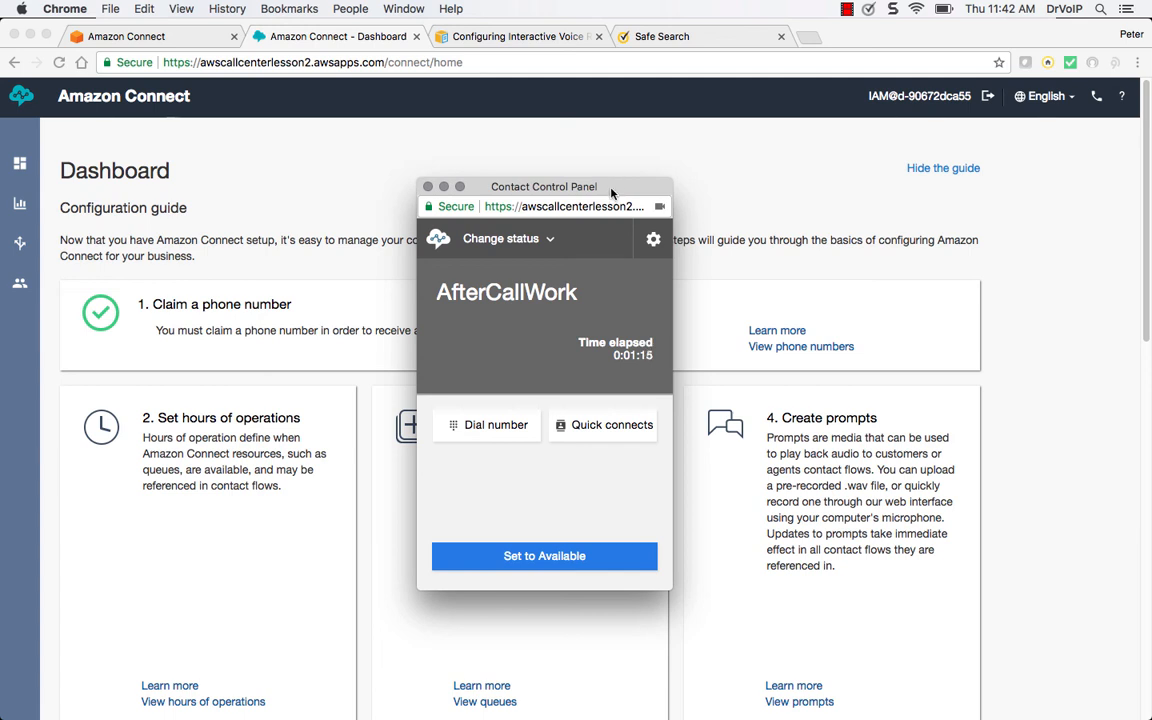
{"action": "mouse_move", "coordinate": [614, 193]}
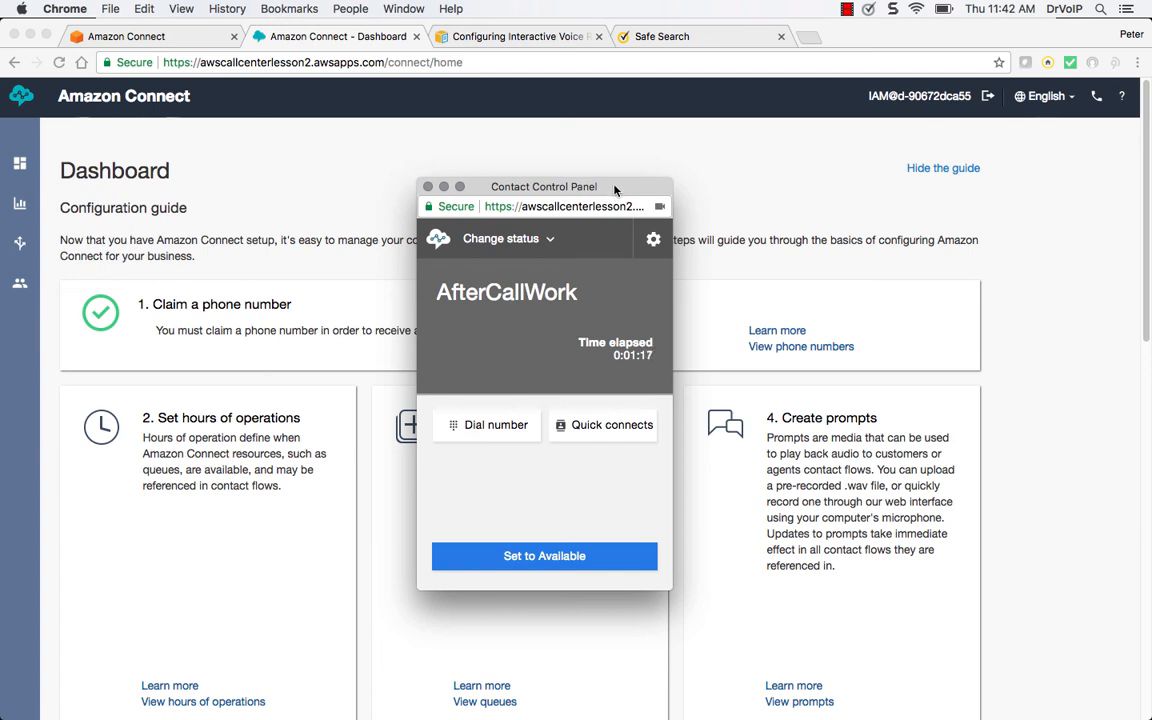